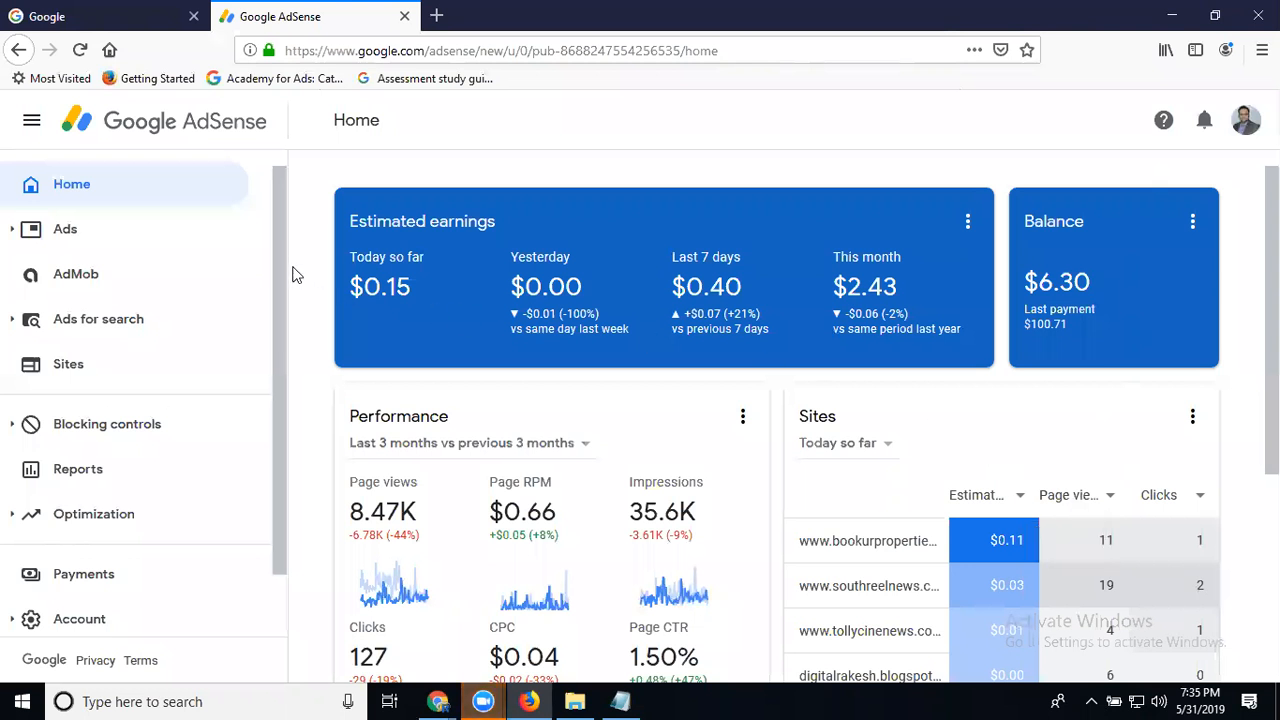
{"action": "mouse_move", "coordinate": [70, 190]}
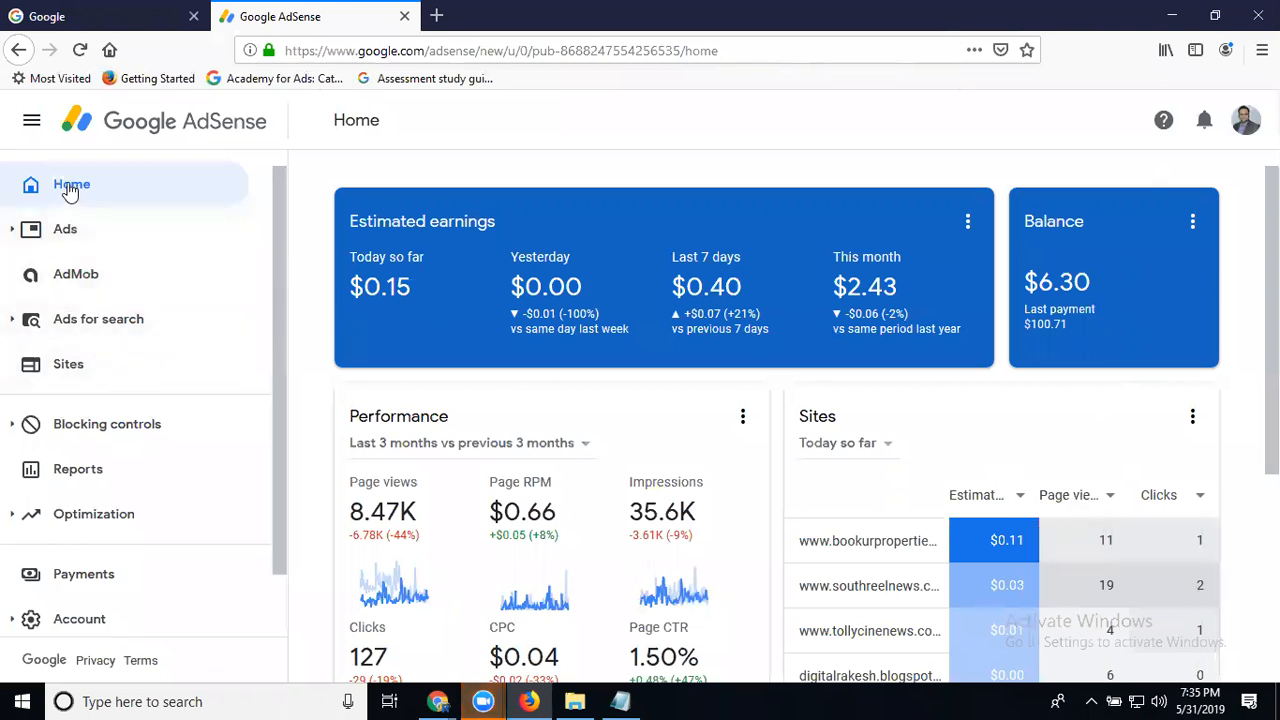
{"action": "mouse_move", "coordinate": [64, 228]}
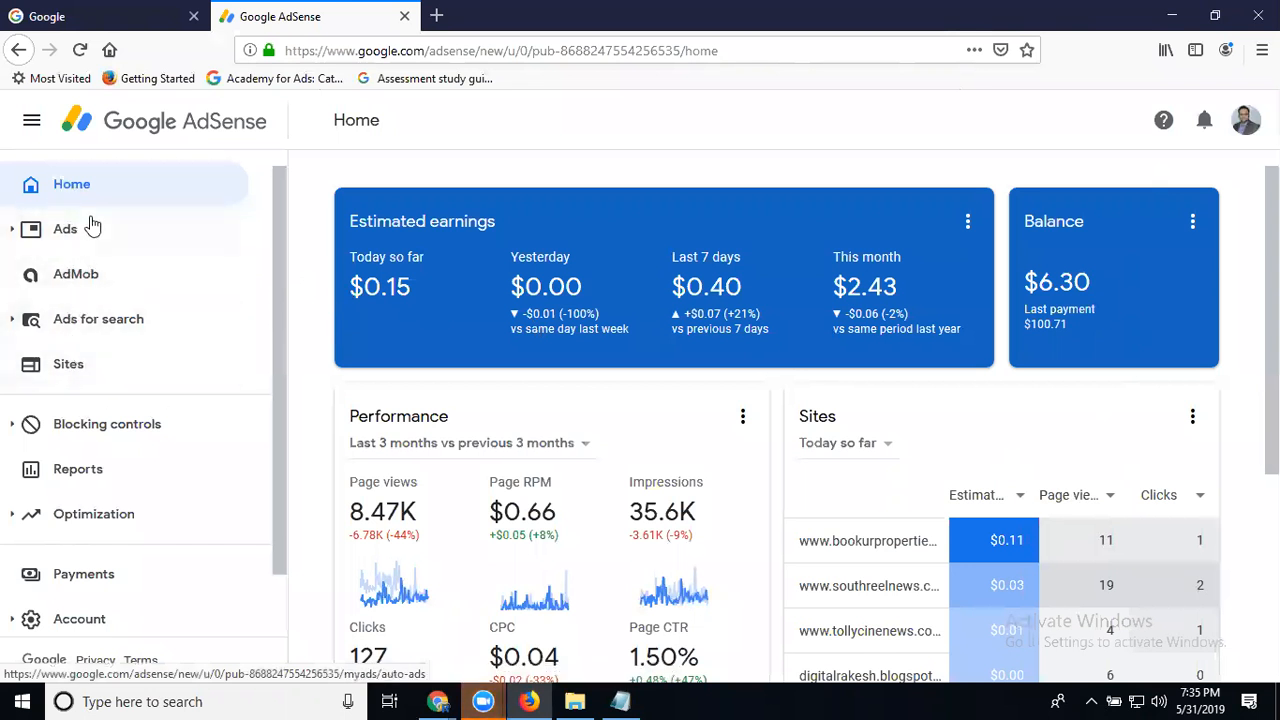
{"action": "mouse_move", "coordinate": [76, 274]}
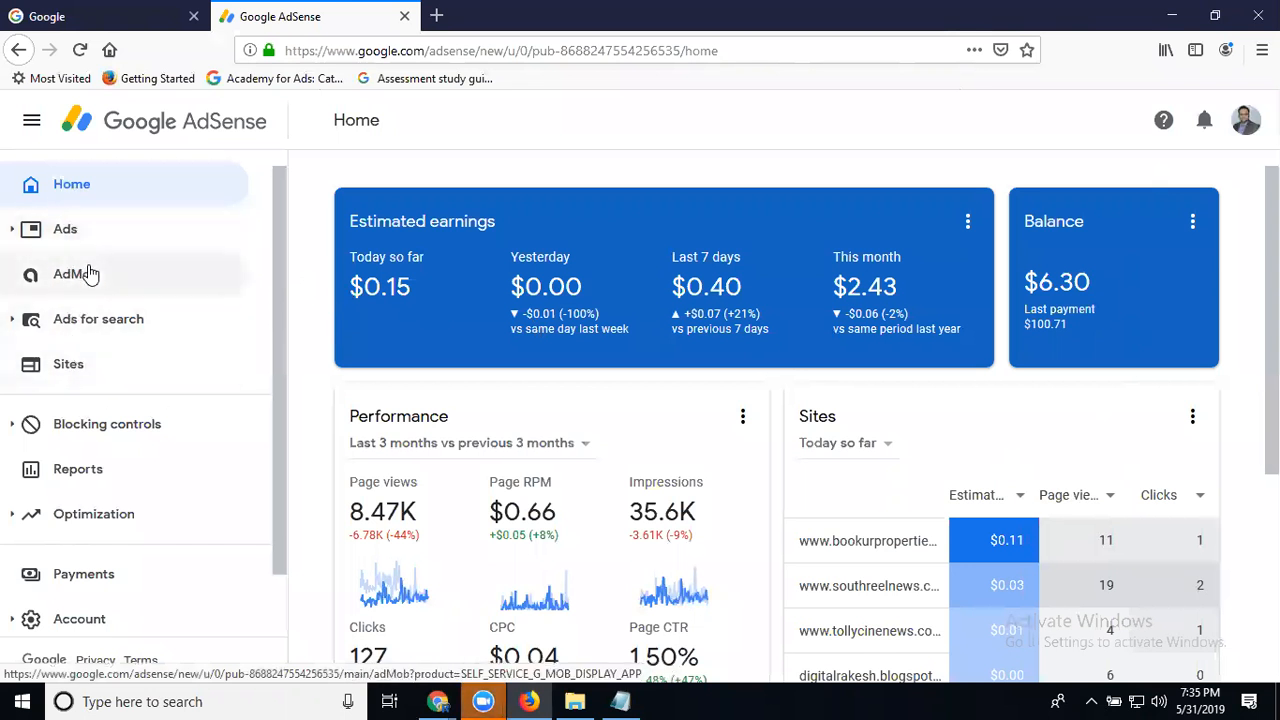
{"action": "mouse_move", "coordinate": [64, 228]}
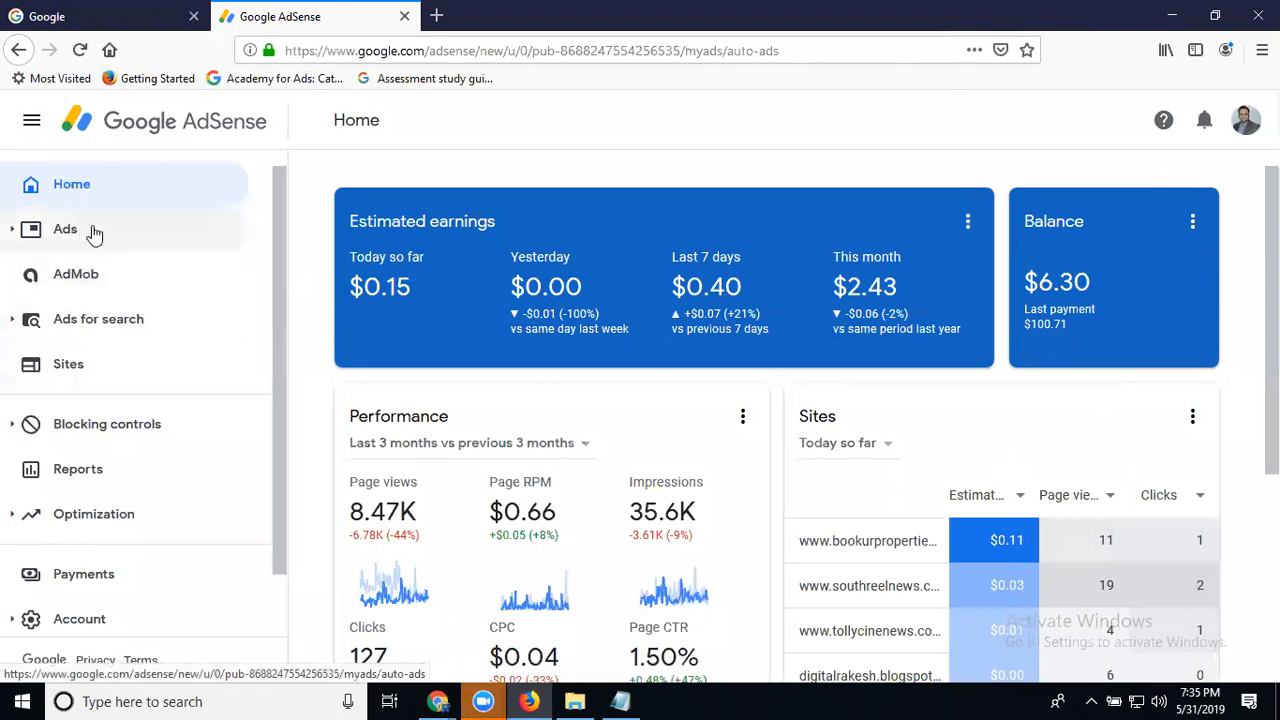
Show the Ads > Ad units table and scroll through the twelve existing units
{"action": "left_click", "coordinate": [64, 228]}
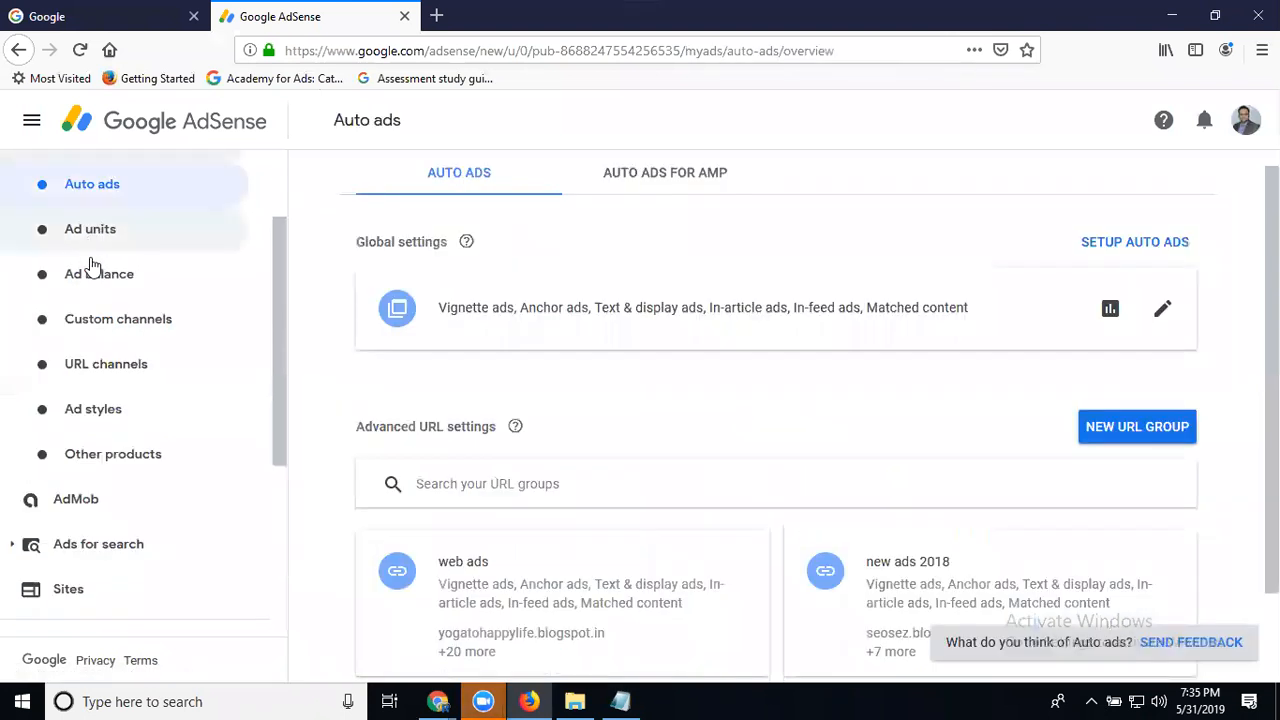
{"action": "mouse_move", "coordinate": [92, 200]}
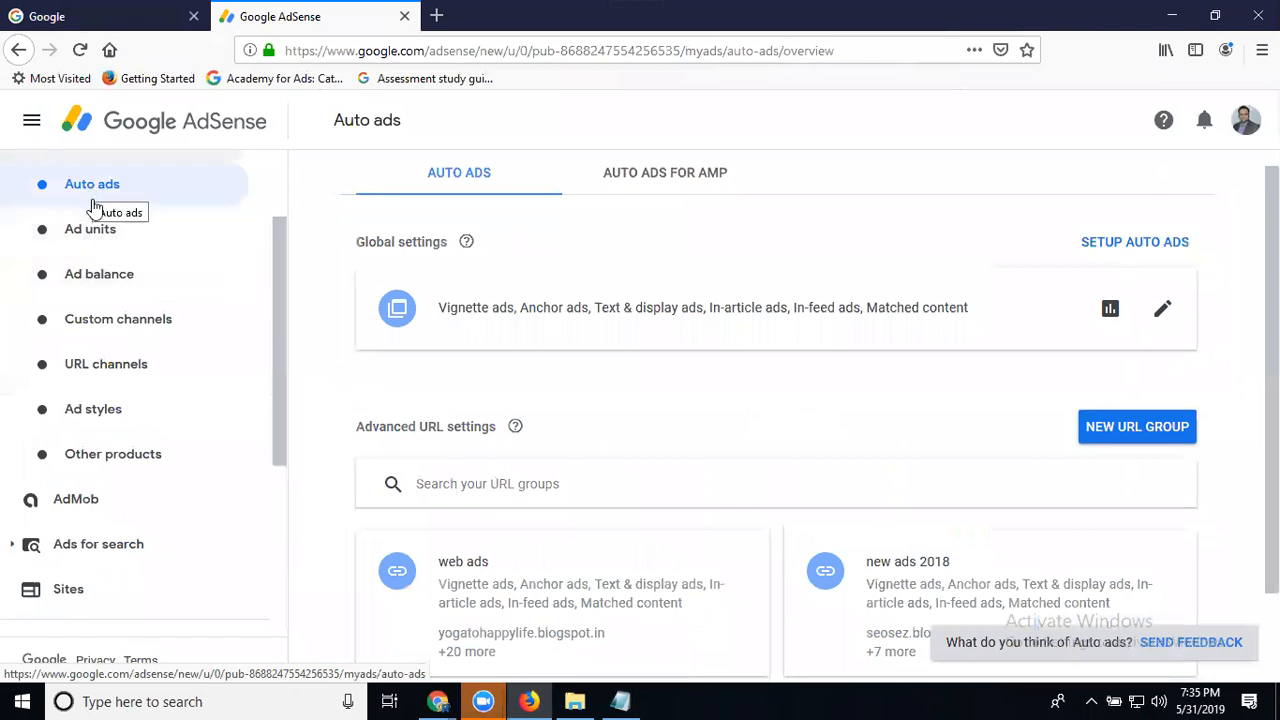
{"action": "mouse_move", "coordinate": [90, 228]}
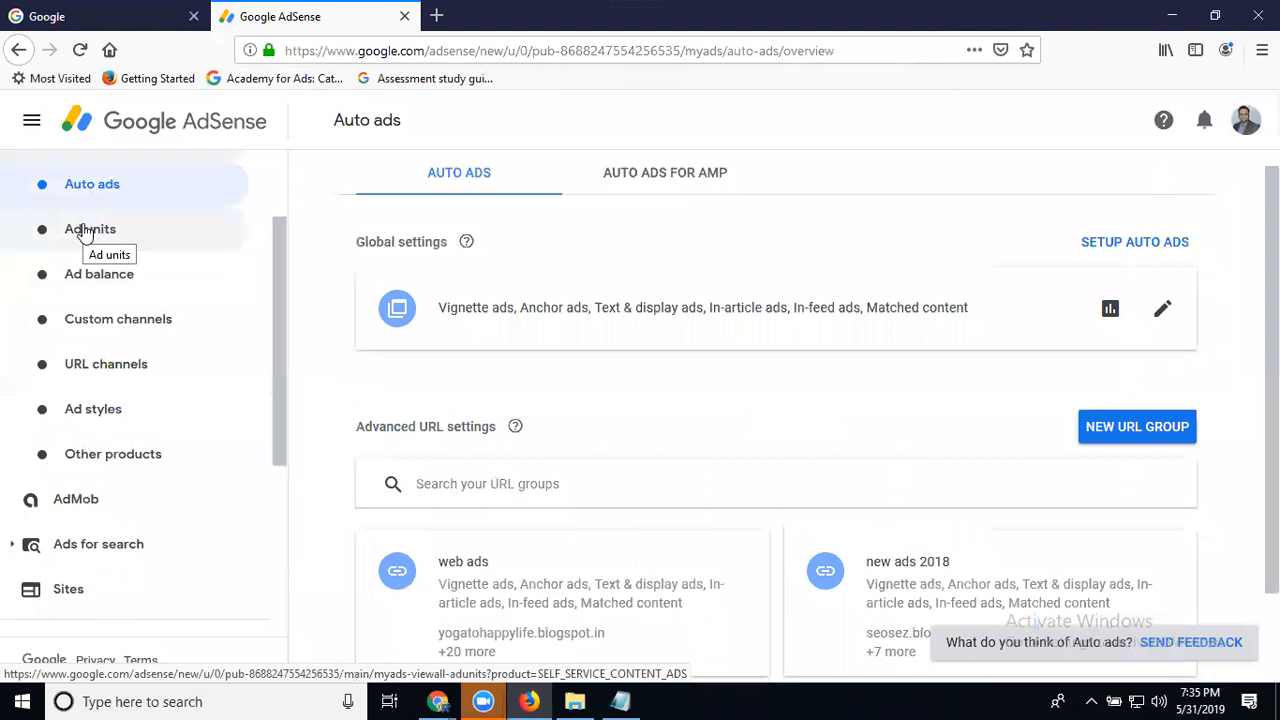
{"action": "left_click", "coordinate": [90, 228]}
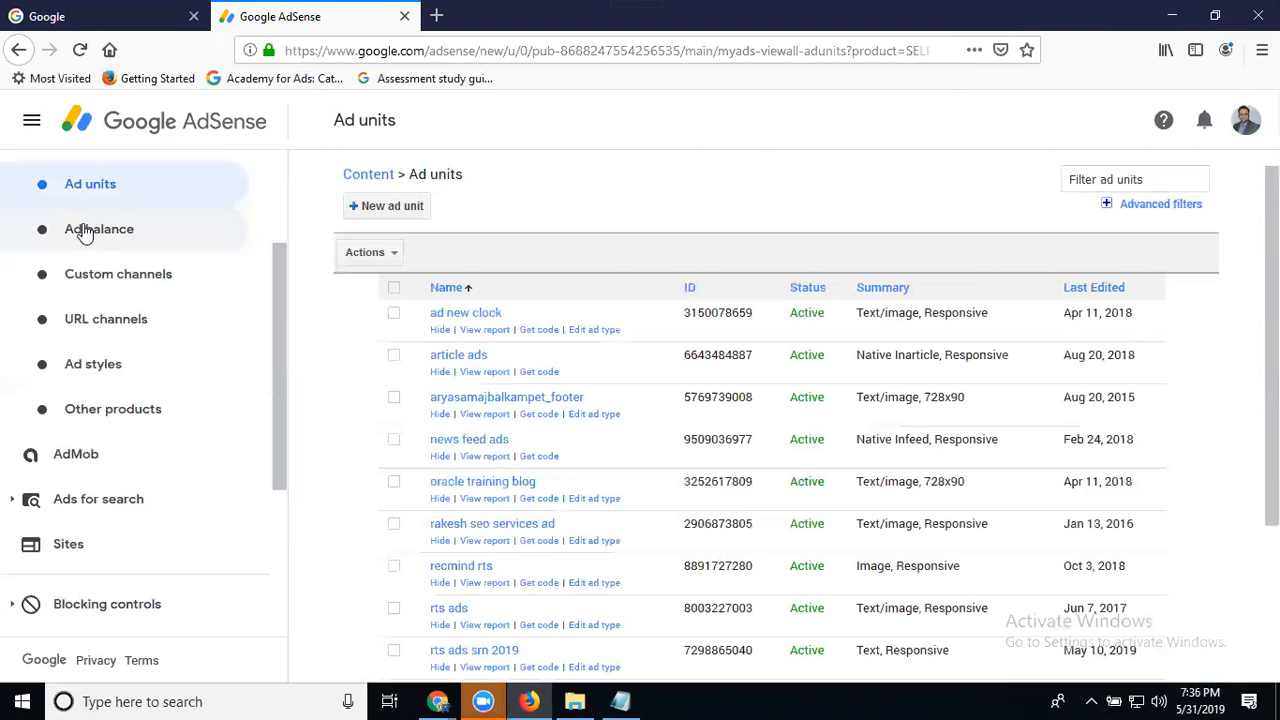
{"action": "mouse_move", "coordinate": [360, 220]}
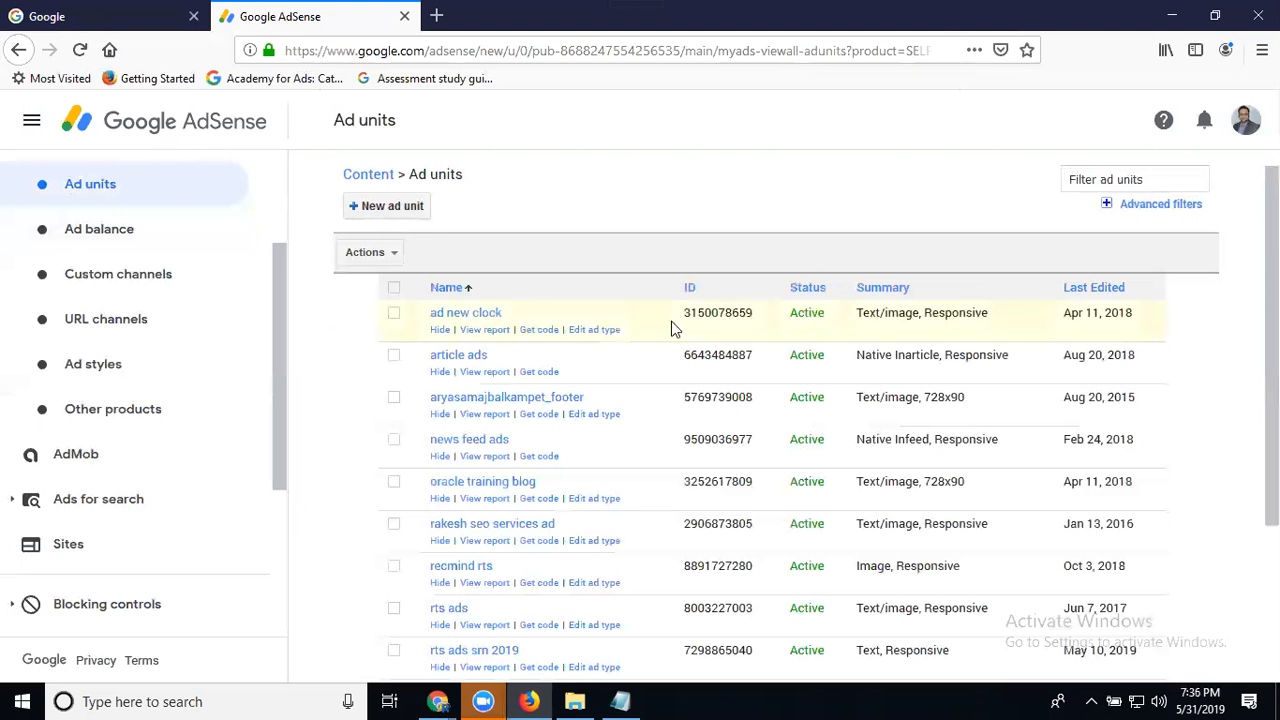
{"action": "scroll", "scroll_direction": "down", "scroll_amount": 3}
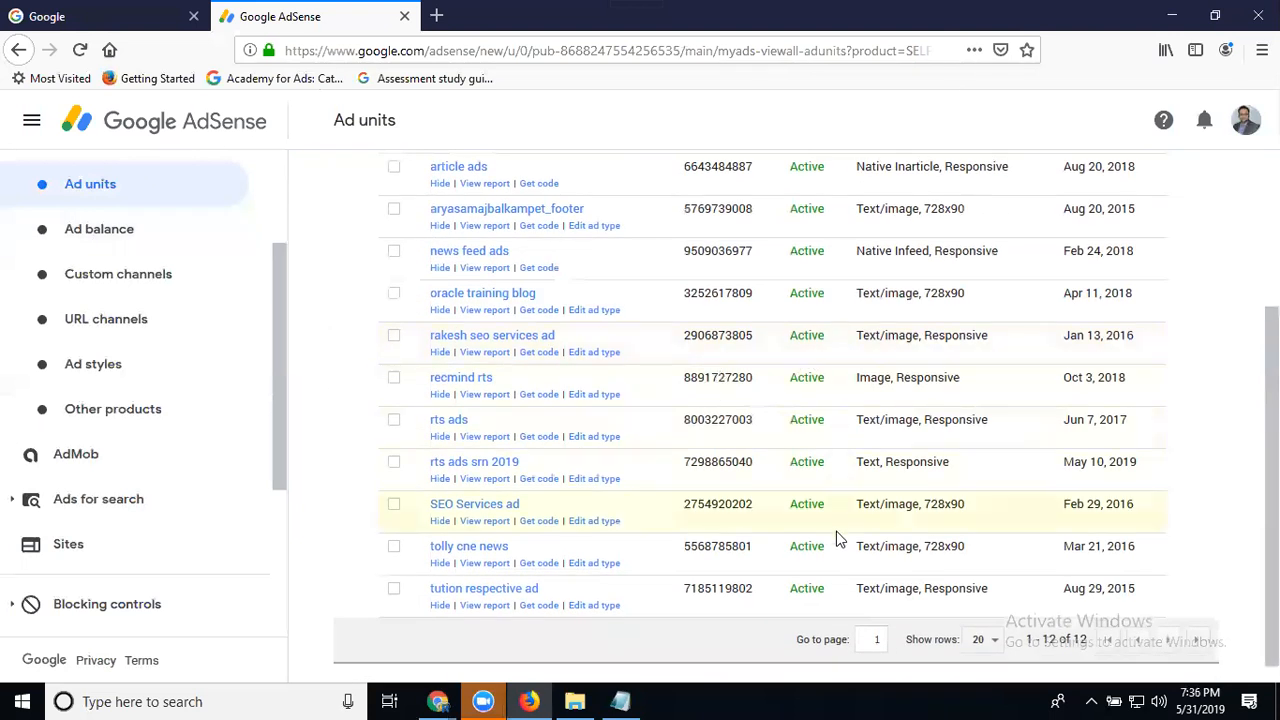
{"action": "mouse_move", "coordinate": [904, 630]}
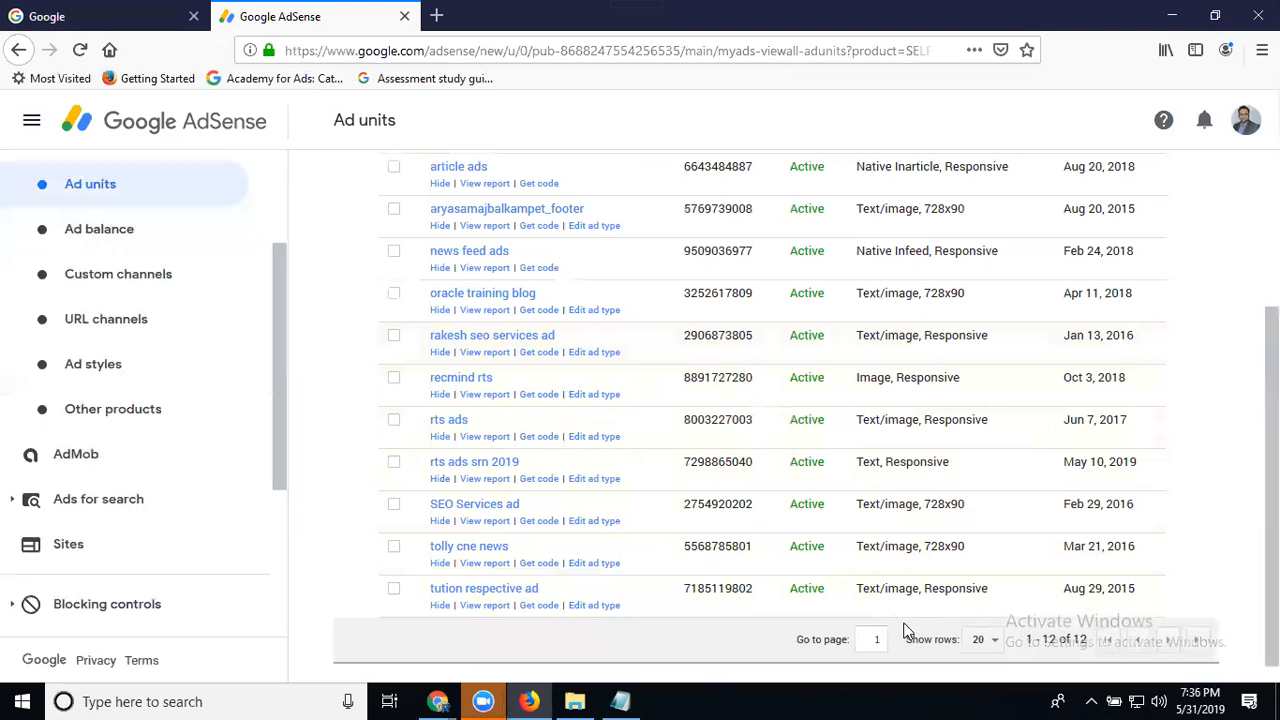
{"action": "mouse_move", "coordinate": [756, 404]}
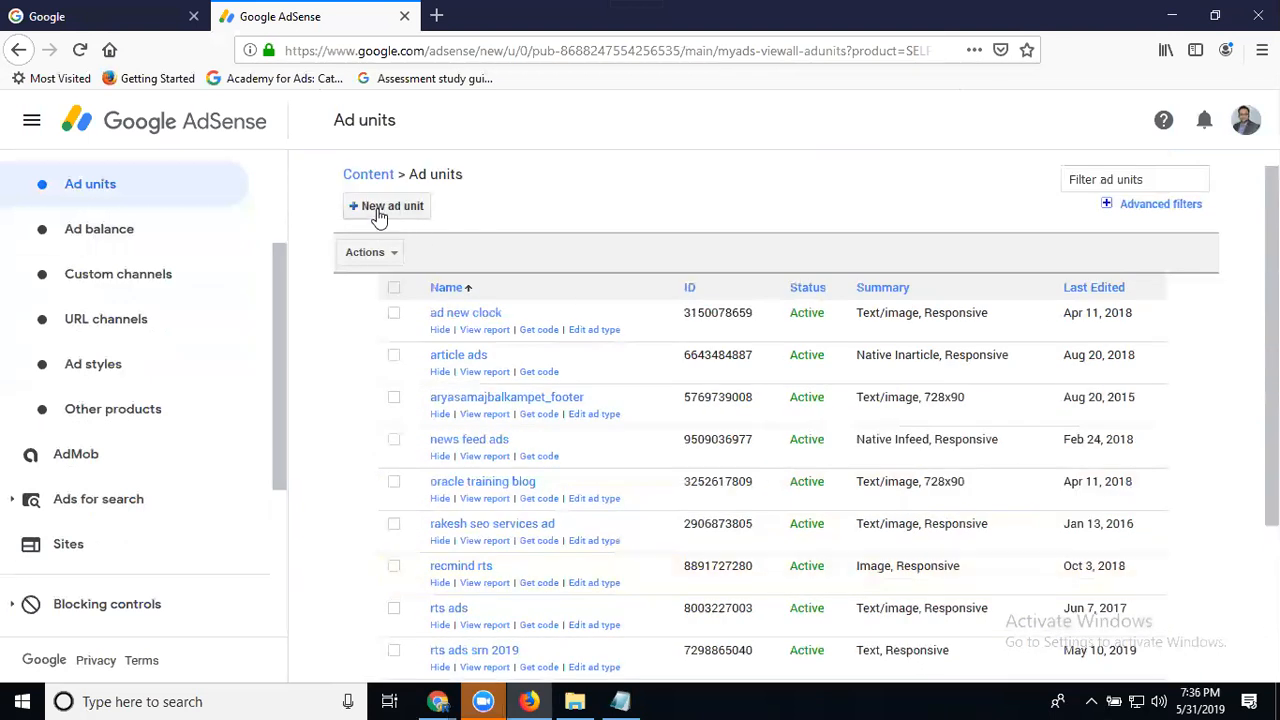
Start a new ad unit to reach the Text & display, In-feed and In-article choices
{"action": "left_click", "coordinate": [386, 206]}
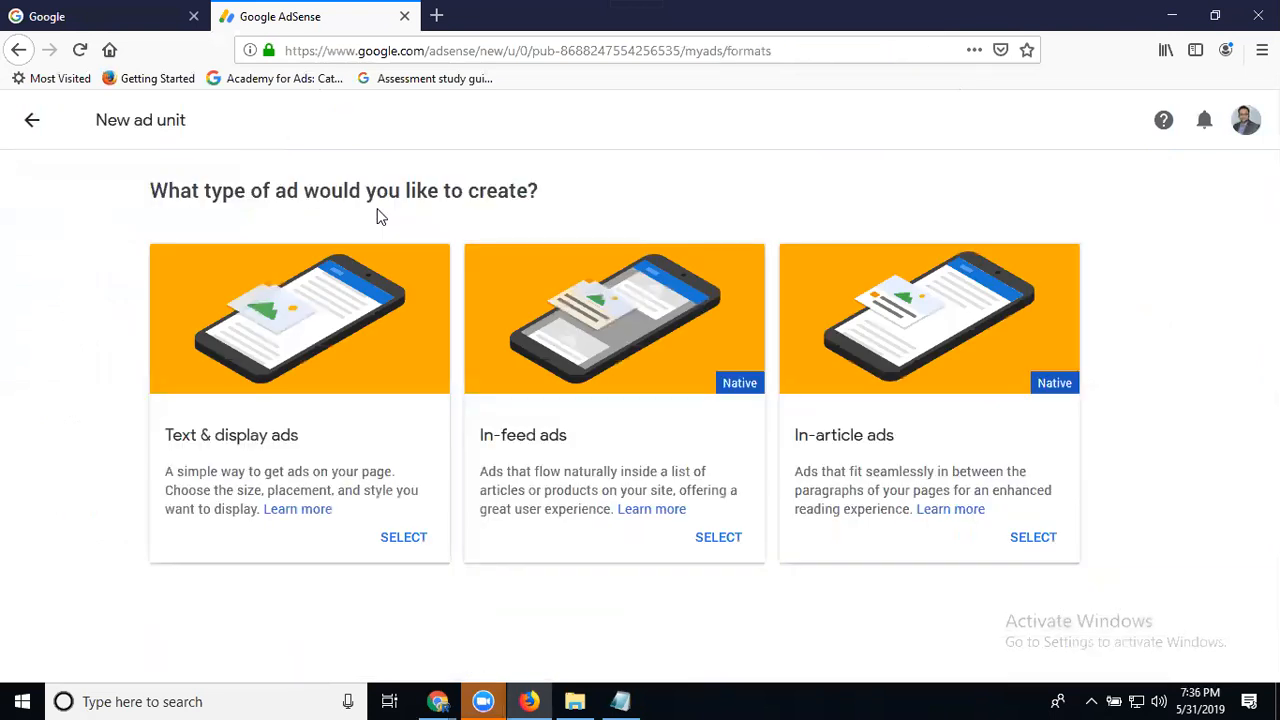
{"action": "mouse_move", "coordinate": [184, 442]}
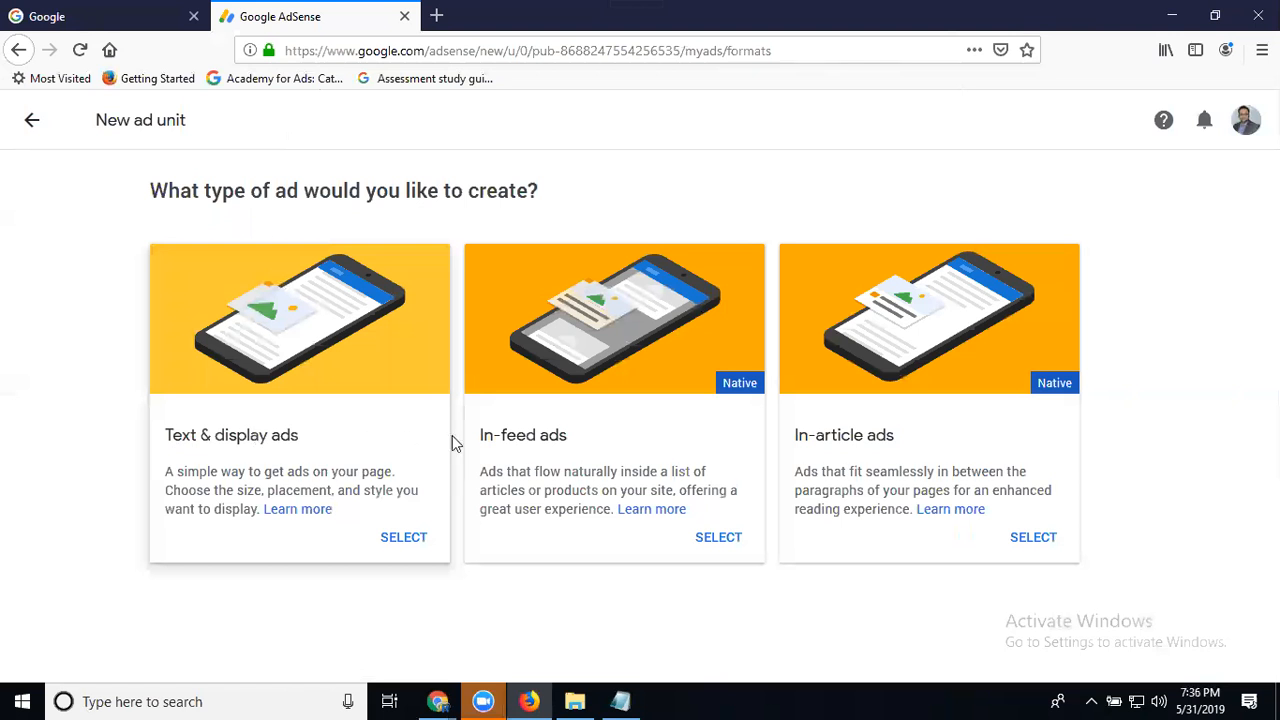
{"action": "mouse_move", "coordinate": [856, 448]}
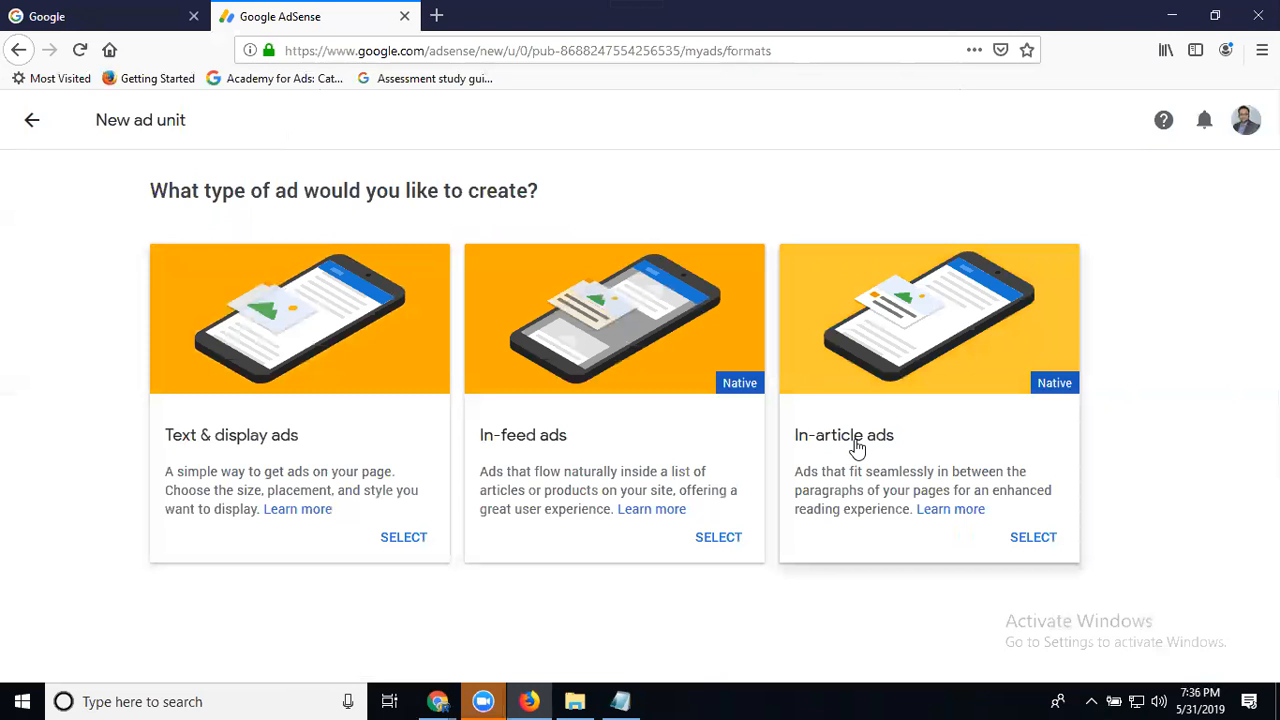
{"action": "mouse_move", "coordinate": [858, 448]}
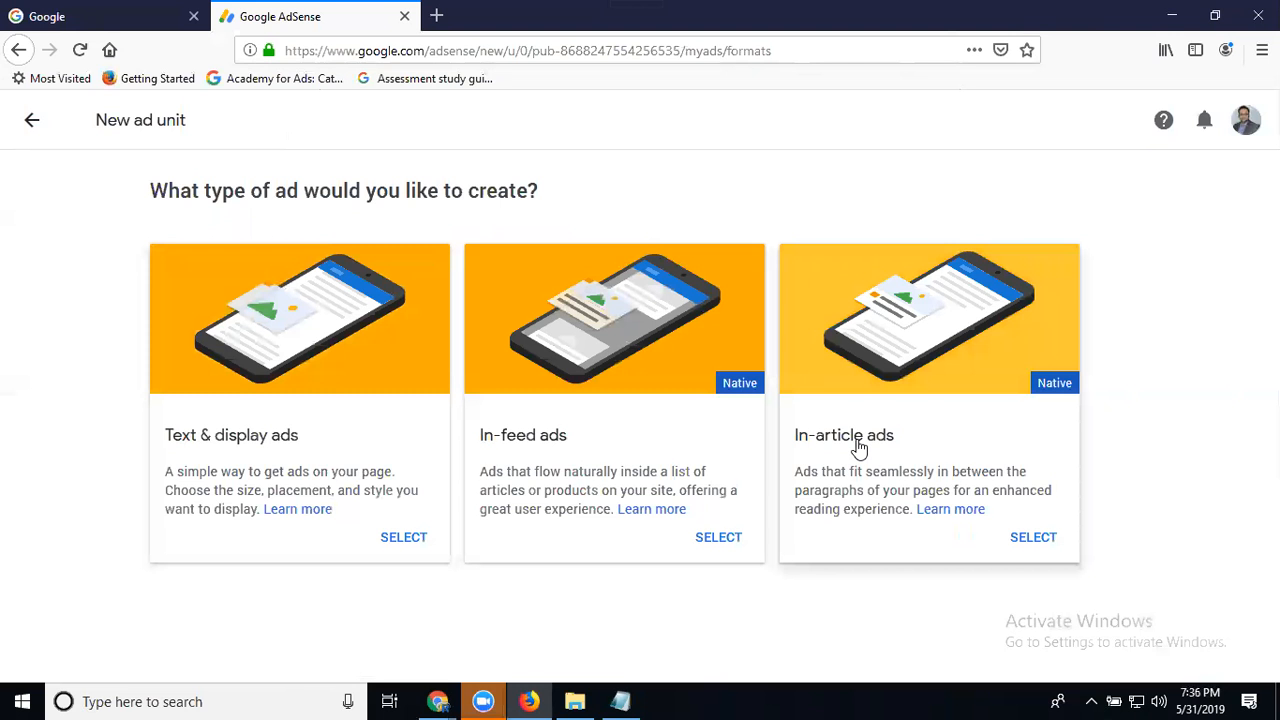
{"action": "mouse_move", "coordinate": [908, 364]}
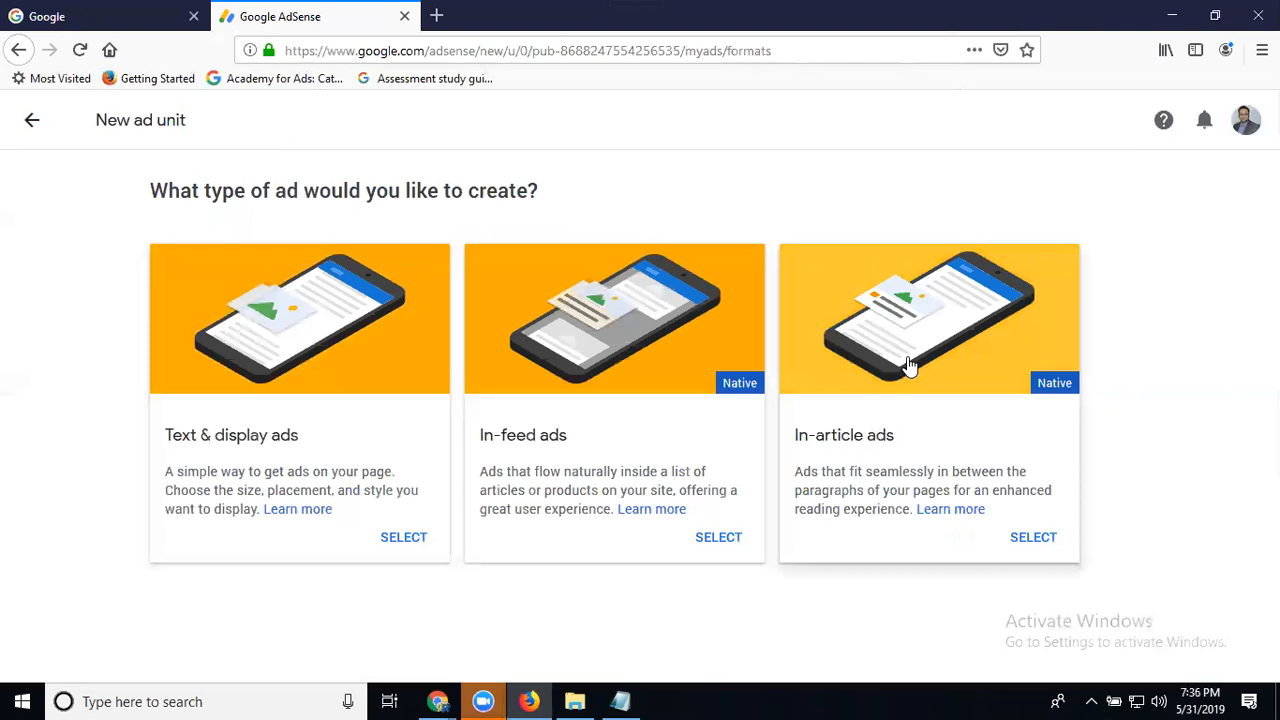
{"action": "mouse_move", "coordinate": [624, 390]}
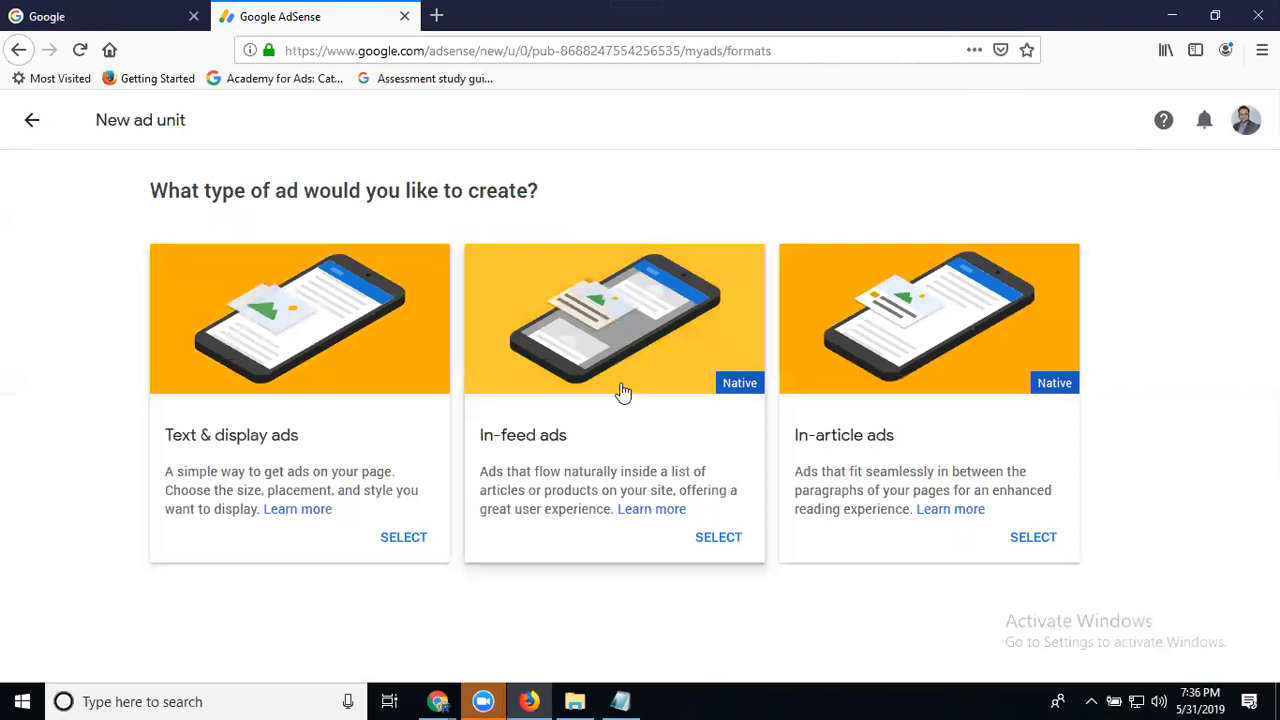
{"action": "mouse_move", "coordinate": [250, 392]}
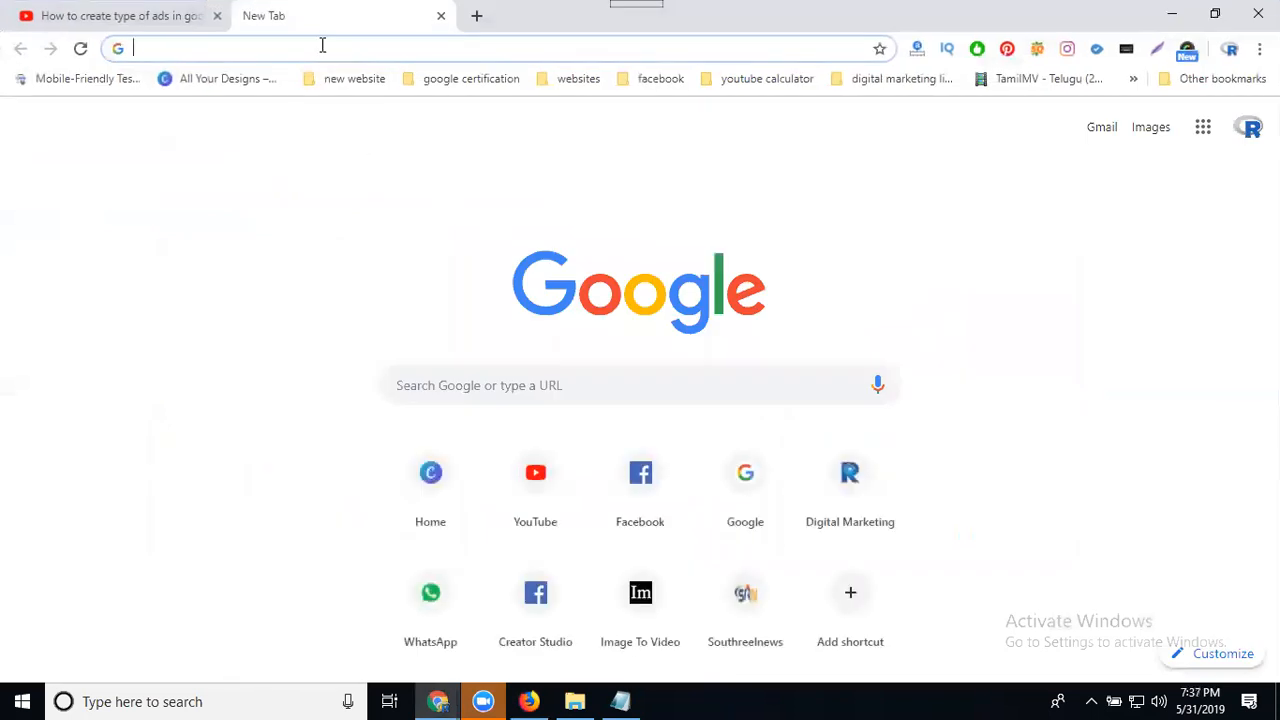
Visit southreelnews.com, scroll through its live ads, then return to the AdSense ad type page
{"action": "type", "text": "southreelnews.com"}
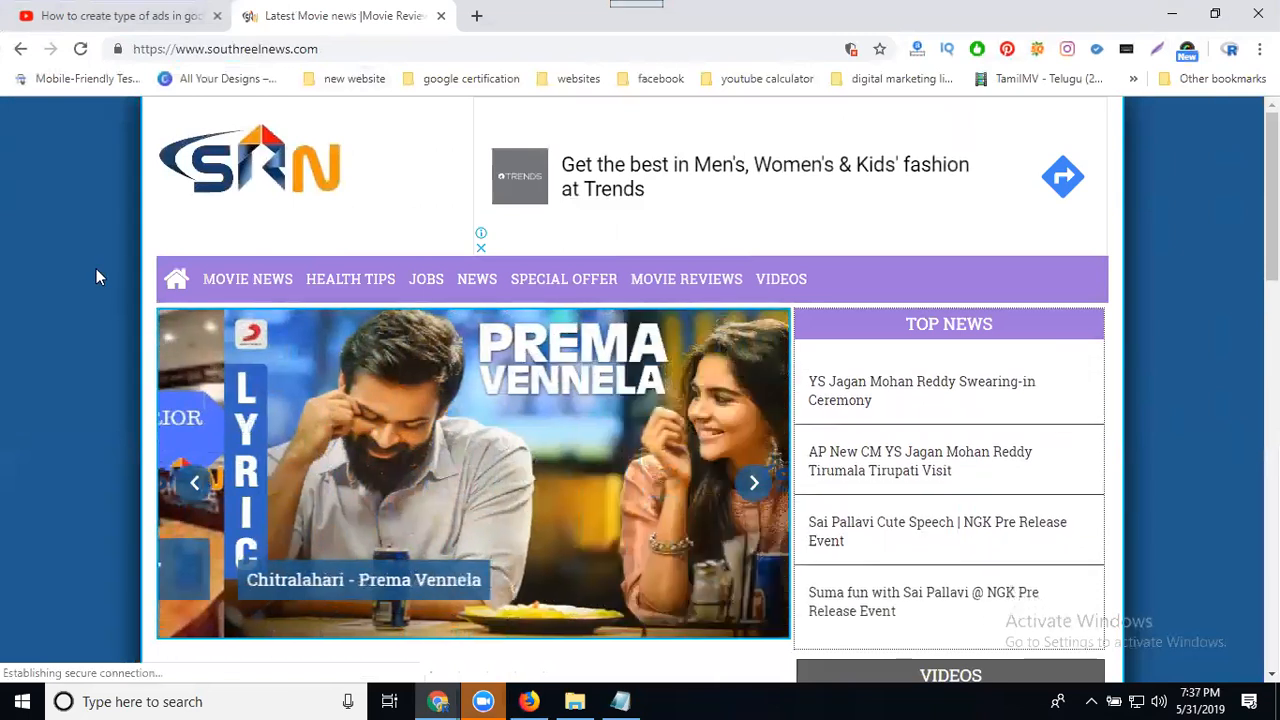
{"action": "scroll", "scroll_direction": "down", "scroll_amount": 3}
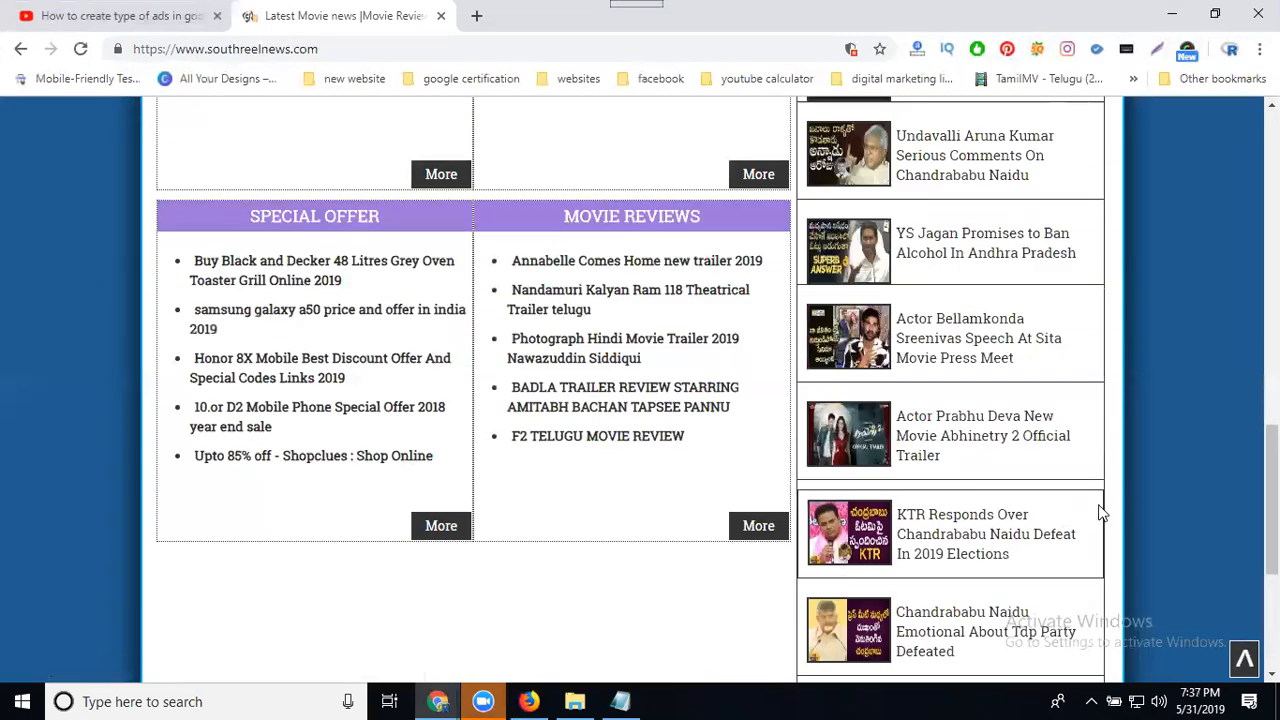
{"action": "scroll", "scroll_direction": "down", "scroll_amount": 3}
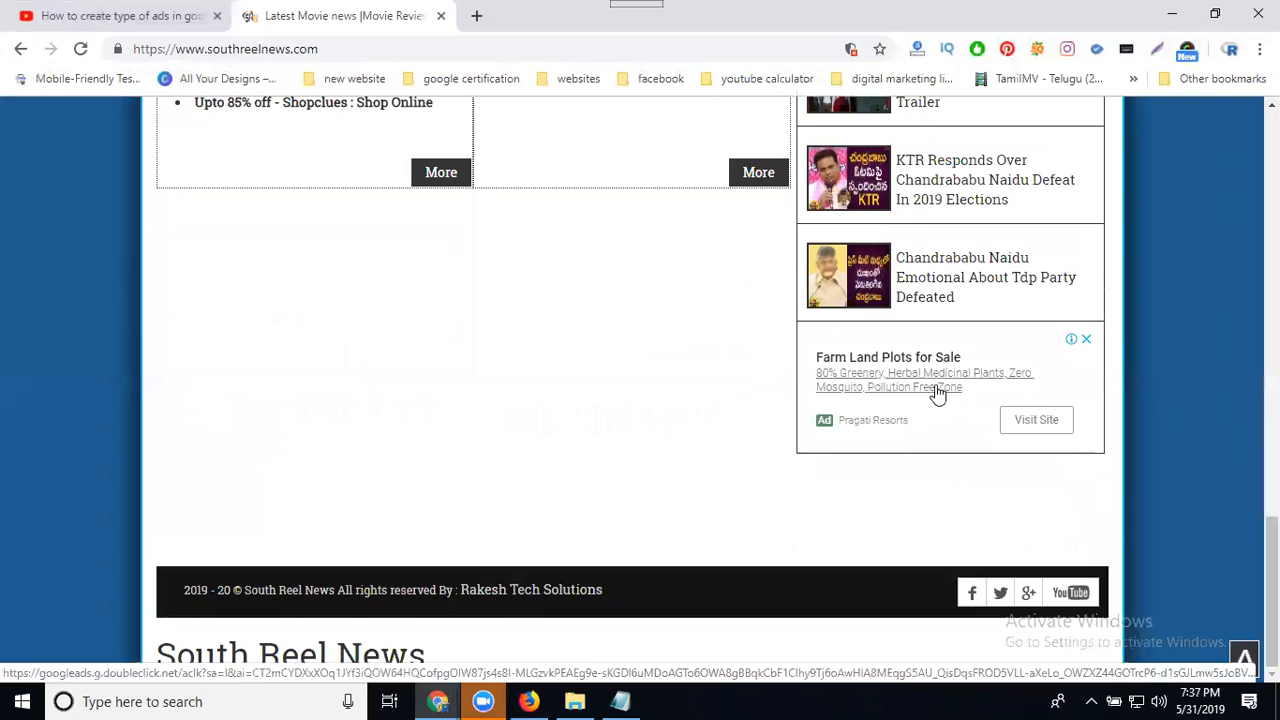
{"action": "scroll", "scroll_direction": "up", "scroll_amount": 3}
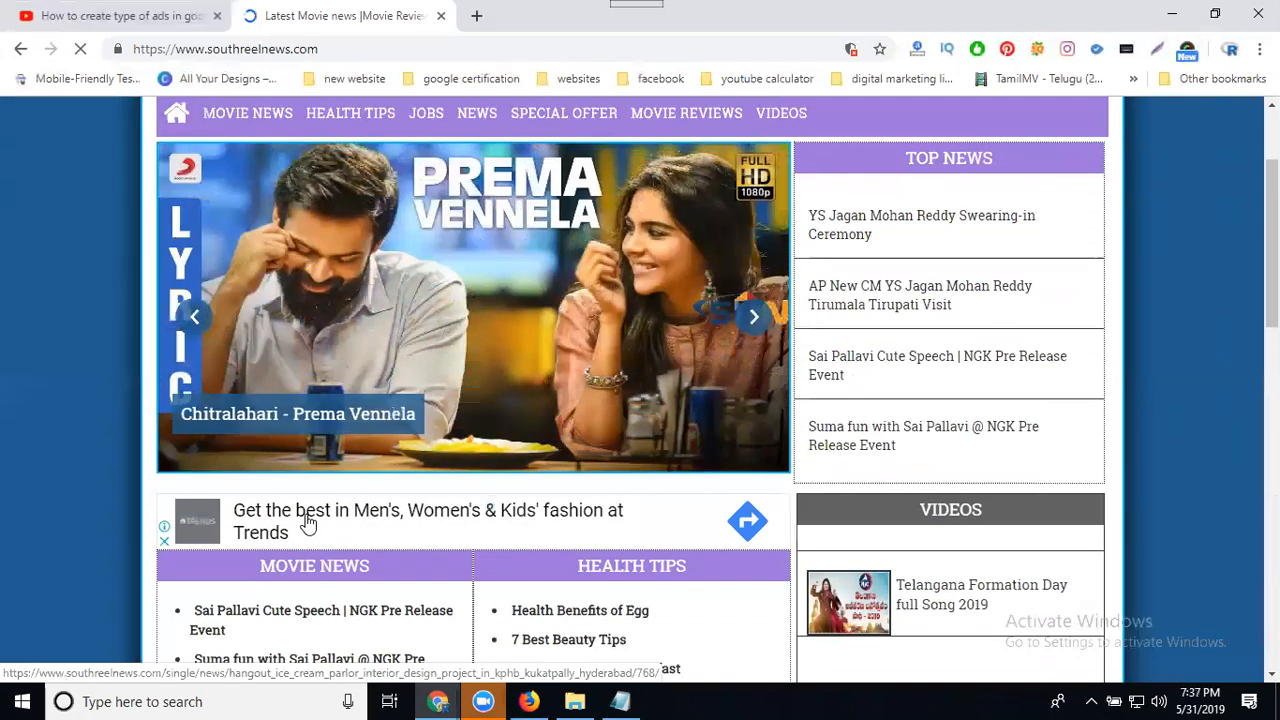
{"action": "scroll", "scroll_direction": "down", "scroll_amount": 3}
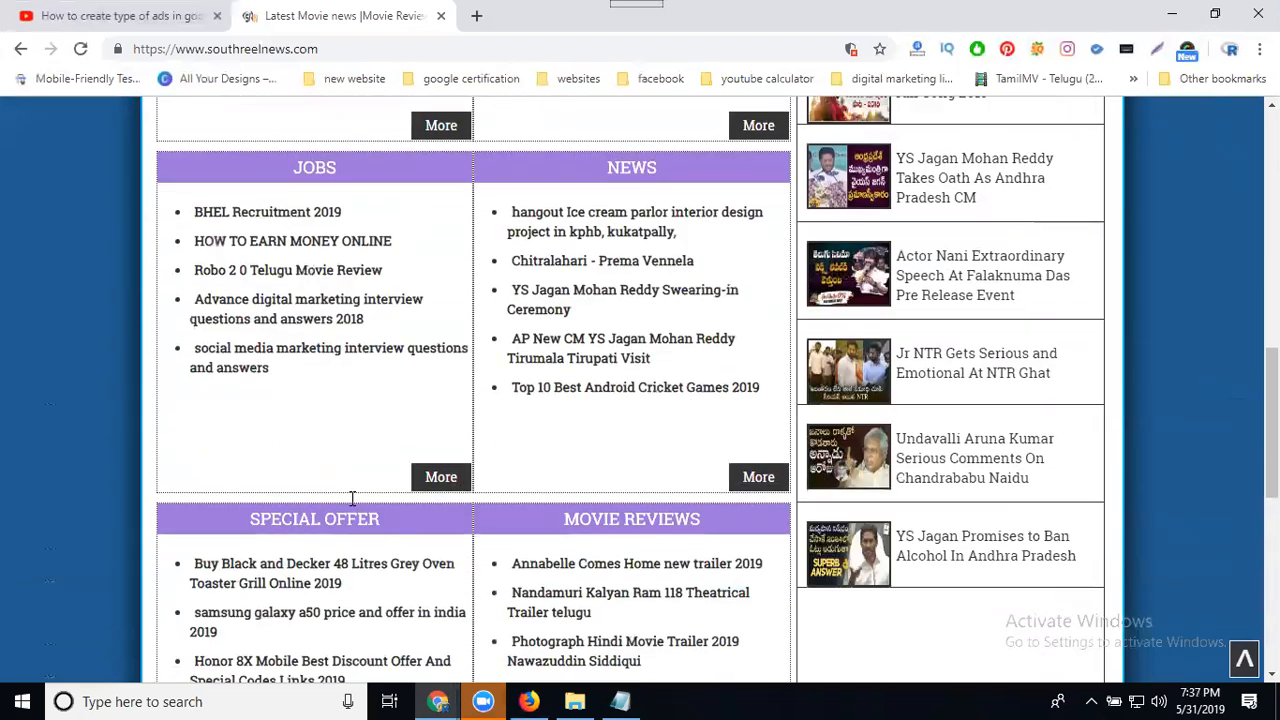
{"action": "scroll", "scroll_direction": "down", "scroll_amount": 3}
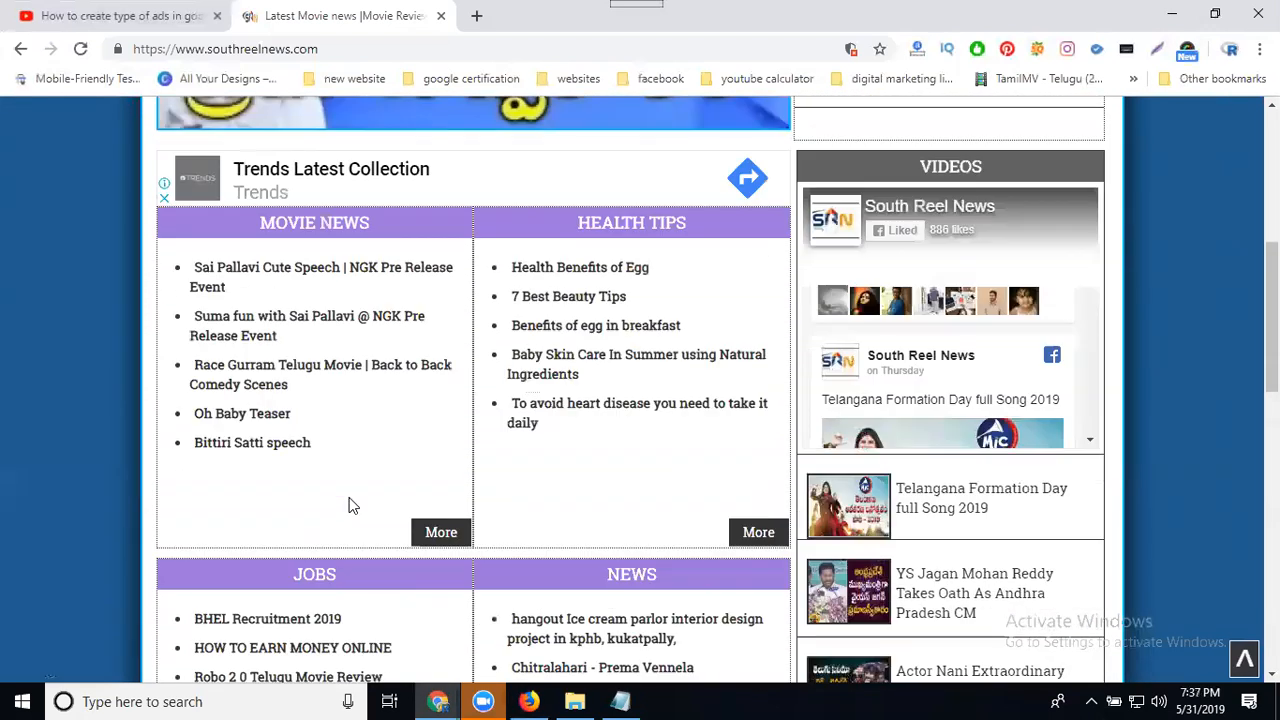
{"action": "scroll", "scroll_direction": "up", "scroll_amount": 3}
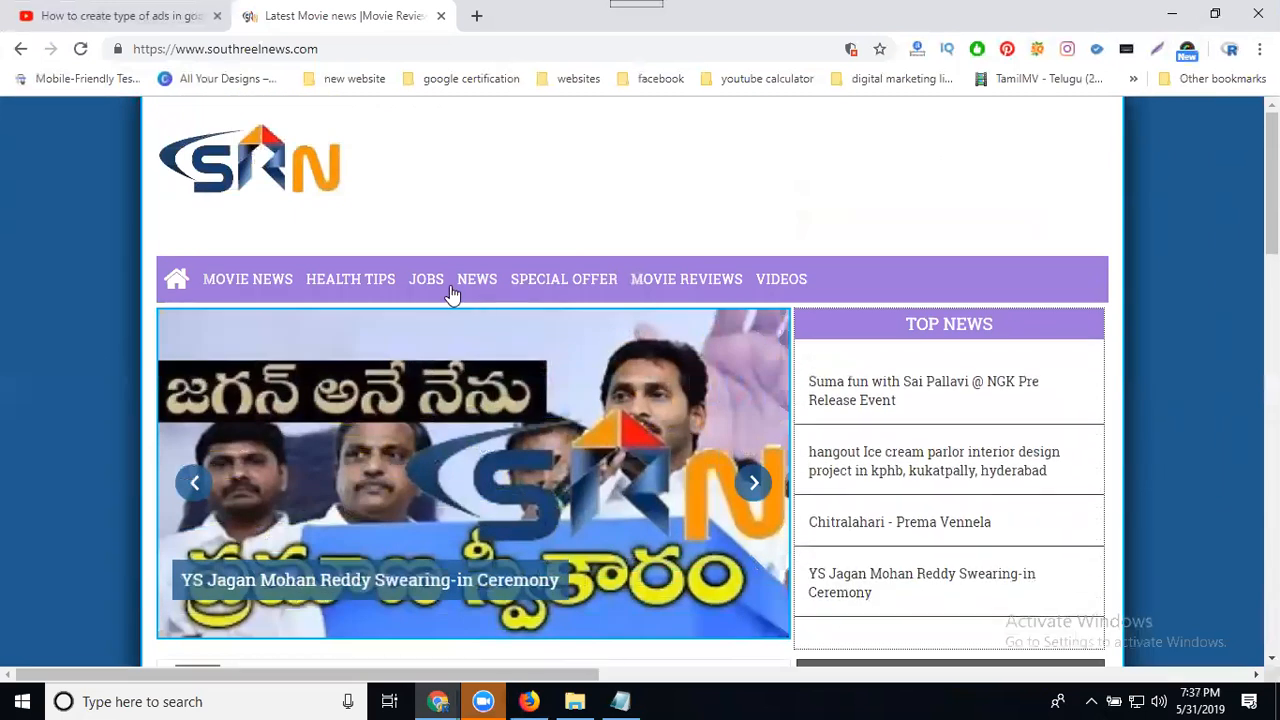
{"action": "left_click", "coordinate": [426, 280]}
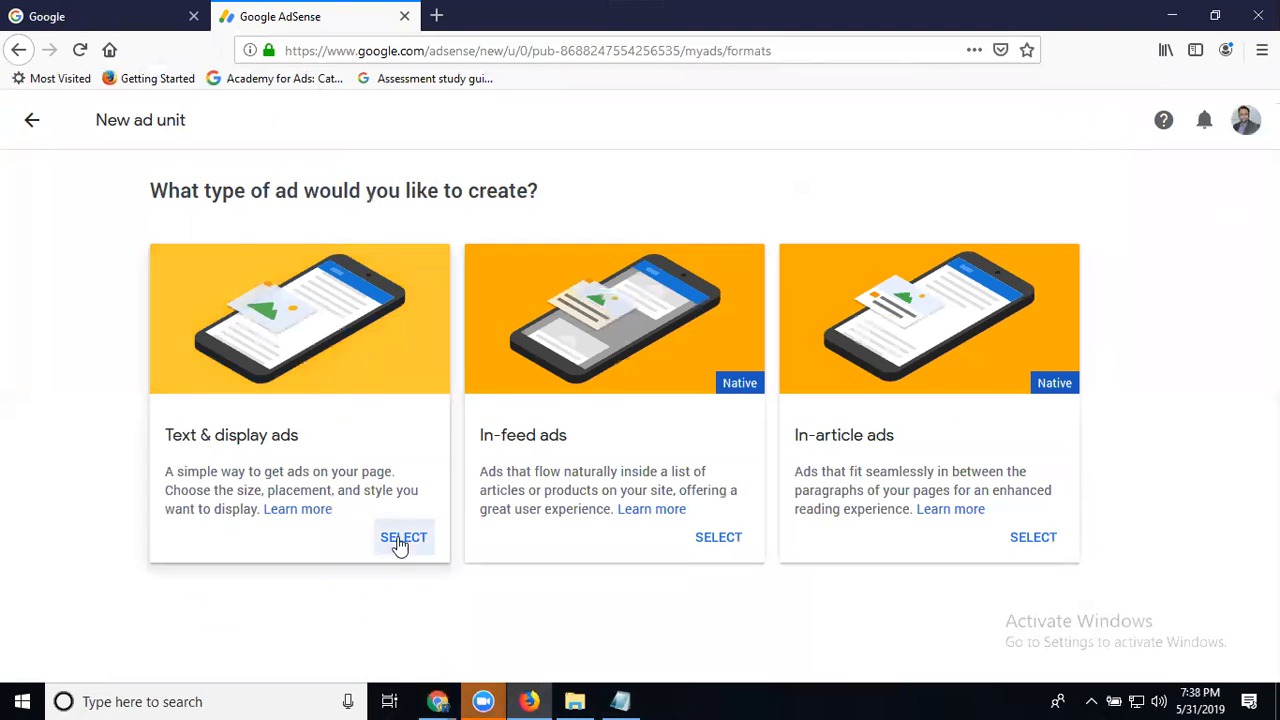
Choose Text & display ads, preview the responsive size behaviour and close the explanation
{"action": "left_click", "coordinate": [404, 536]}
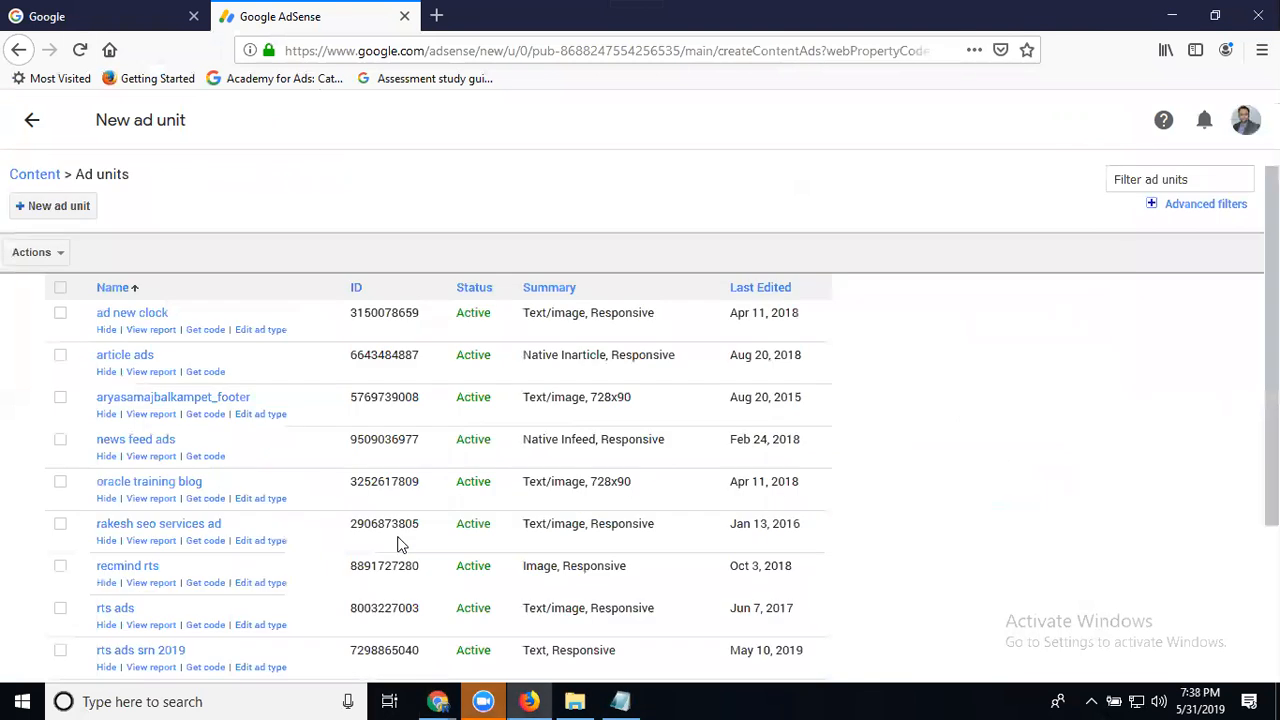
{"action": "left_click", "coordinate": [52, 204]}
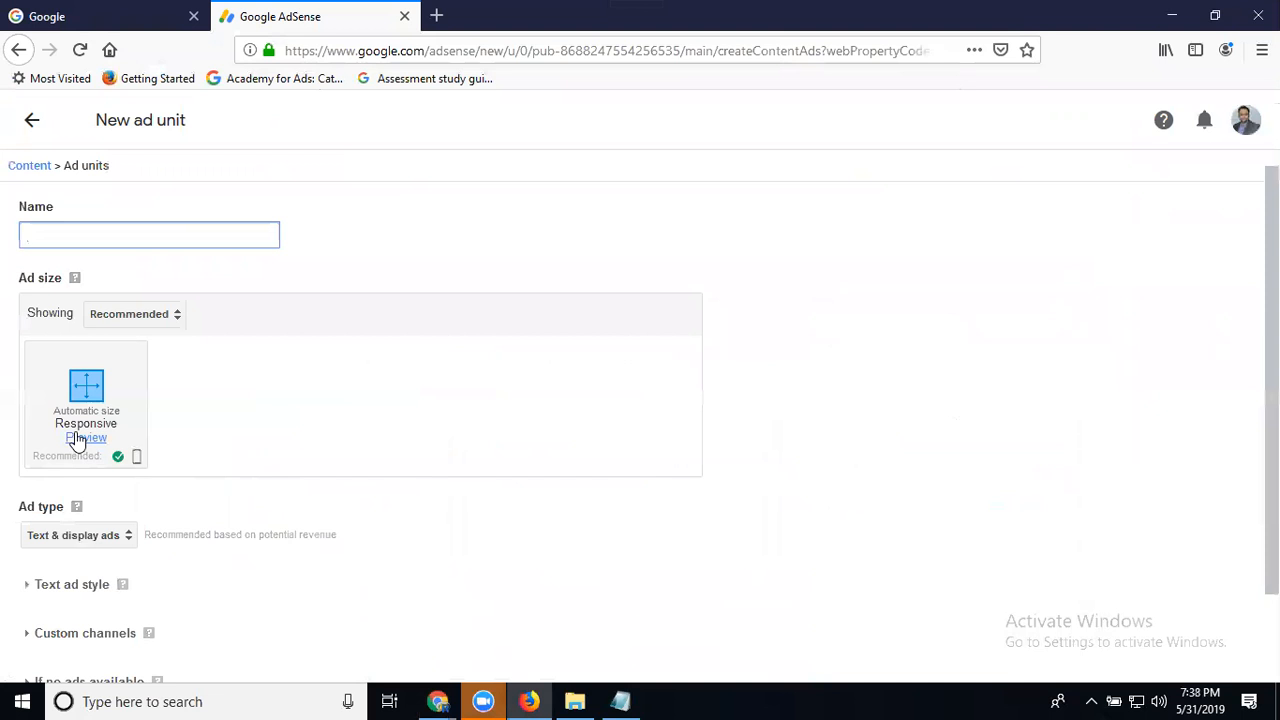
{"action": "left_click", "coordinate": [84, 438]}
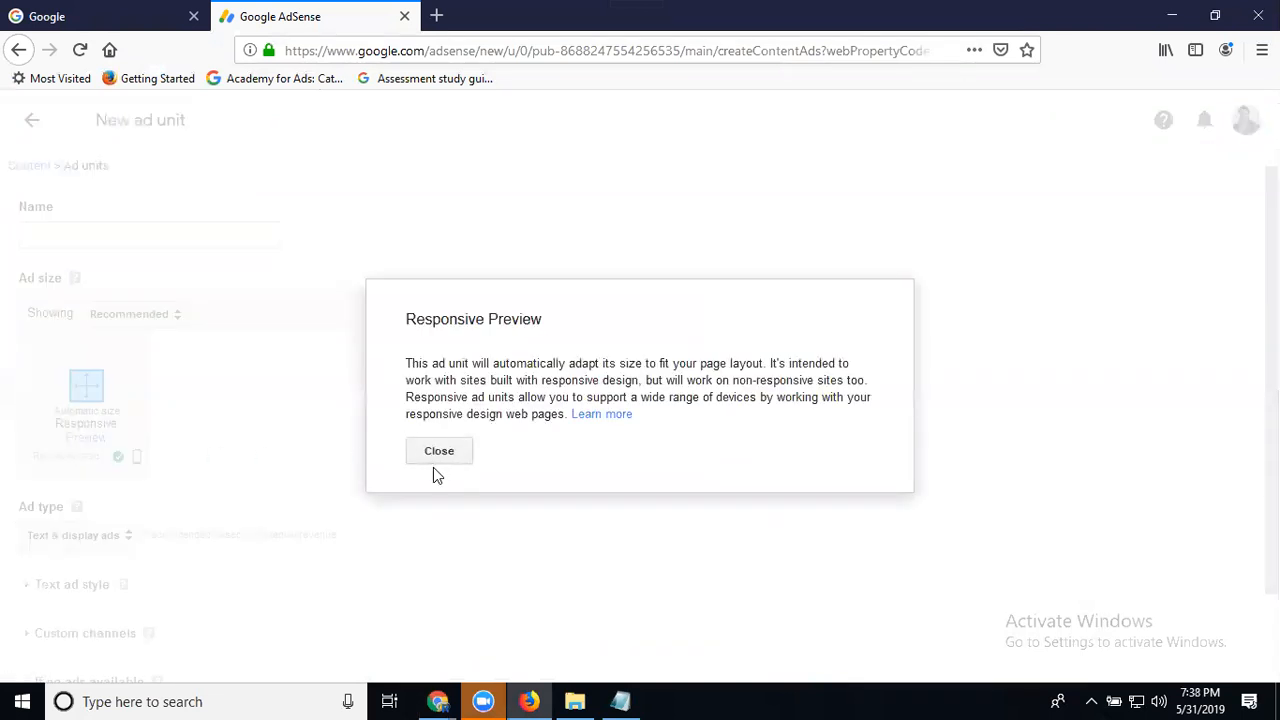
{"action": "mouse_move", "coordinate": [438, 452]}
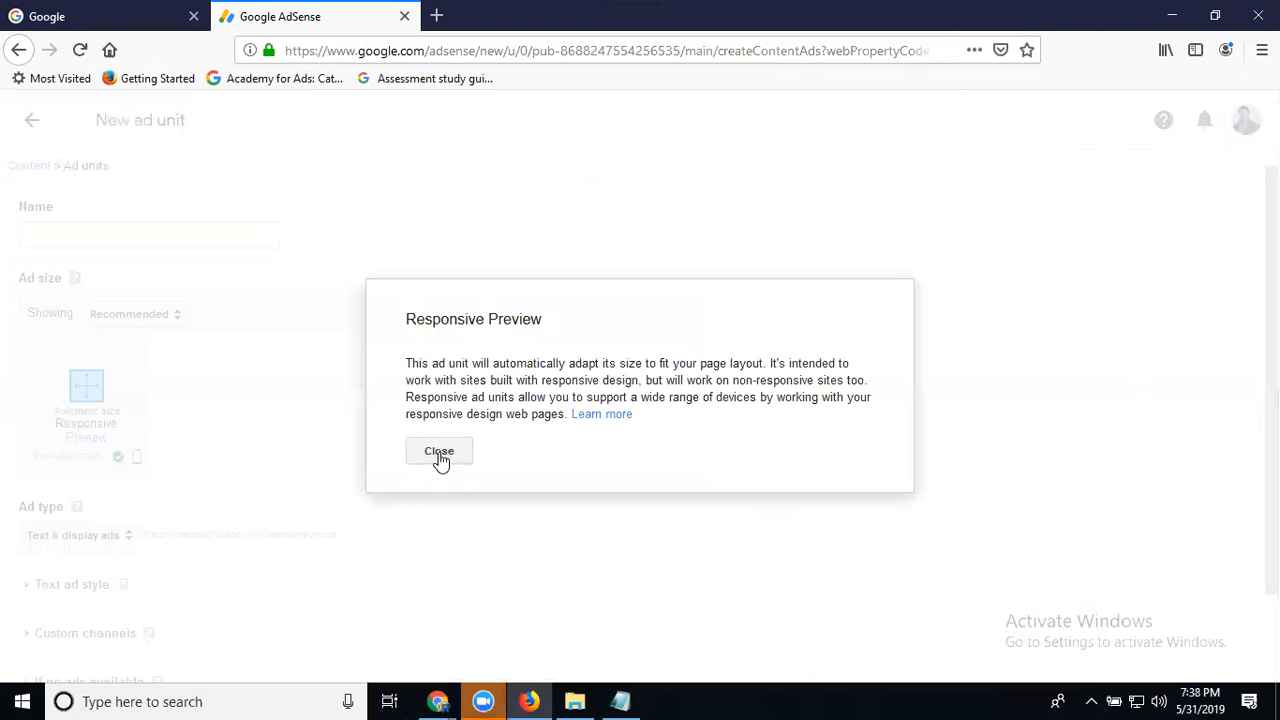
{"action": "left_click", "coordinate": [438, 452]}
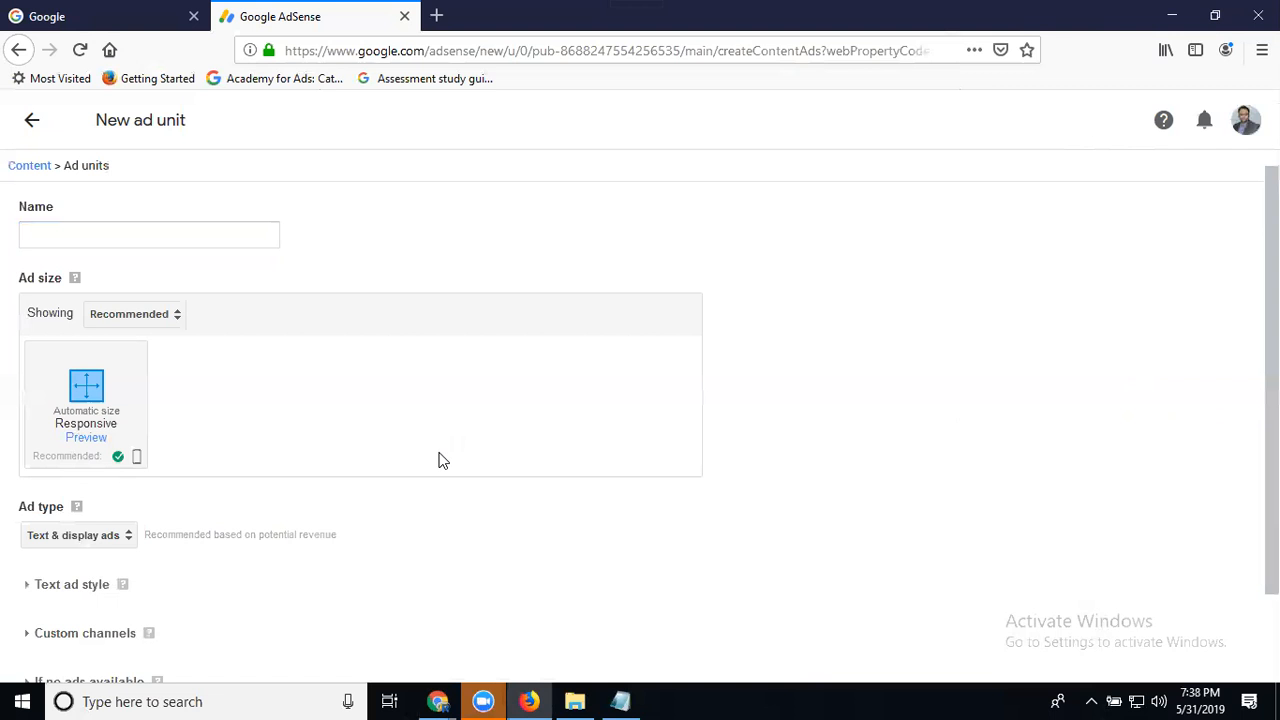
List the Ad type choices: Text & display ads, Display ads only, Text ads only
{"action": "scroll", "scroll_direction": "down", "scroll_amount": 3}
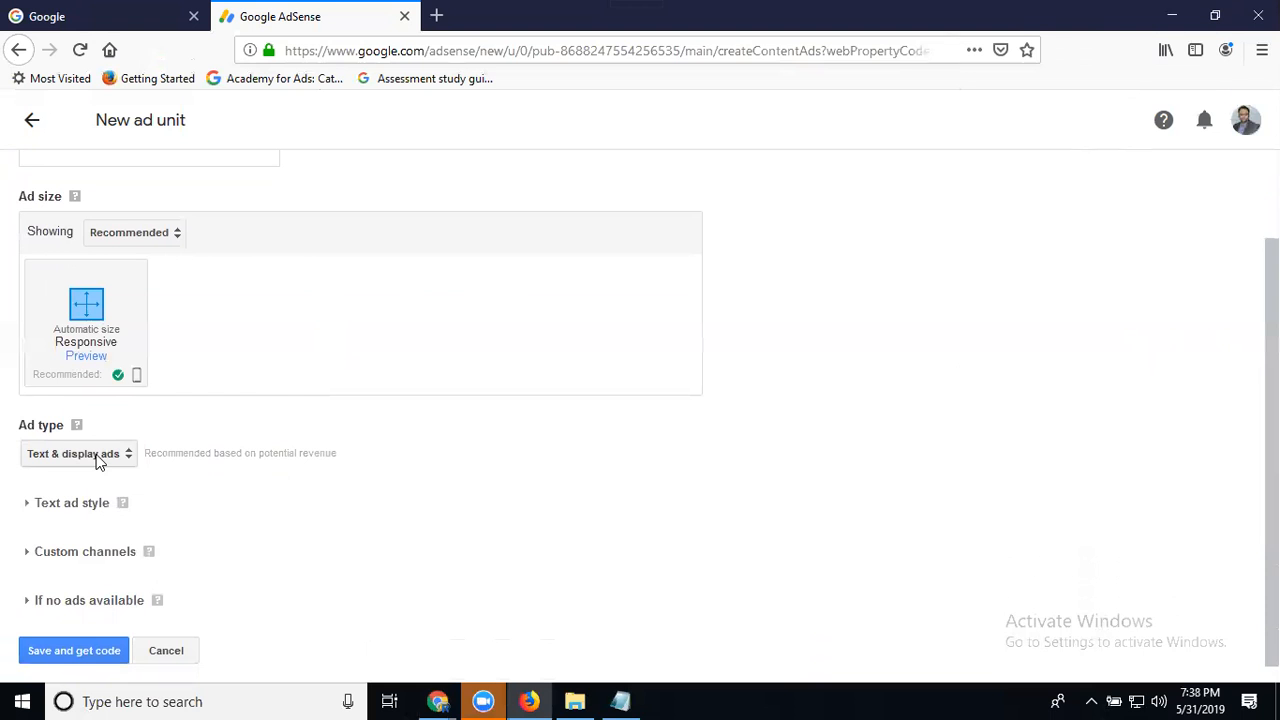
{"action": "left_click", "coordinate": [78, 452]}
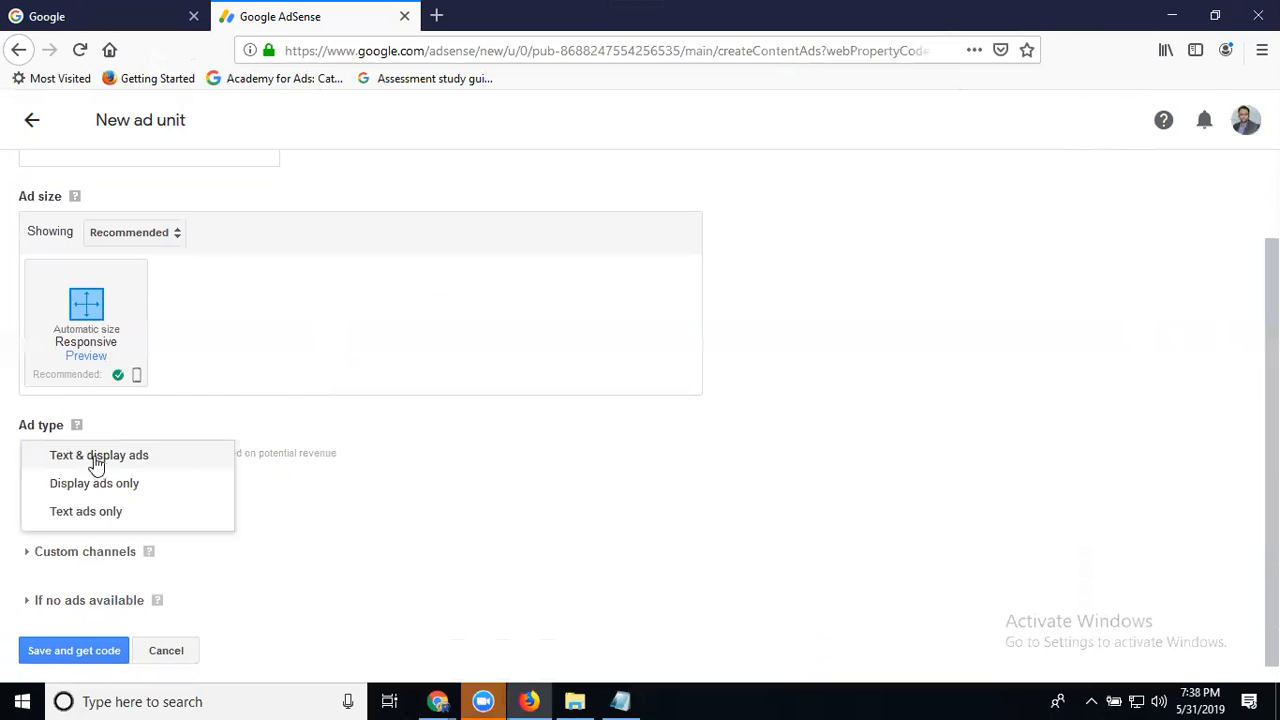
{"action": "mouse_move", "coordinate": [86, 512]}
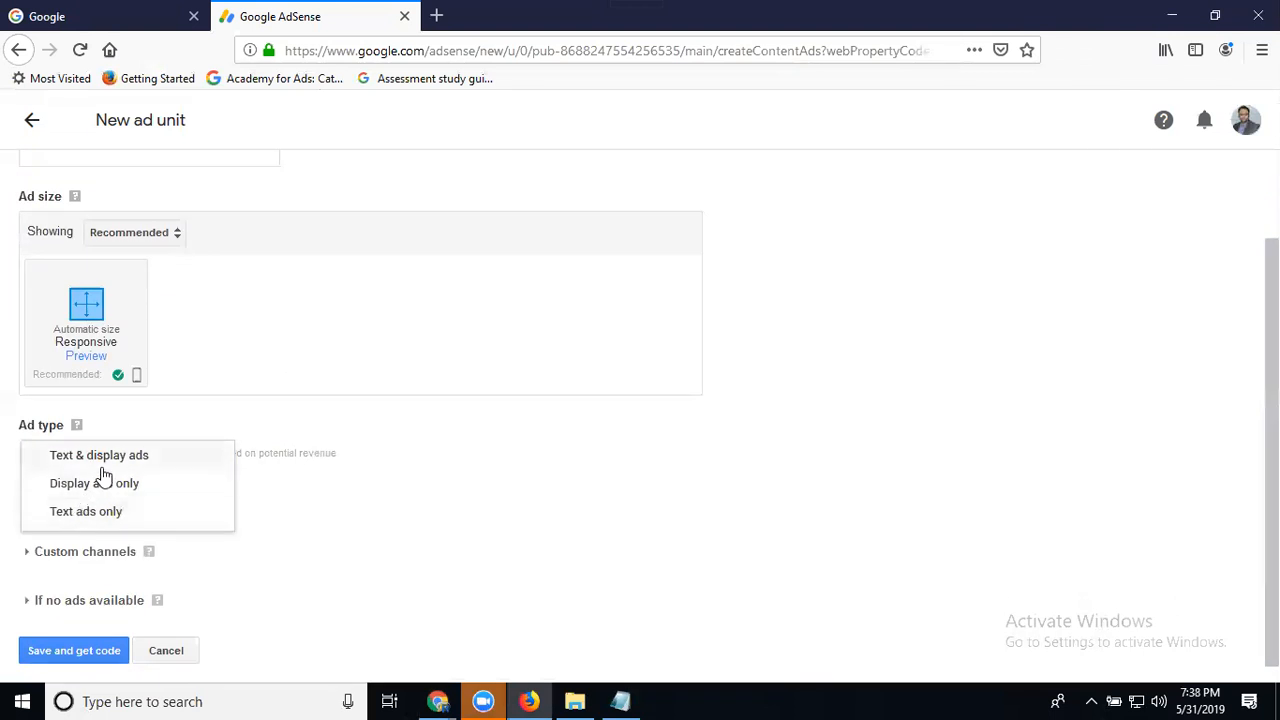
{"action": "mouse_move", "coordinate": [94, 482]}
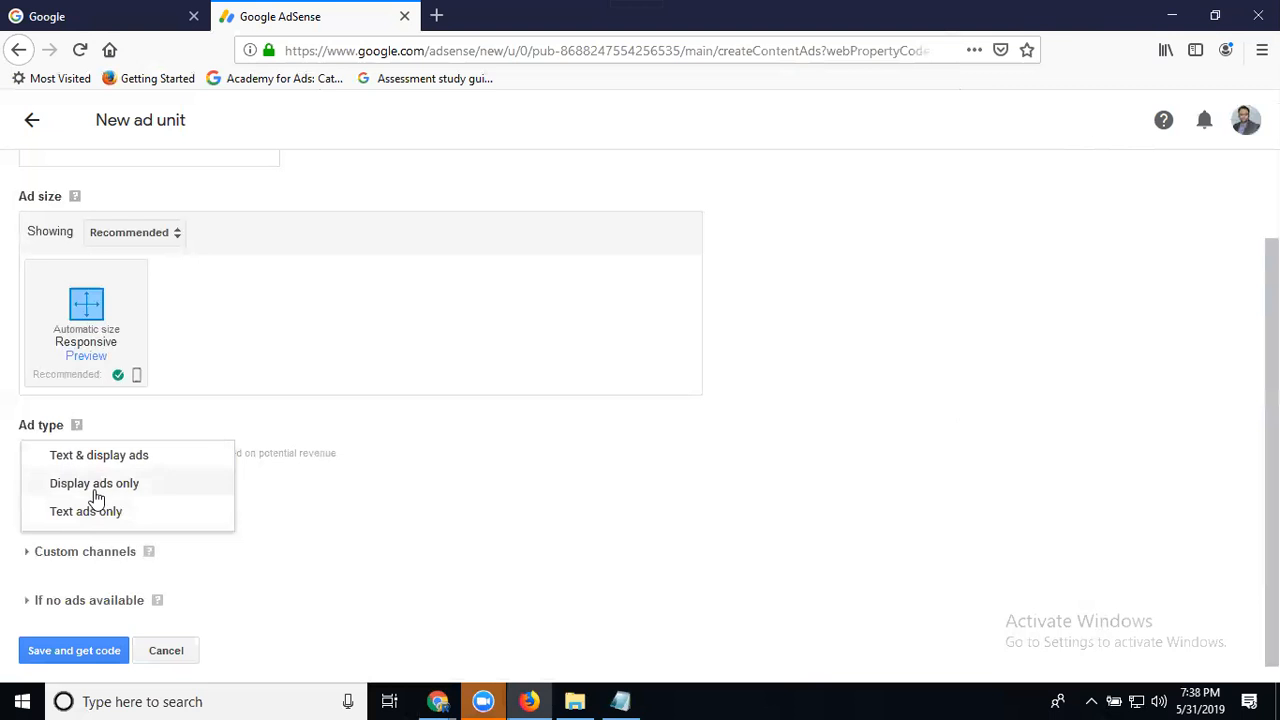
{"action": "mouse_move", "coordinate": [84, 512]}
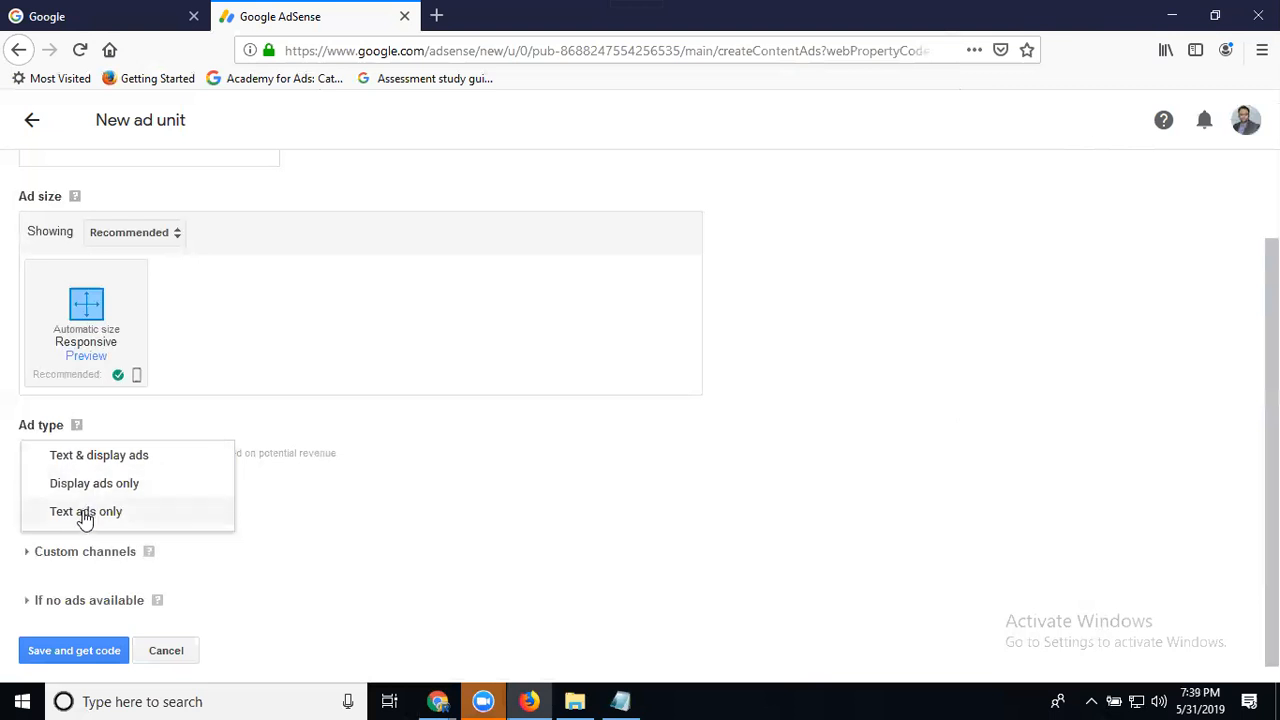
{"action": "mouse_move", "coordinate": [530, 700]}
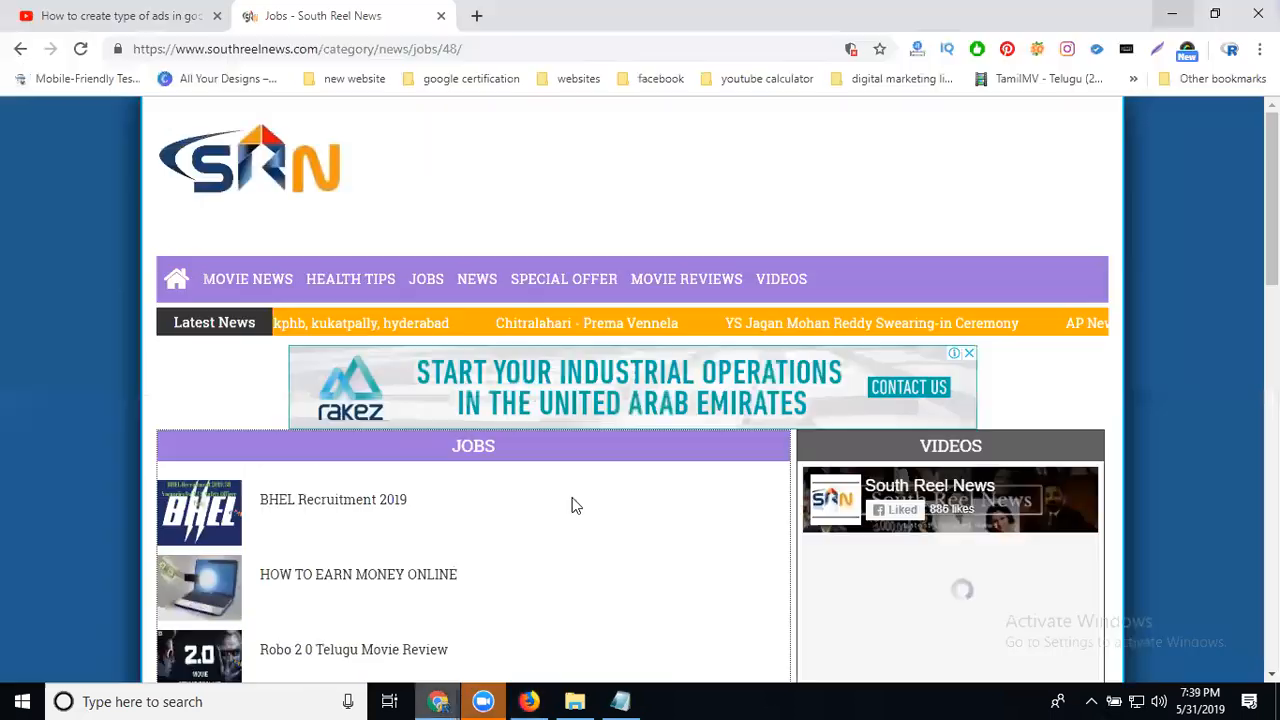
Scroll the South Reel News jobs page down to the text ad in the footer sidebar
{"action": "scroll", "scroll_direction": "down", "scroll_amount": 3}
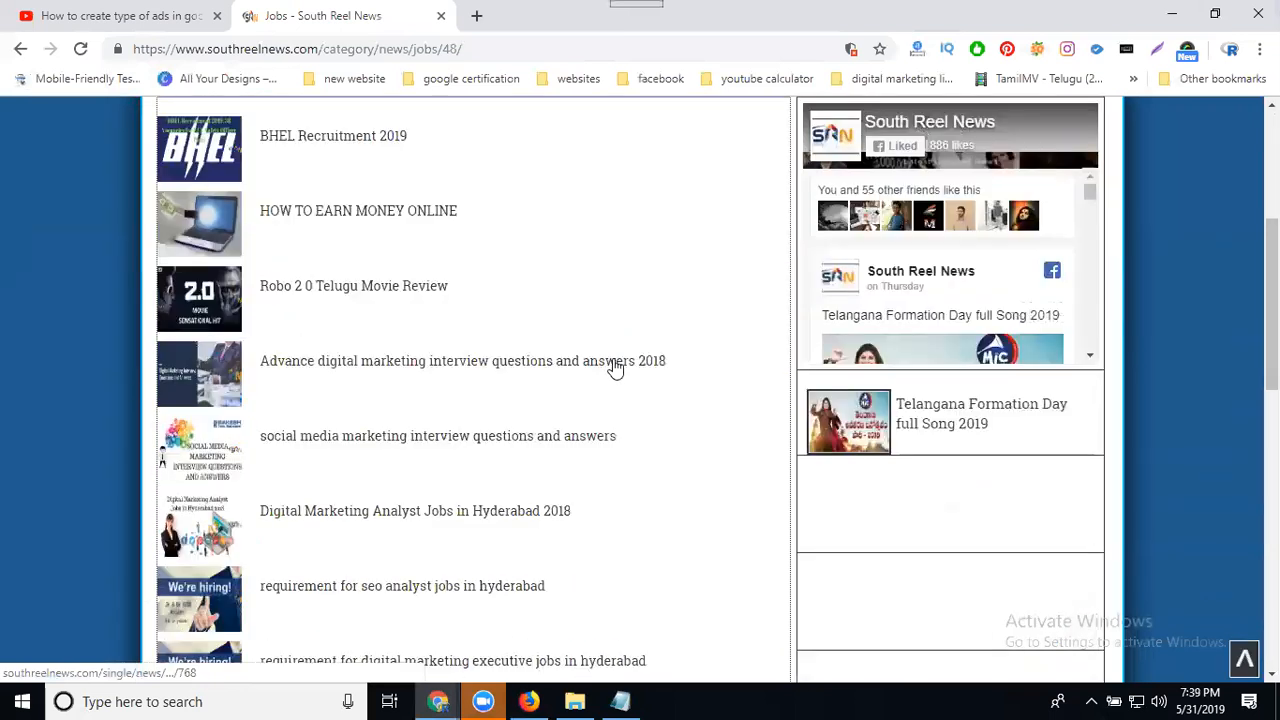
{"action": "scroll", "scroll_direction": "down", "scroll_amount": 3}
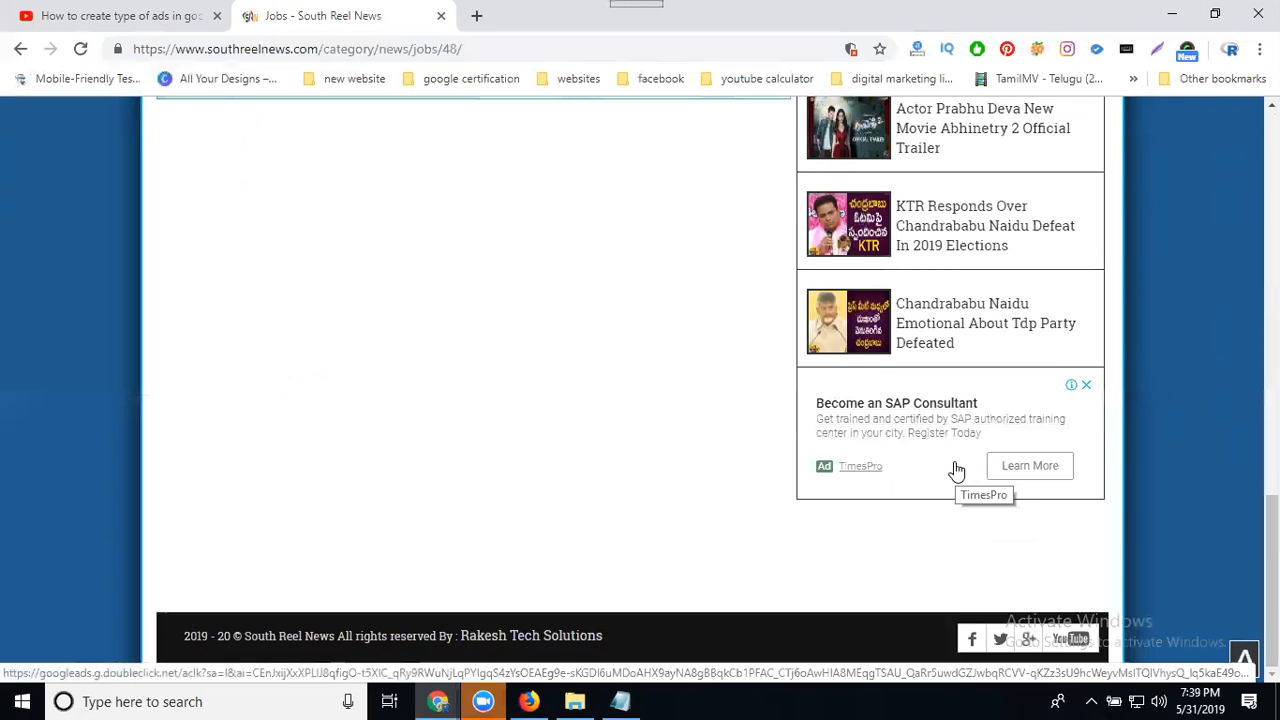
{"action": "mouse_move", "coordinate": [896, 404]}
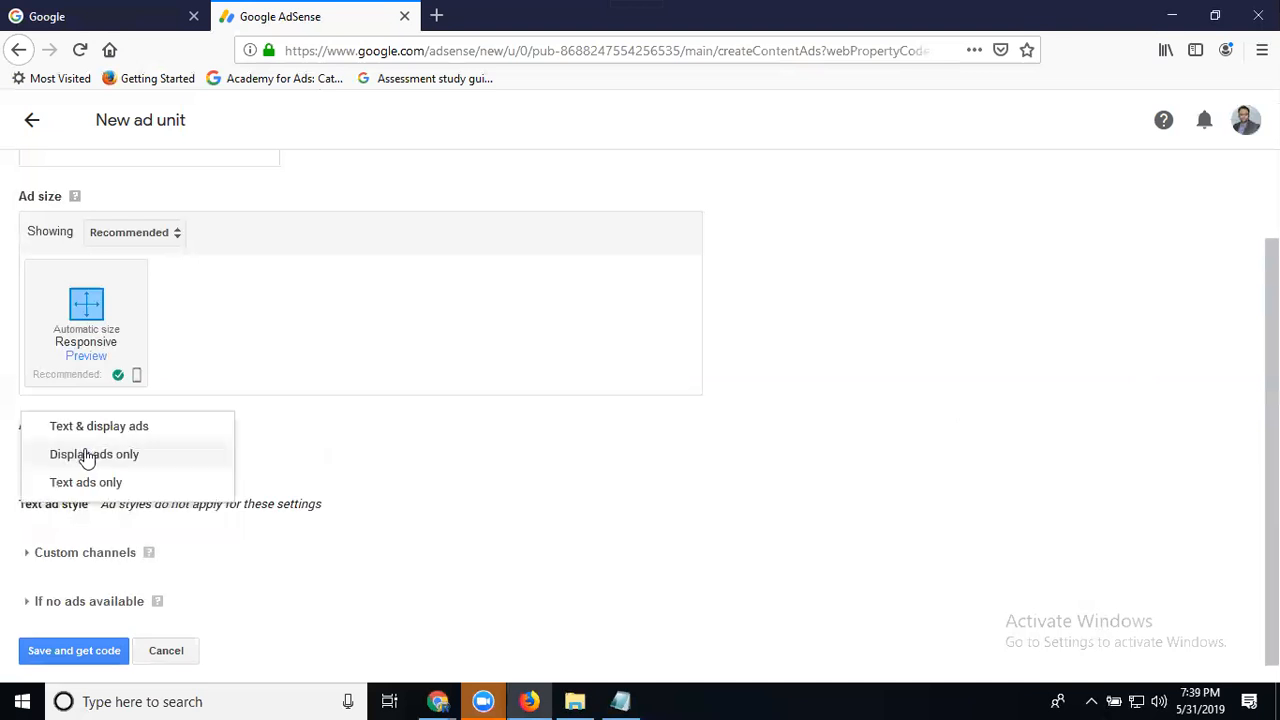
{"action": "left_click", "coordinate": [98, 424]}
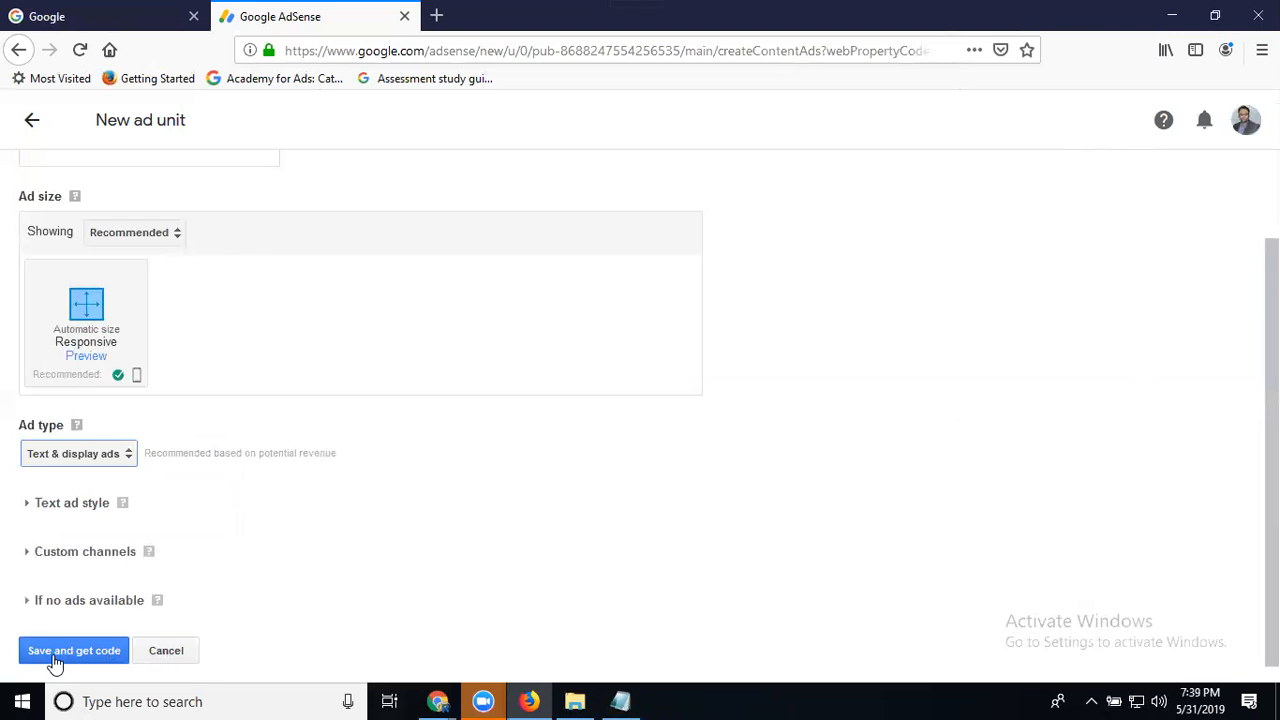
{"action": "mouse_move", "coordinate": [4, 522]}
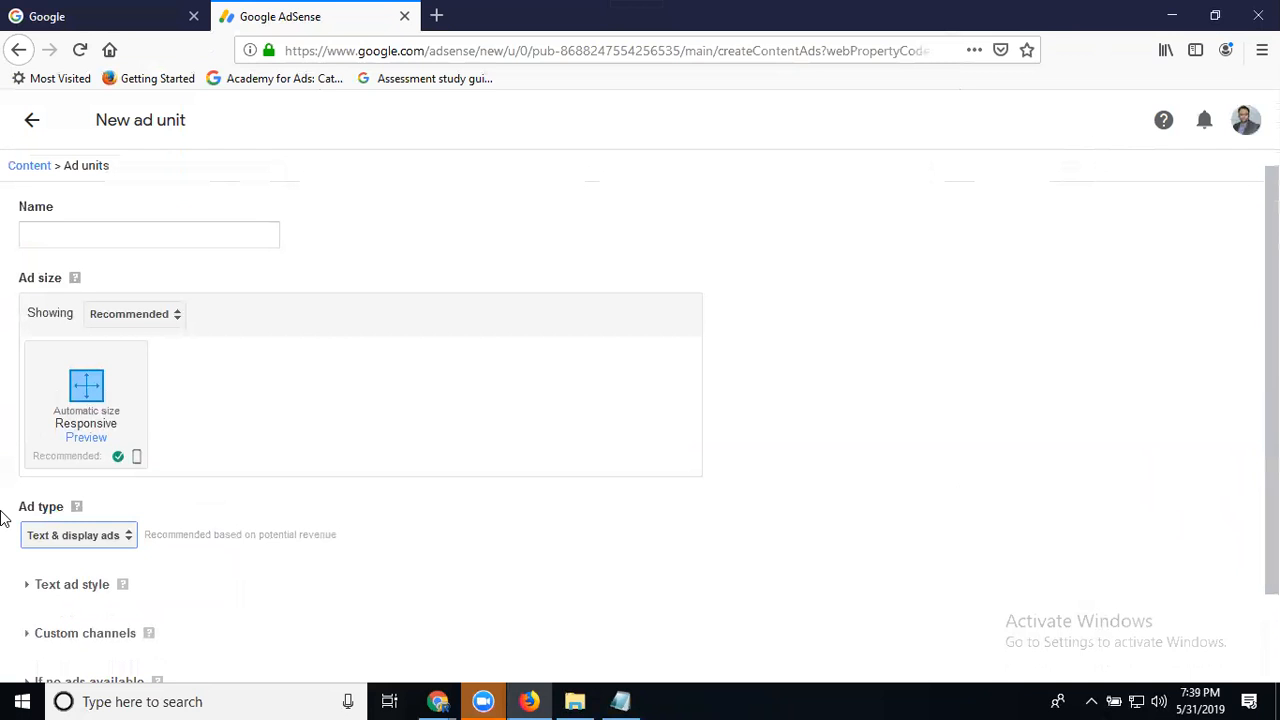
{"action": "left_click", "coordinate": [148, 234]}
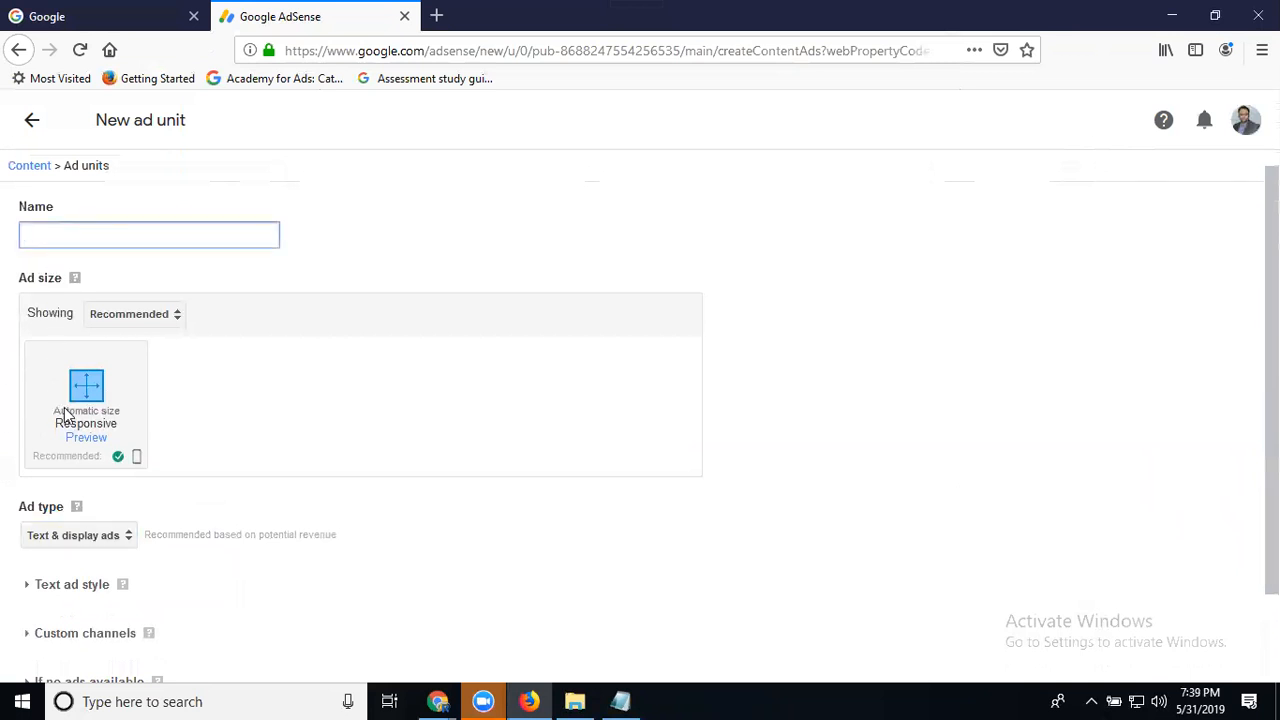
{"action": "scroll", "scroll_direction": "down", "scroll_amount": 3}
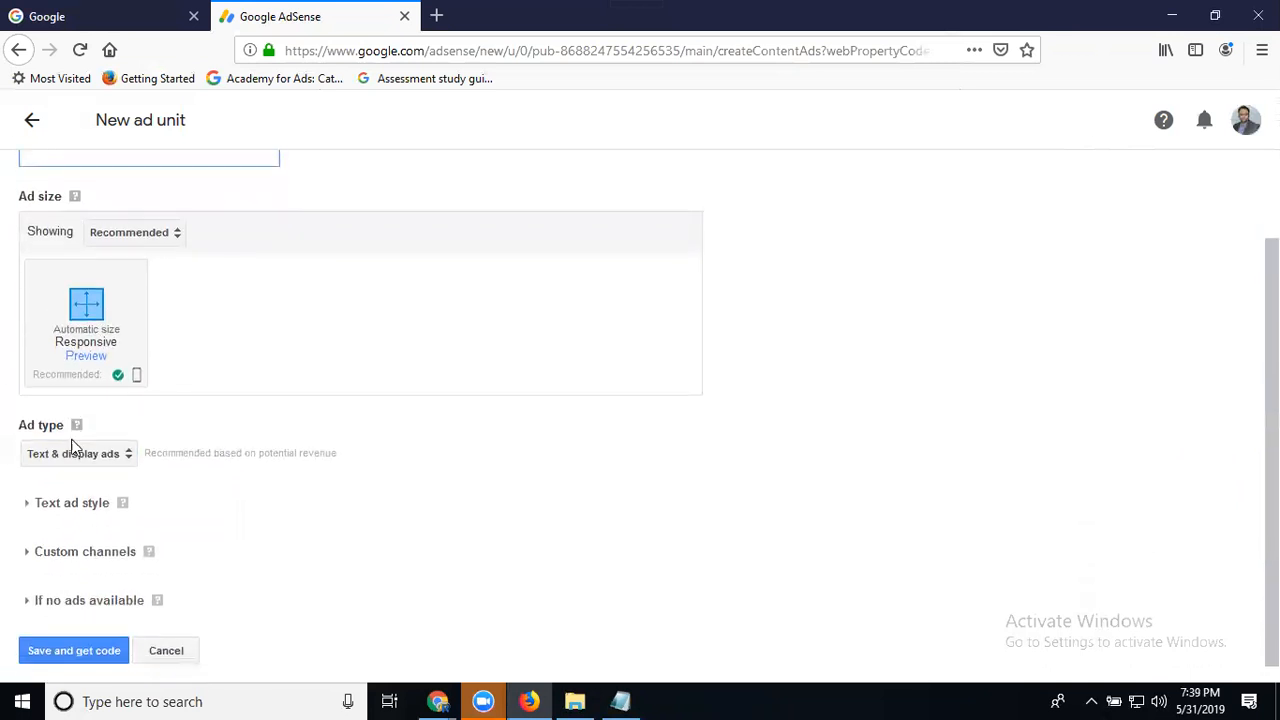
{"action": "mouse_move", "coordinate": [64, 650]}
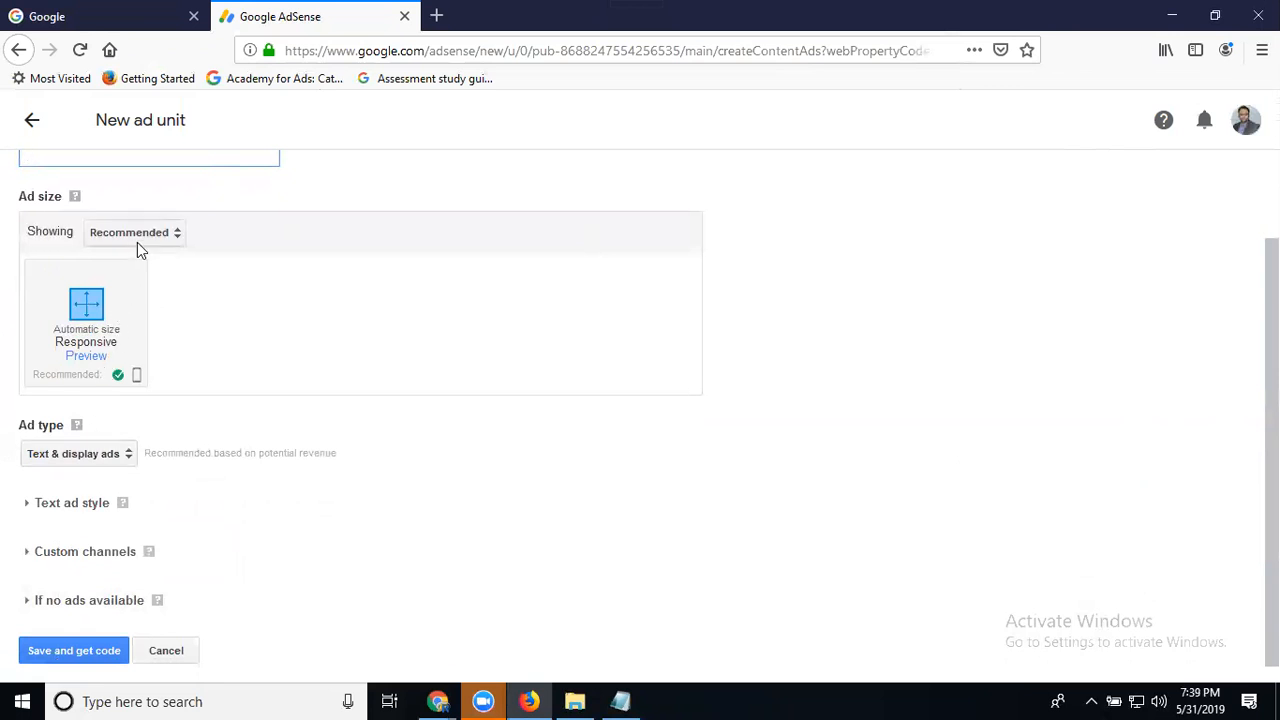
Browse the Rectangular and Responsive ad size categories before choosing Custom size 728 by 90
{"action": "left_click", "coordinate": [134, 232]}
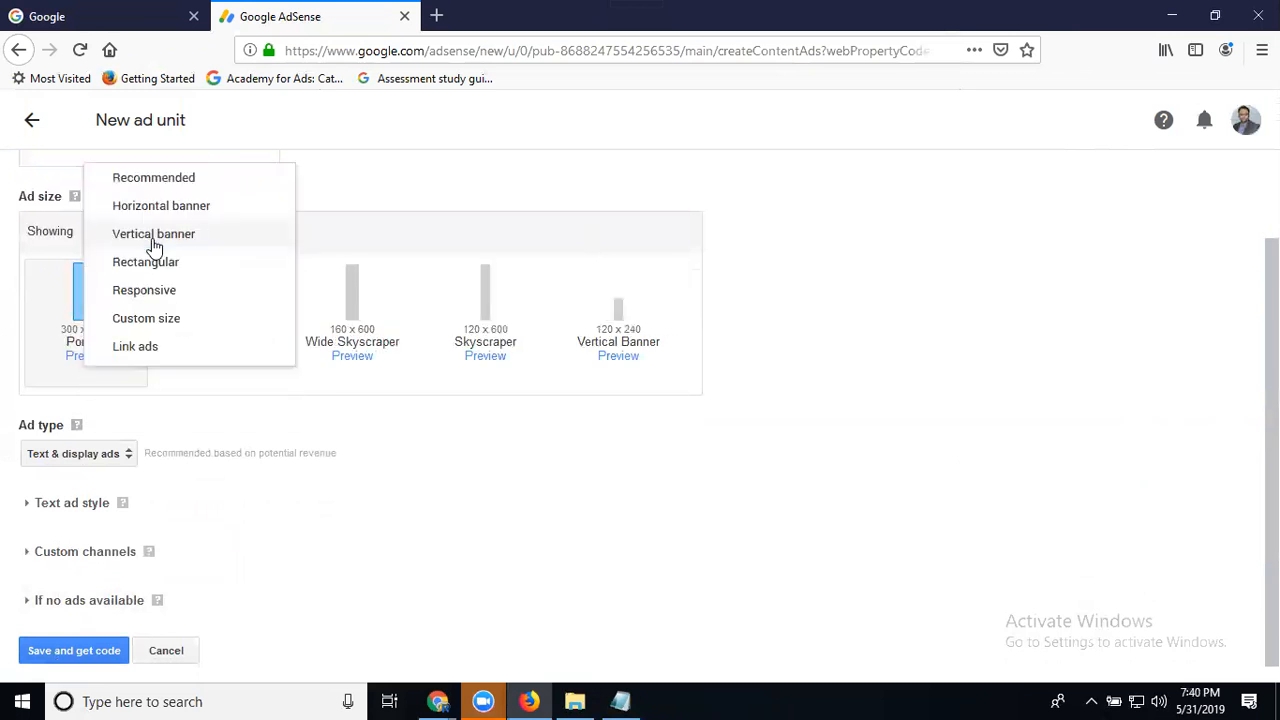
{"action": "left_click", "coordinate": [144, 262]}
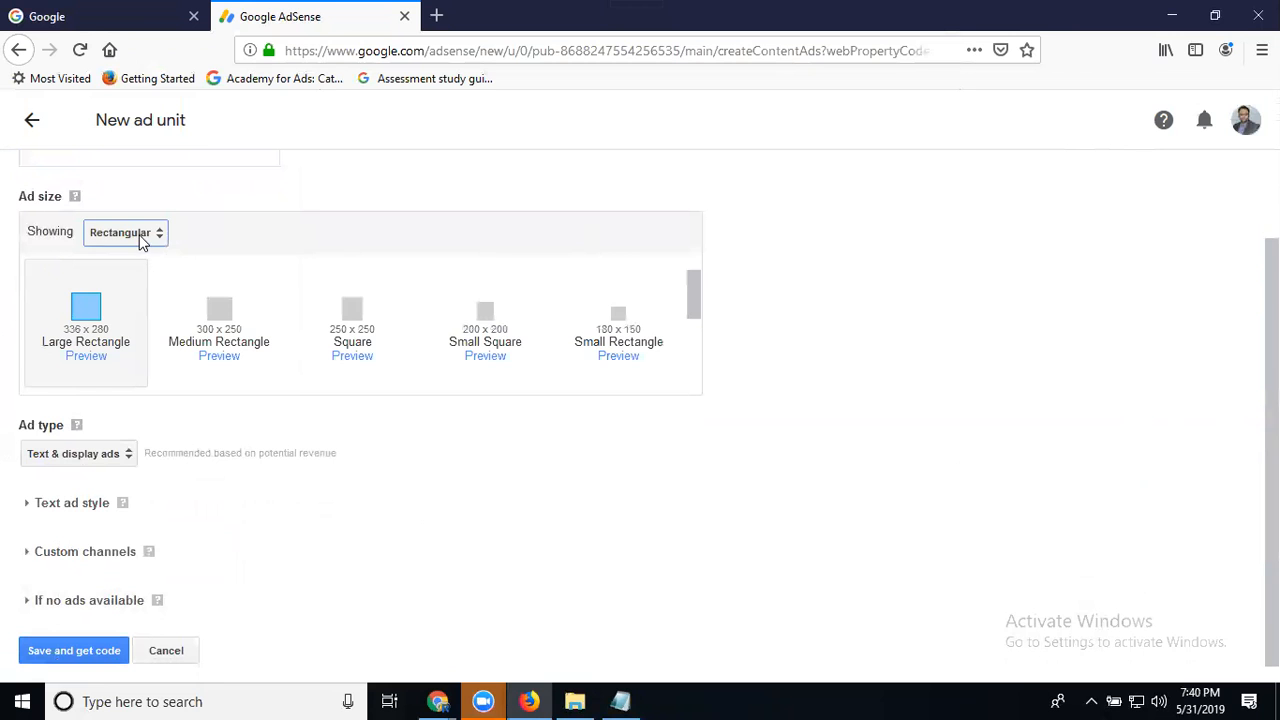
{"action": "left_click", "coordinate": [124, 232]}
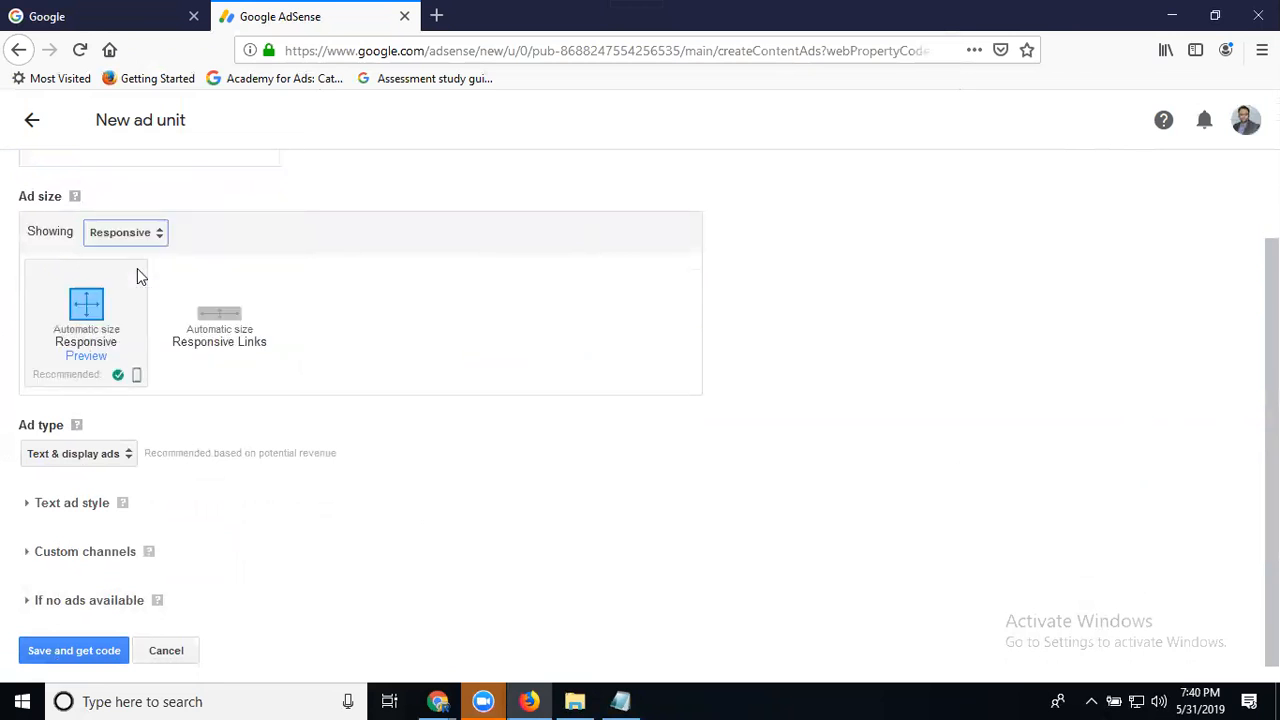
{"action": "left_click", "coordinate": [124, 232]}
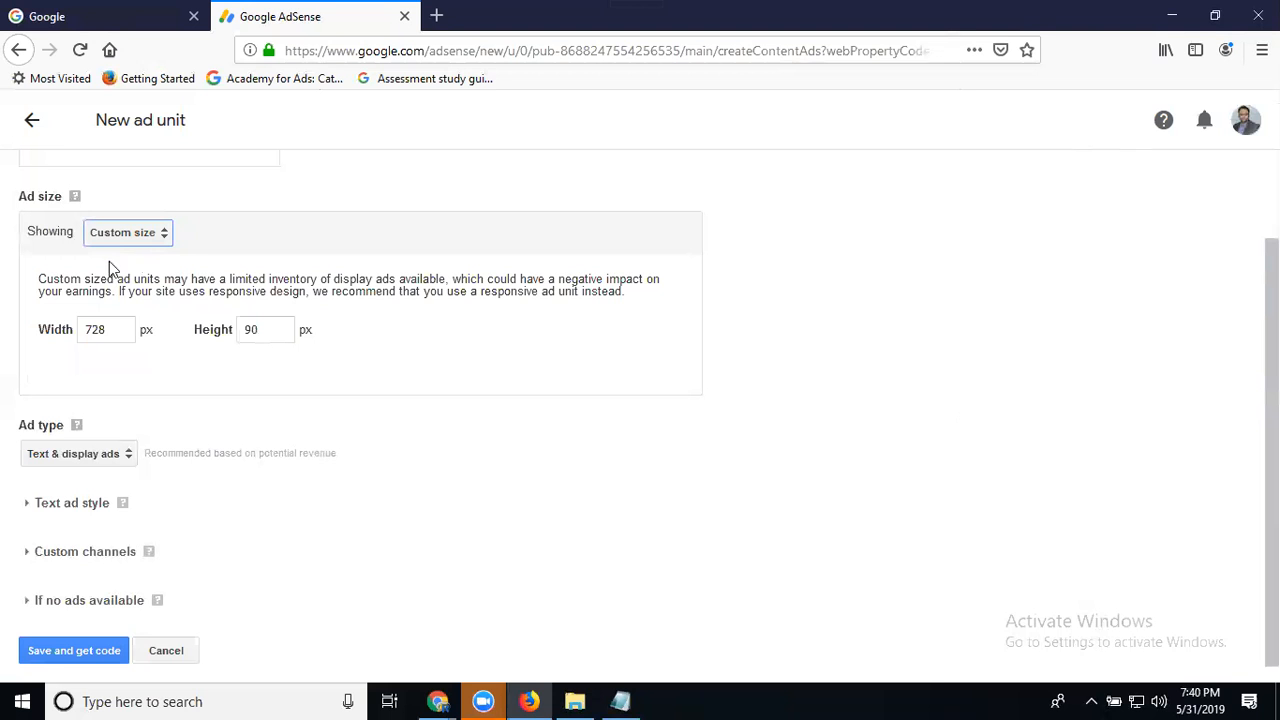
{"action": "mouse_move", "coordinate": [32, 120]}
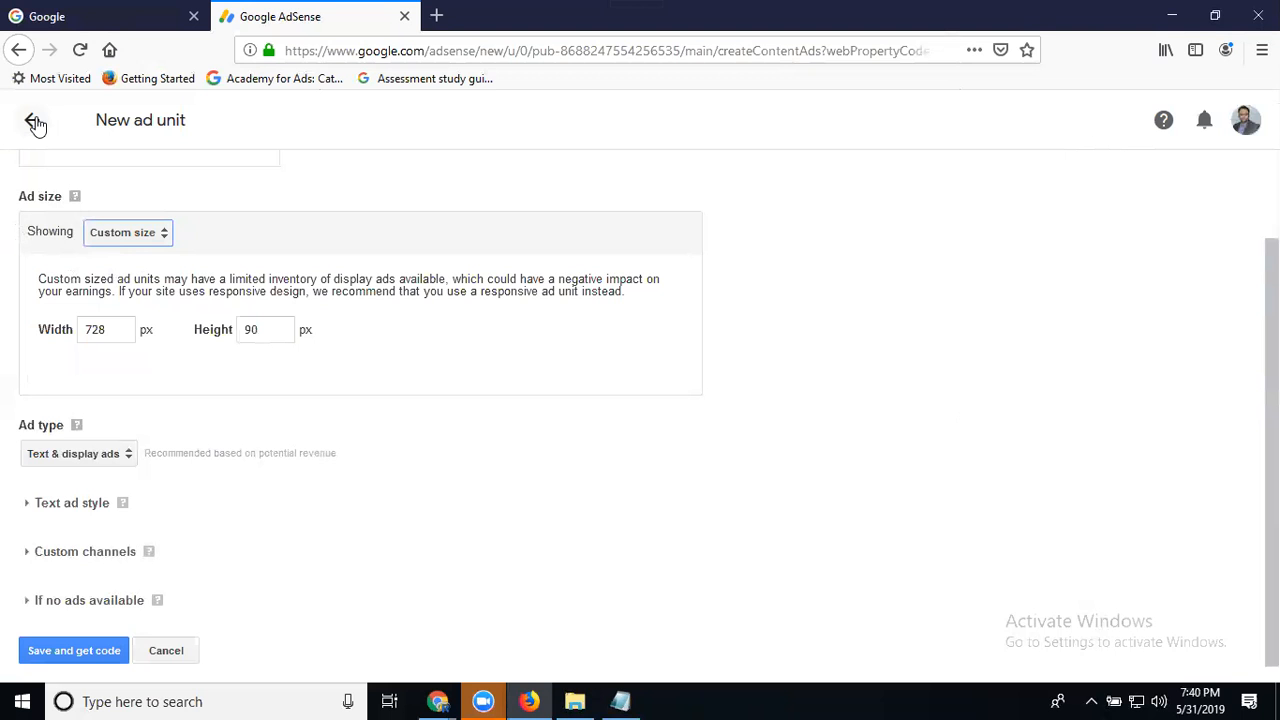
{"action": "mouse_move", "coordinate": [8, 108]}
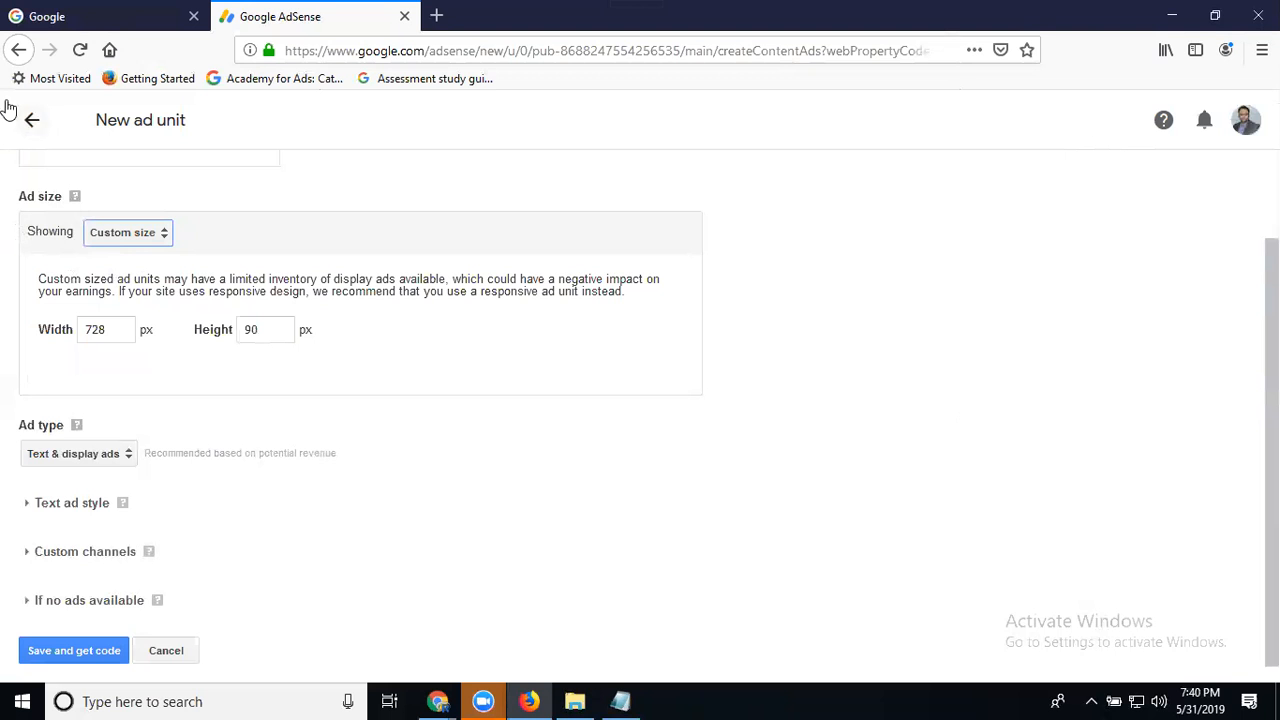
Leave the custom-size form, start another ad unit and select In-feed ads
{"action": "left_click", "coordinate": [32, 120]}
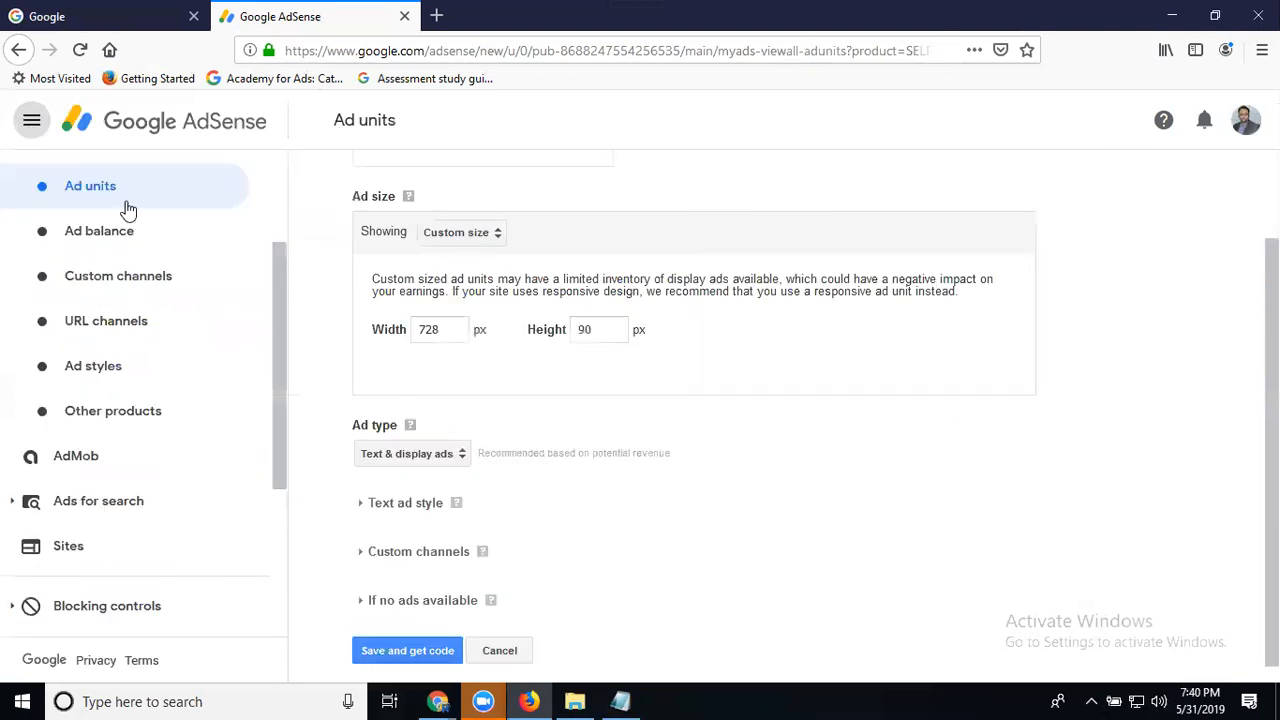
{"action": "left_click", "coordinate": [500, 650]}
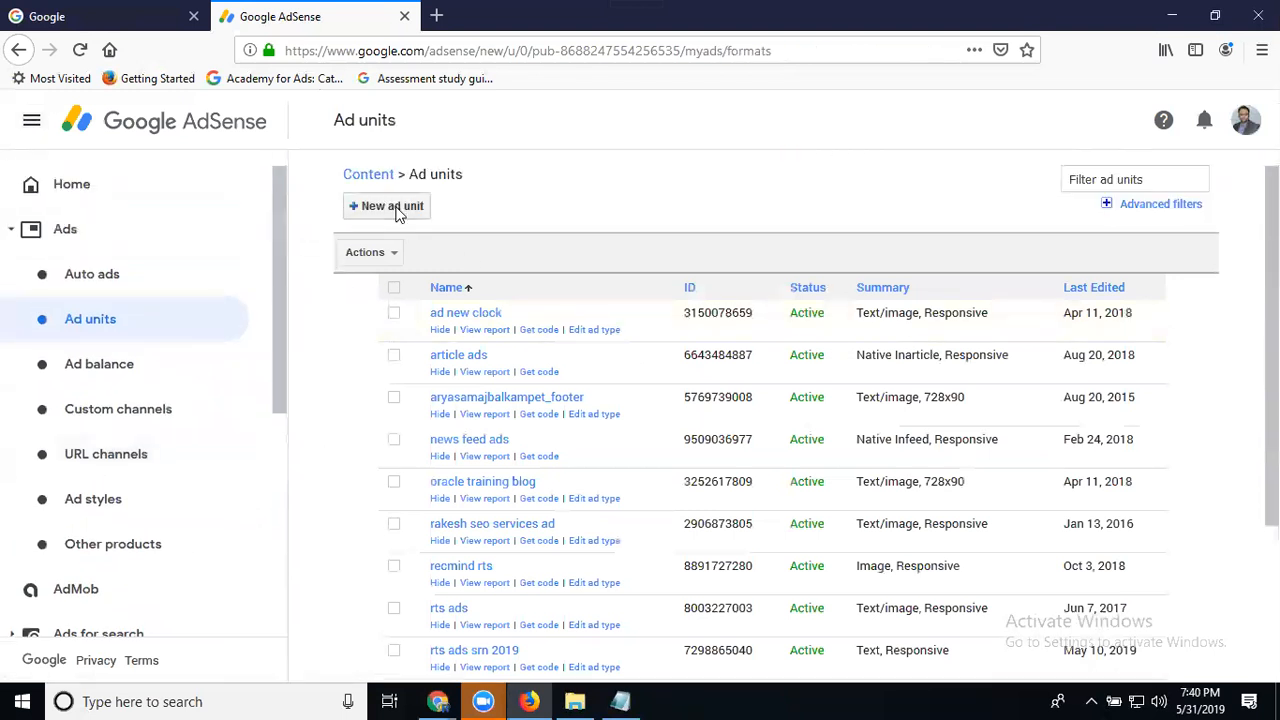
{"action": "left_click", "coordinate": [386, 206]}
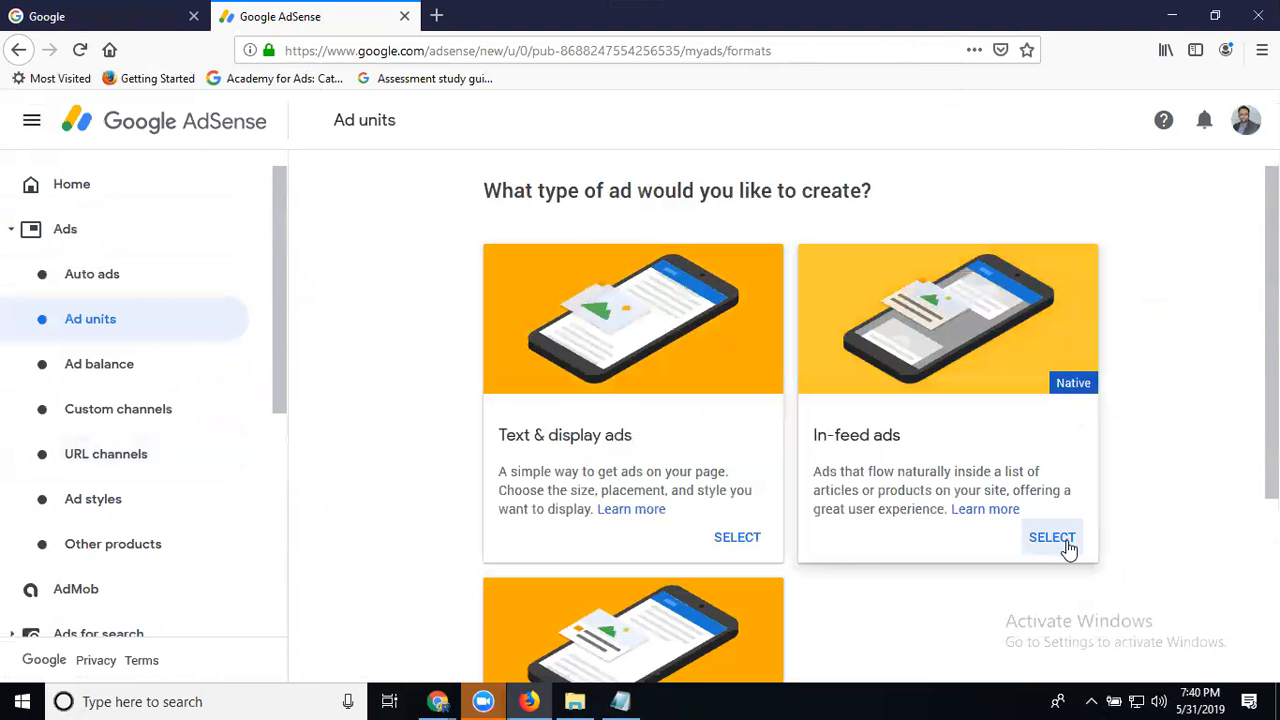
{"action": "left_click", "coordinate": [1052, 536]}
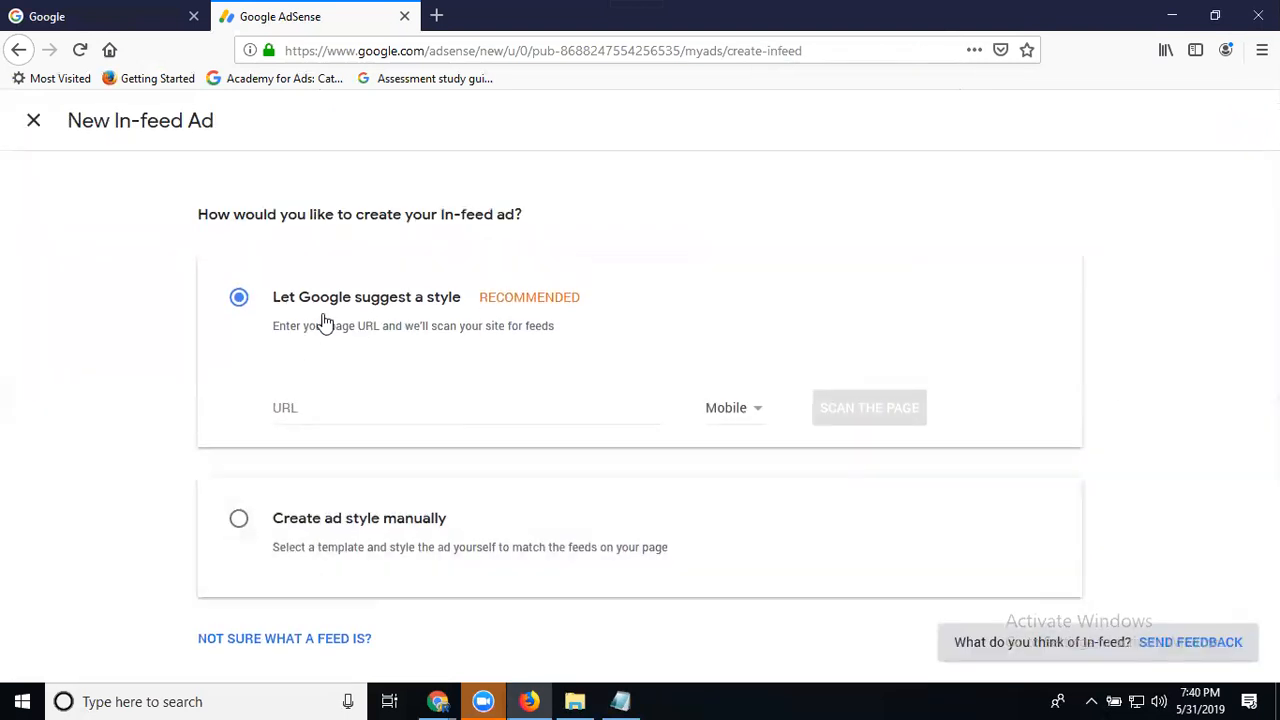
{"action": "mouse_move", "coordinate": [240, 476]}
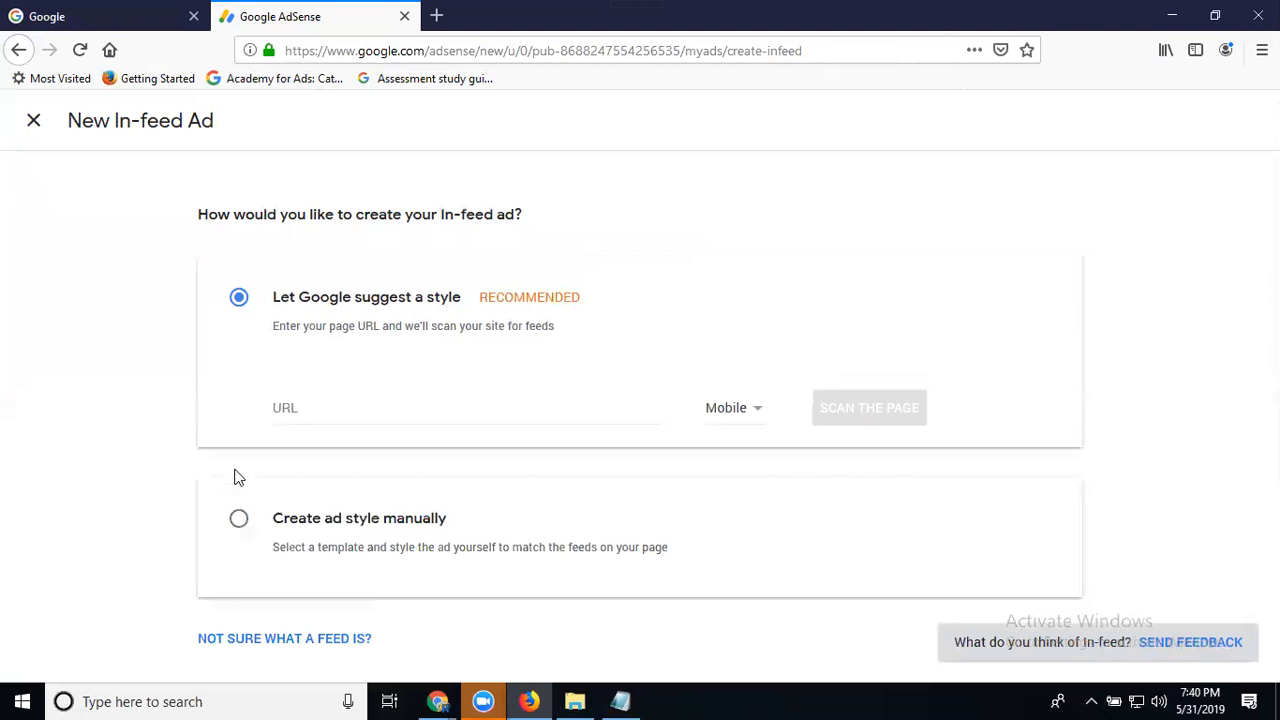
Create the style manually, try Image above, settle on Title above and continue to customization
{"action": "left_click", "coordinate": [238, 518]}
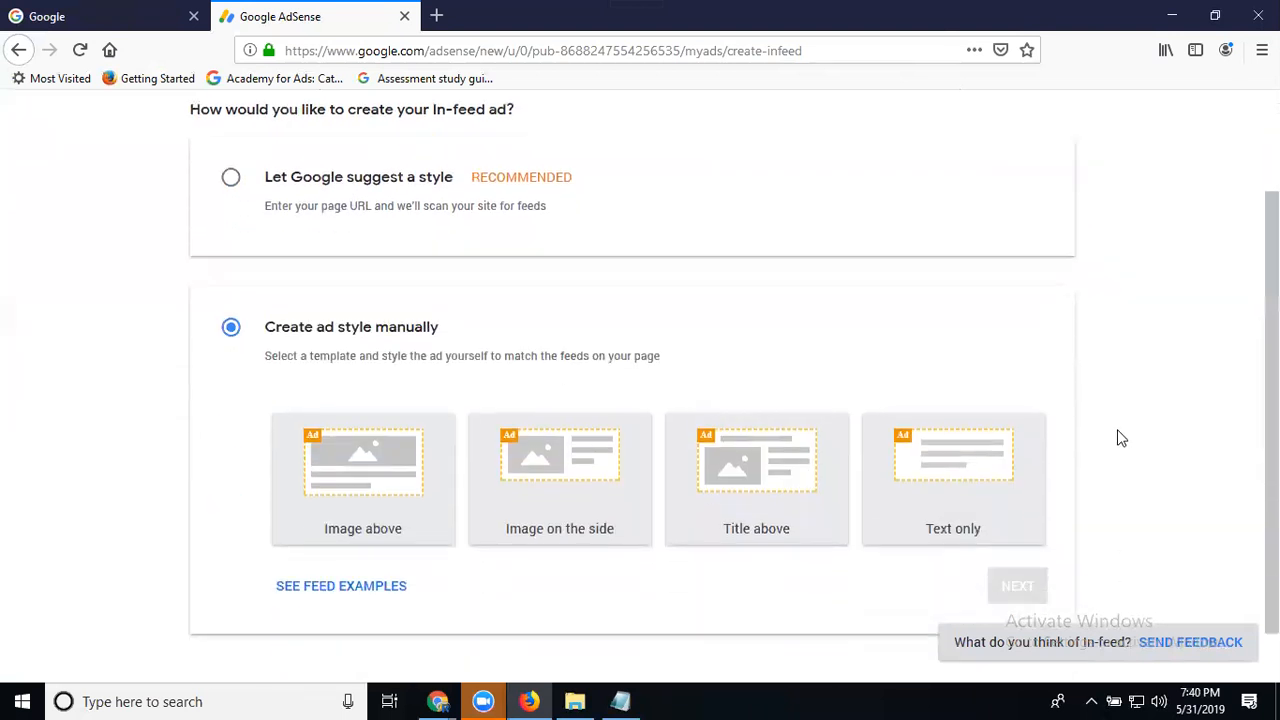
{"action": "scroll", "scroll_direction": "down", "scroll_amount": 3}
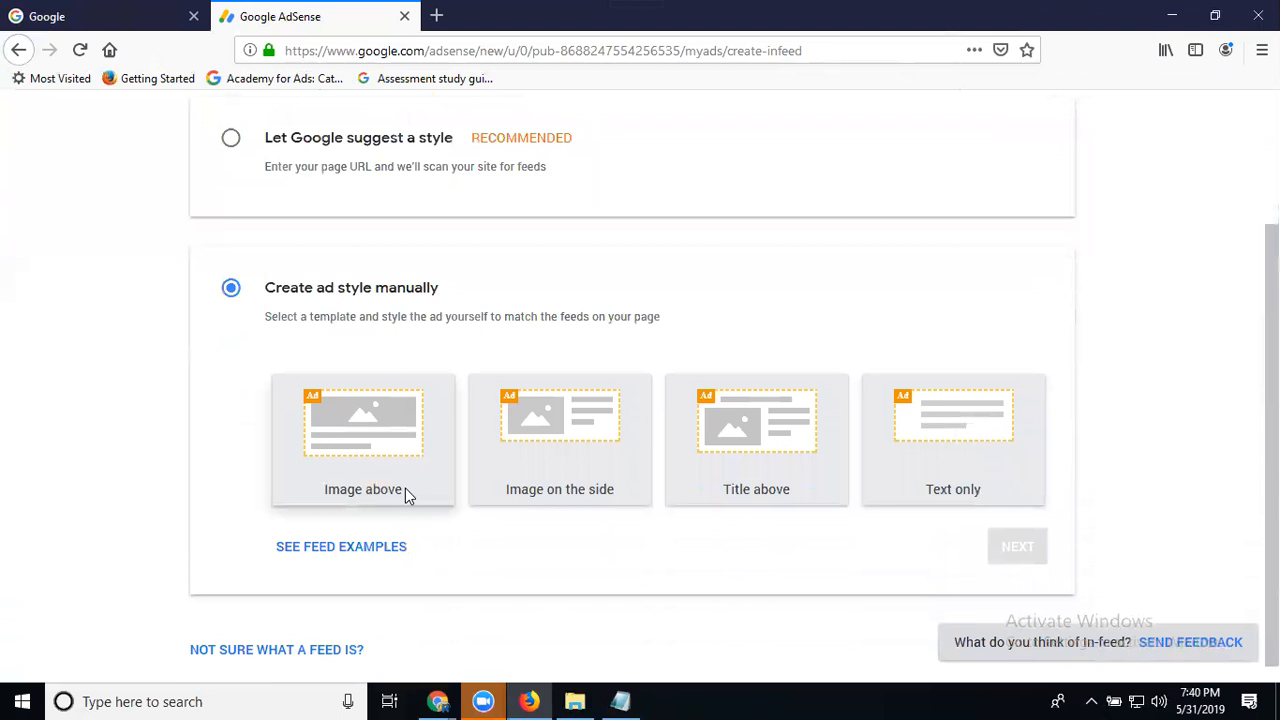
{"action": "mouse_move", "coordinate": [676, 510]}
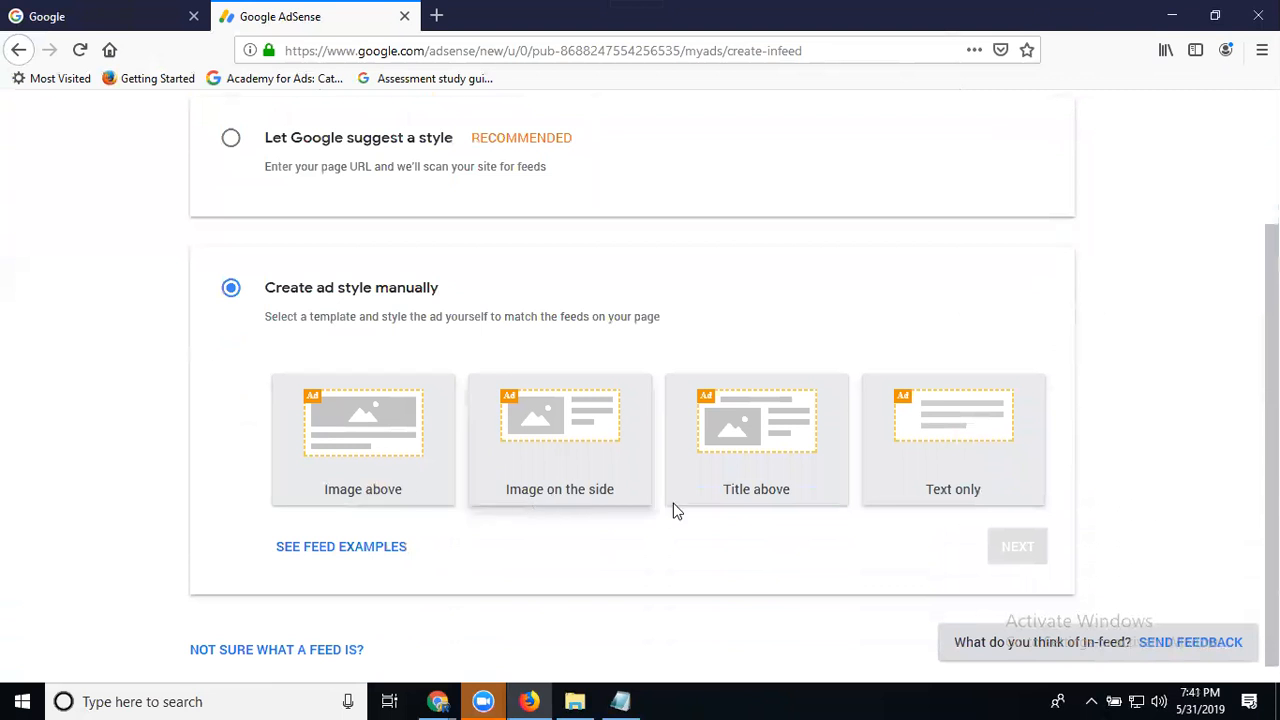
{"action": "mouse_move", "coordinate": [504, 620]}
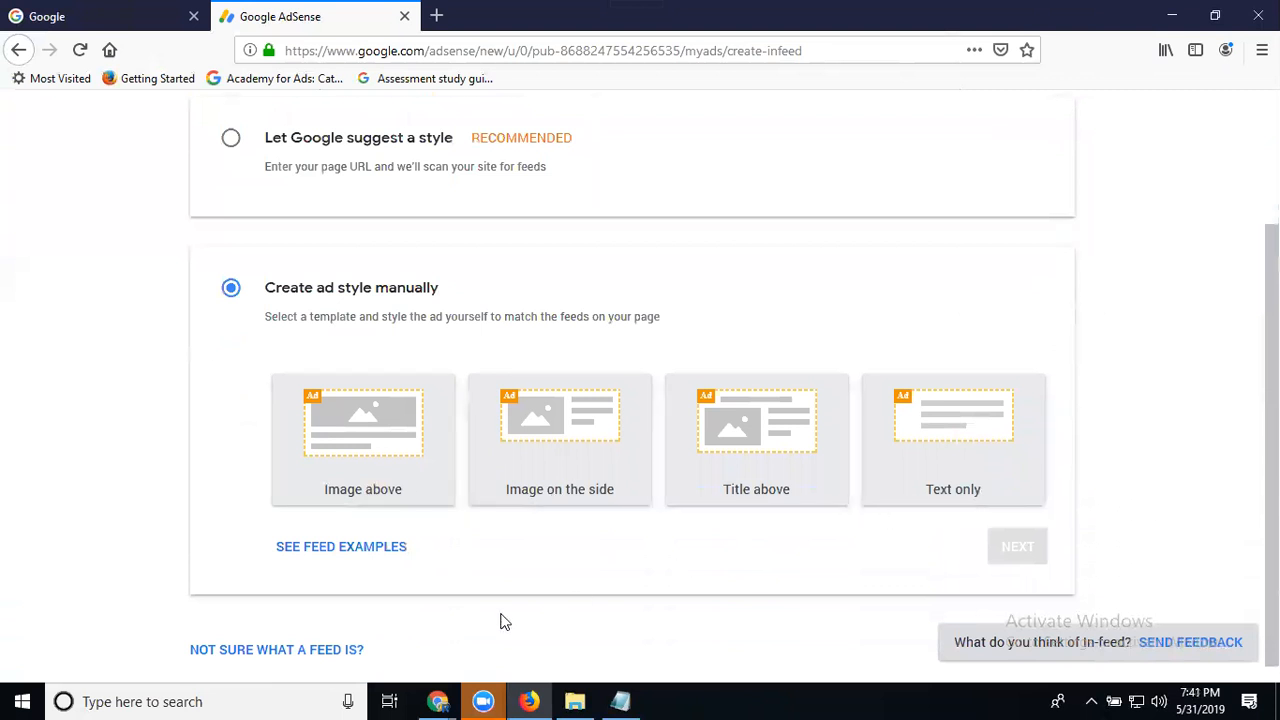
{"action": "mouse_move", "coordinate": [436, 700]}
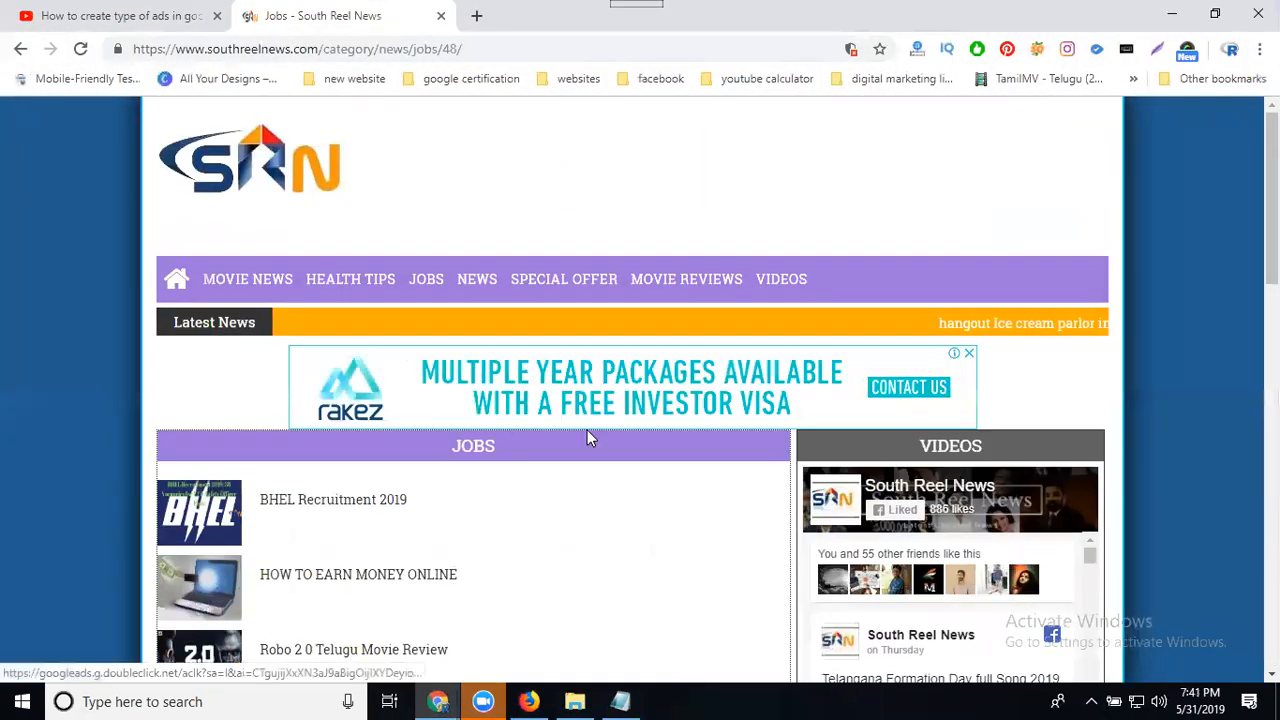
{"action": "scroll", "scroll_direction": "down", "scroll_amount": 3}
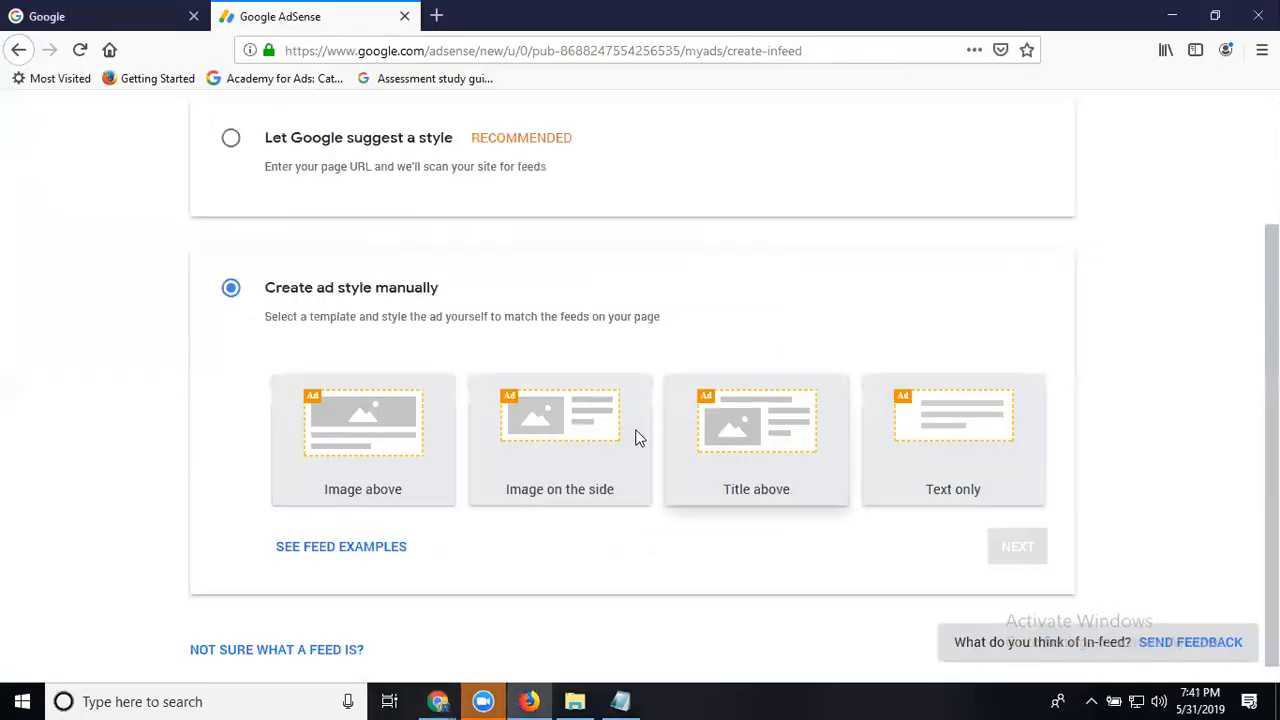
{"action": "left_click", "coordinate": [362, 440]}
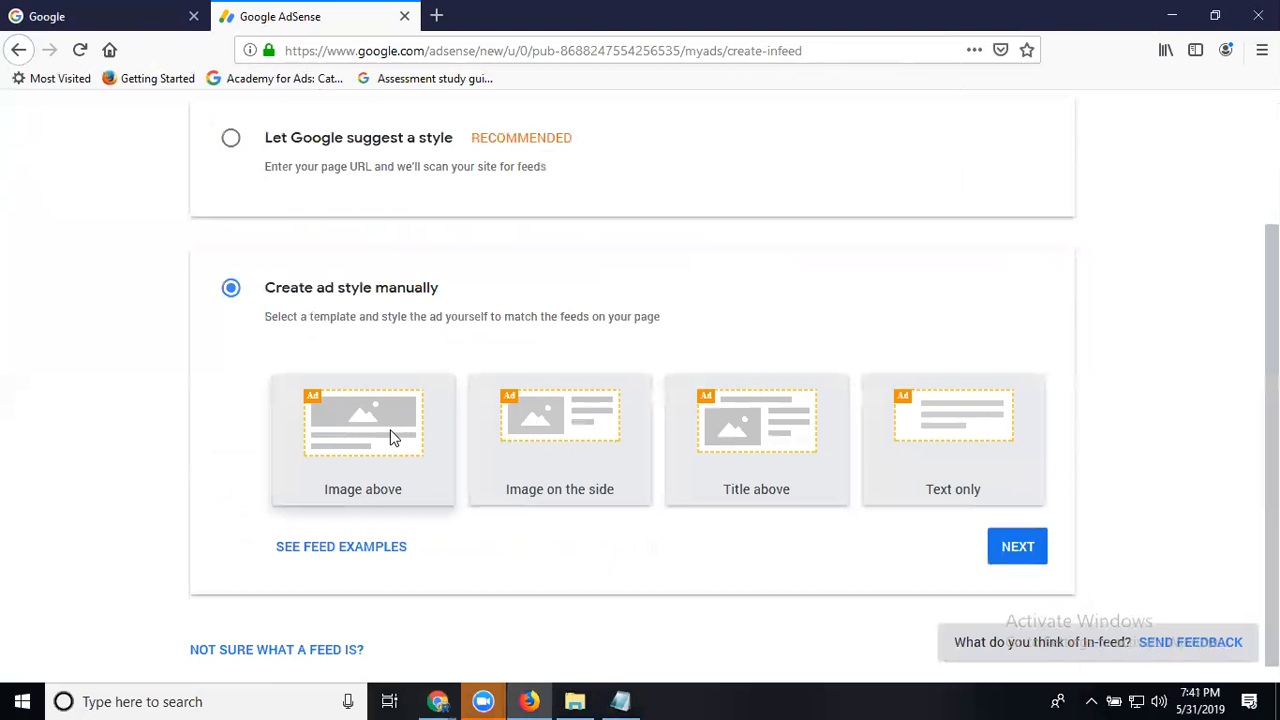
{"action": "left_click", "coordinate": [364, 440]}
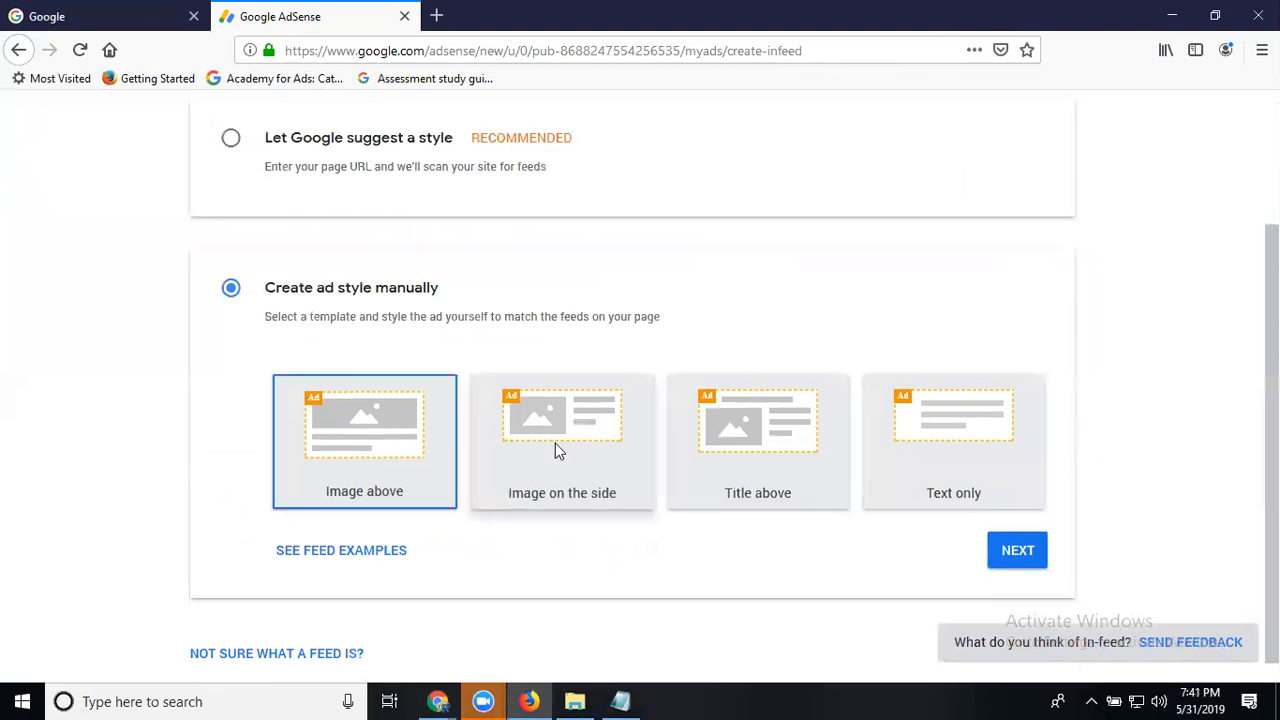
{"action": "mouse_move", "coordinate": [710, 452]}
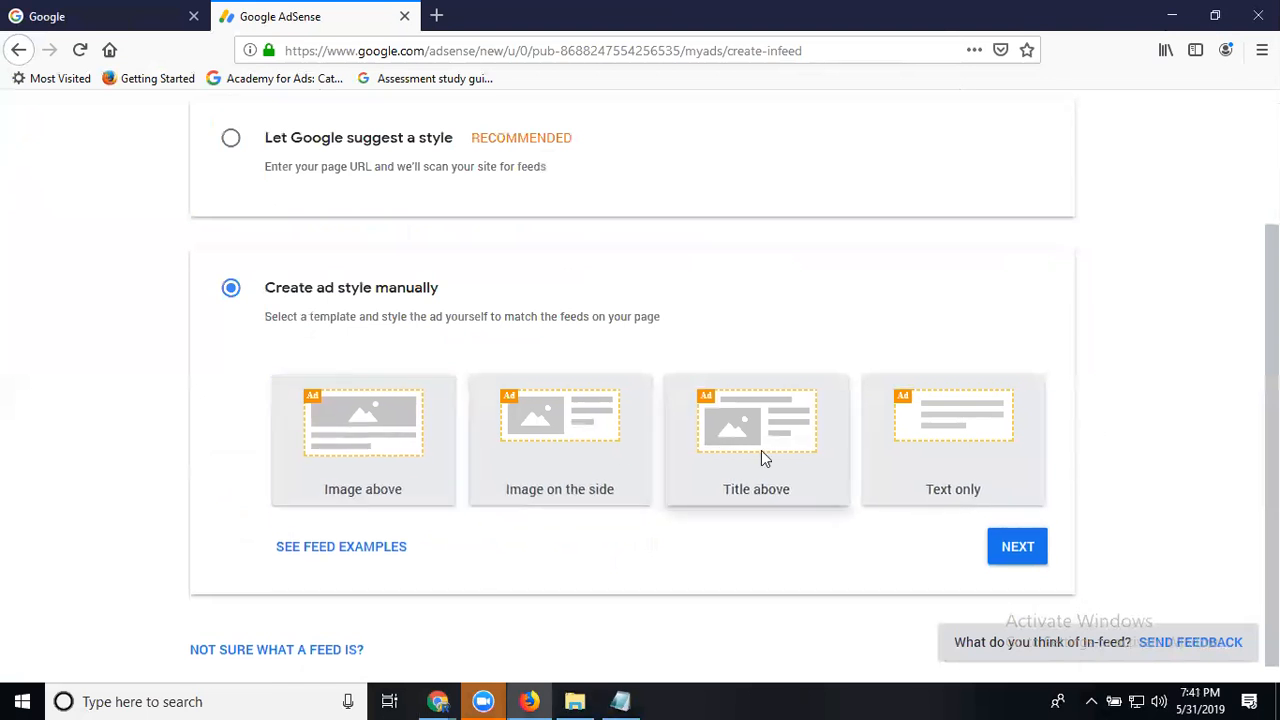
{"action": "left_click", "coordinate": [756, 440]}
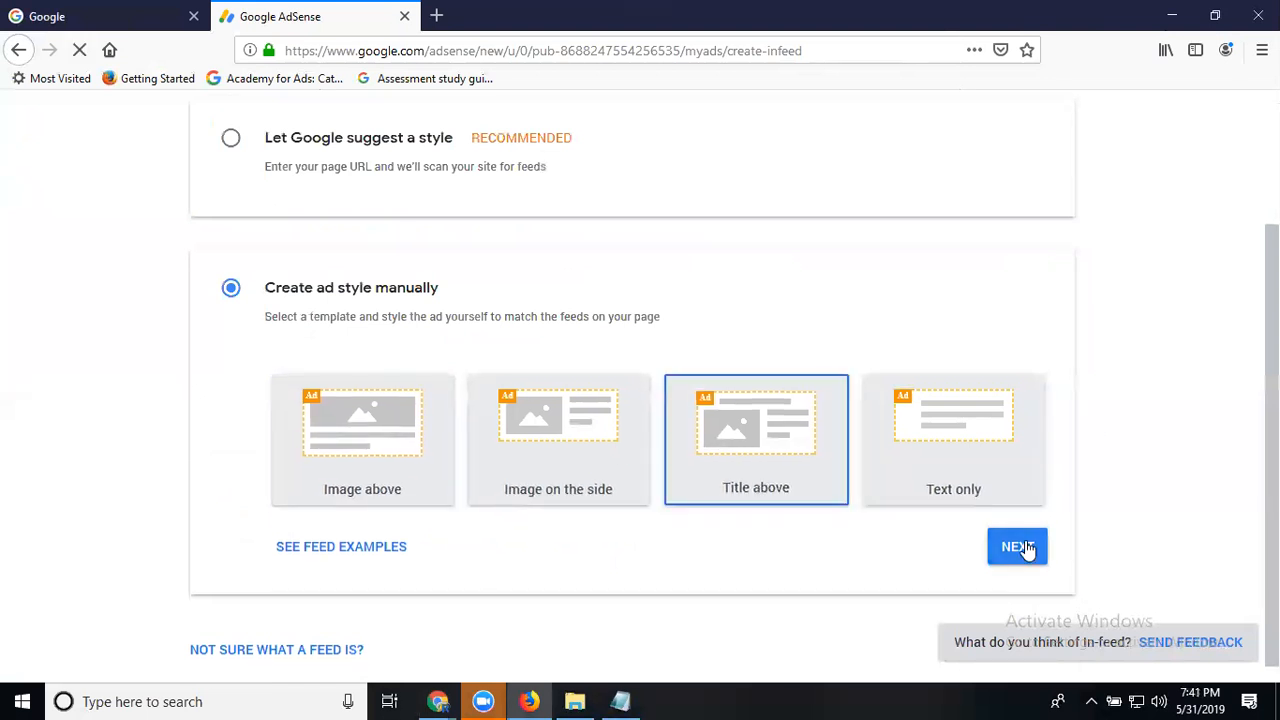
{"action": "left_click", "coordinate": [1016, 548]}
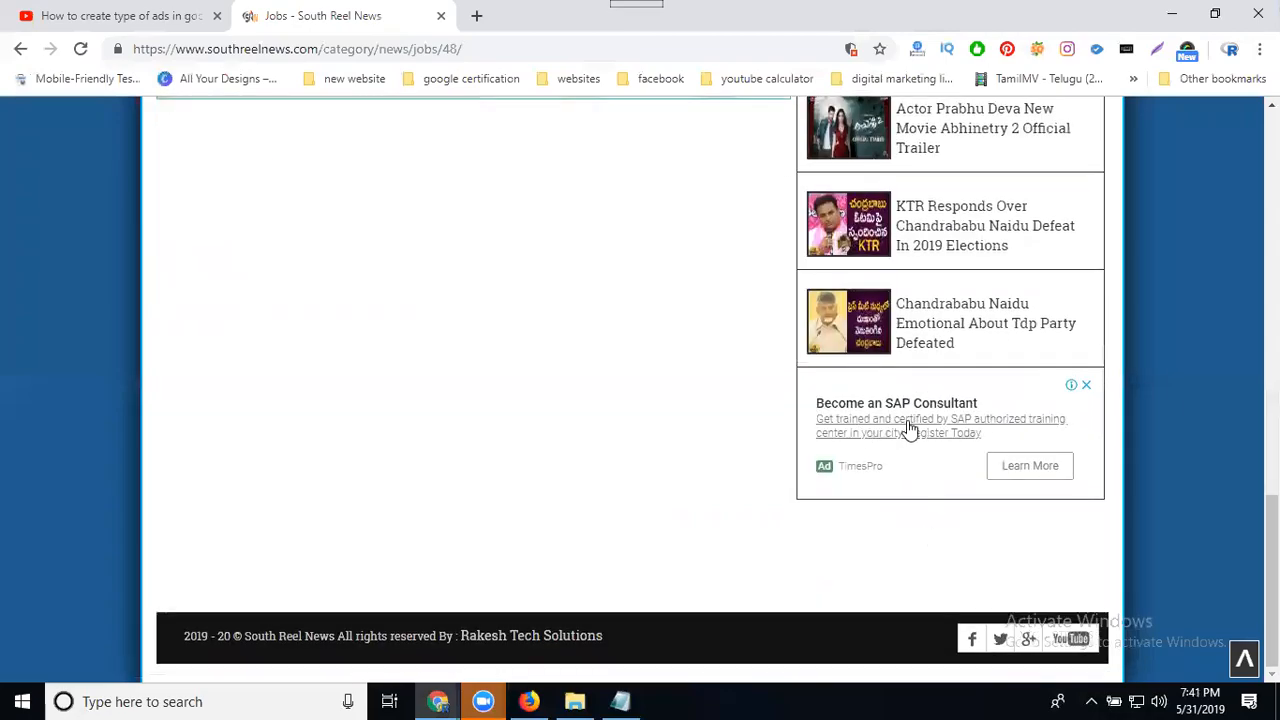
{"action": "mouse_move", "coordinate": [876, 424]}
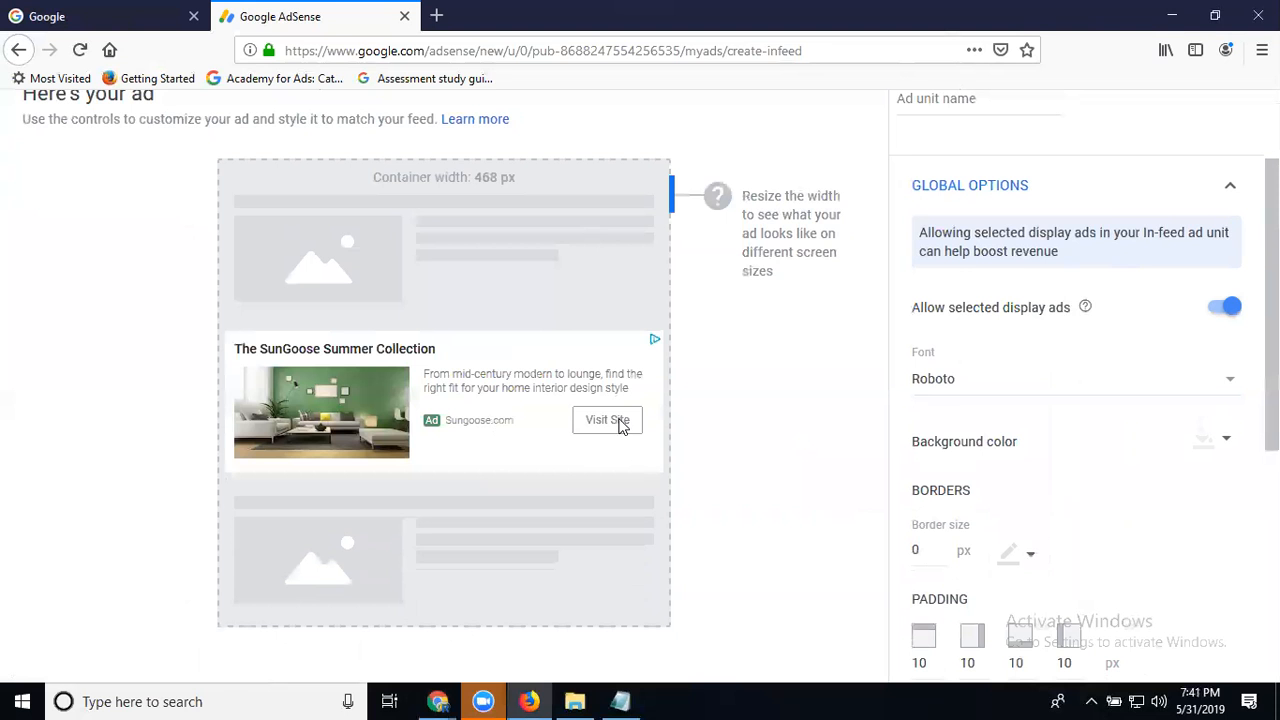
{"action": "scroll", "scroll_direction": "down", "scroll_amount": 3}
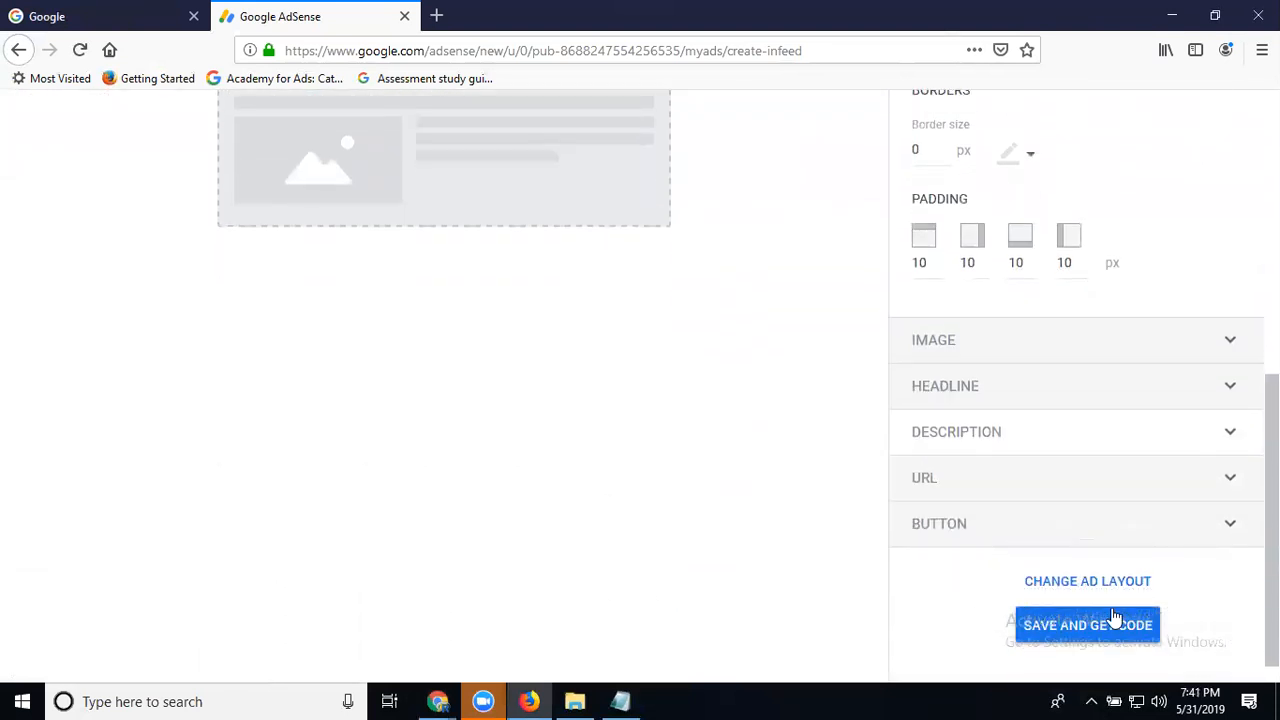
{"action": "mouse_move", "coordinate": [1012, 556]}
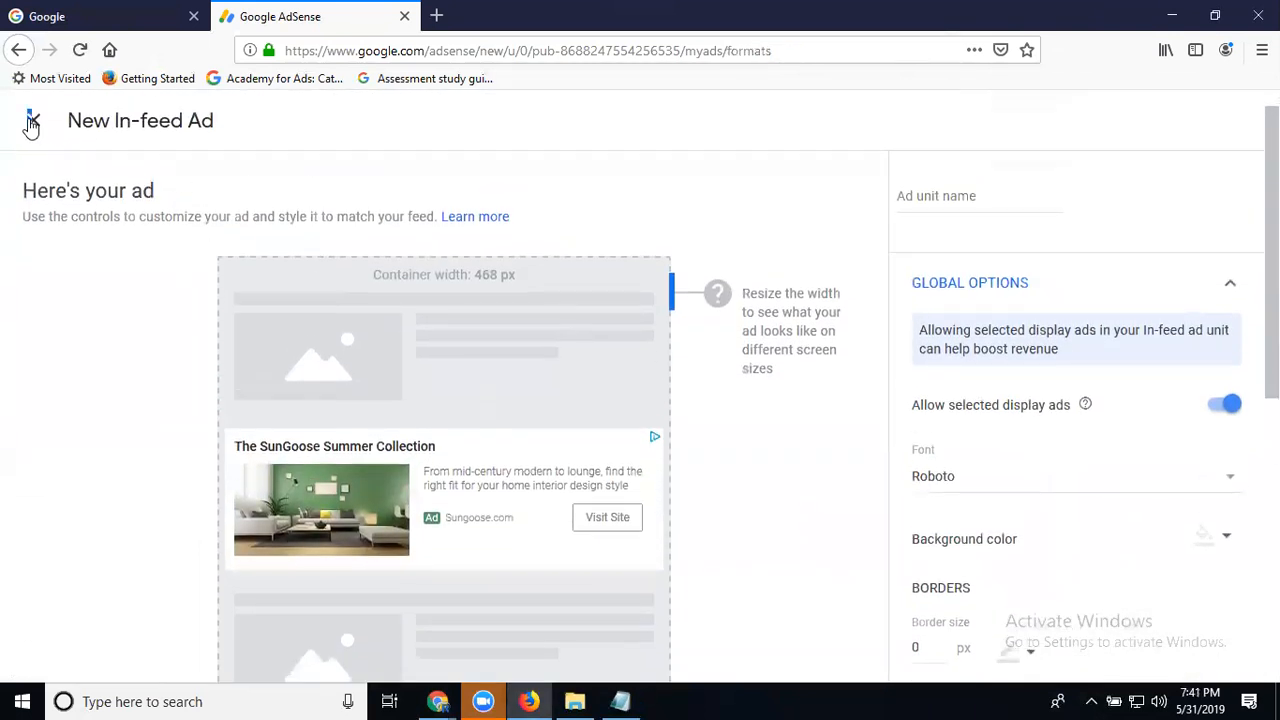
Go back, pick In-feed ads again and grab the rakeshtechsolutions.com address in a new tab
{"action": "left_click", "coordinate": [32, 120]}
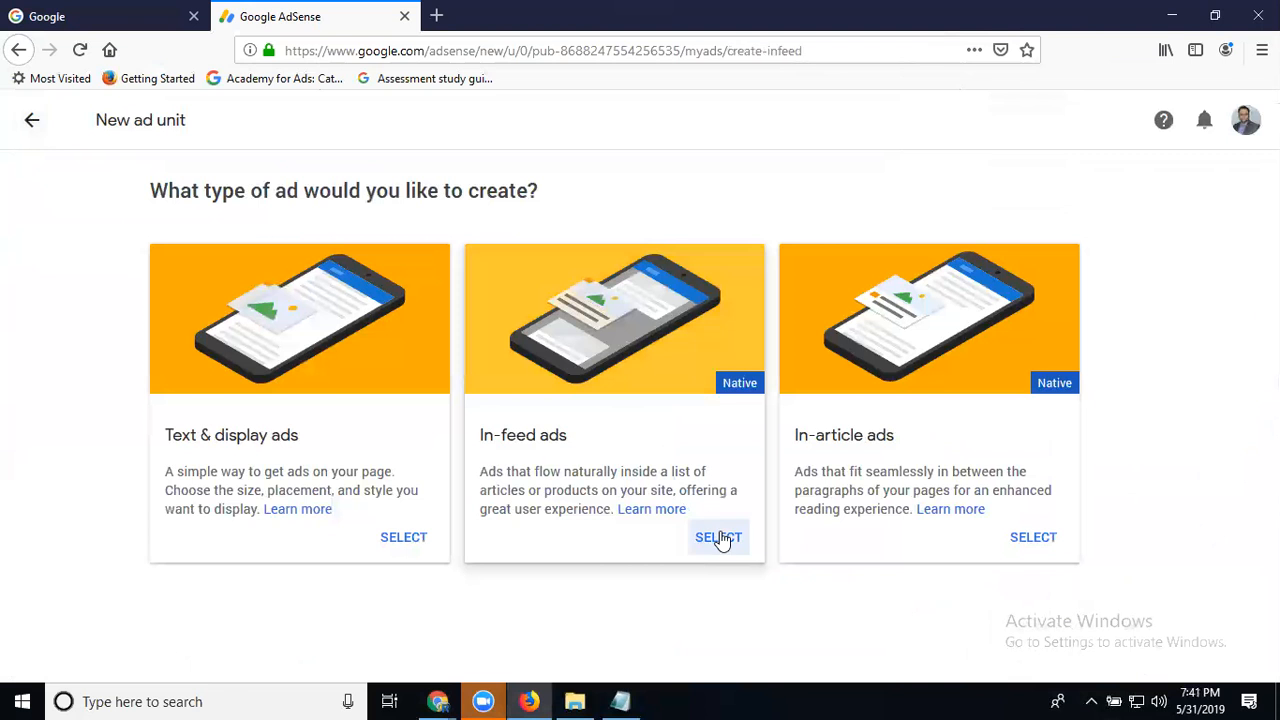
{"action": "left_click", "coordinate": [718, 536]}
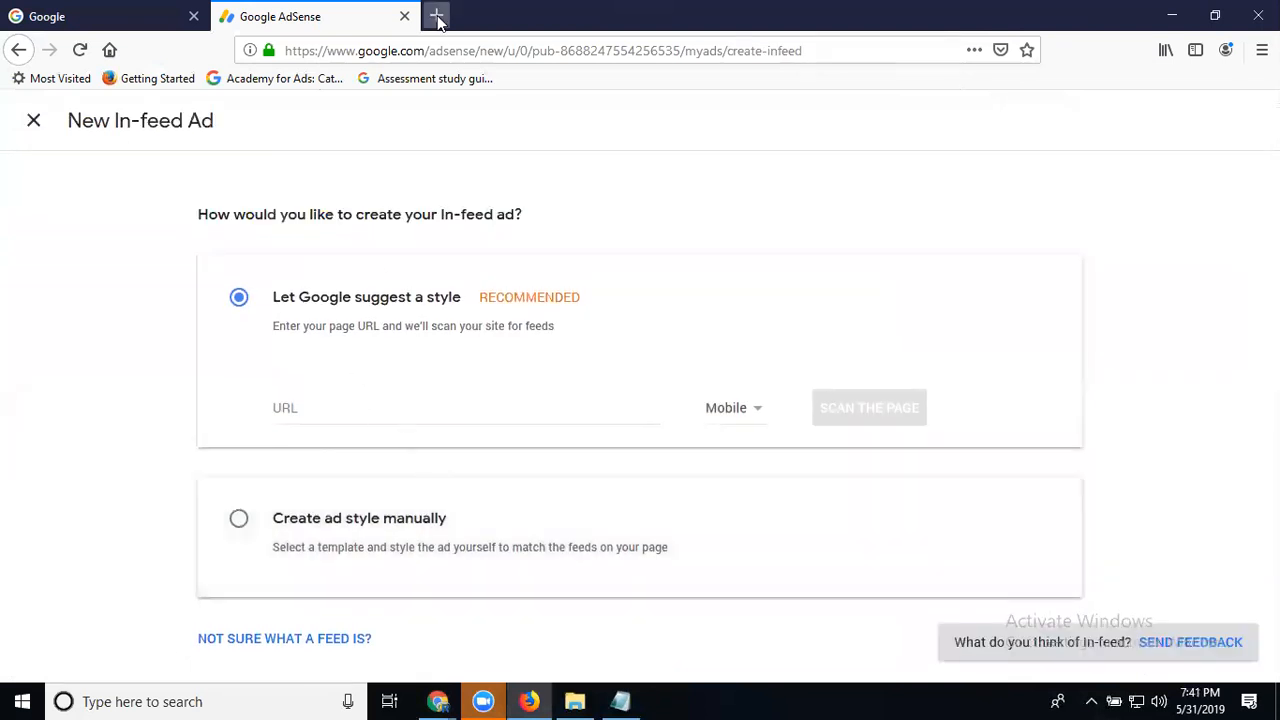
{"action": "left_click", "coordinate": [436, 16]}
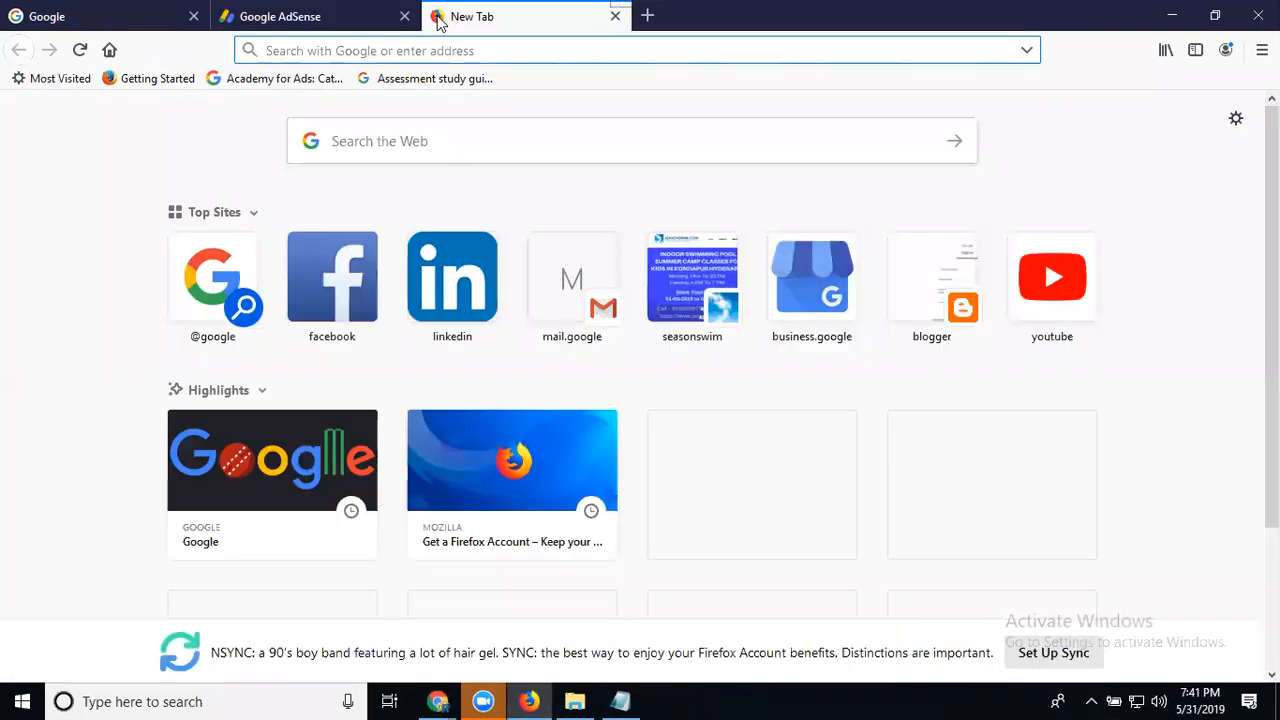
{"action": "type", "text": "rakesh"}
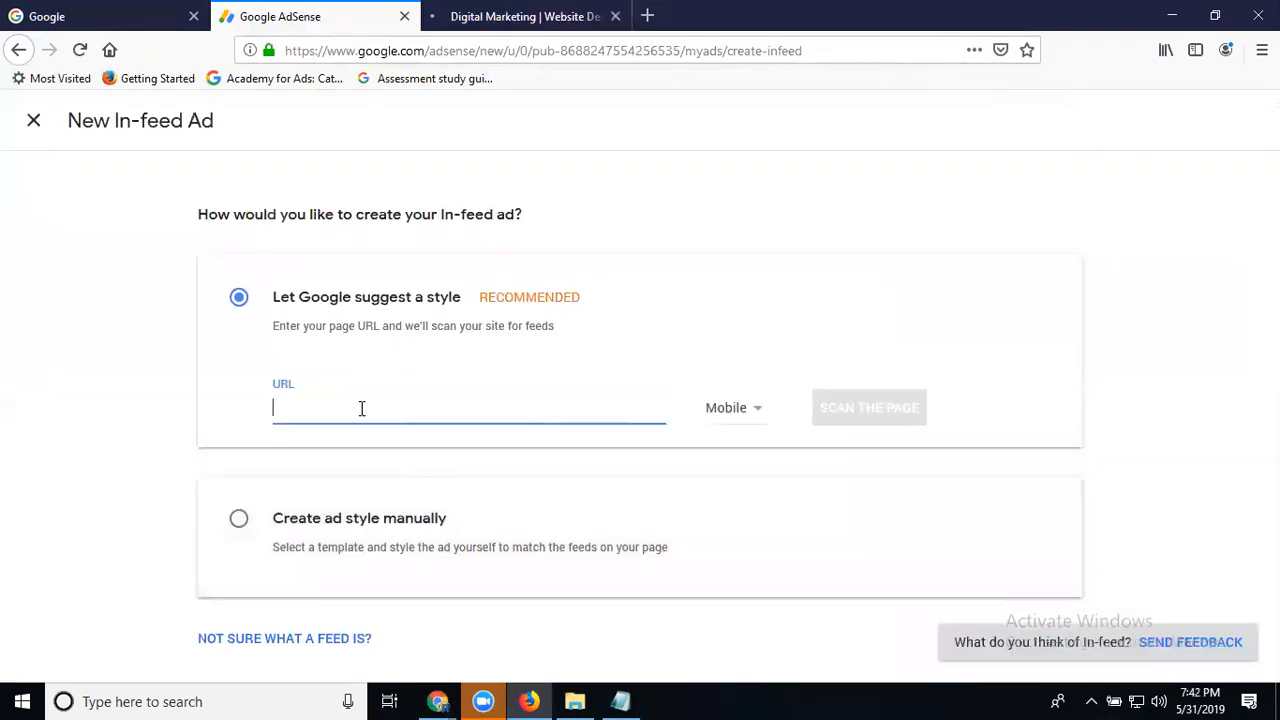
{"action": "left_click", "coordinate": [732, 408]}
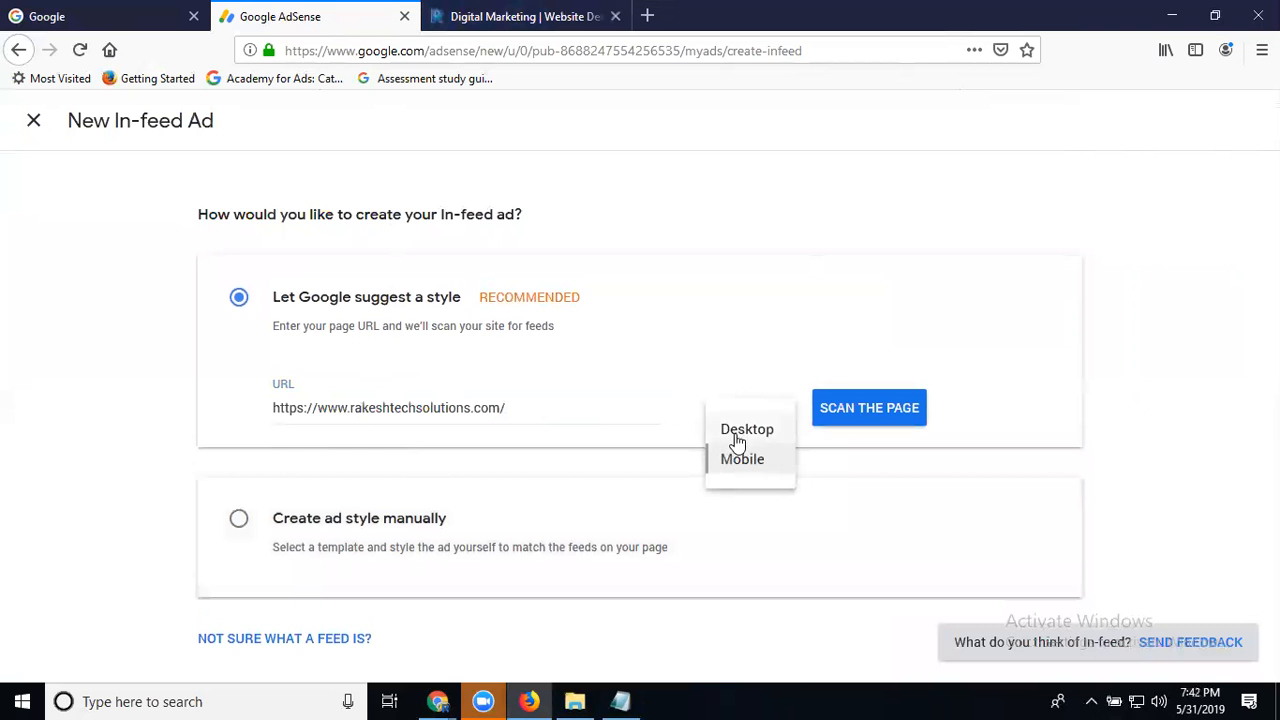
{"action": "mouse_move", "coordinate": [738, 470]}
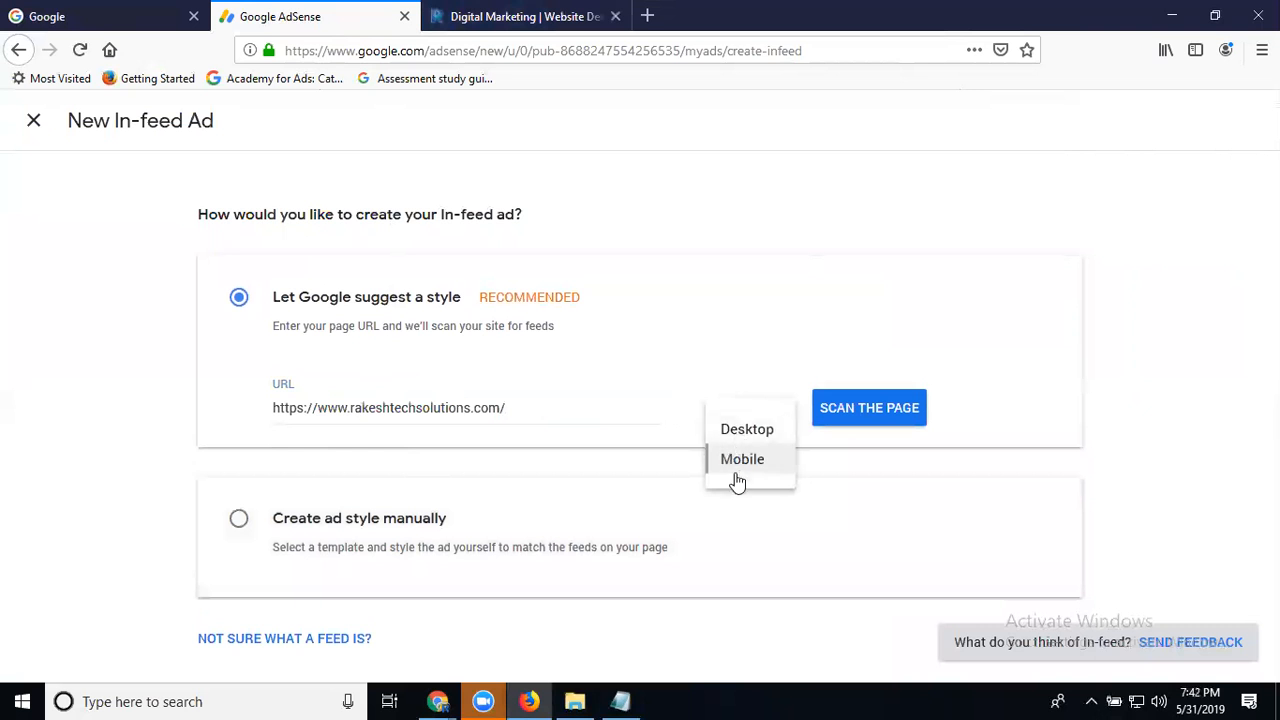
{"action": "left_click", "coordinate": [868, 408]}
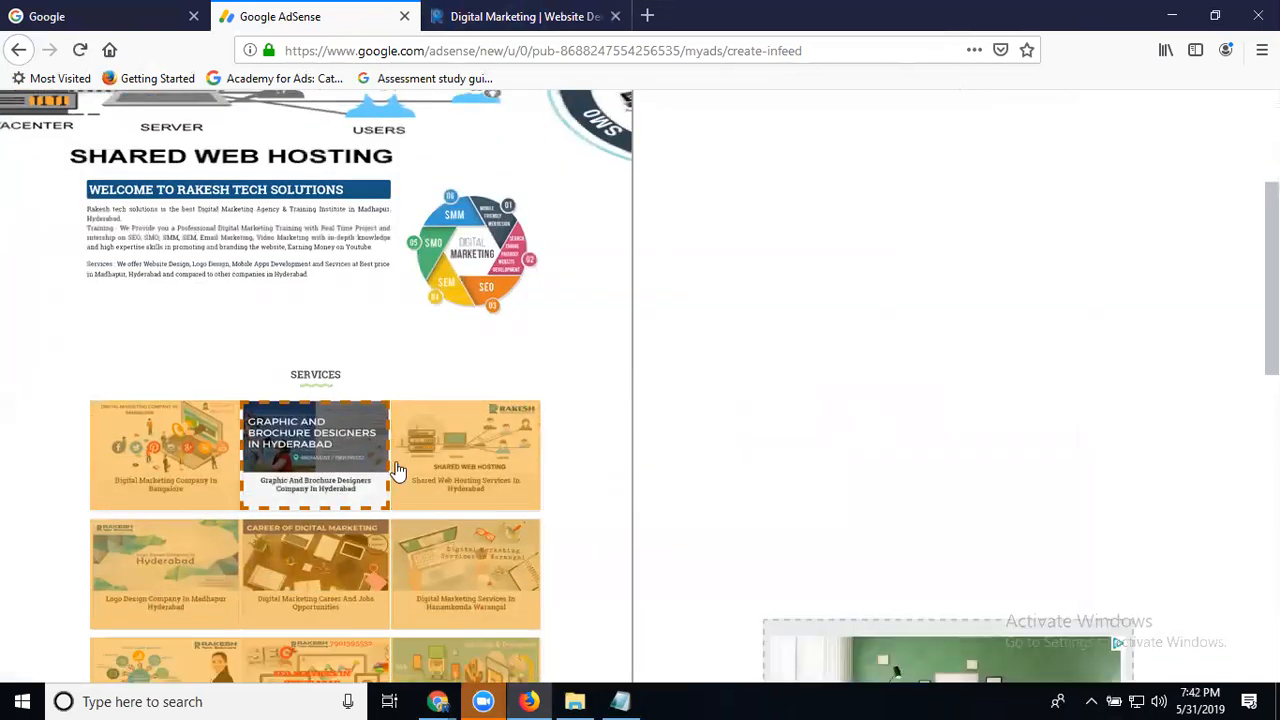
{"action": "mouse_move", "coordinate": [164, 450]}
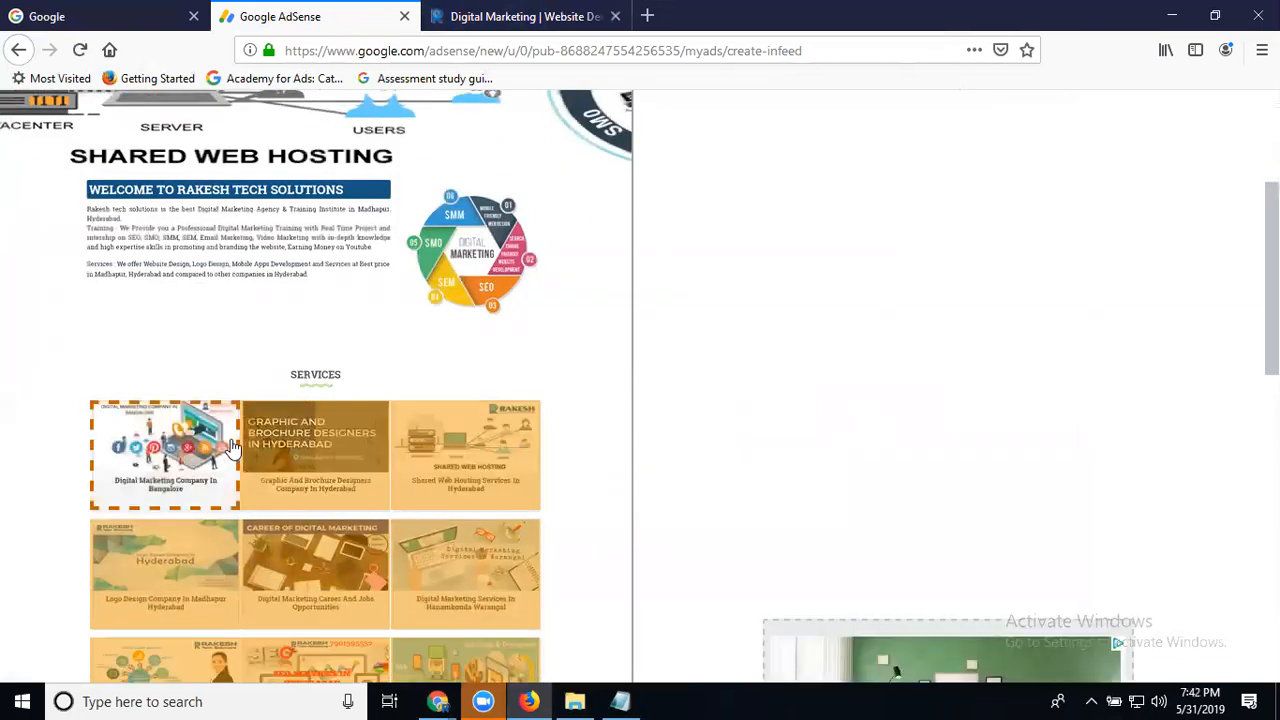
{"action": "scroll", "scroll_direction": "down", "scroll_amount": 3}
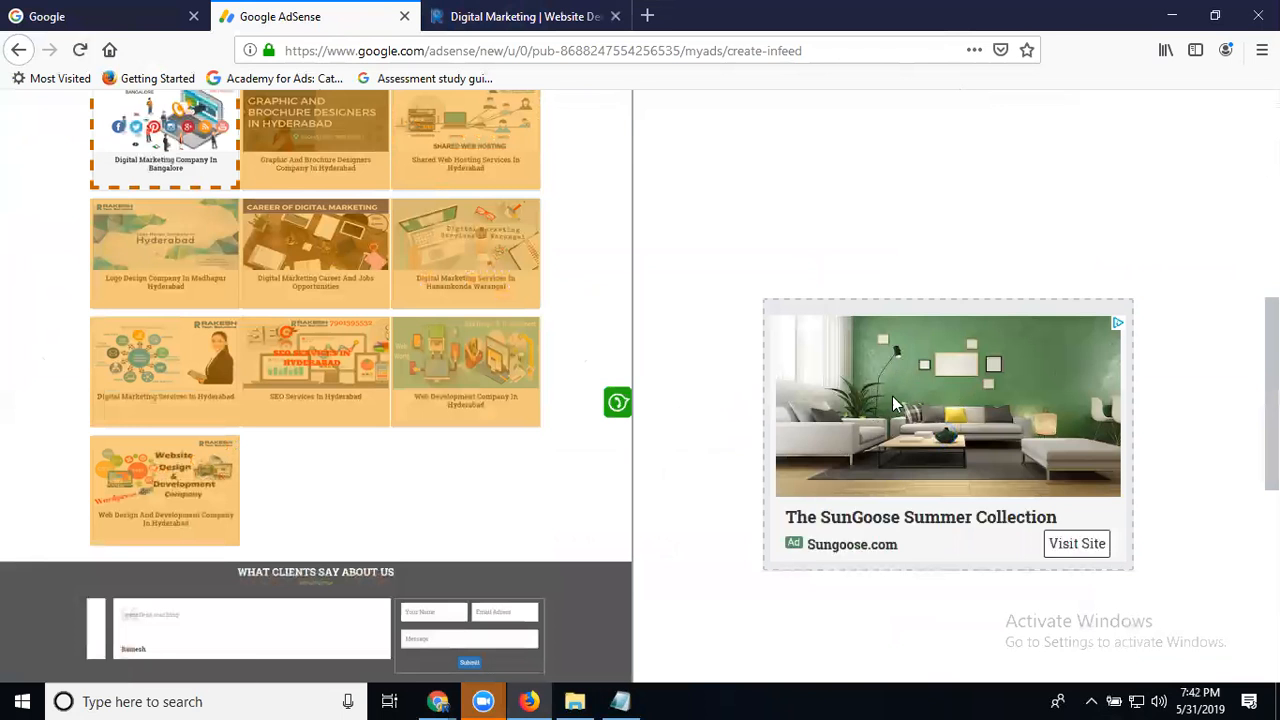
{"action": "mouse_move", "coordinate": [924, 402]}
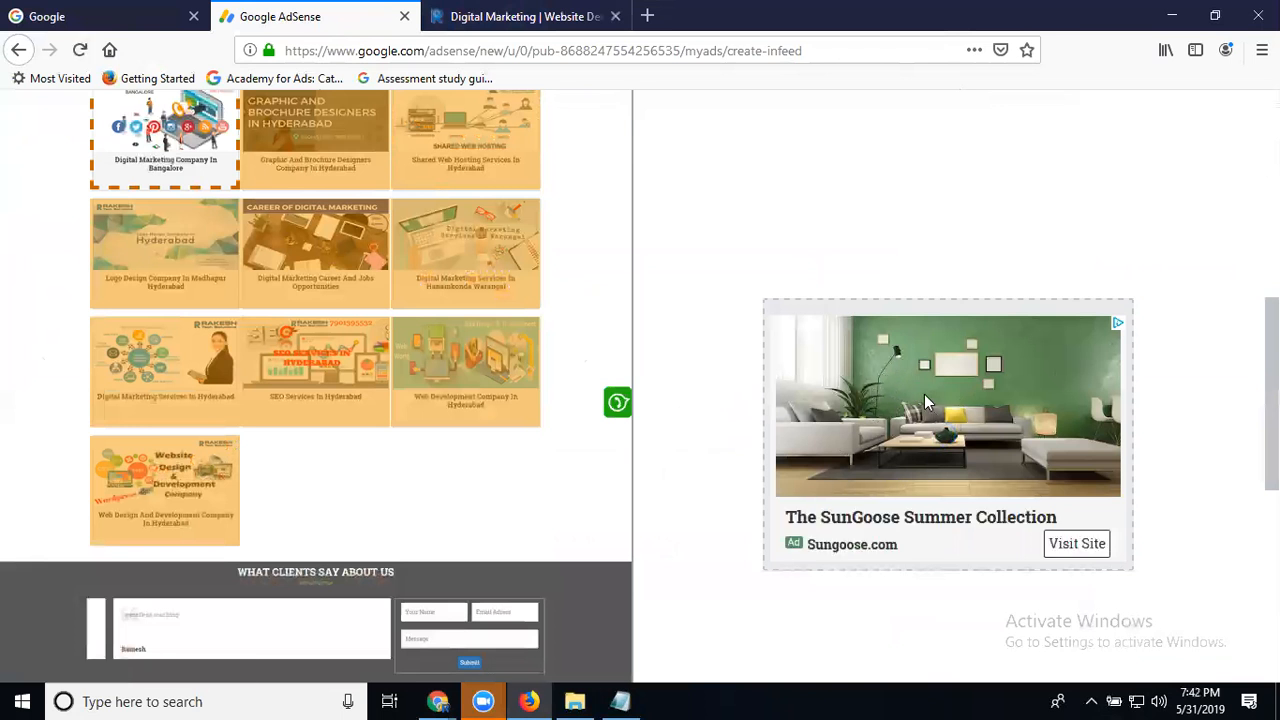
{"action": "mouse_move", "coordinate": [996, 410]}
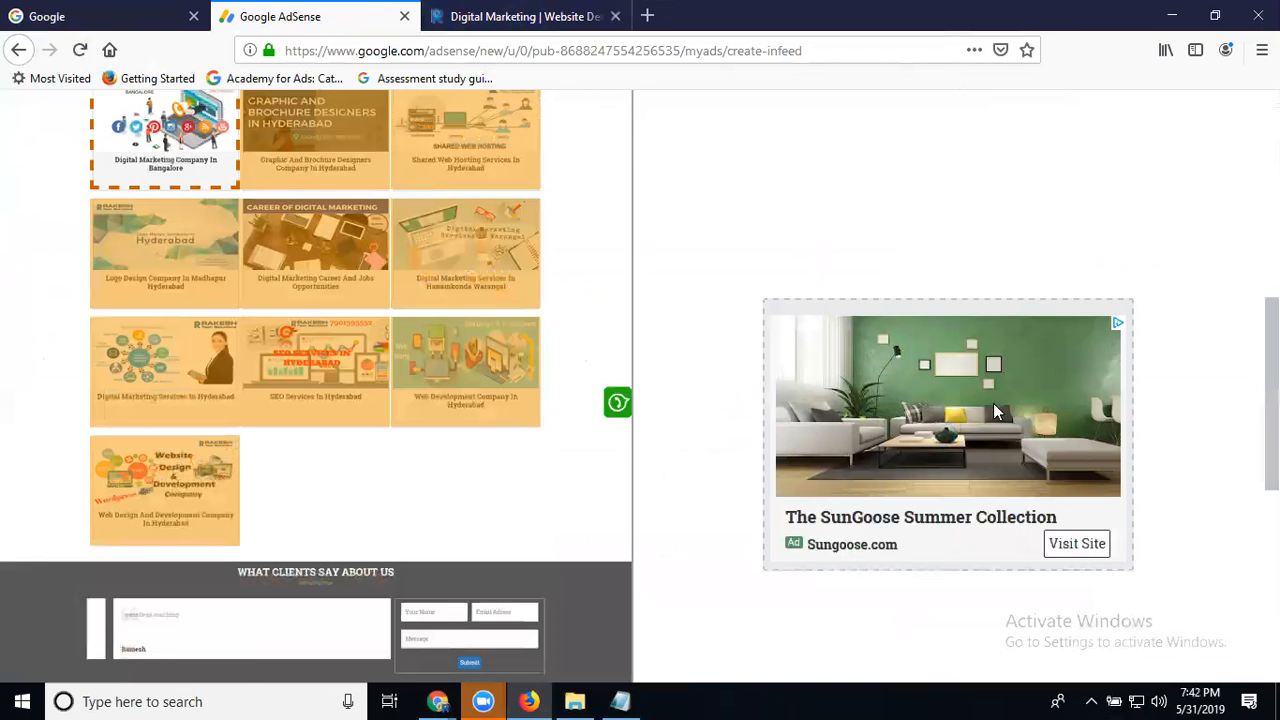
{"action": "scroll", "scroll_direction": "down", "scroll_amount": 3}
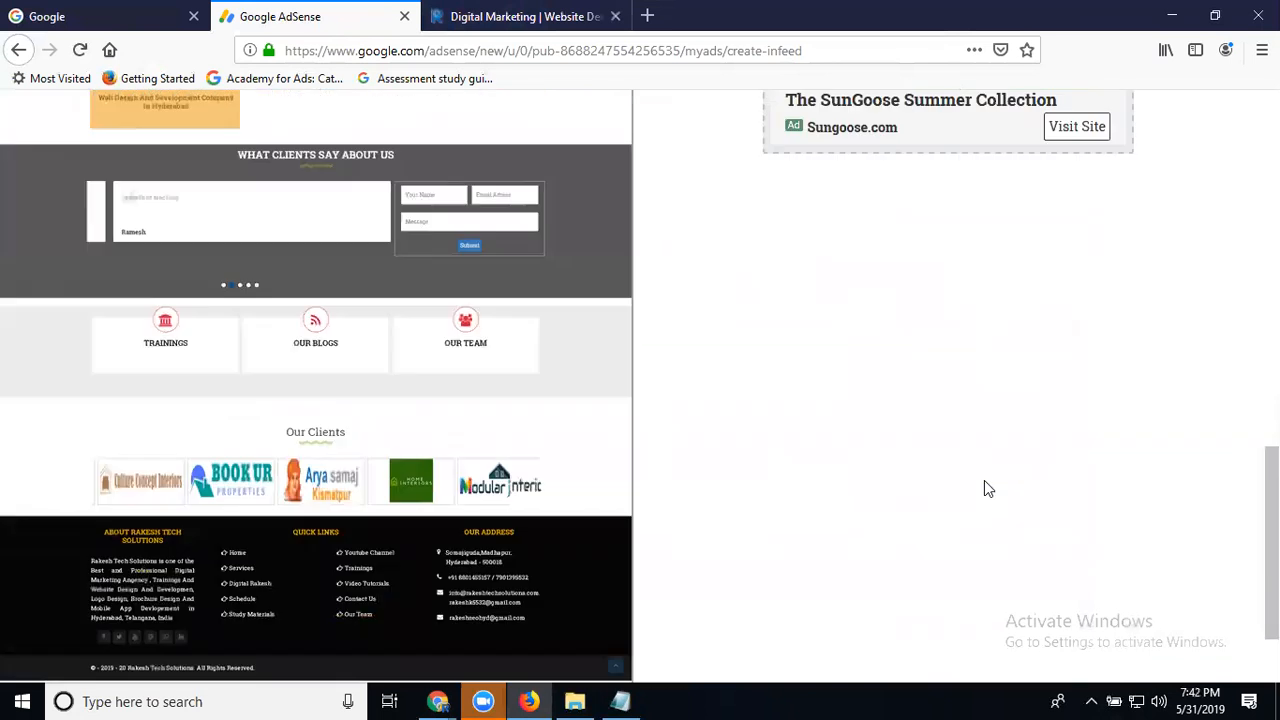
{"action": "scroll", "scroll_direction": "down", "scroll_amount": 3}
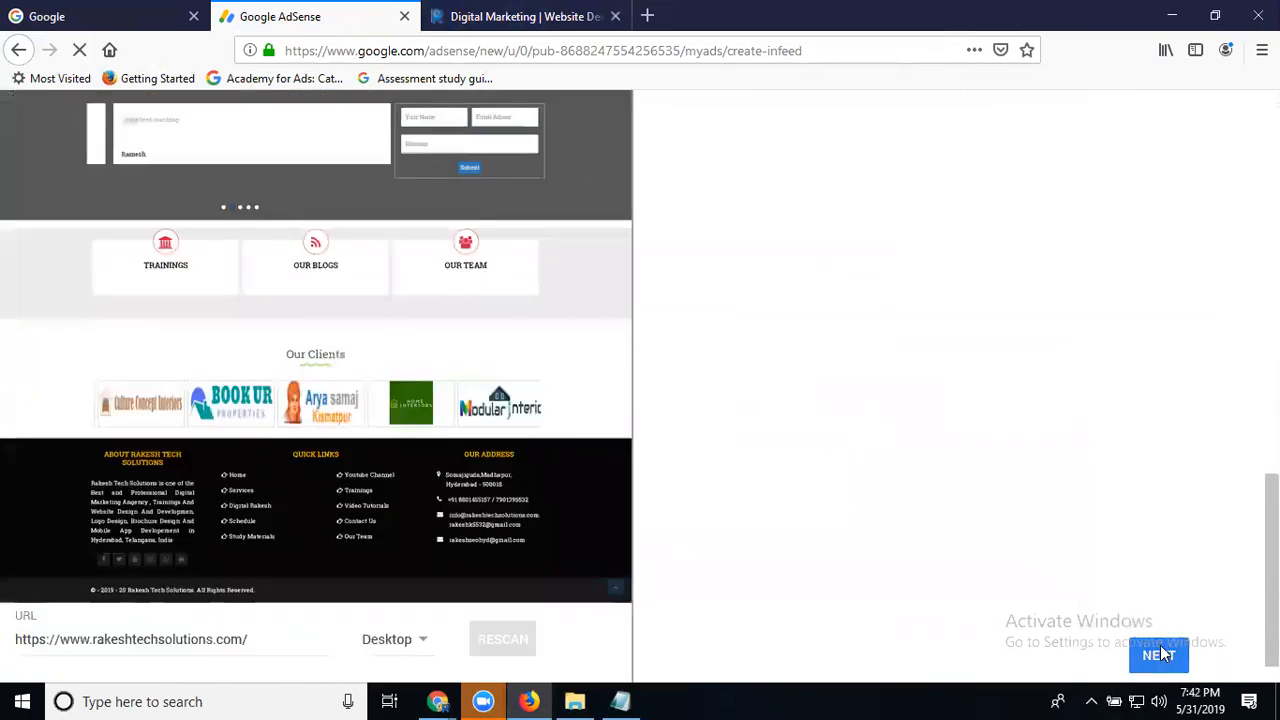
Accept the suggested ad style with Next and review its Global options (Roboto Slab font, padding)
{"action": "left_click", "coordinate": [1158, 656]}
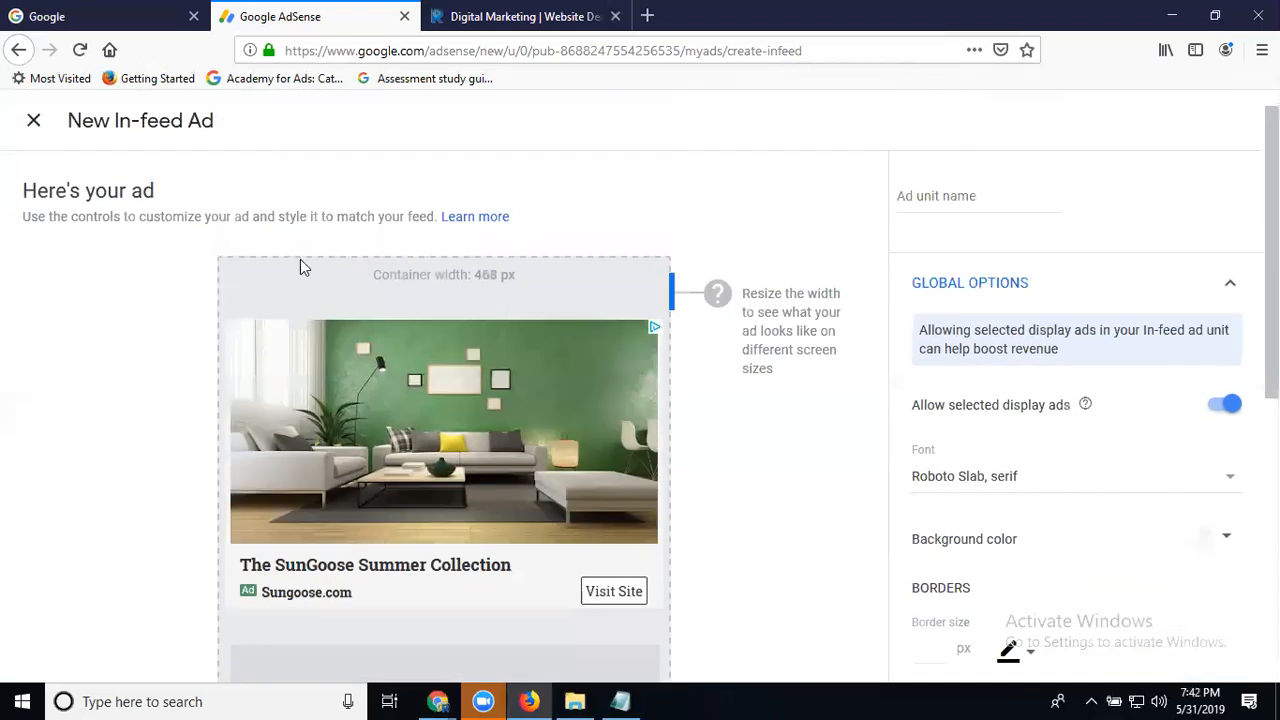
{"action": "scroll", "scroll_direction": "down", "scroll_amount": 3}
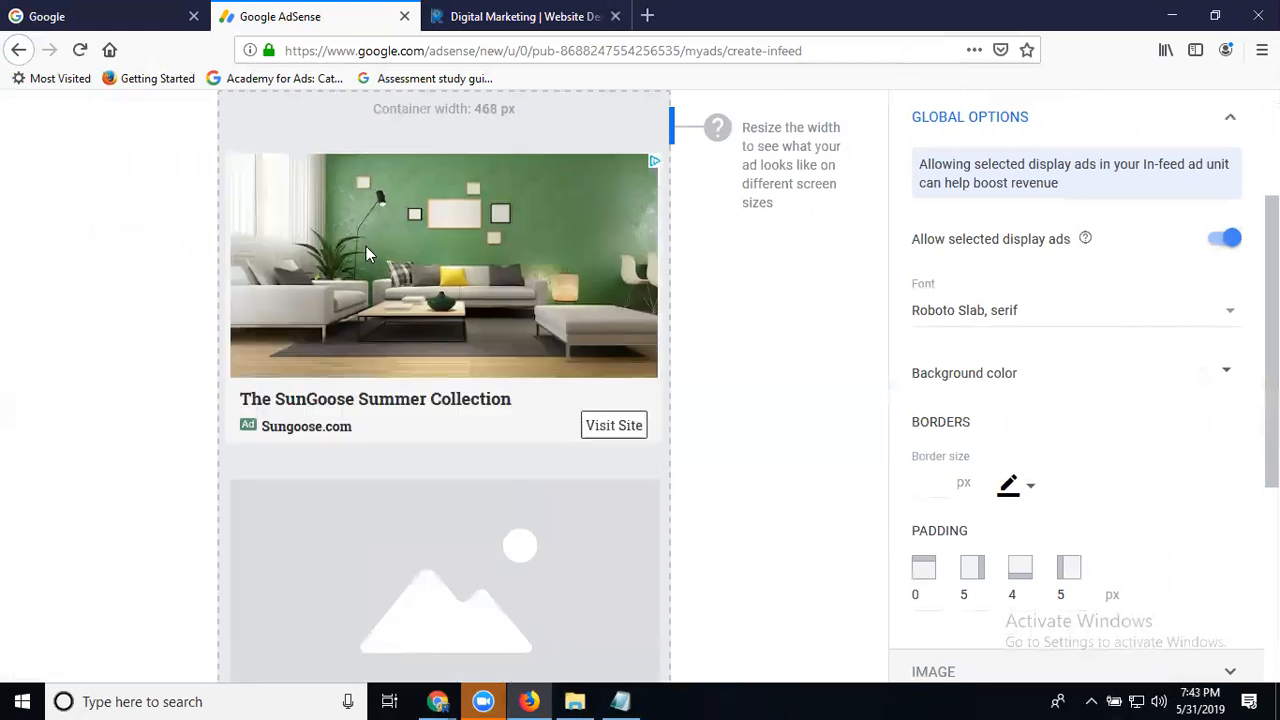
{"action": "scroll", "scroll_direction": "down", "scroll_amount": 3}
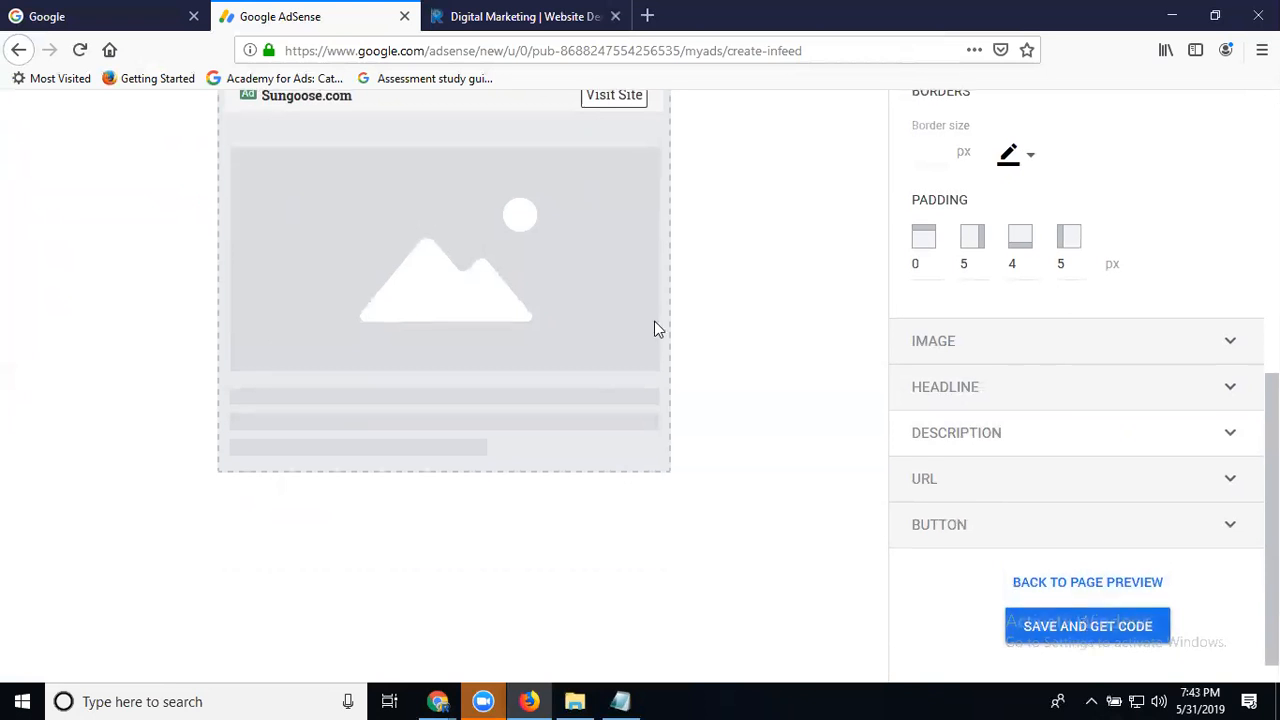
Name the in-feed ad unit 'rts ads' and attempt to save it for code
{"action": "left_click", "coordinate": [1088, 624]}
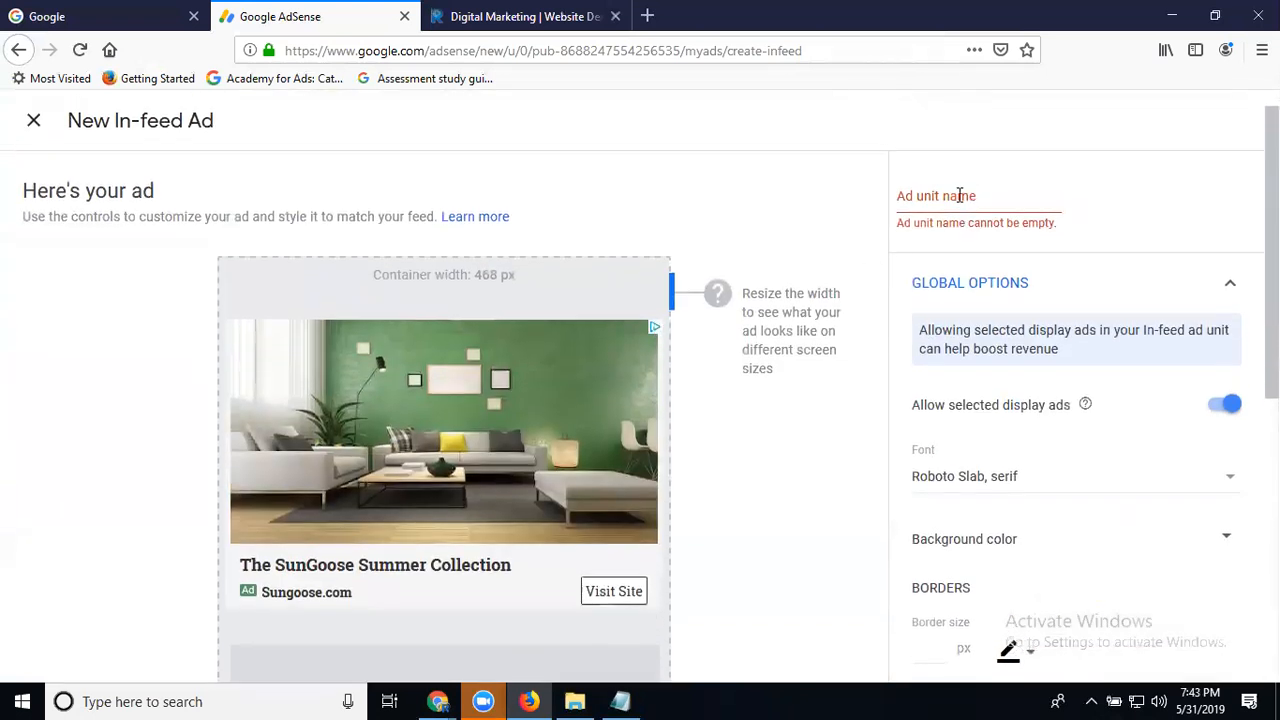
{"action": "type", "text": "rts"}
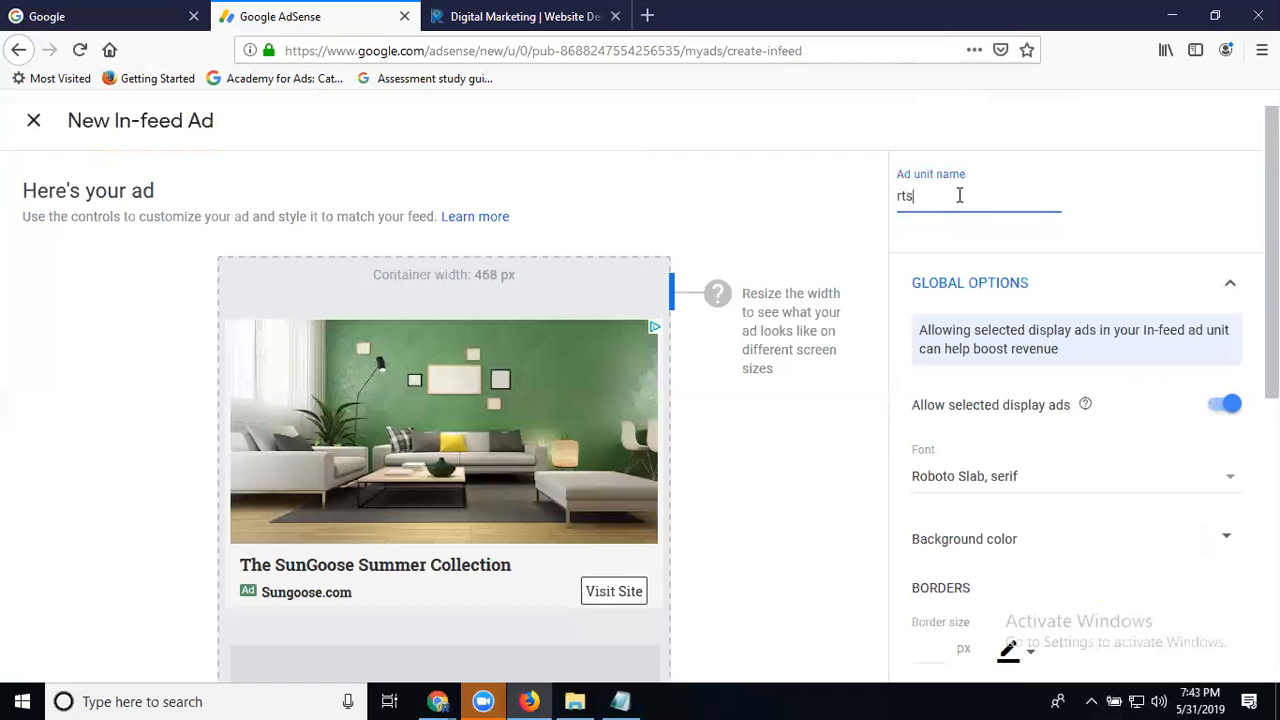
{"action": "type", "text": "ads"}
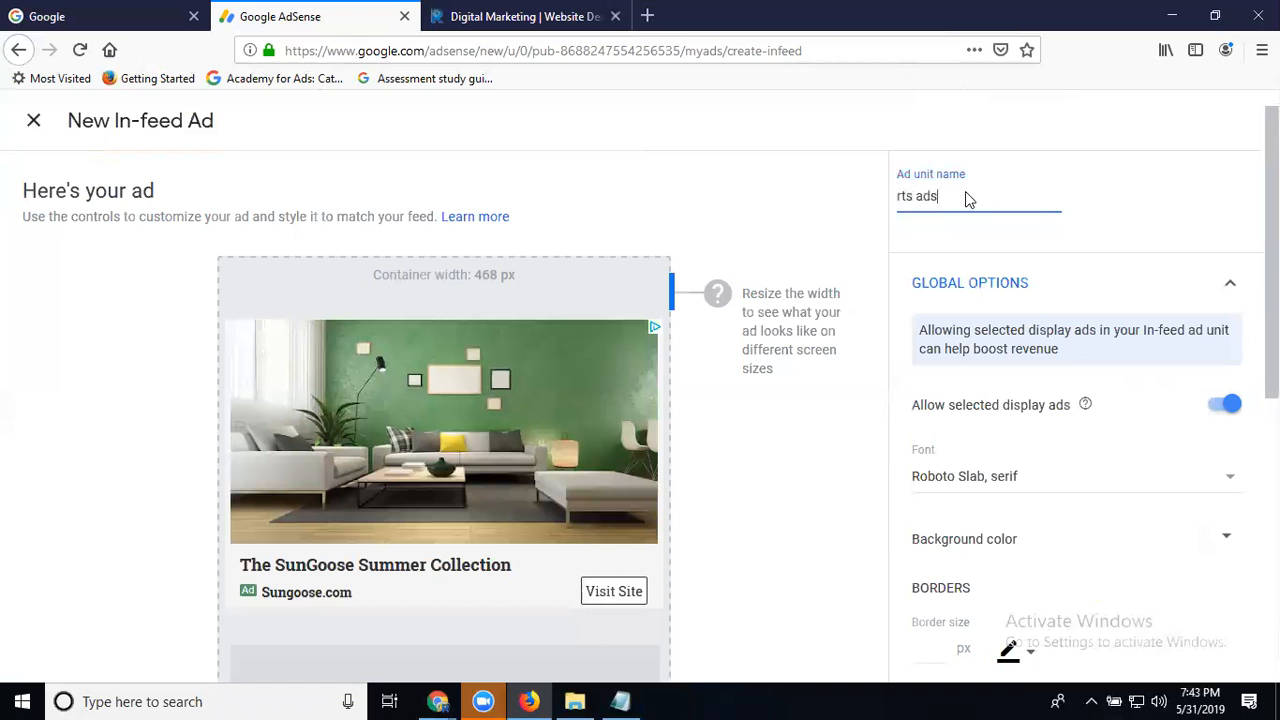
{"action": "scroll", "scroll_direction": "down", "scroll_amount": 3}
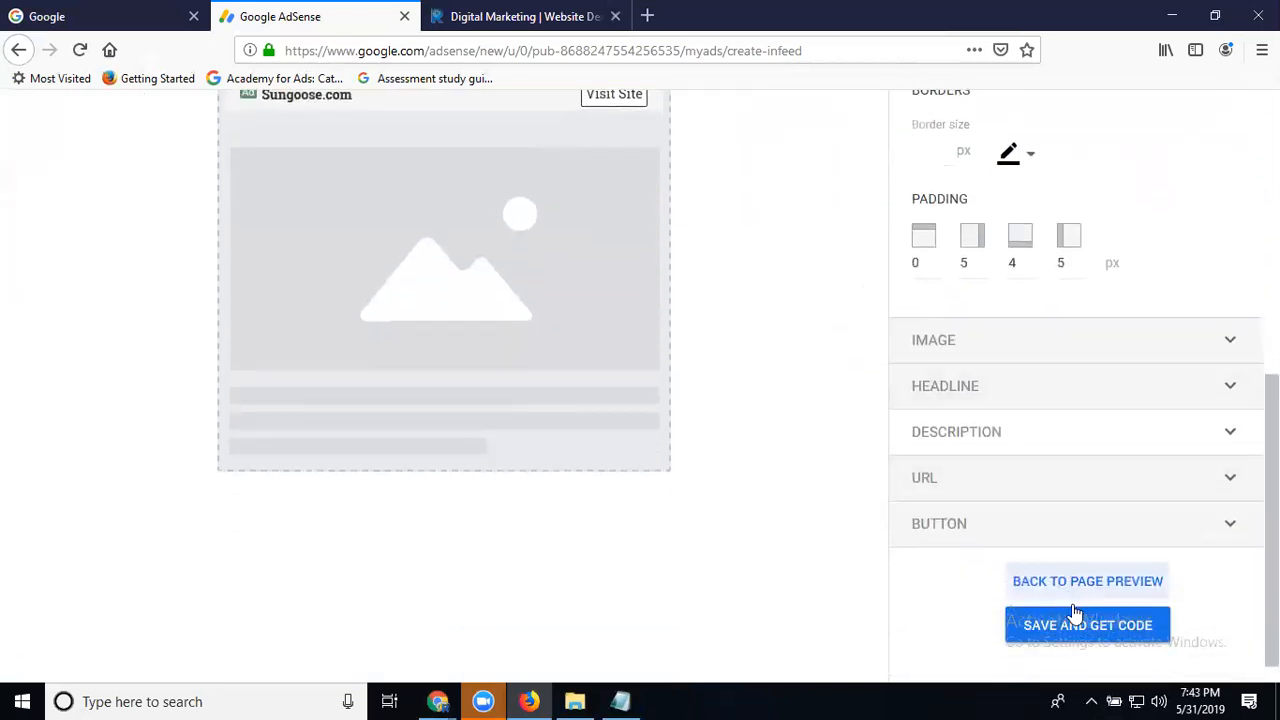
{"action": "left_click", "coordinate": [1088, 624]}
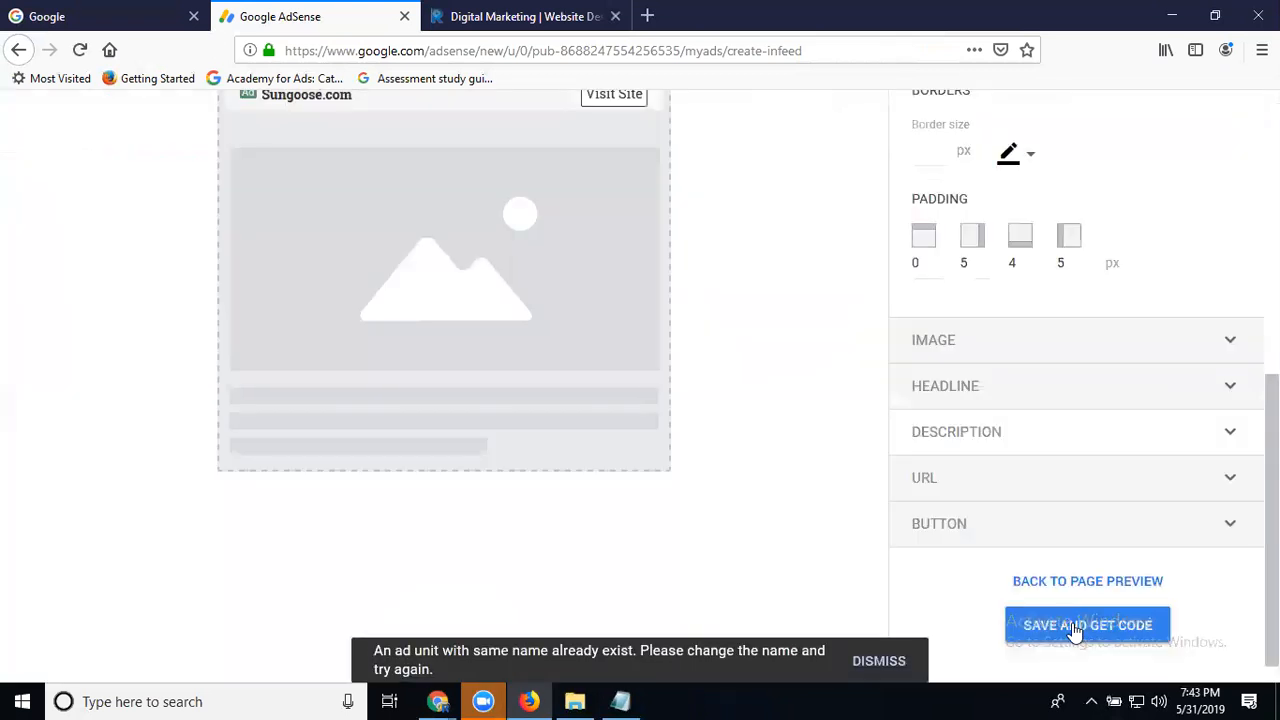
{"action": "mouse_move", "coordinate": [464, 662]}
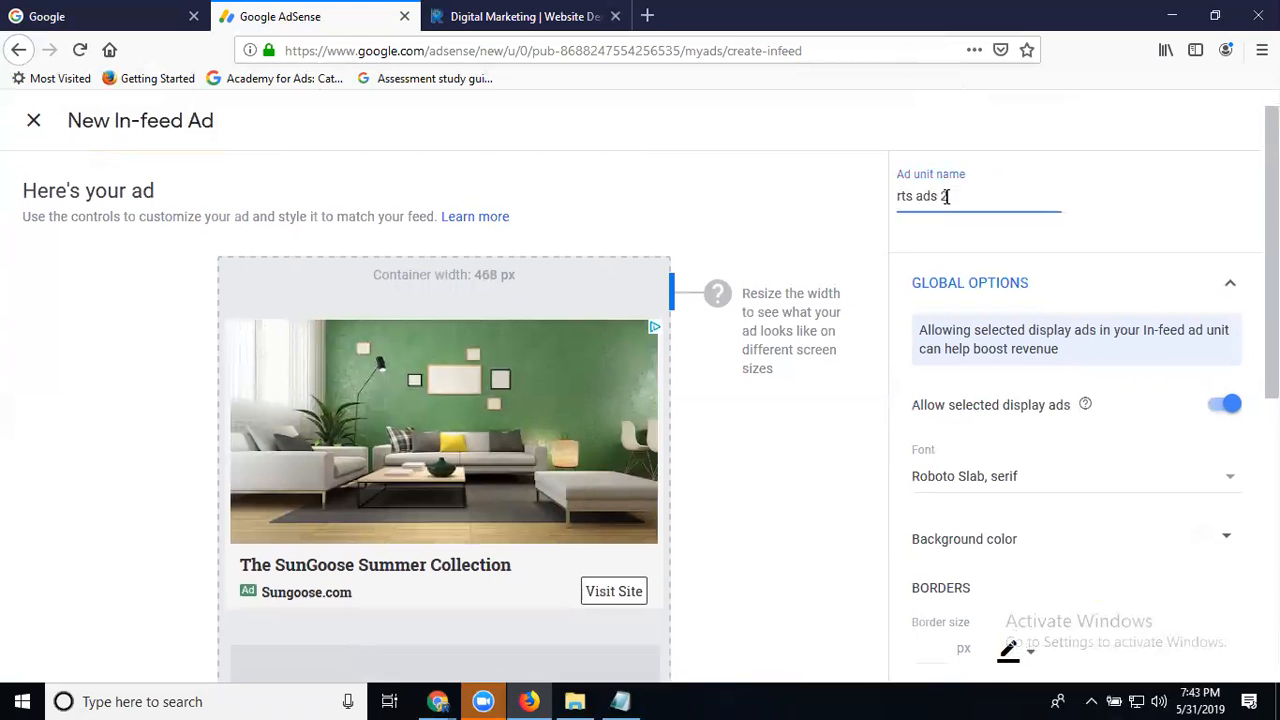
Extend the rejected duplicate name to 'rts ads 2019 cric'
{"action": "type", "text": "019"}
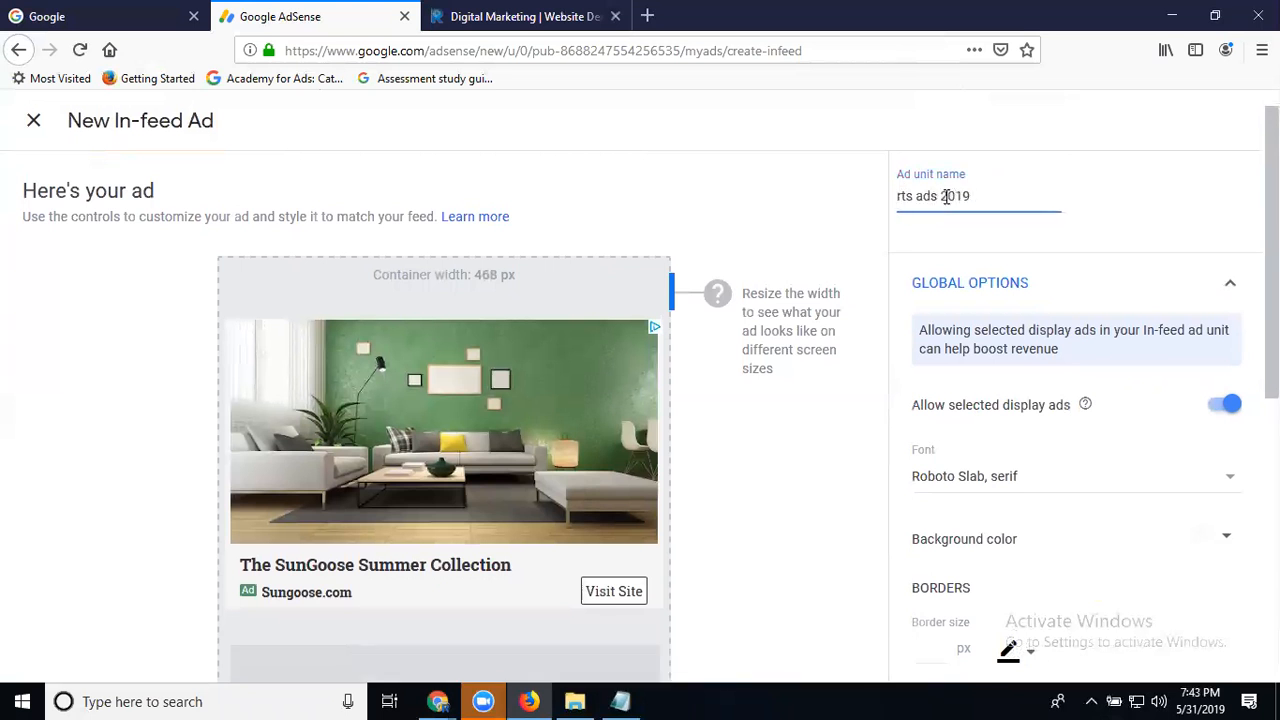
{"action": "type", "text": "cr"}
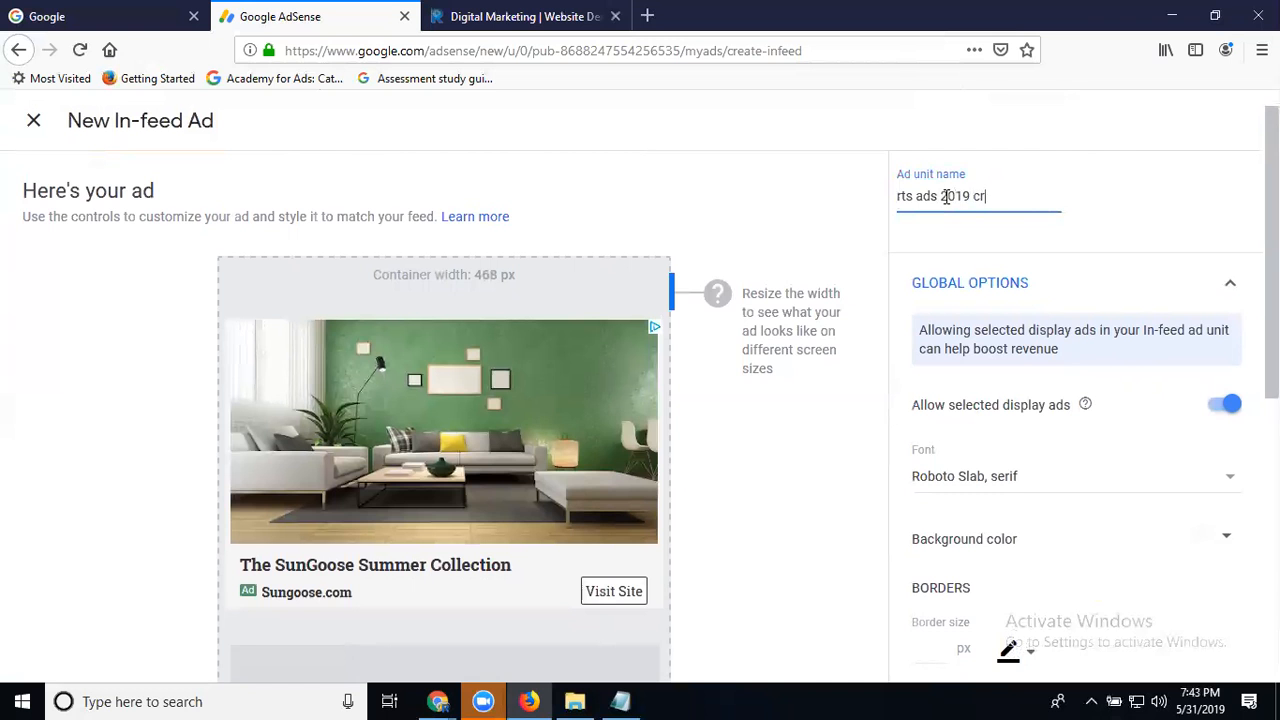
{"action": "type", "text": "ic"}
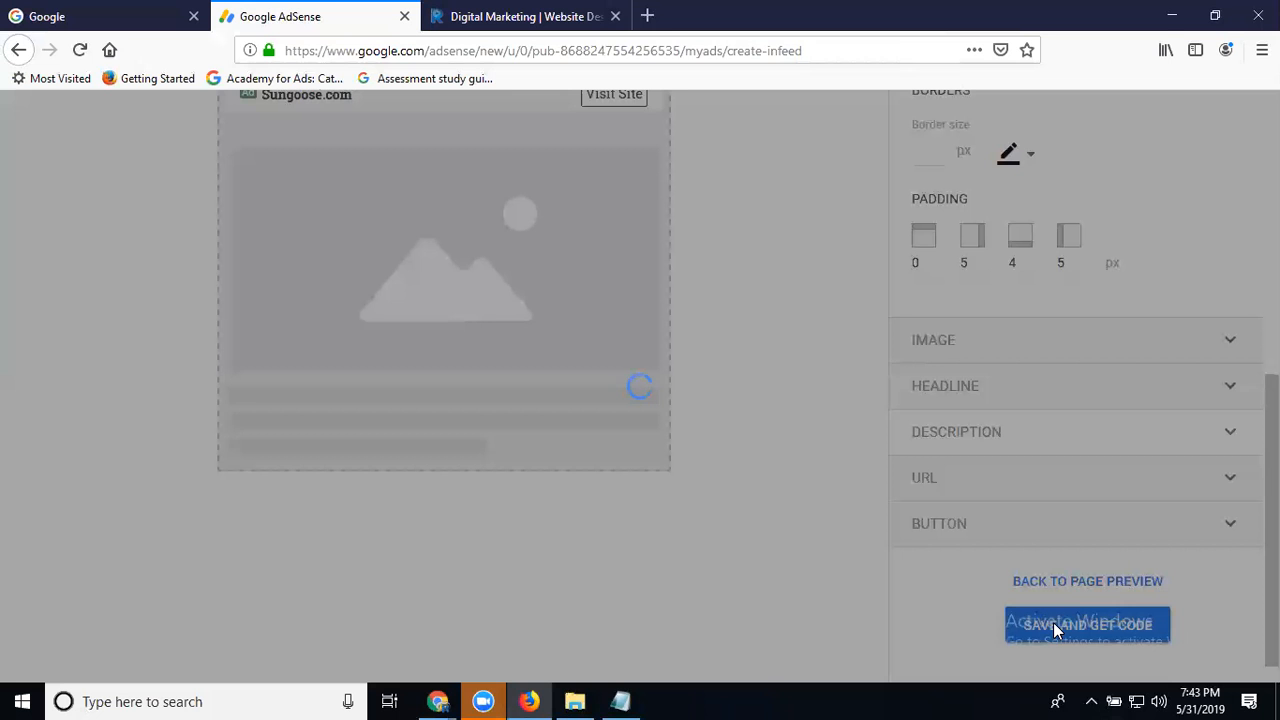
Save the 'rts ads 2019 cric' unit and copy its full ad code snippet
{"action": "left_click", "coordinate": [1088, 624]}
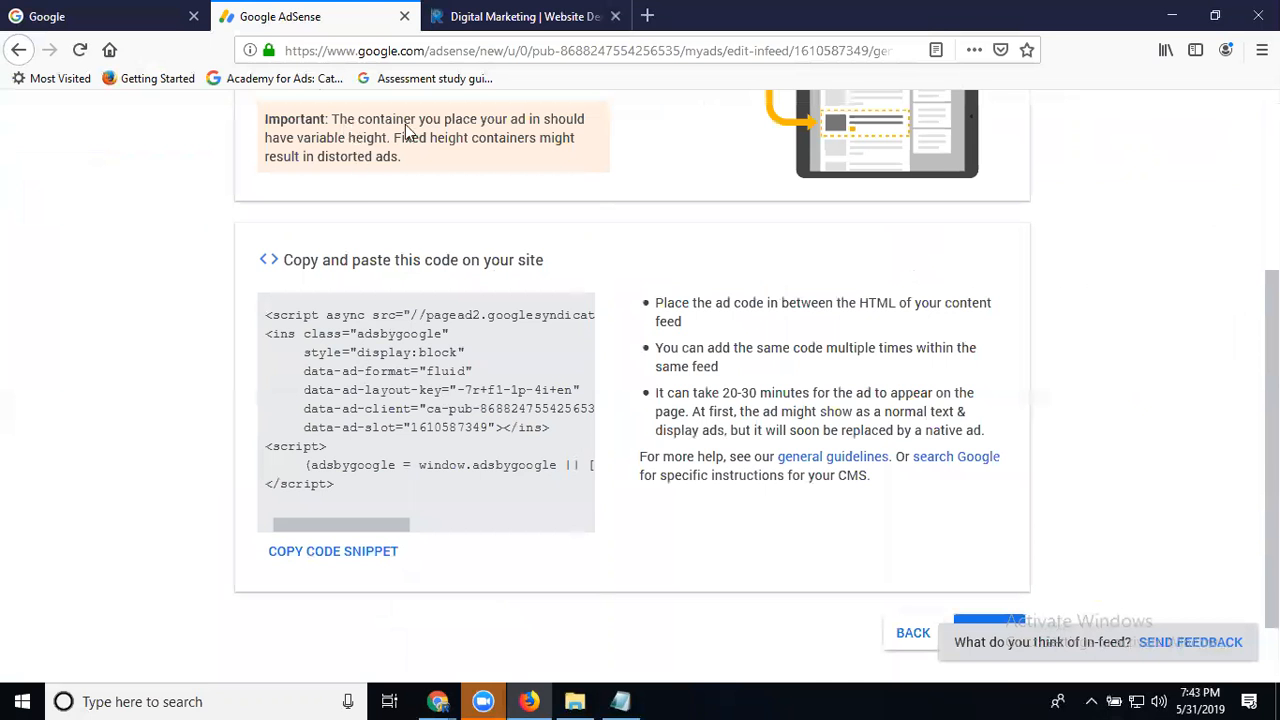
{"action": "mouse_move", "coordinate": [344, 150]}
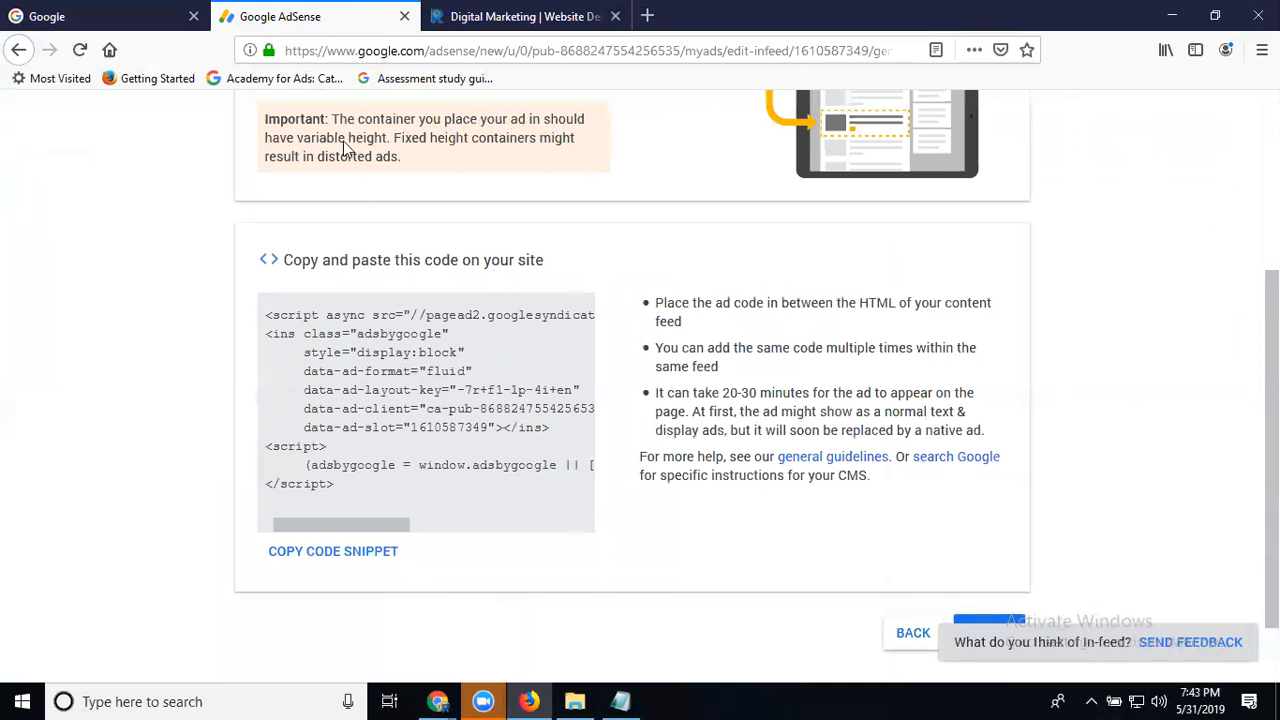
{"action": "mouse_move", "coordinate": [448, 148]}
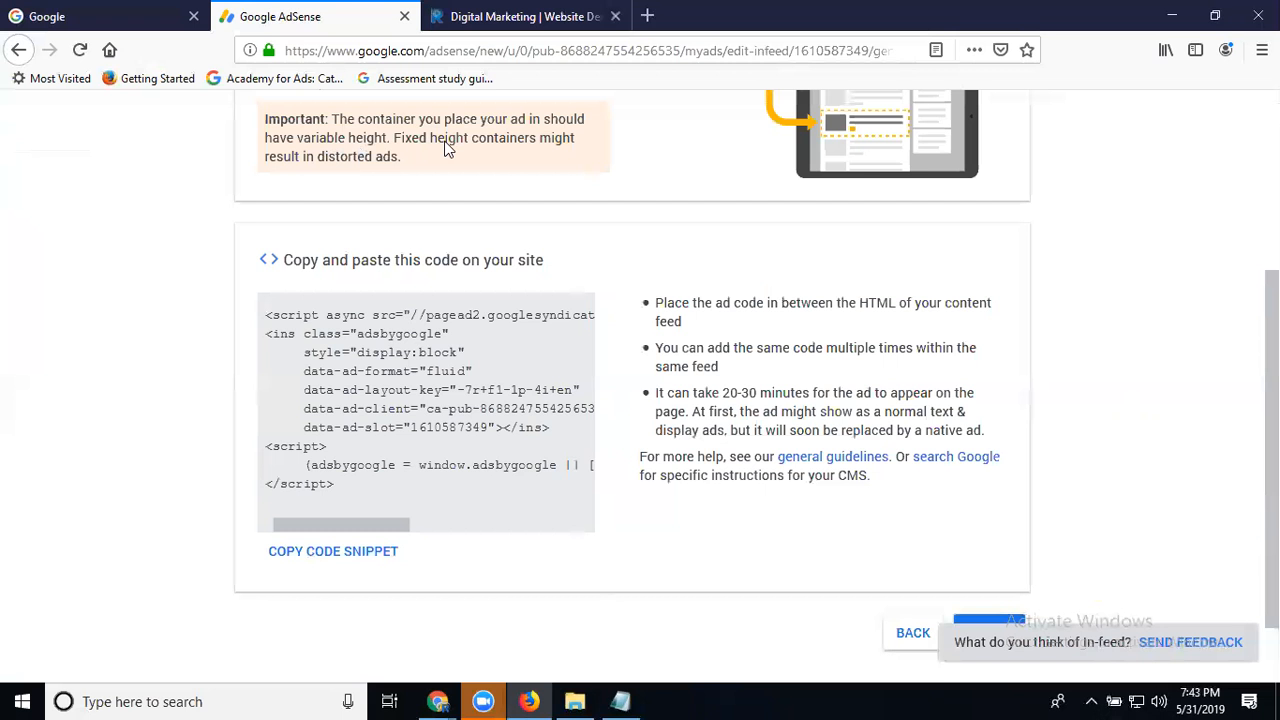
{"action": "mouse_move", "coordinate": [364, 168]}
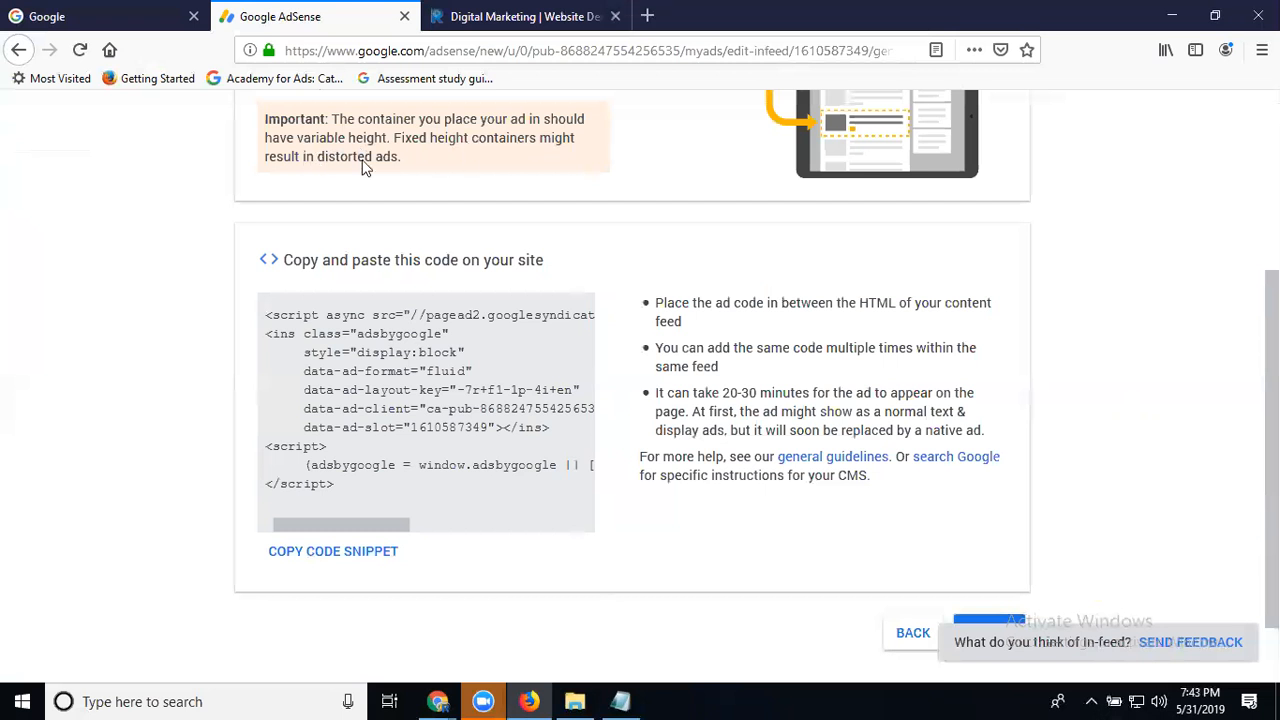
{"action": "mouse_move", "coordinate": [332, 436]}
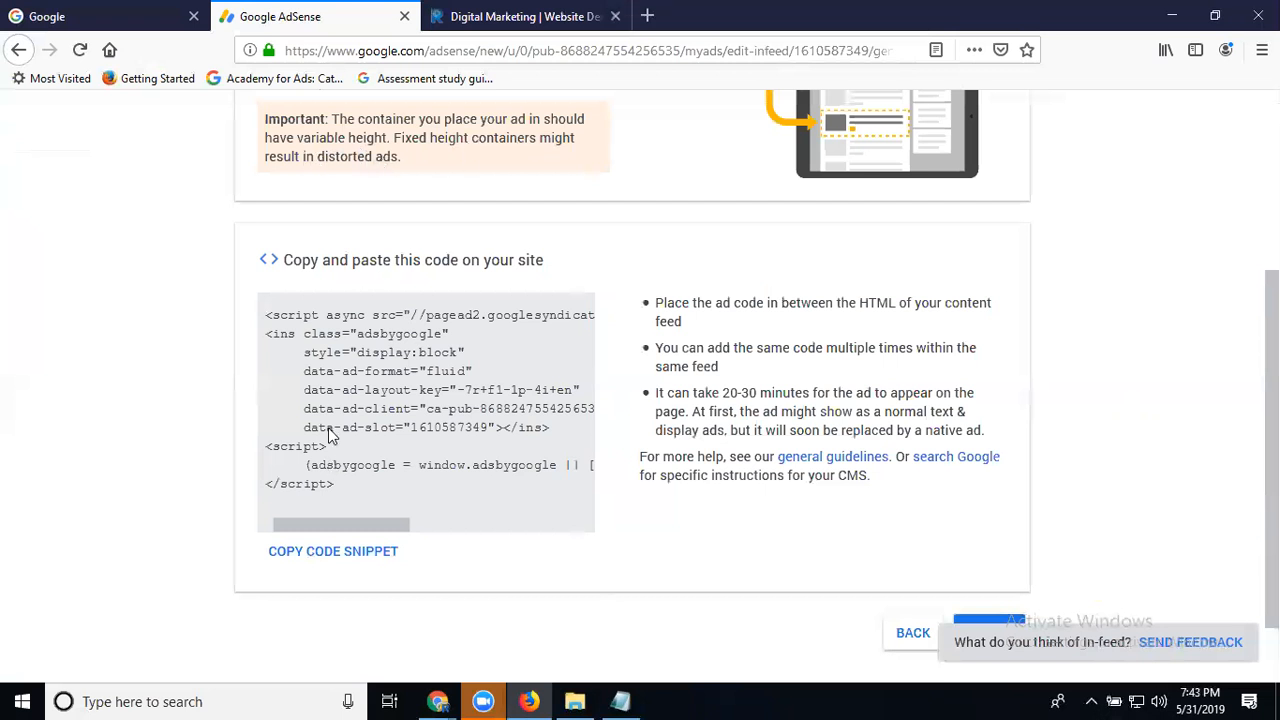
{"action": "triple_click", "coordinate": [404, 428]}
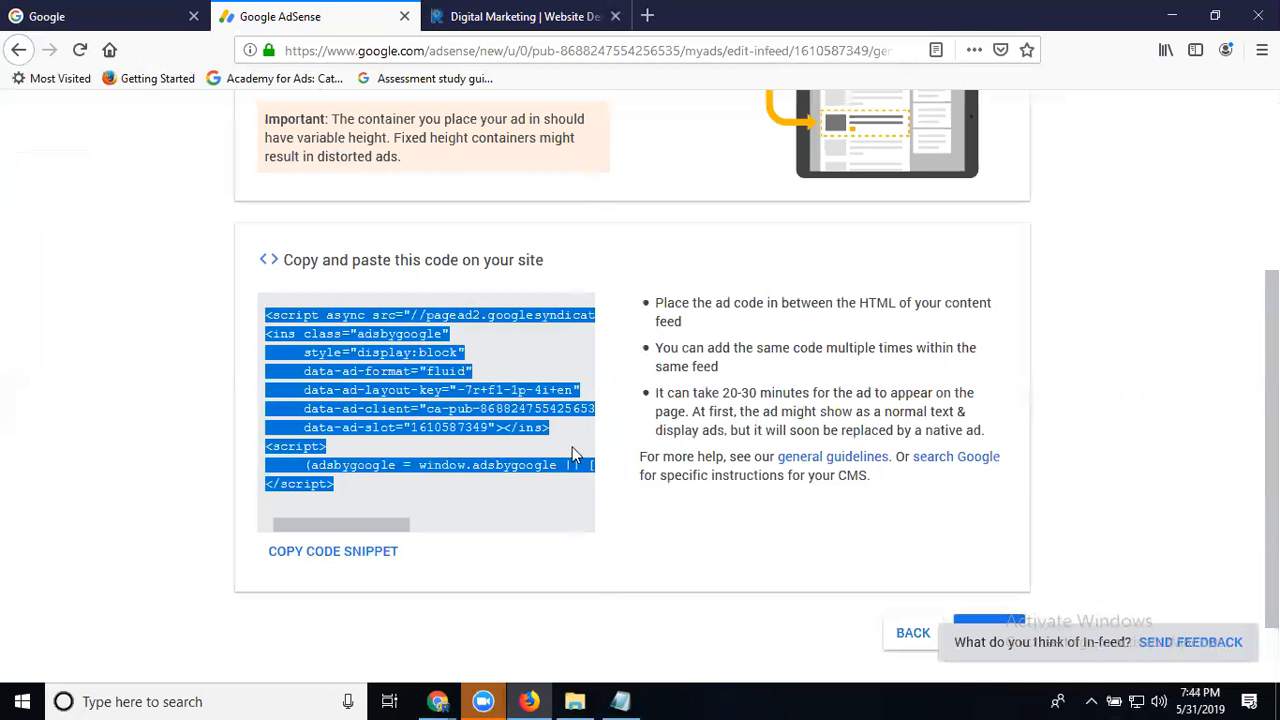
{"action": "scroll", "scroll_direction": "down", "scroll_amount": 3}
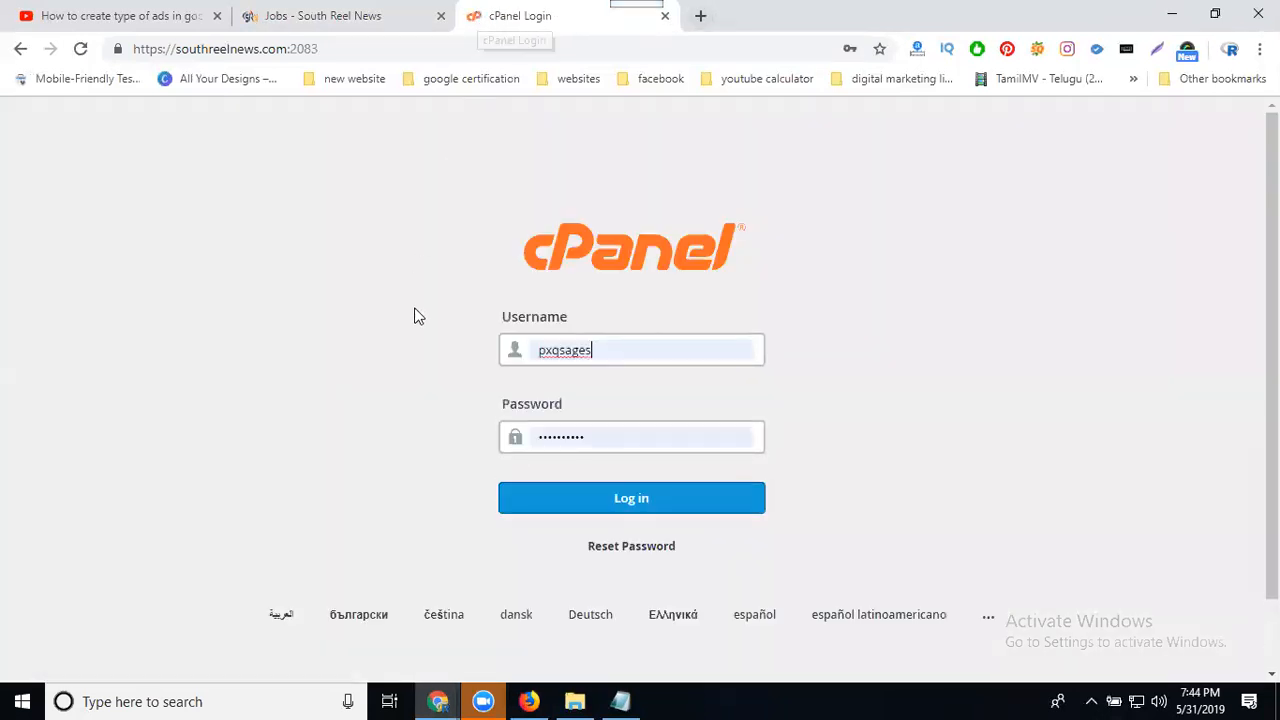
Sign in to cPanel and open footer.php from public_html/application/views in File Manager
{"action": "left_click", "coordinate": [632, 498]}
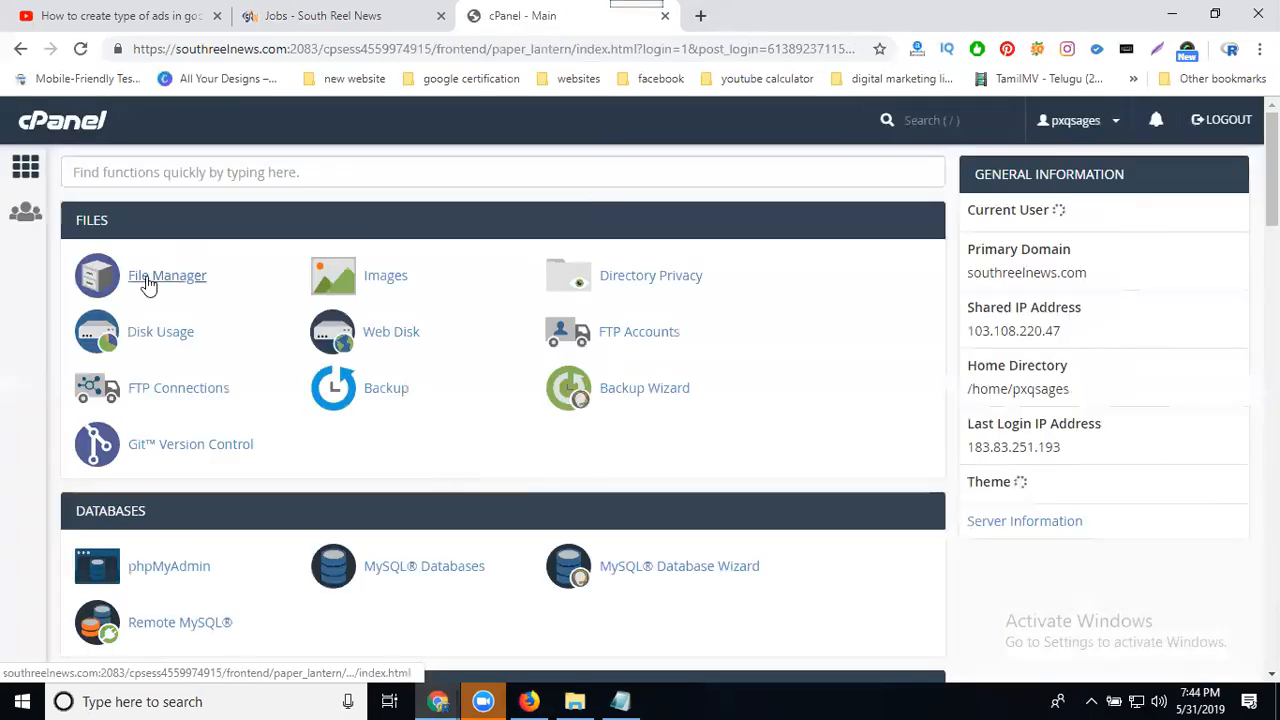
{"action": "left_click", "coordinate": [168, 276]}
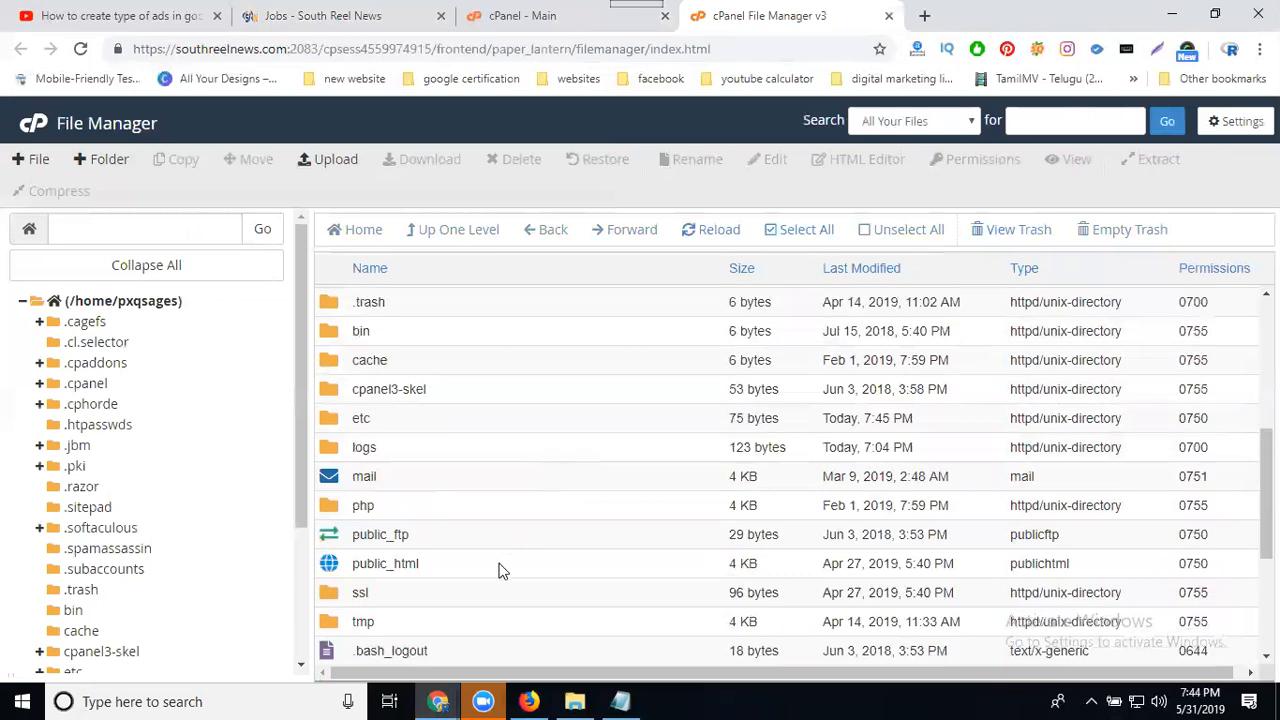
{"action": "double_click", "coordinate": [384, 564]}
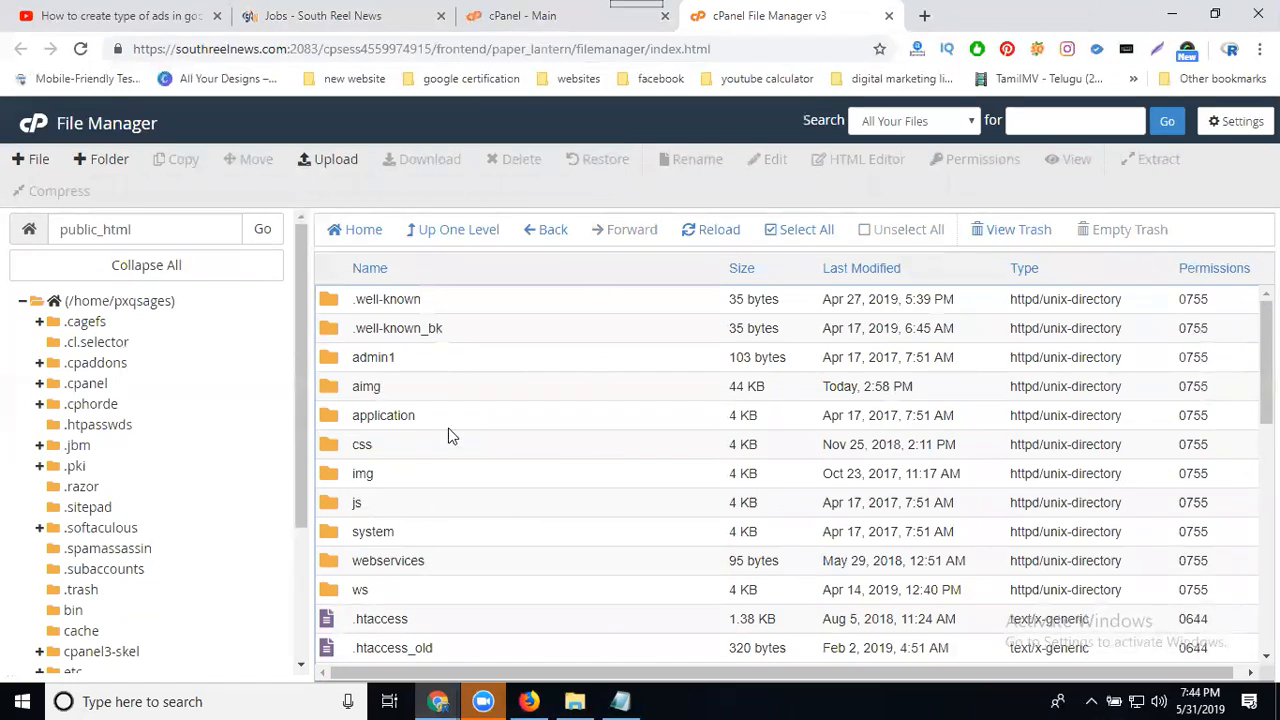
{"action": "double_click", "coordinate": [384, 414]}
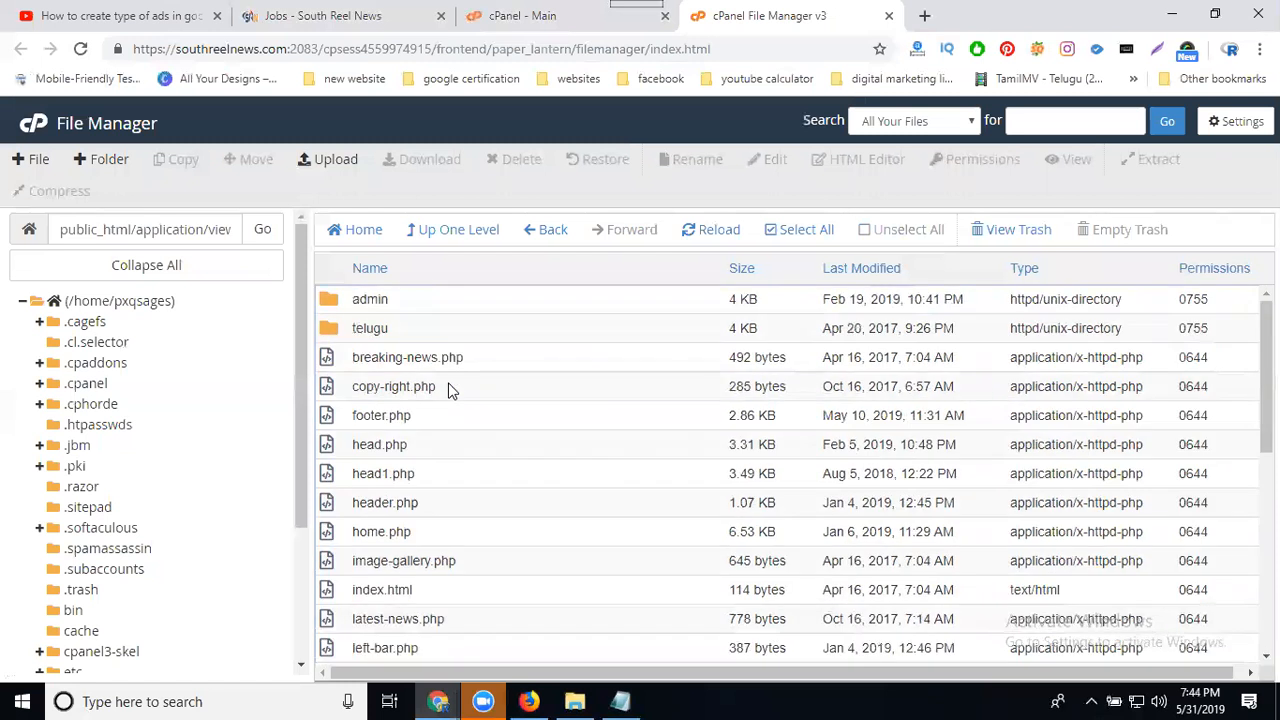
{"action": "mouse_move", "coordinate": [380, 414]}
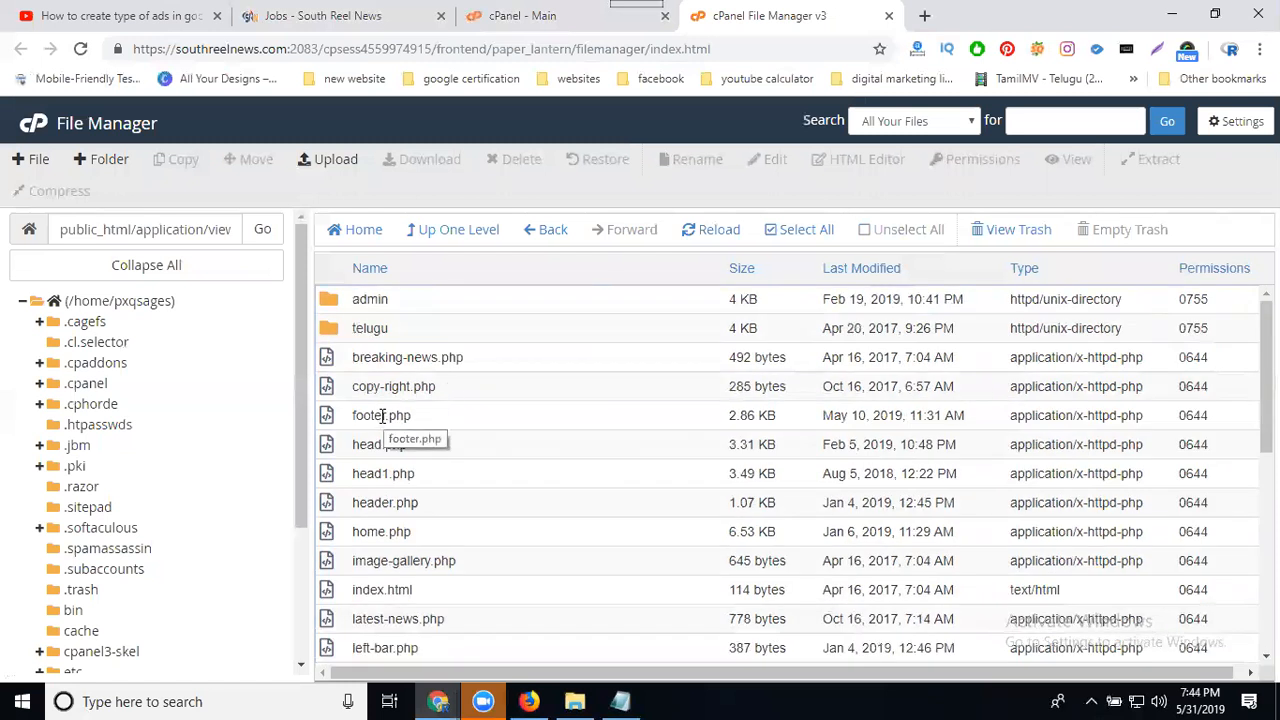
{"action": "left_click", "coordinate": [380, 414]}
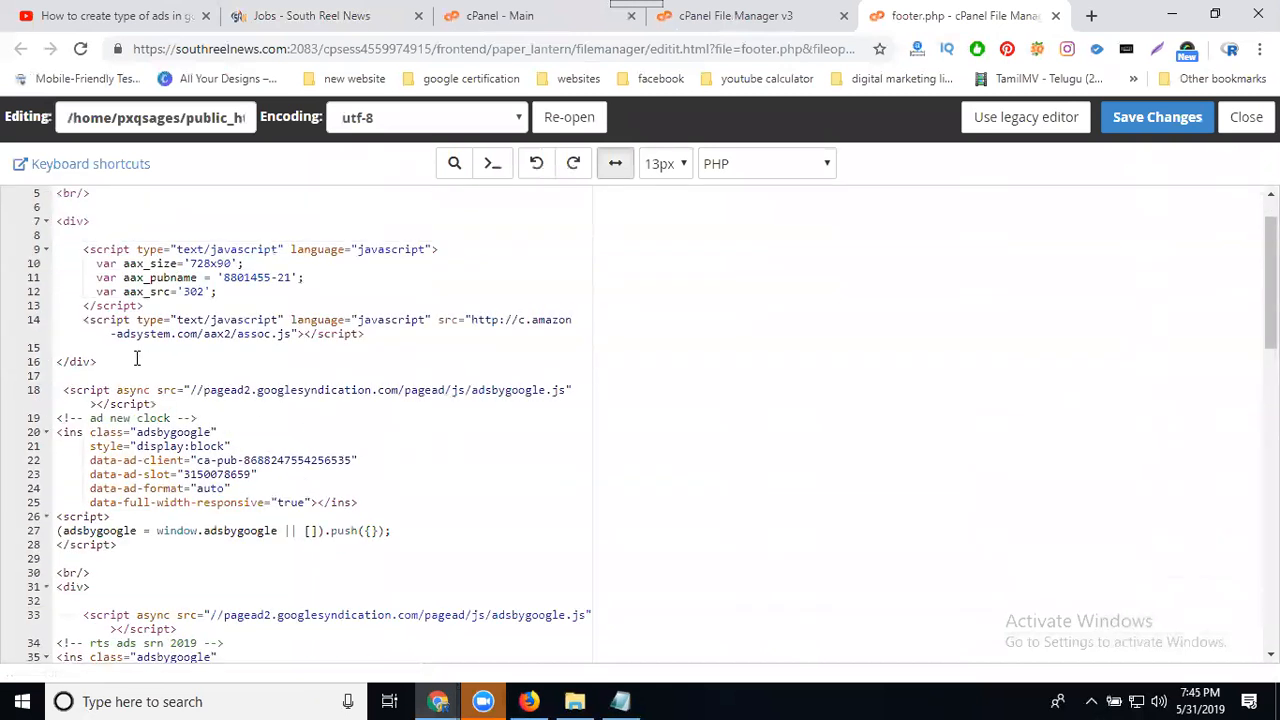
Add a <div></div> block with the in-feed ad code and a <br/> to footer.php and save changes
{"action": "left_click", "coordinate": [116, 356]}
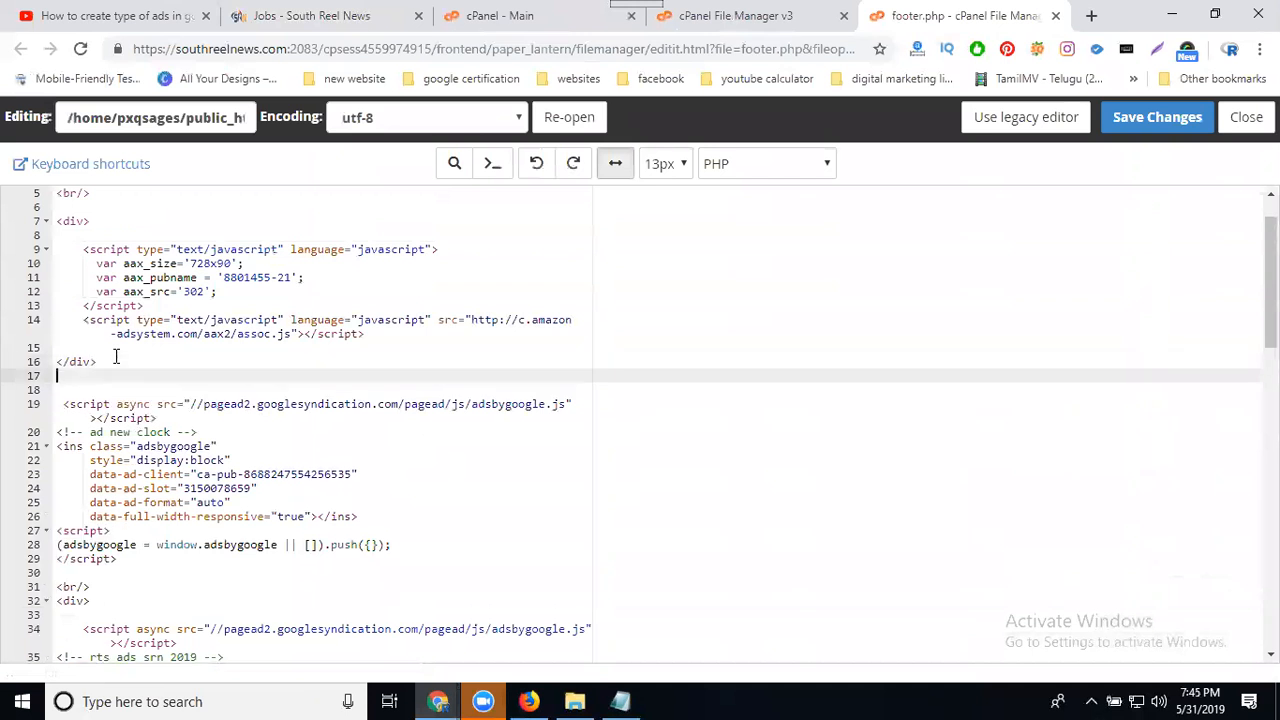
{"action": "type", "text": "<d"}
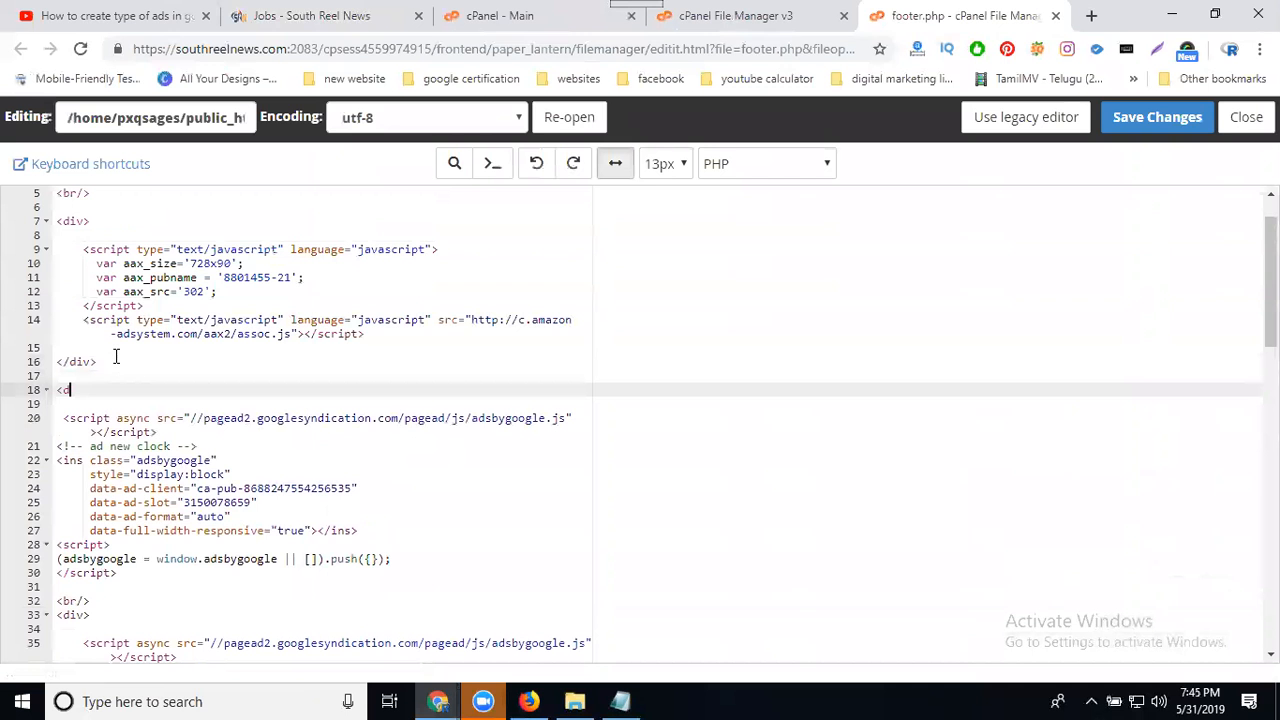
{"action": "type", "text": "iv></div>"}
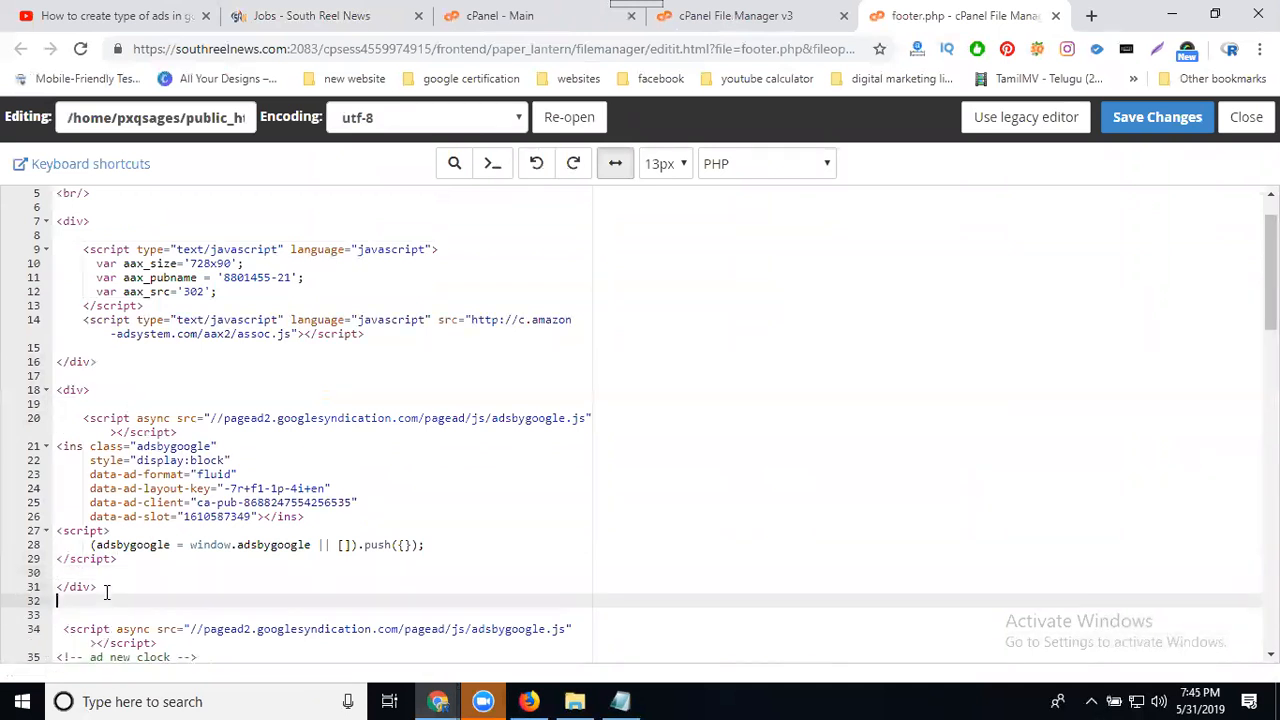
{"action": "type", "text": "<br/>"}
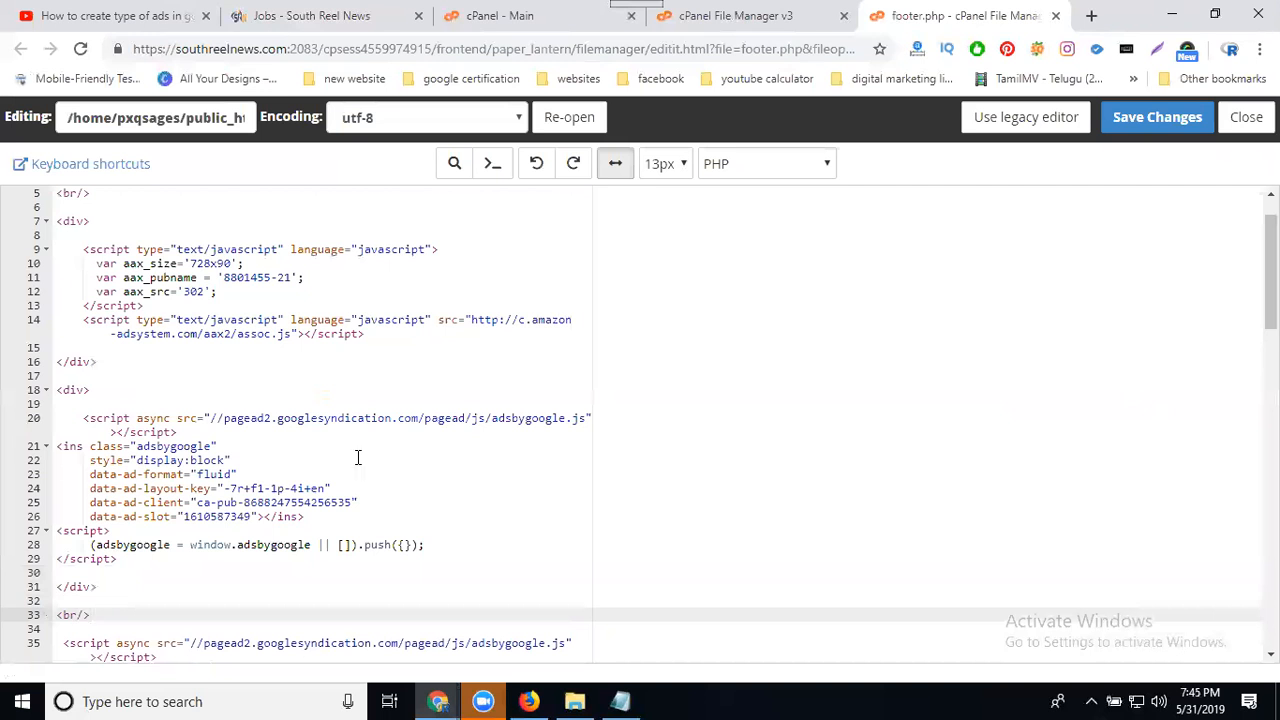
{"action": "left_click", "coordinate": [1156, 116]}
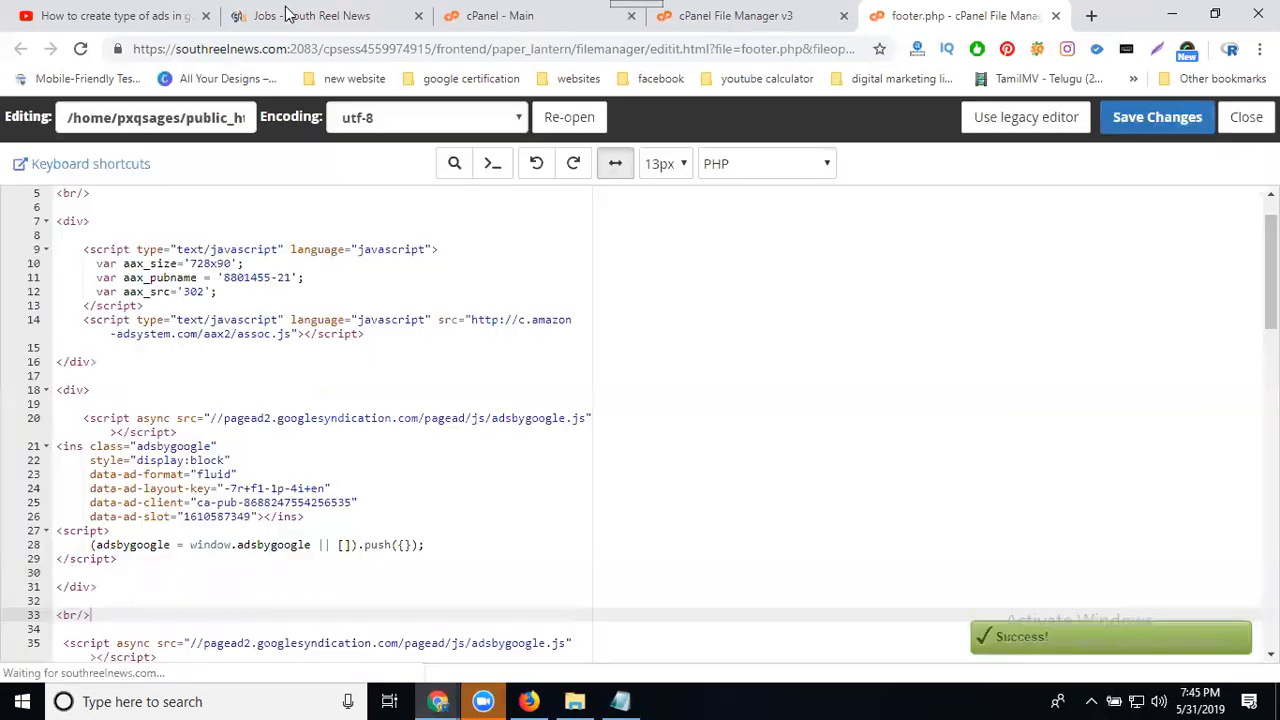
Check the live site's jobs page, then come back to the footer.php editor
{"action": "left_click", "coordinate": [312, 16]}
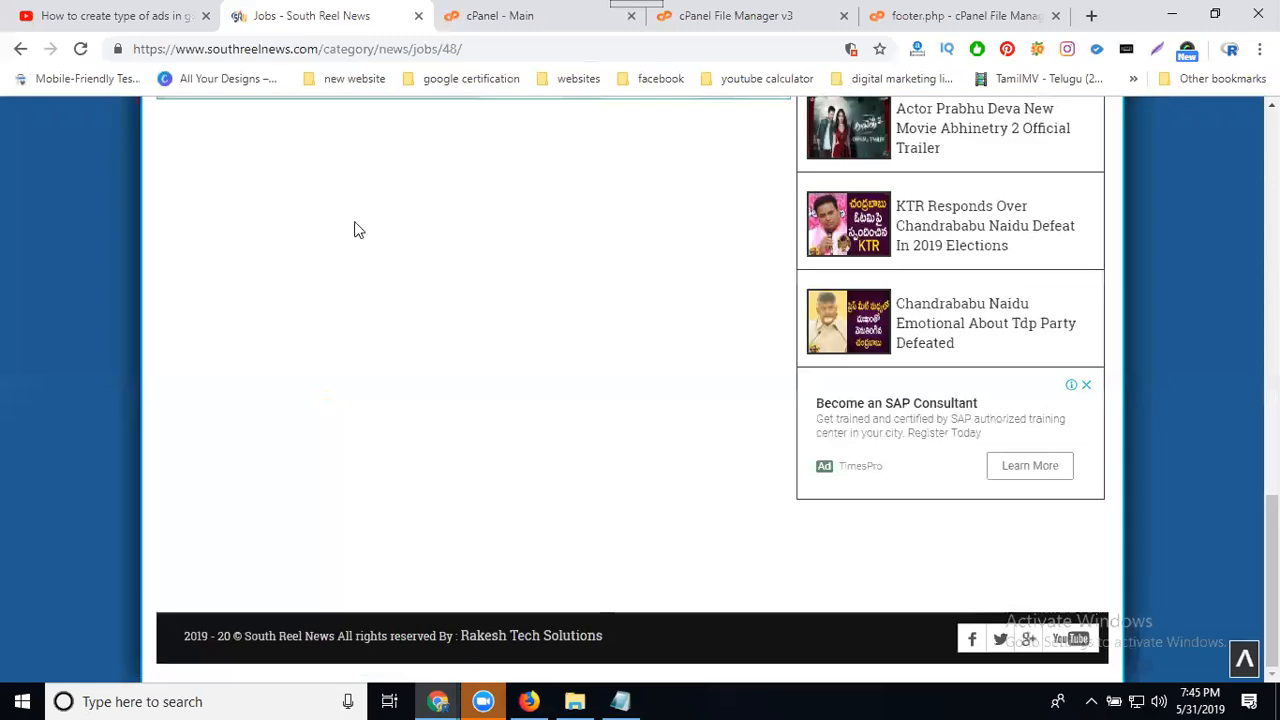
{"action": "mouse_move", "coordinate": [416, 424]}
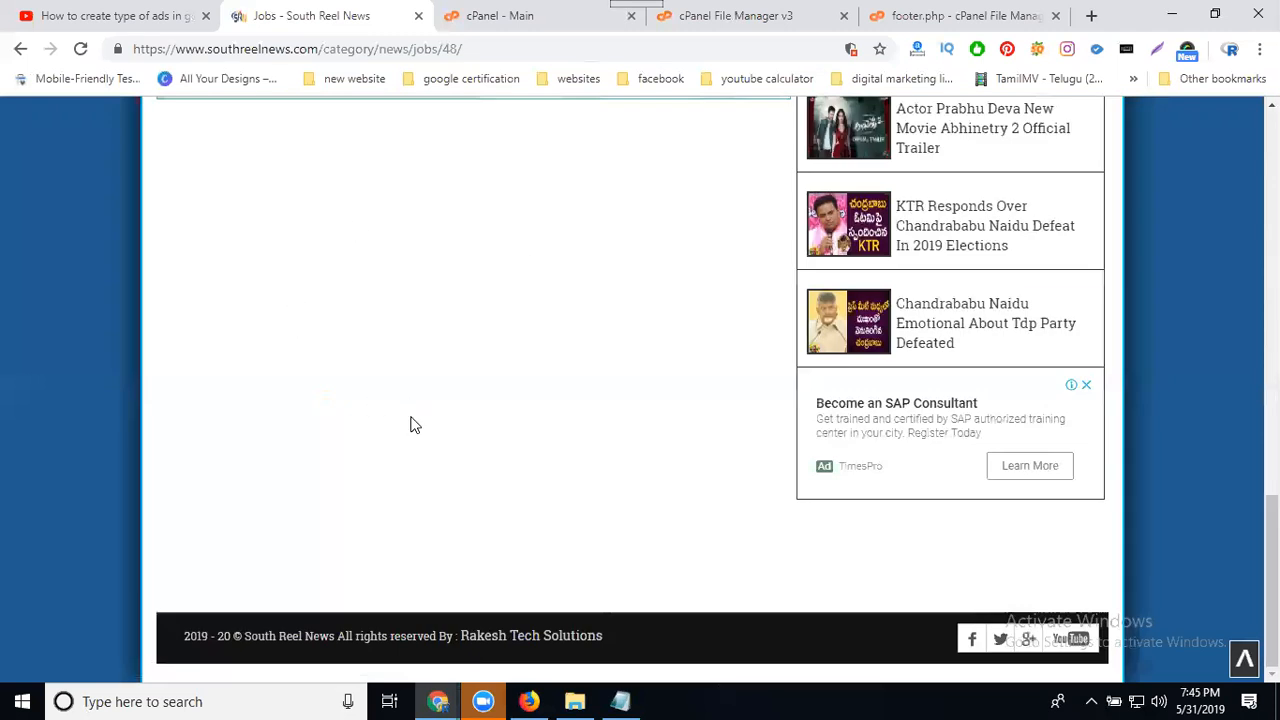
{"action": "left_click", "coordinate": [960, 16]}
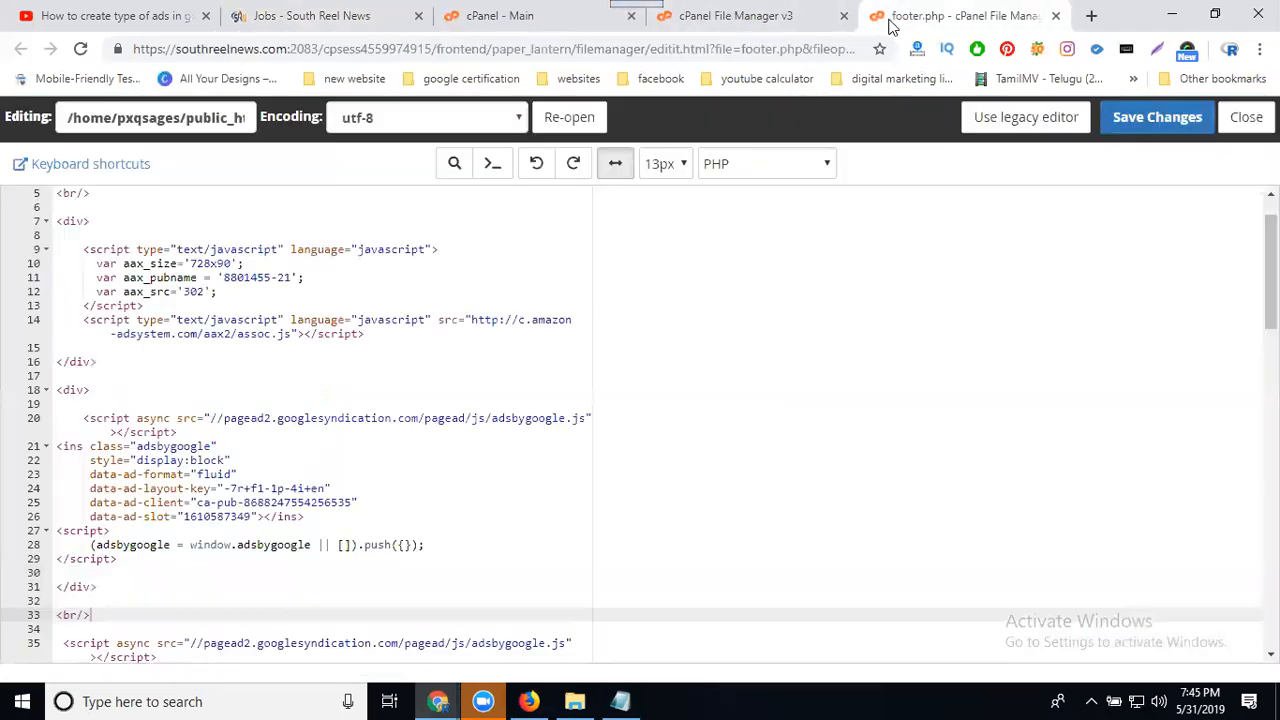
{"action": "mouse_move", "coordinate": [1190, 190]}
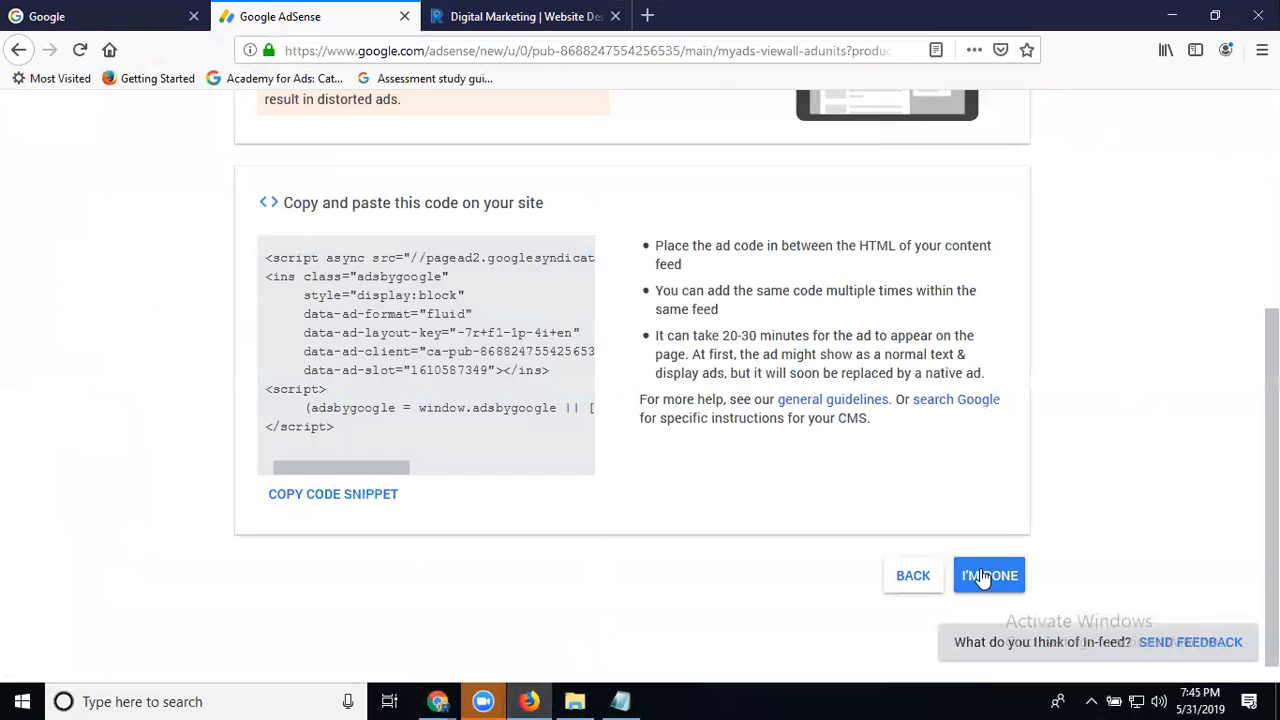
Finish the in-feed ad setup with I'M DONE and refresh the Ad units list
{"action": "left_click", "coordinate": [988, 576]}
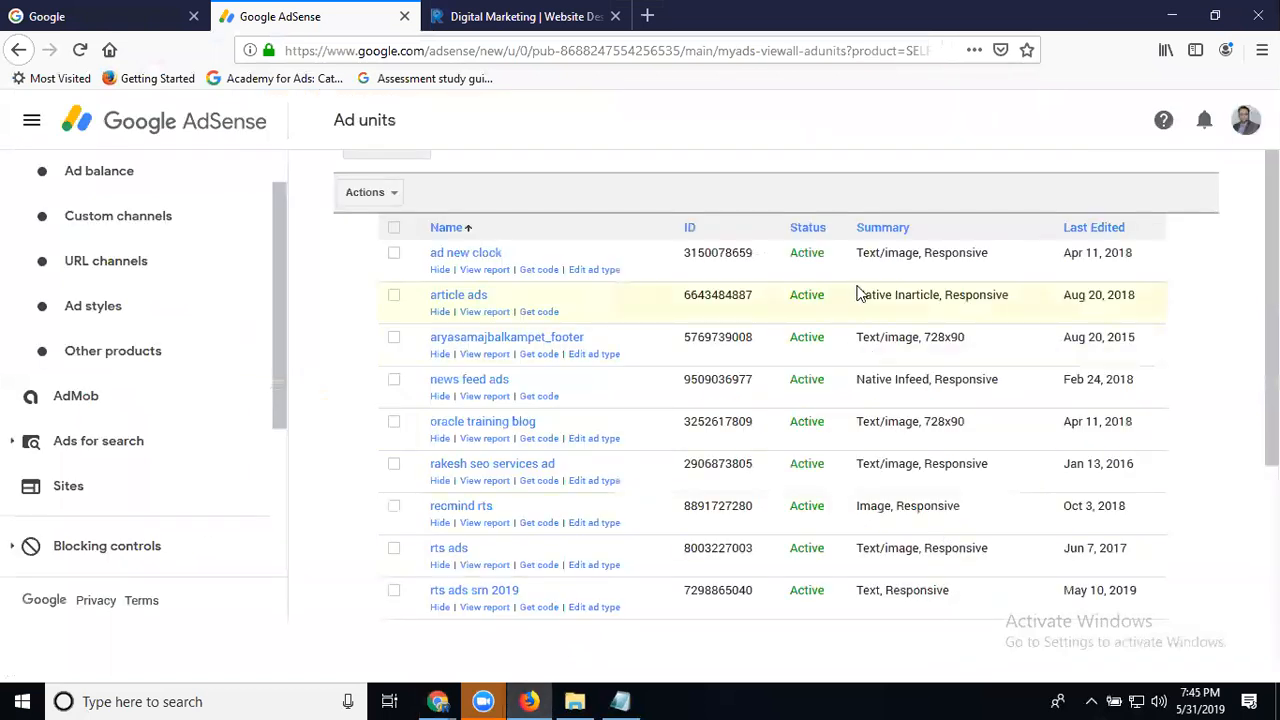
{"action": "scroll", "scroll_direction": "down", "scroll_amount": 3}
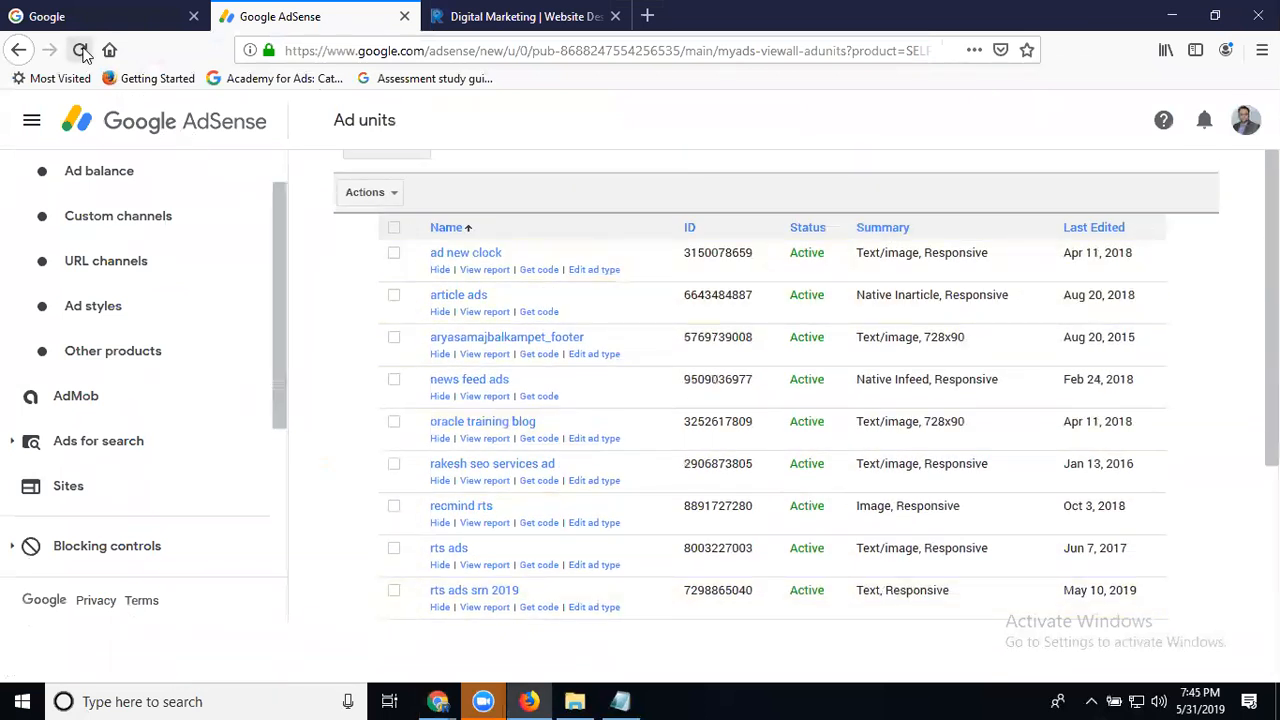
{"action": "left_click", "coordinate": [80, 50]}
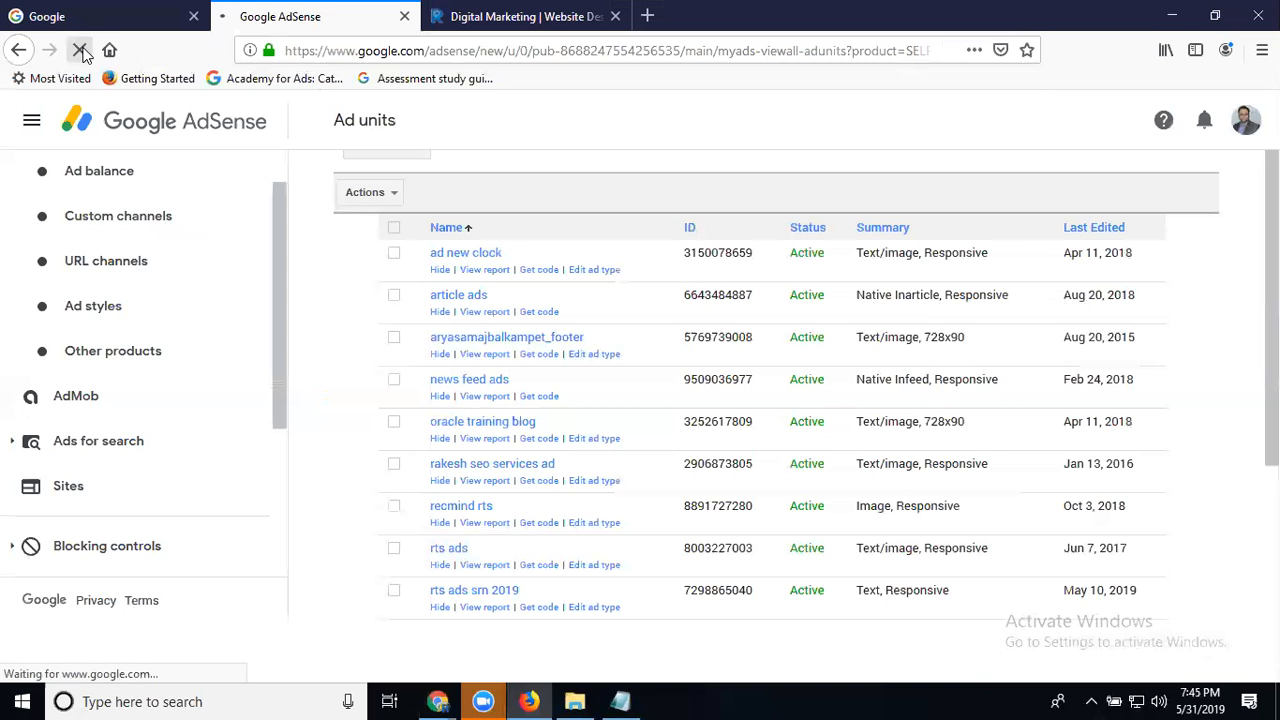
Refresh the Ad units list until 'rts ads 2019 cric' appears as a new Native Infeed unit
{"action": "left_click", "coordinate": [80, 50]}
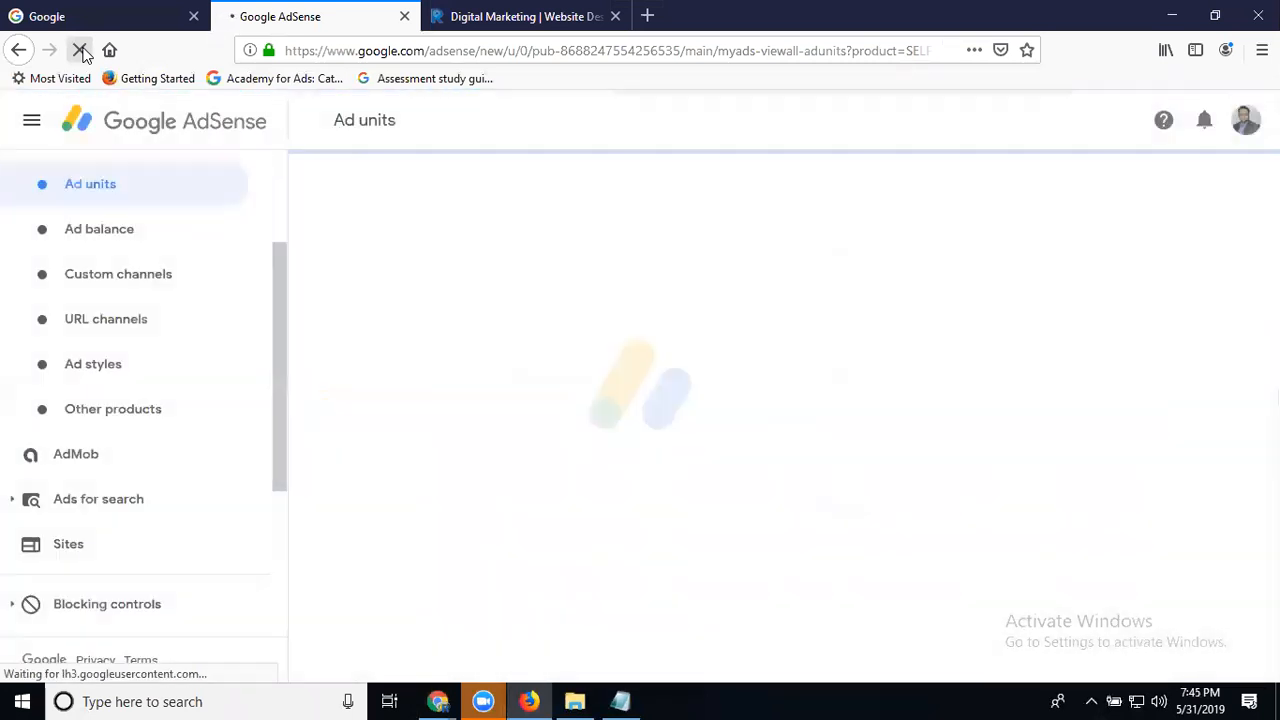
{"action": "left_click", "coordinate": [80, 50]}
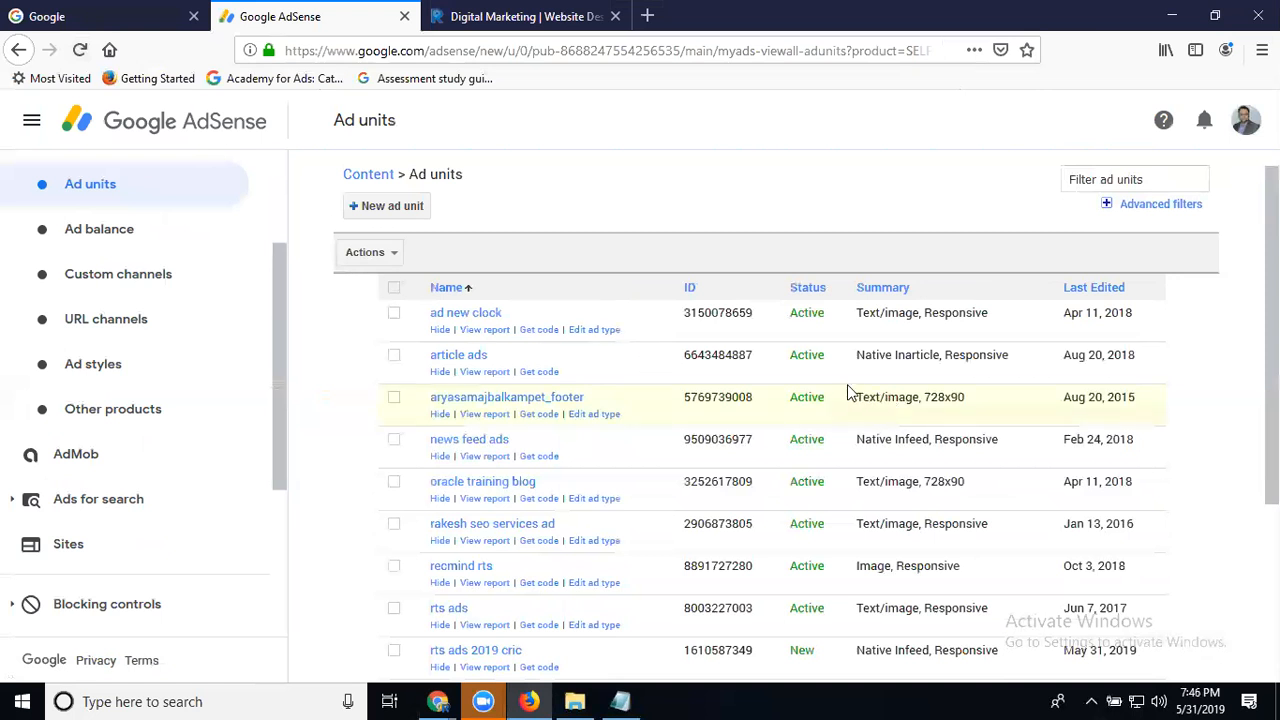
{"action": "scroll", "scroll_direction": "down", "scroll_amount": 3}
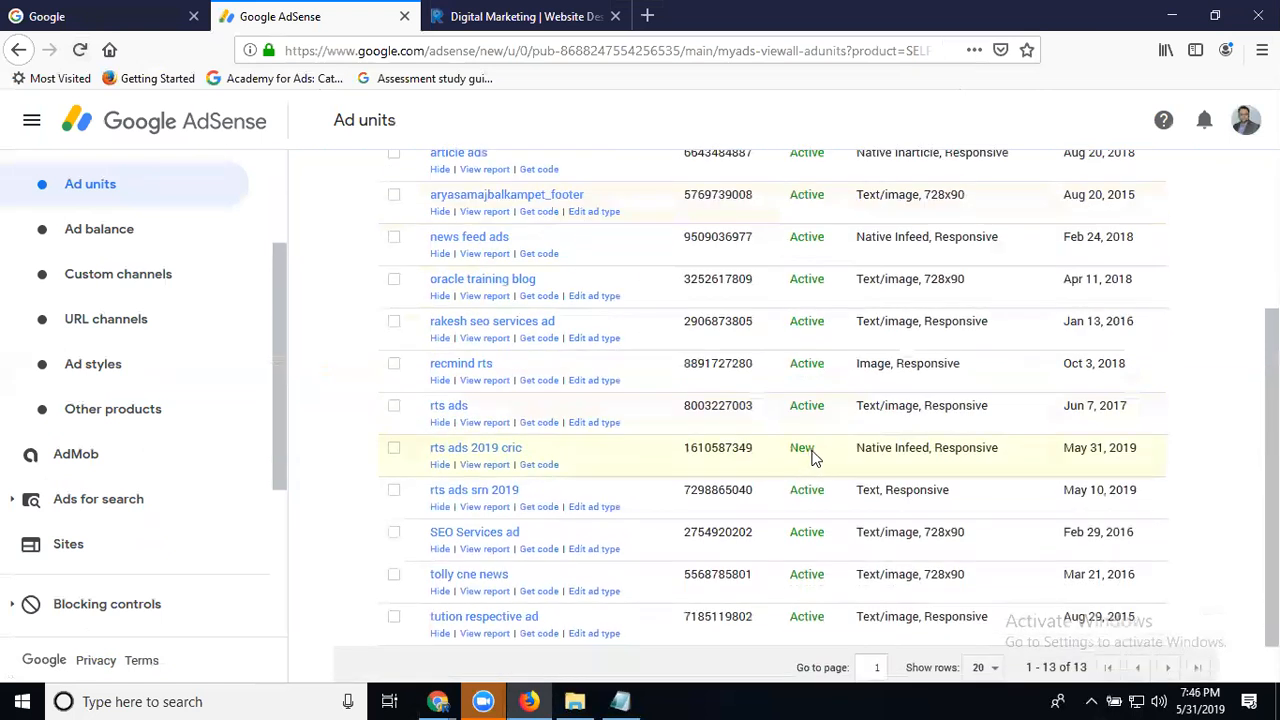
{"action": "mouse_move", "coordinate": [1080, 470]}
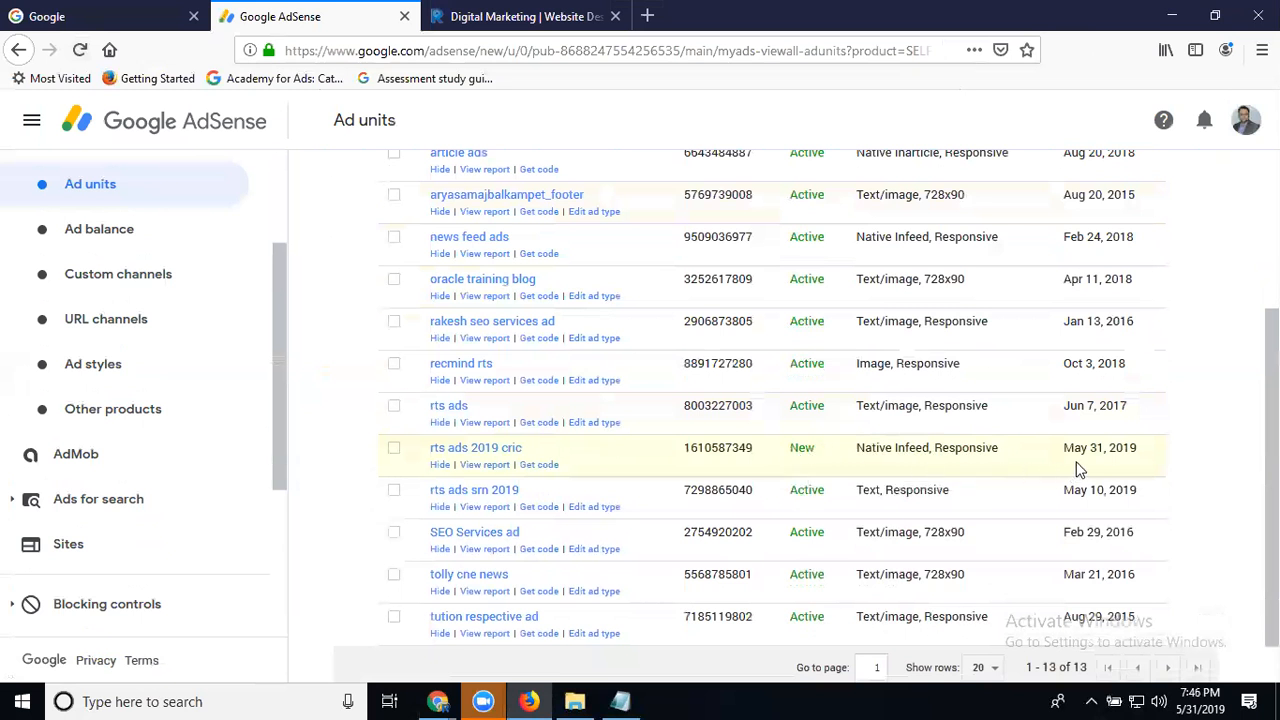
{"action": "mouse_move", "coordinate": [1136, 466]}
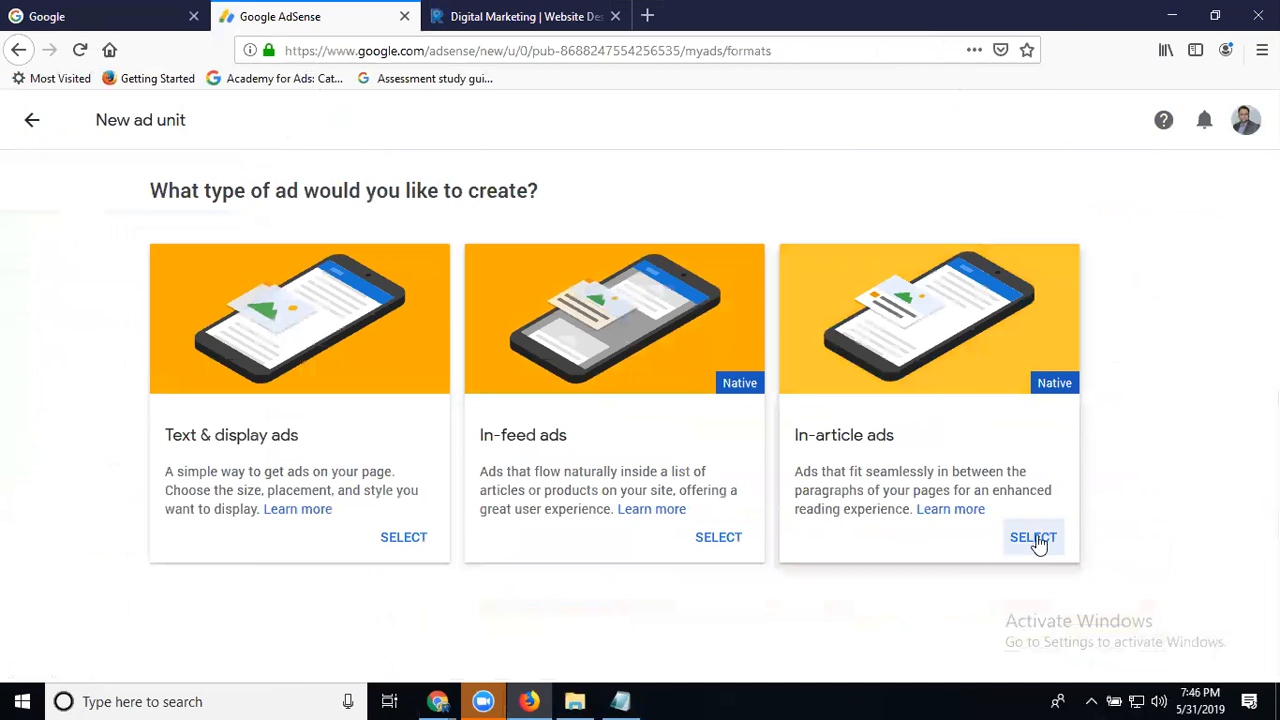
Preview a new In-article ad's settings, then discard the draft back to the Ad units list
{"action": "left_click", "coordinate": [1032, 536]}
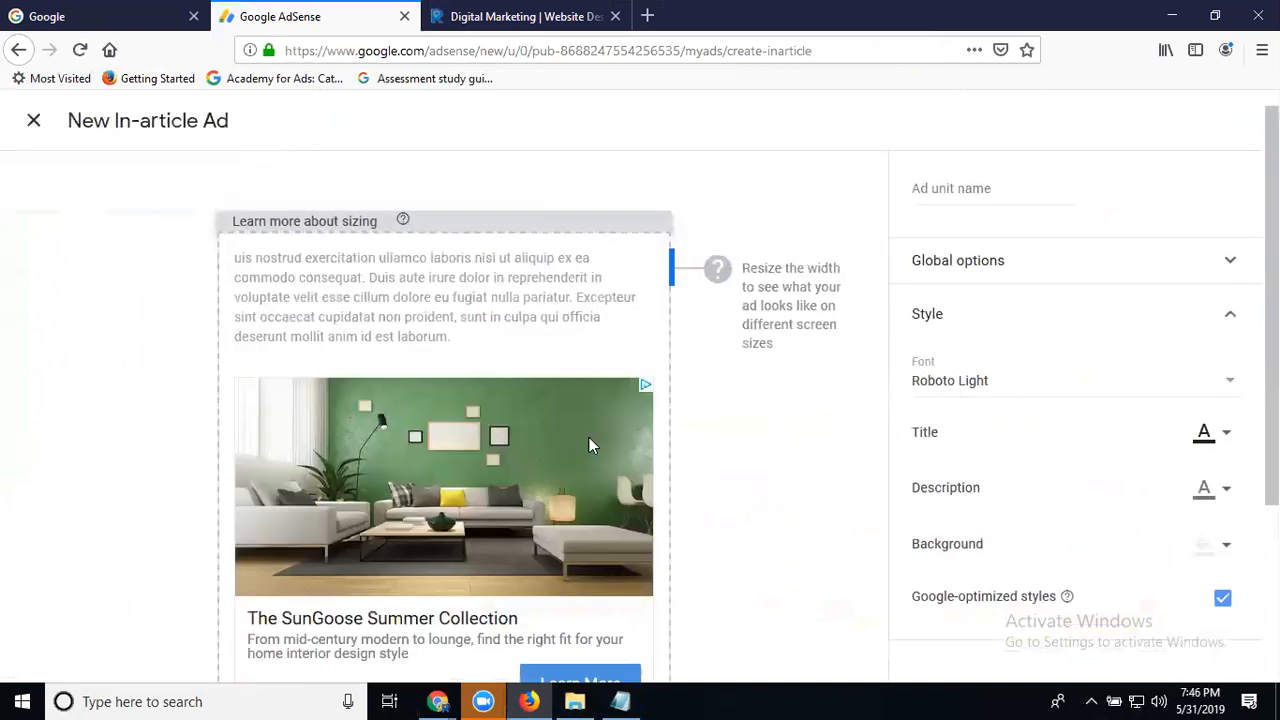
{"action": "scroll", "scroll_direction": "down", "scroll_amount": 3}
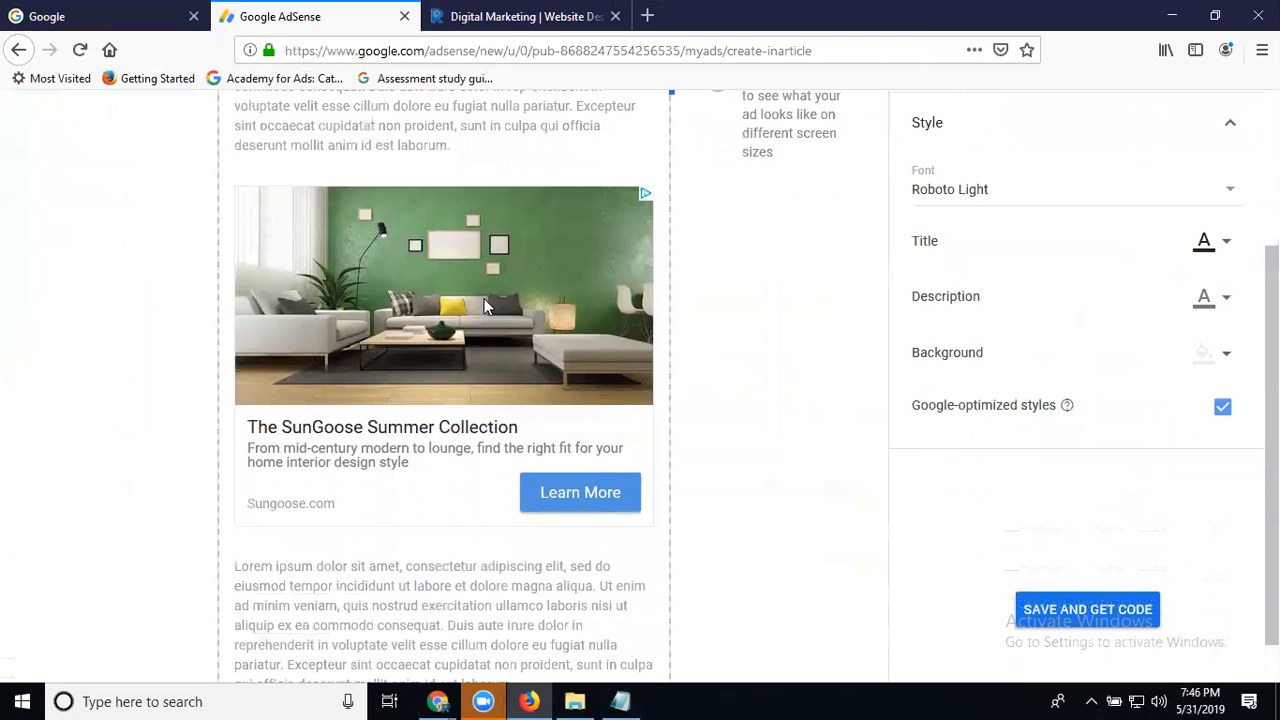
{"action": "scroll", "scroll_direction": "down", "scroll_amount": 3}
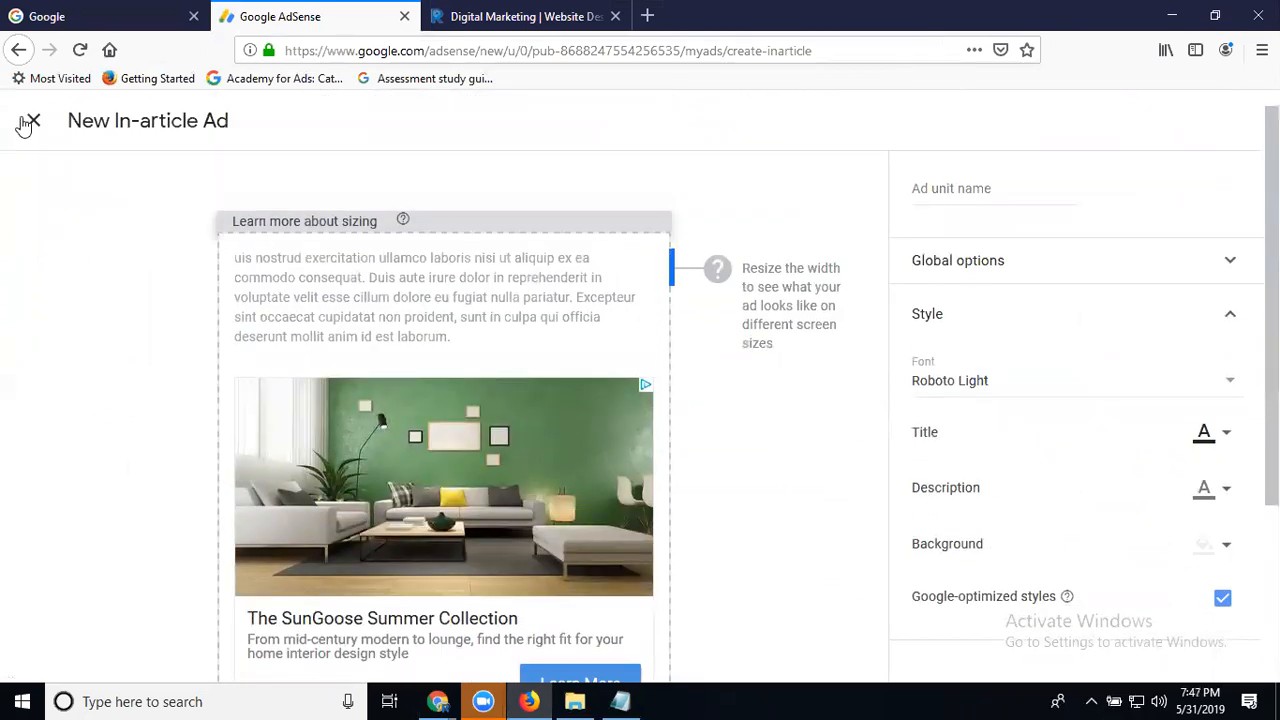
{"action": "left_click", "coordinate": [32, 120]}
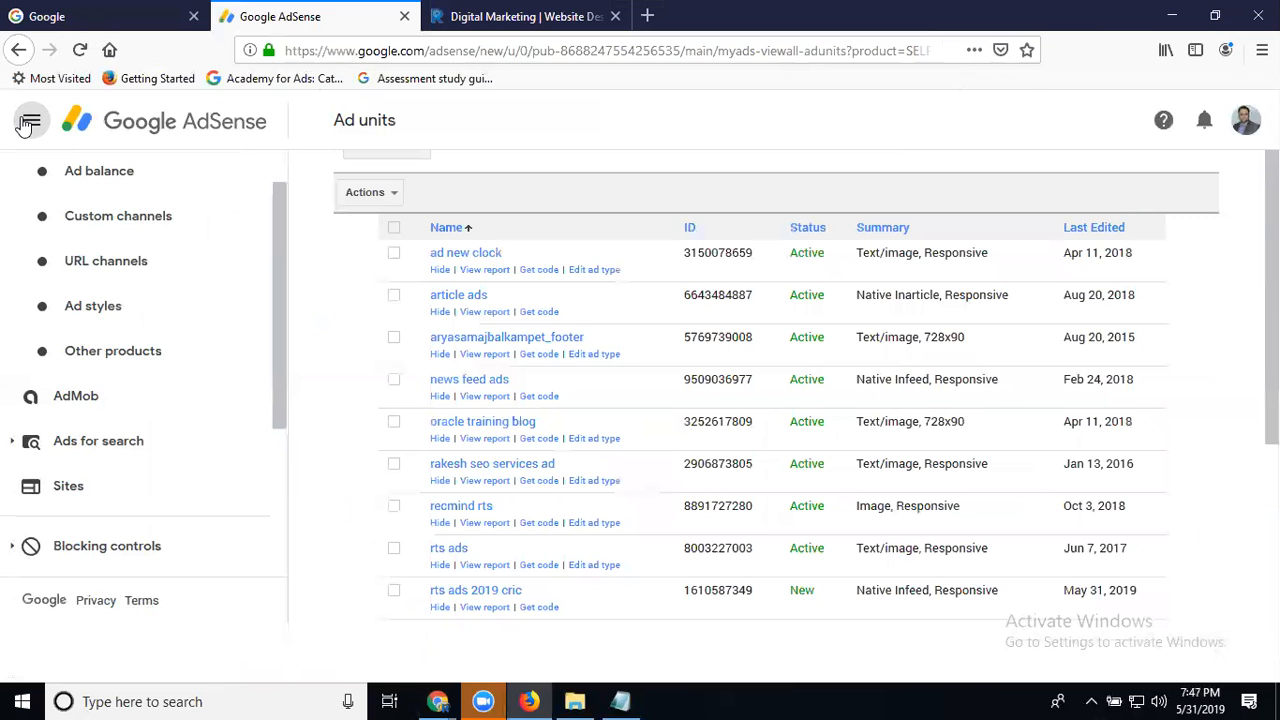
{"action": "key", "text": "ctrl+plus"}
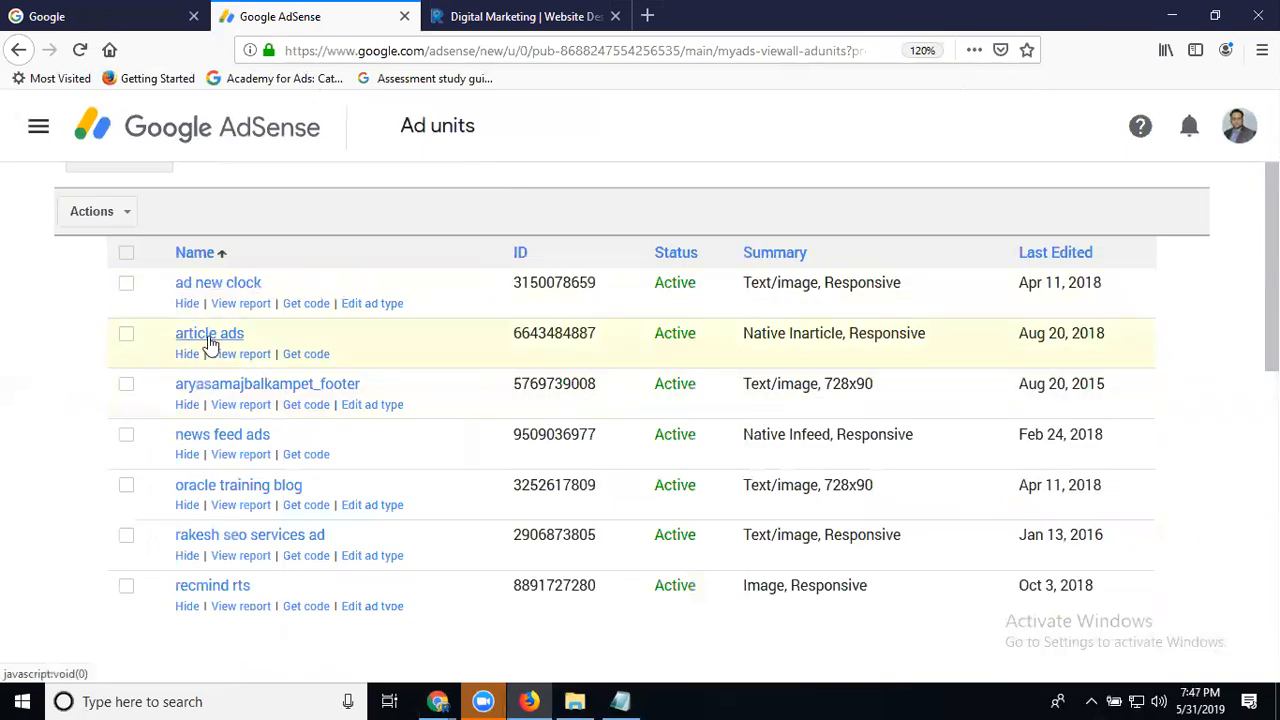
{"action": "mouse_move", "coordinate": [812, 348]}
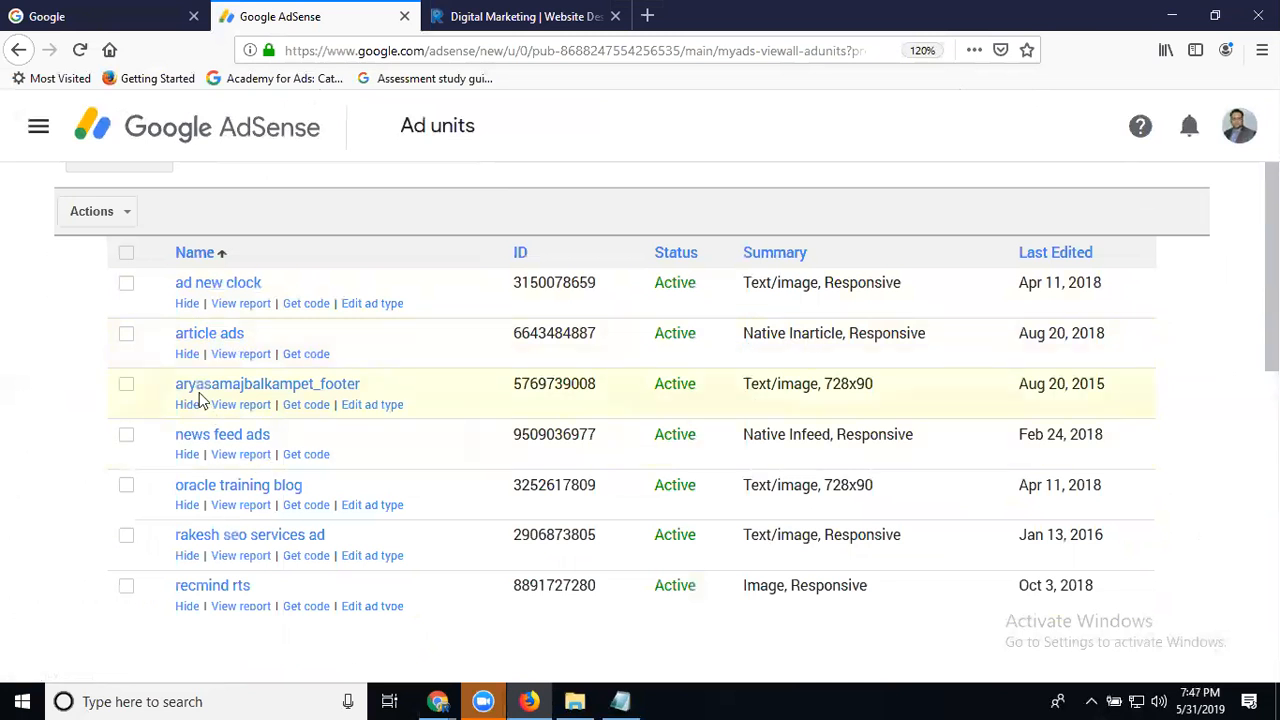
{"action": "mouse_move", "coordinate": [816, 418]}
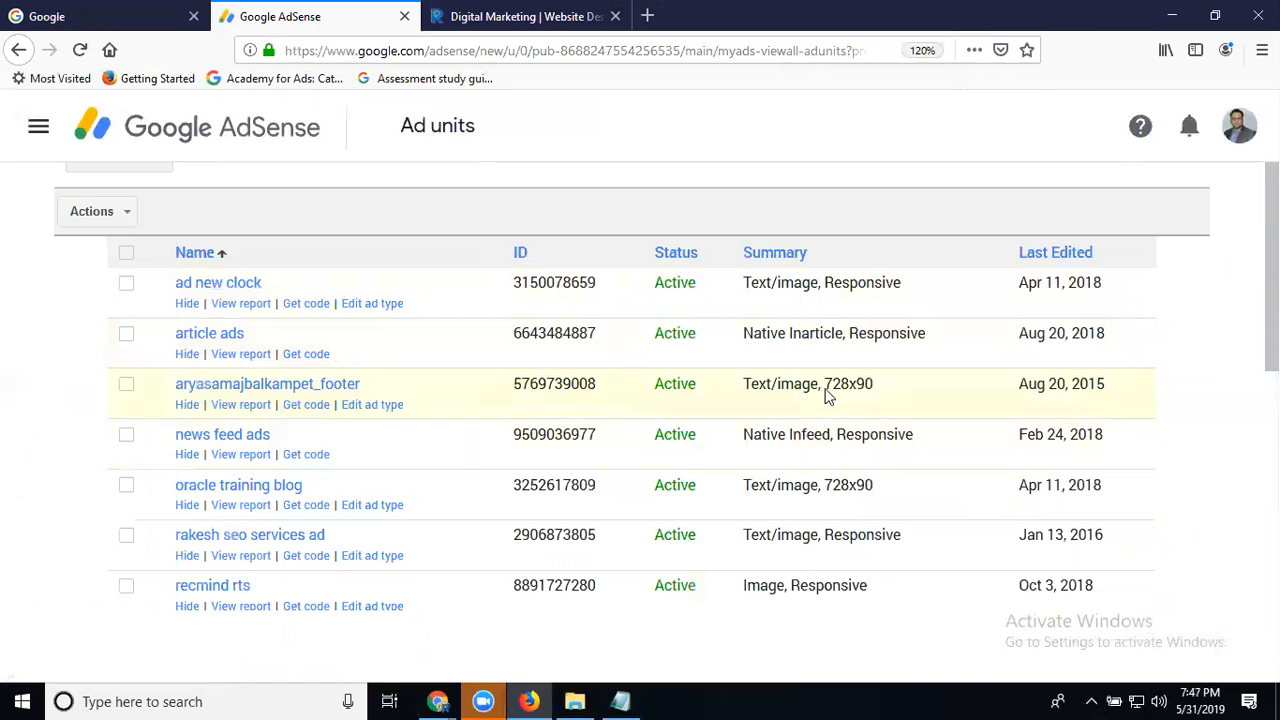
{"action": "mouse_move", "coordinate": [796, 490]}
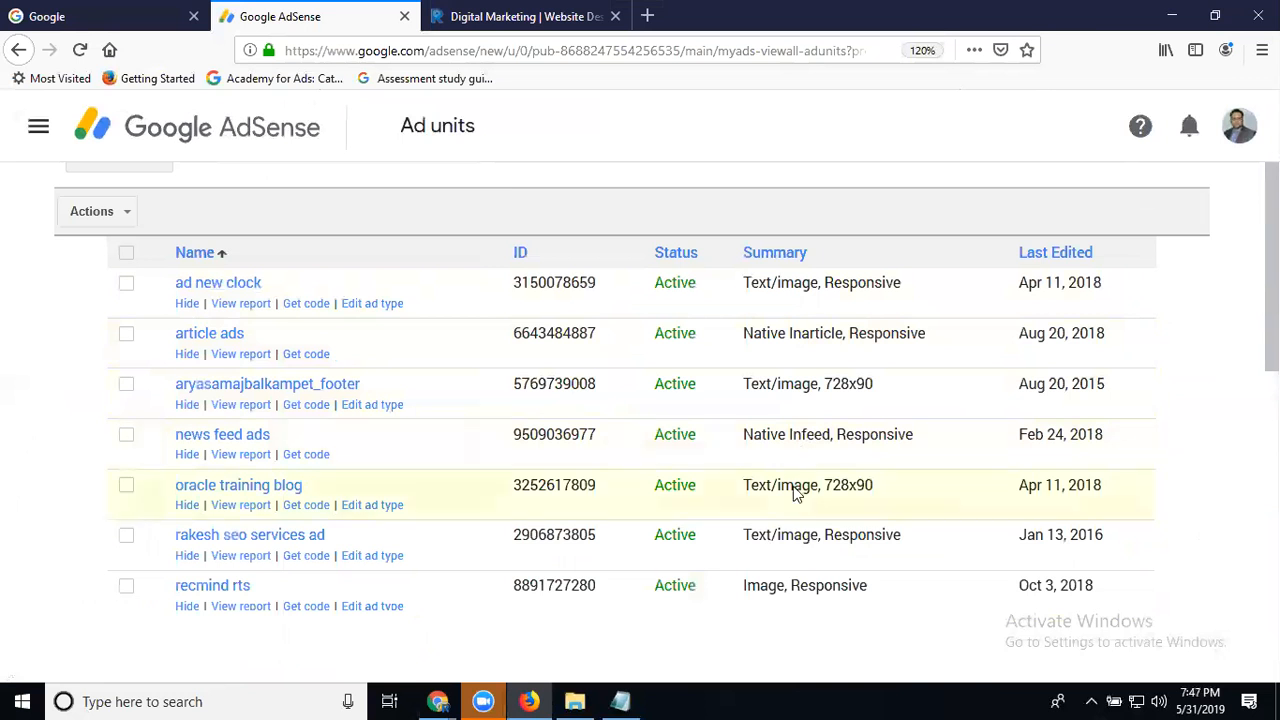
{"action": "scroll", "scroll_direction": "down", "scroll_amount": 3}
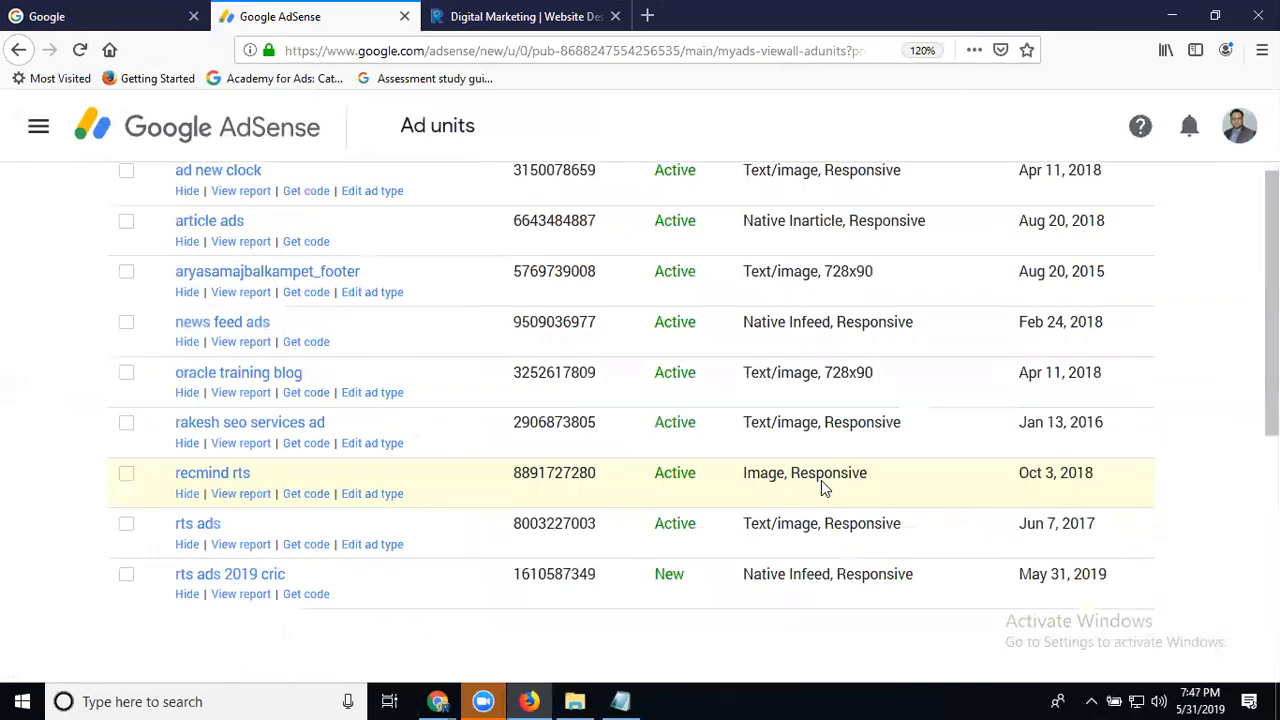
{"action": "scroll", "scroll_direction": "down", "scroll_amount": 3}
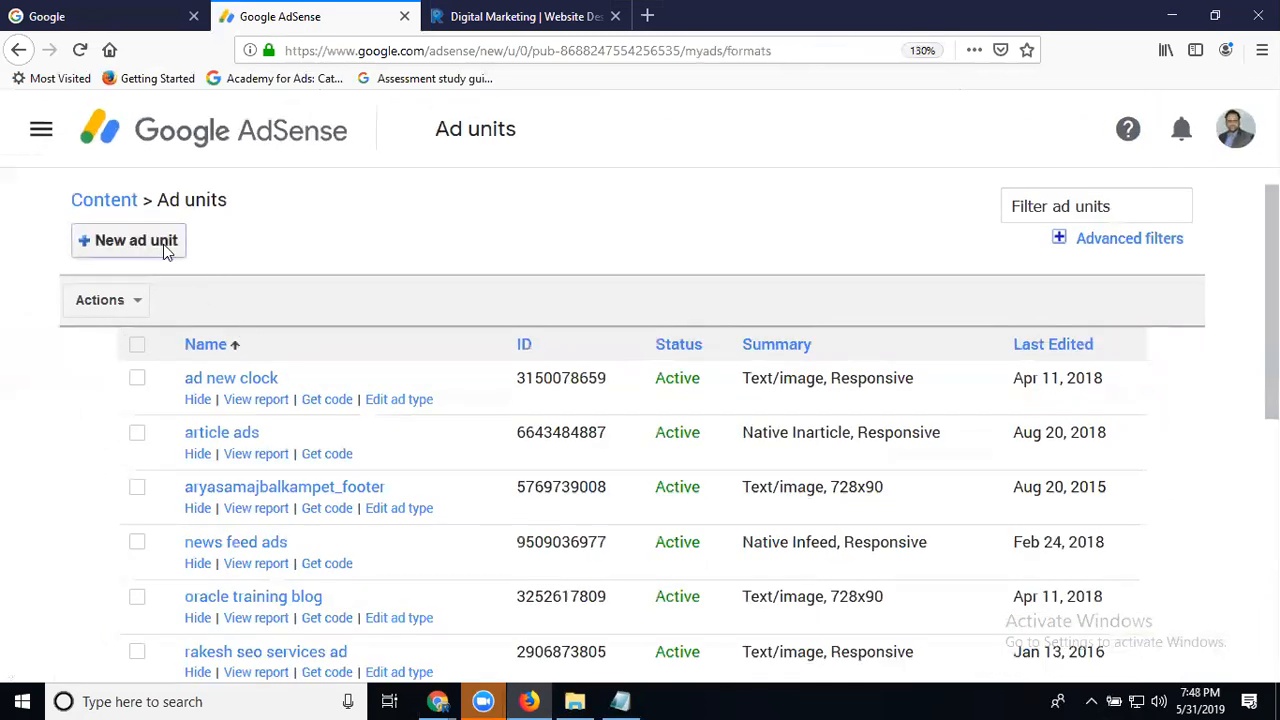
Start a new in-feed ad unit using Create ad style manually
{"action": "left_click", "coordinate": [128, 240]}
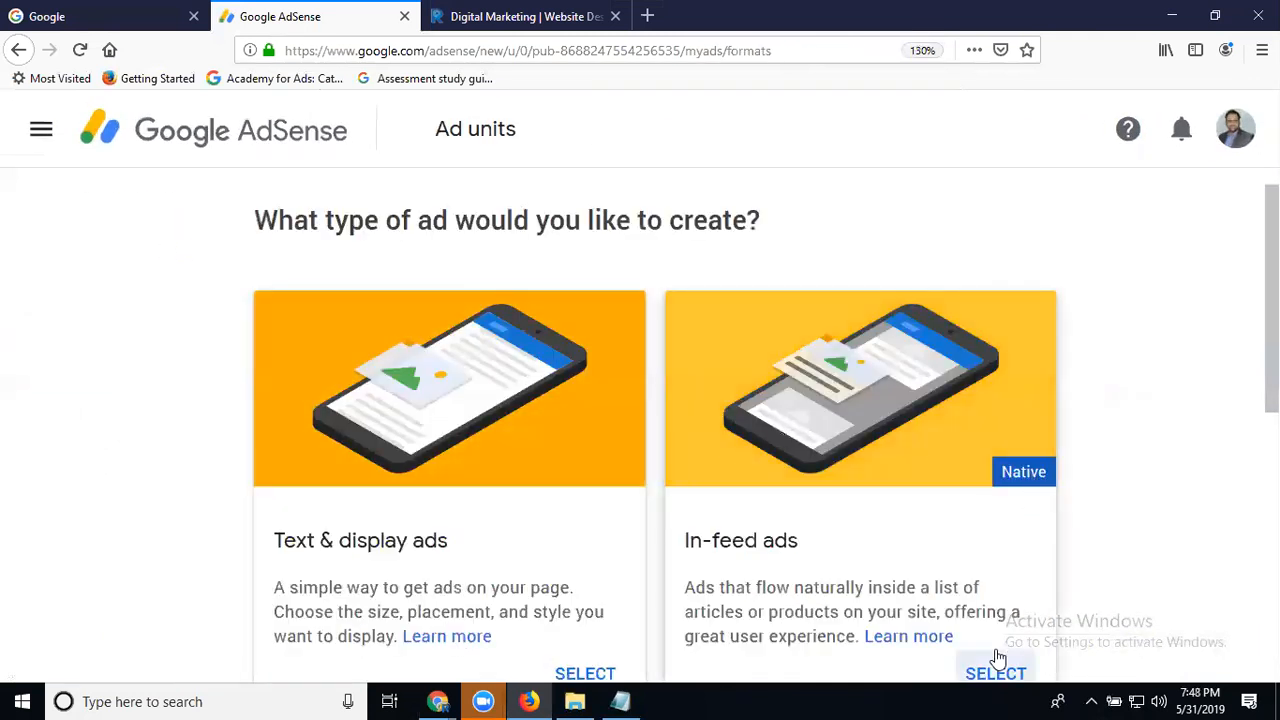
{"action": "left_click", "coordinate": [996, 672]}
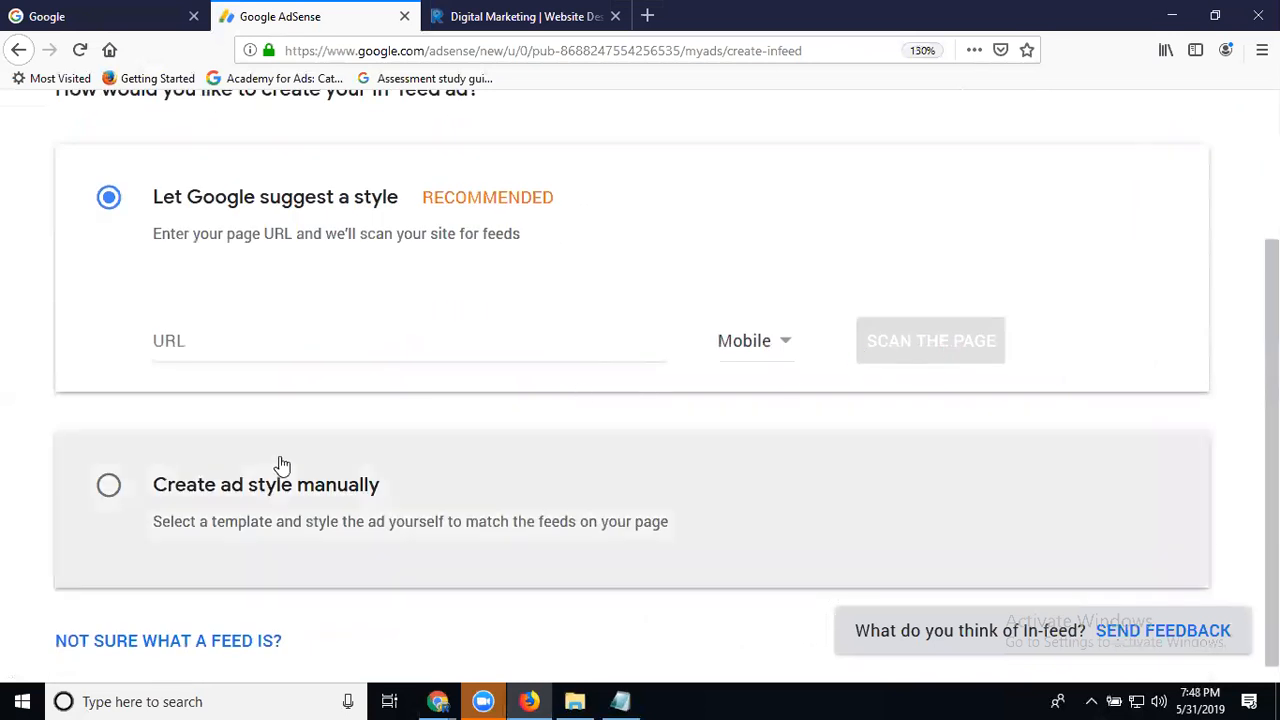
{"action": "left_click", "coordinate": [108, 484]}
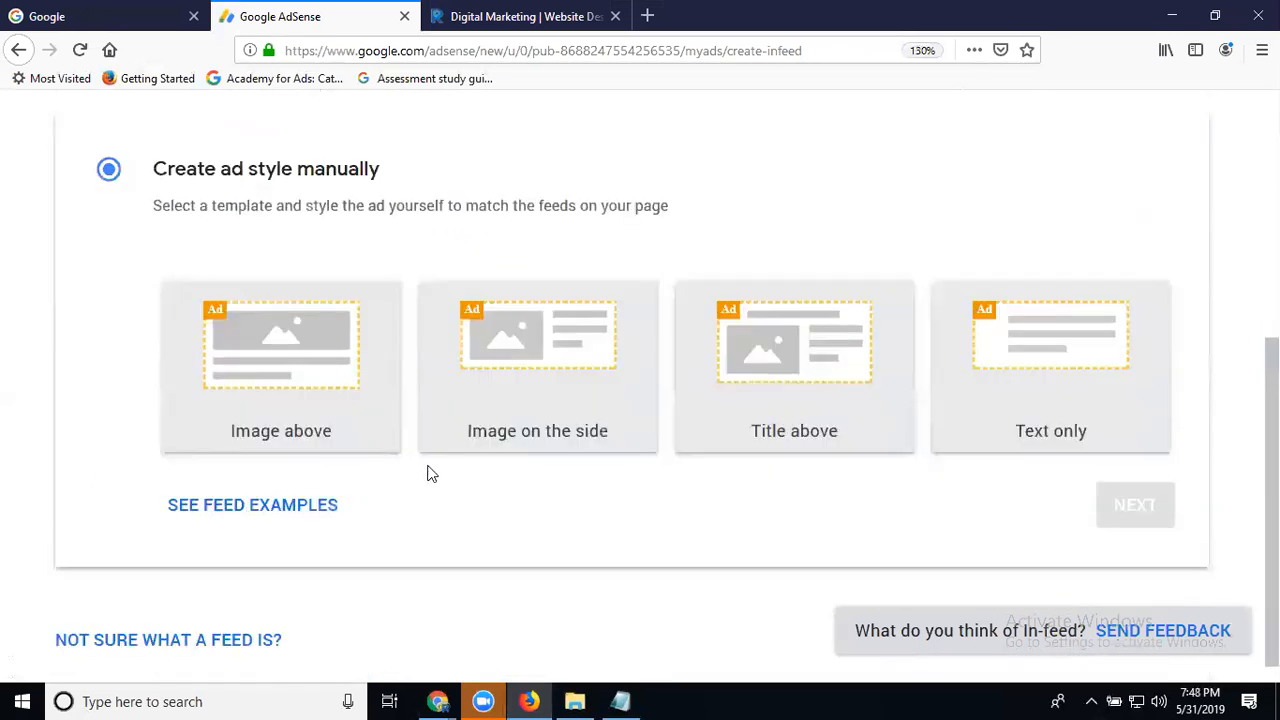
{"action": "mouse_move", "coordinate": [316, 448]}
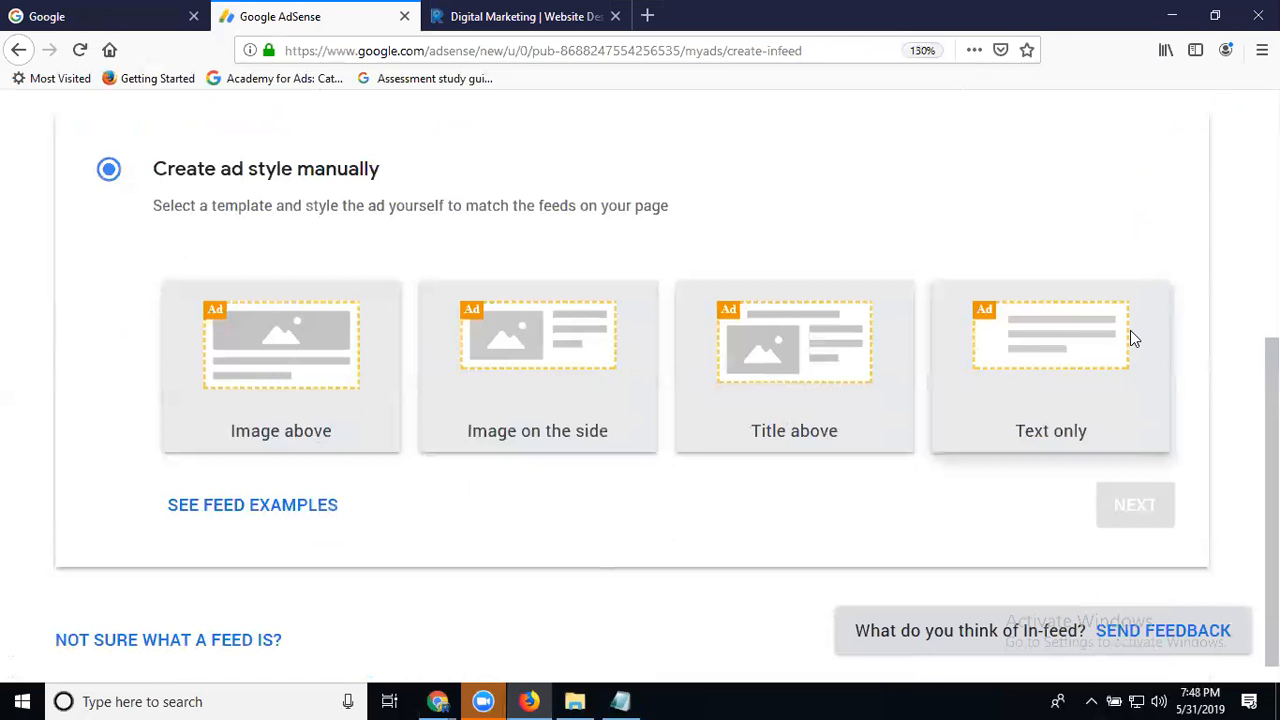
{"action": "mouse_move", "coordinate": [1088, 352]}
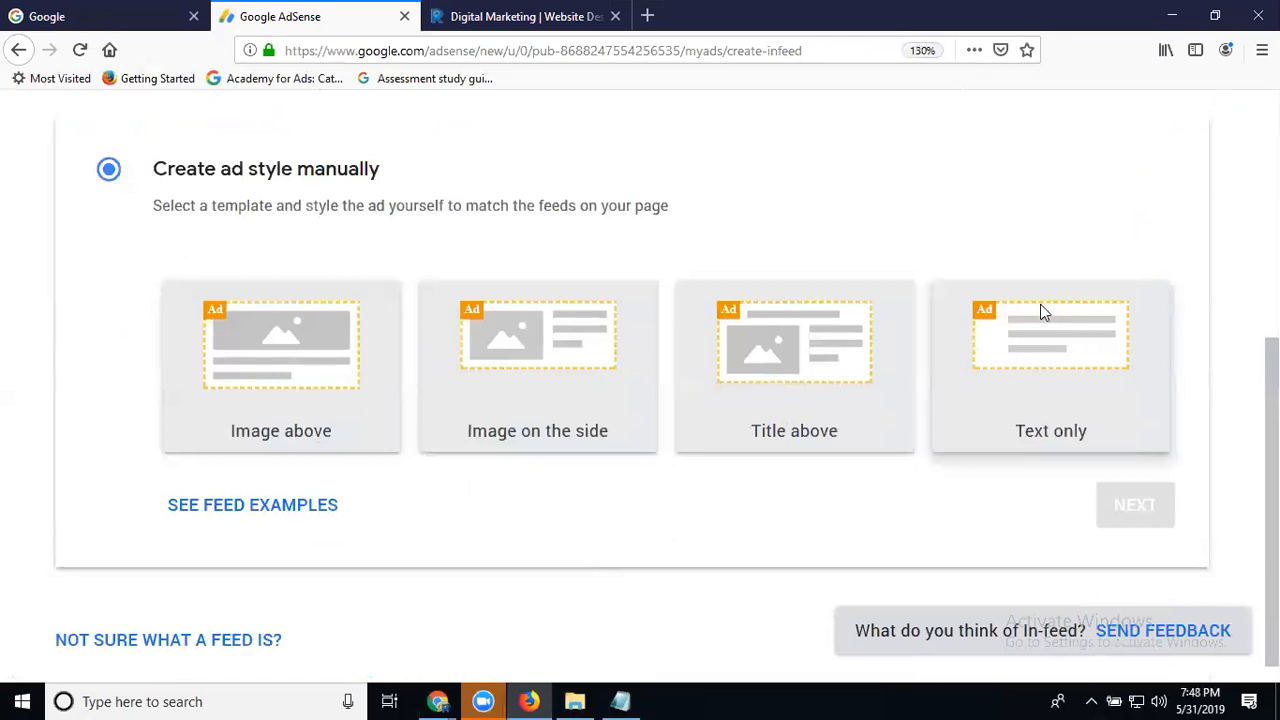
Try the Text only layout, then go back to change the ad layout
{"action": "left_click", "coordinate": [1048, 364]}
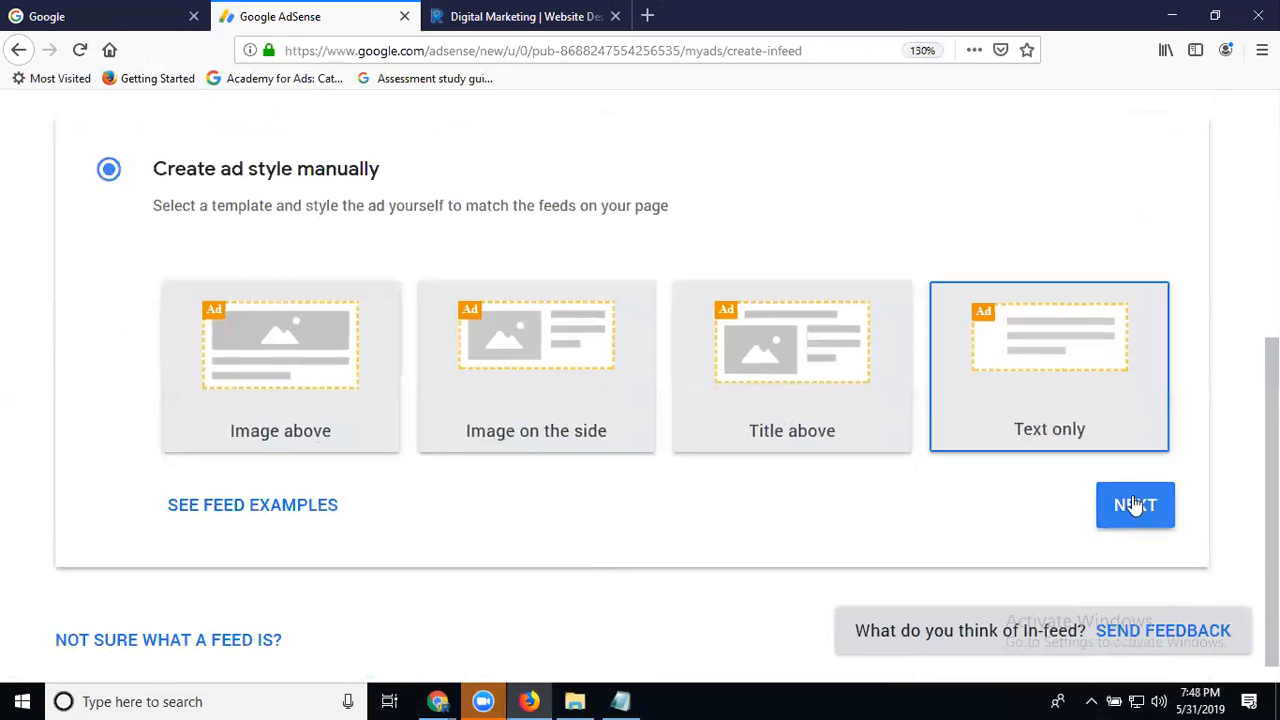
{"action": "left_click", "coordinate": [1136, 504]}
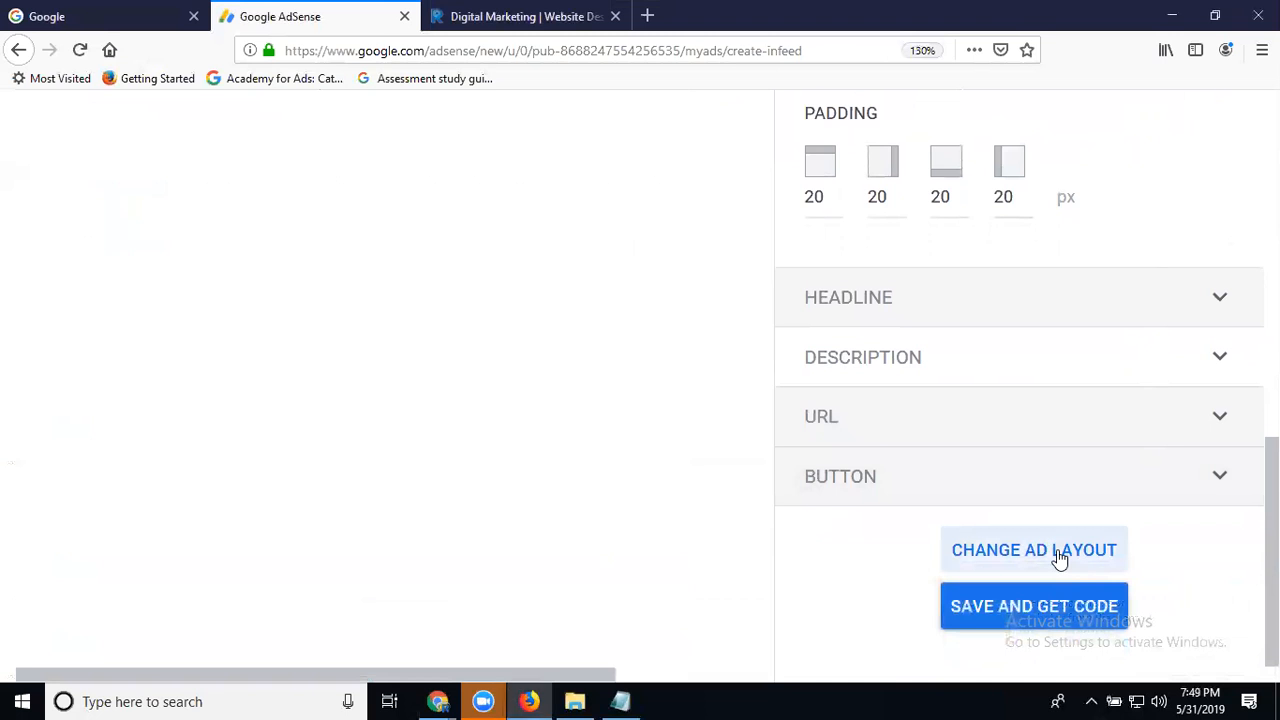
{"action": "left_click", "coordinate": [1032, 548]}
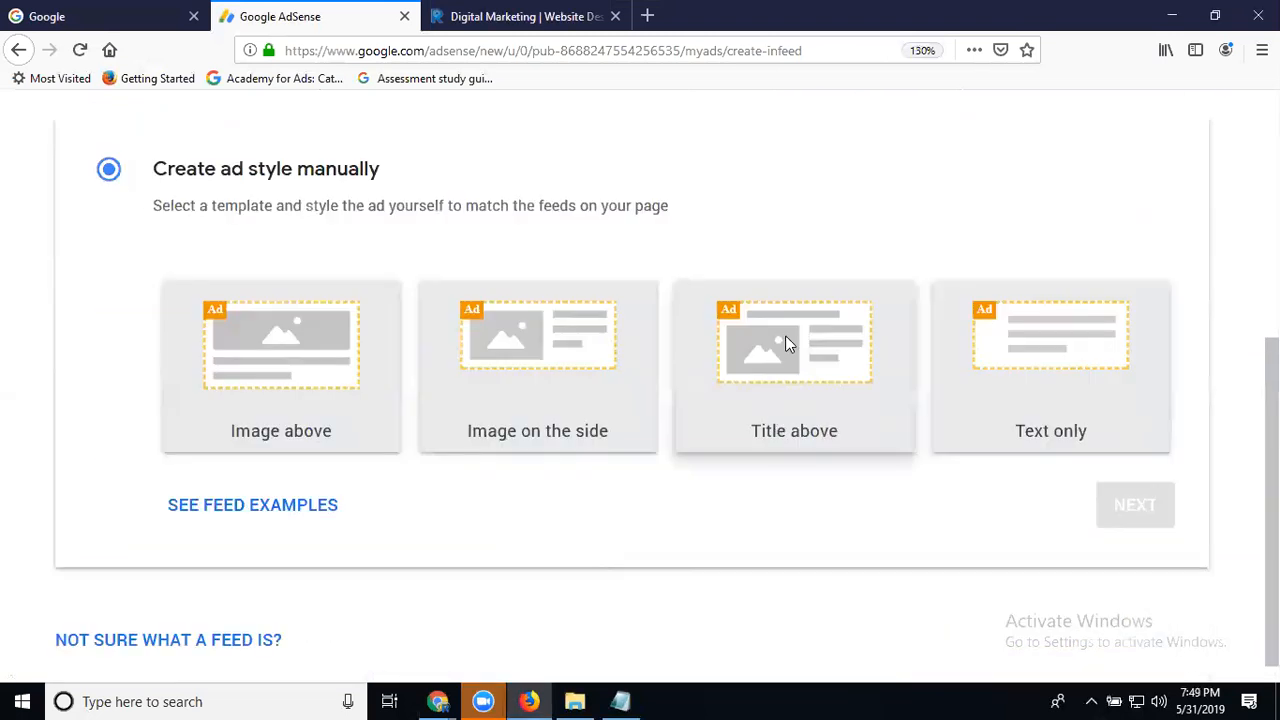
Try the Title above layout, then confirm losing its styles to change layout again
{"action": "left_click", "coordinate": [1136, 504]}
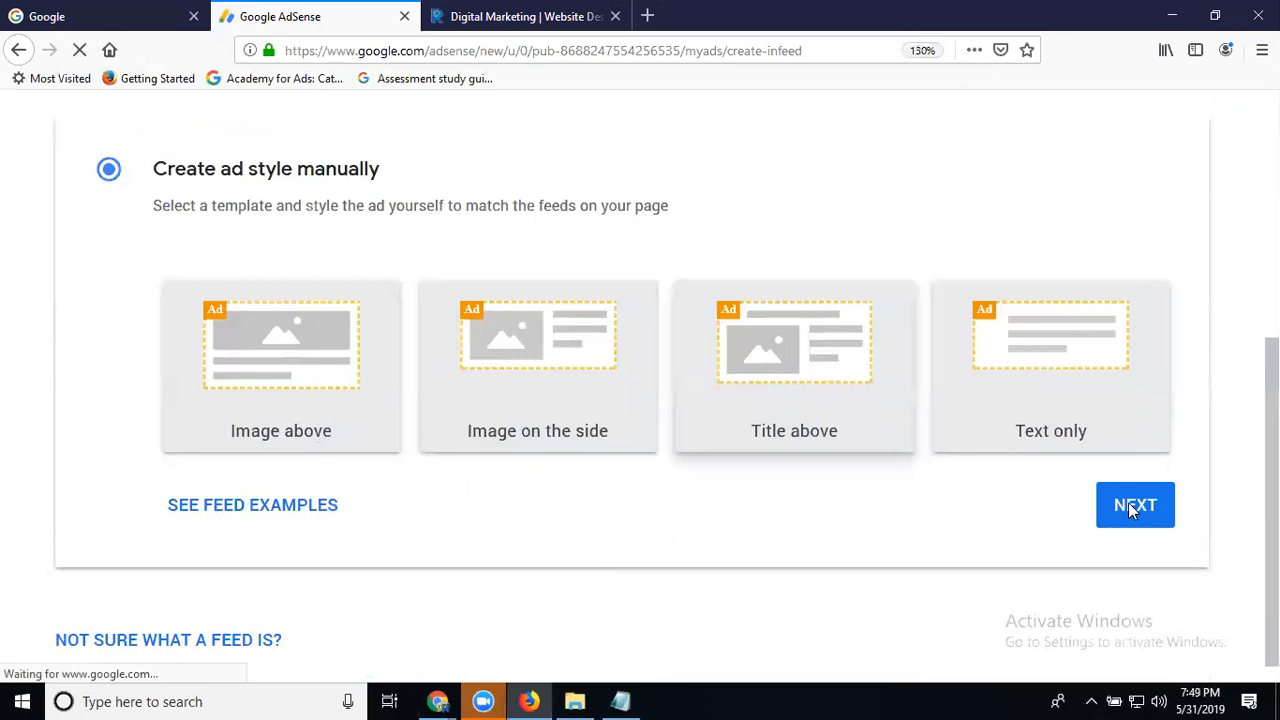
{"action": "left_click", "coordinate": [1136, 504]}
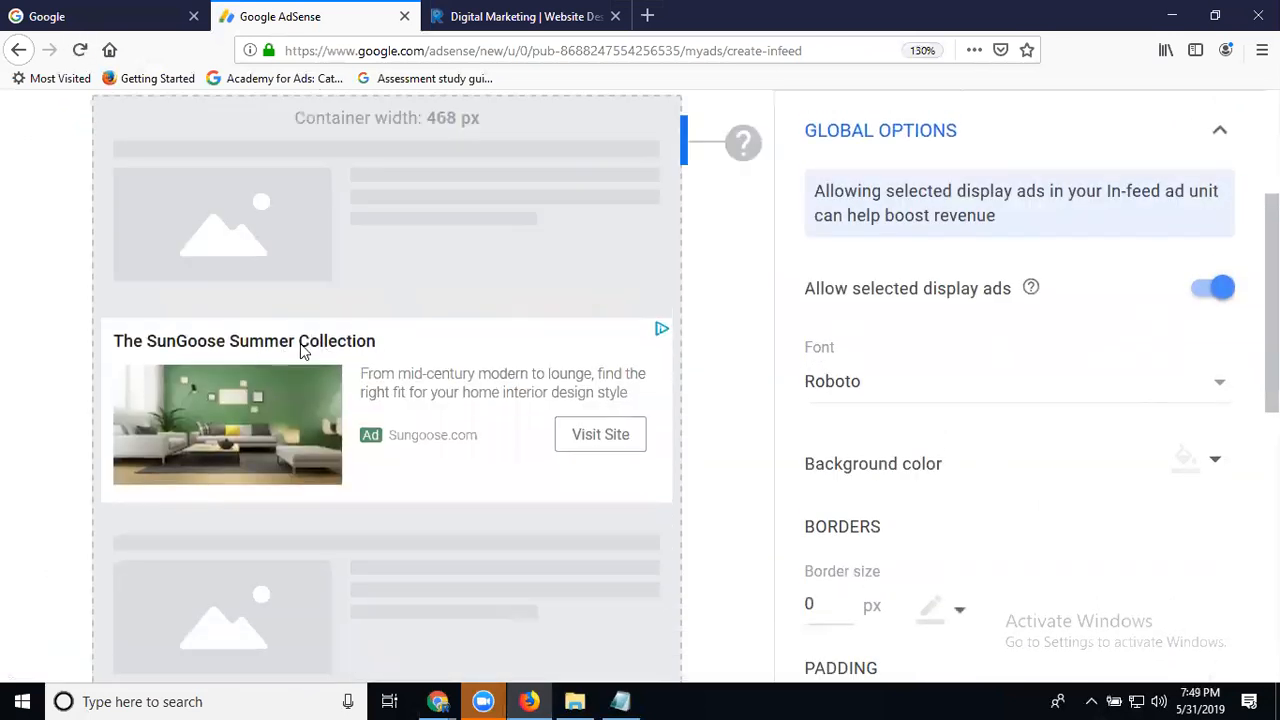
{"action": "scroll", "scroll_direction": "down", "scroll_amount": 3}
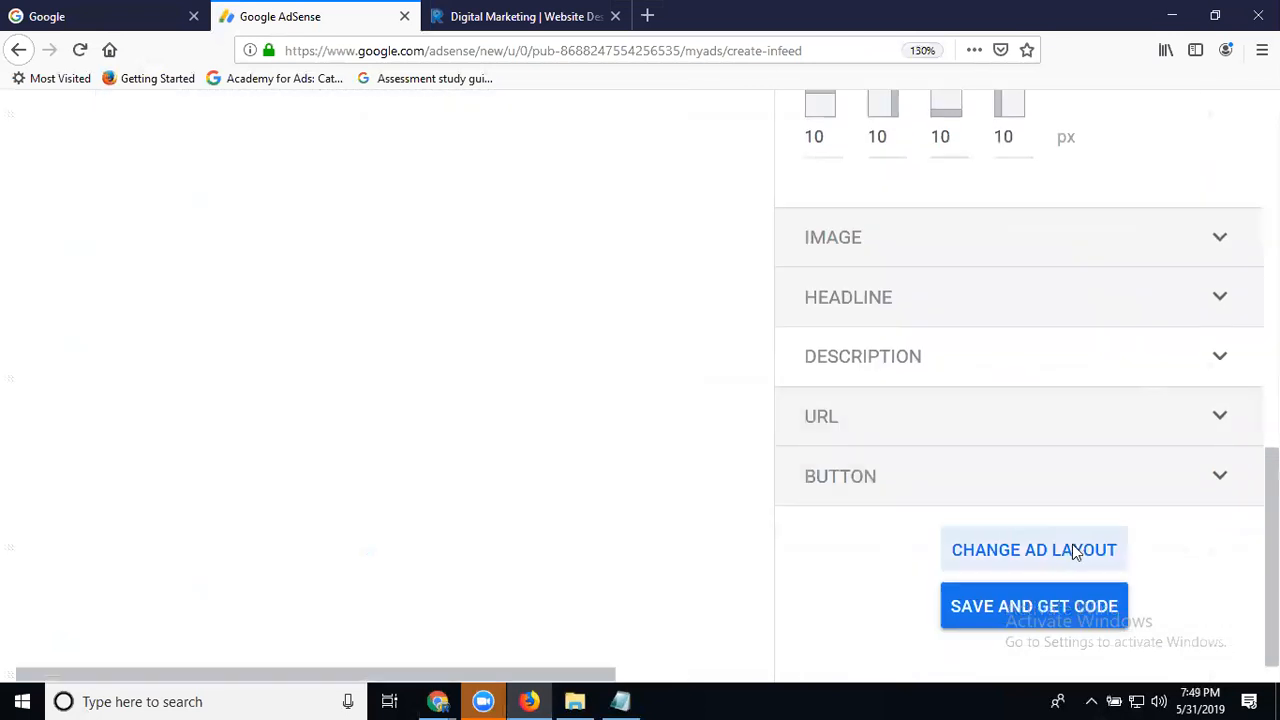
{"action": "left_click", "coordinate": [1032, 548]}
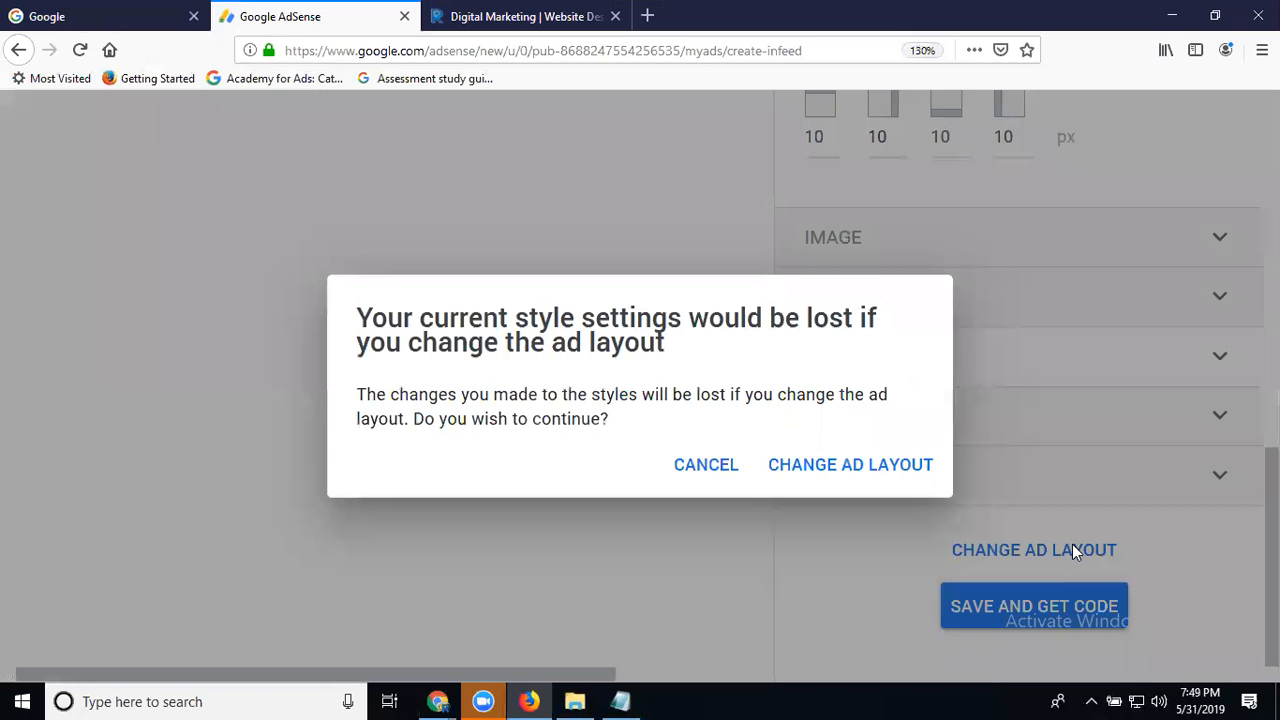
{"action": "left_click", "coordinate": [850, 464]}
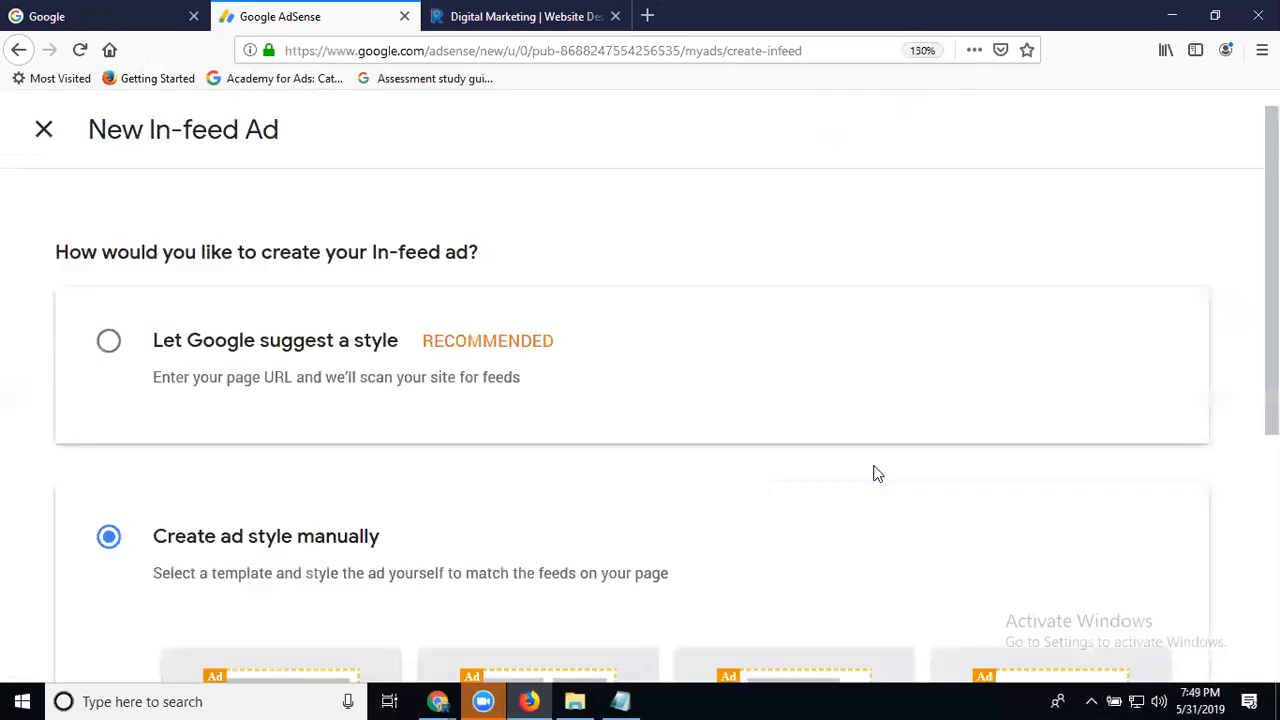
Continue with the Image on the side layout and review its preview
{"action": "scroll", "scroll_direction": "down", "scroll_amount": 3}
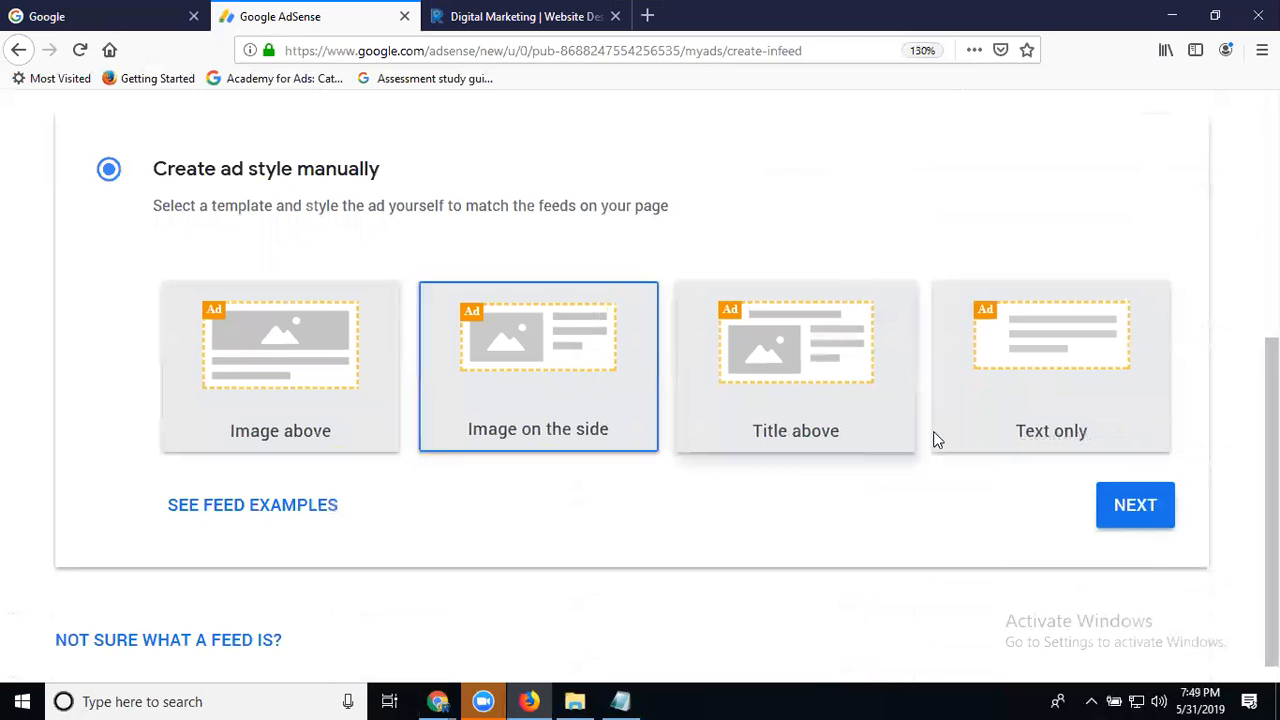
{"action": "left_click", "coordinate": [1136, 504]}
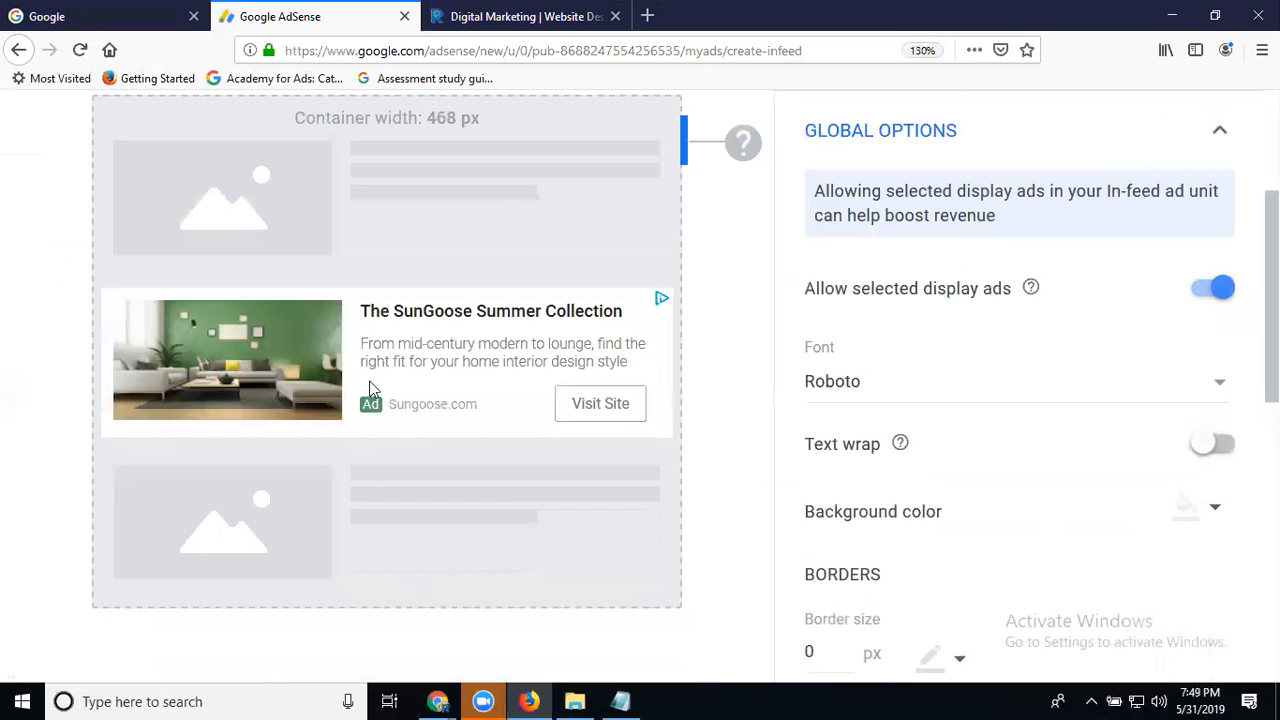
{"action": "scroll", "scroll_direction": "up", "scroll_amount": 3}
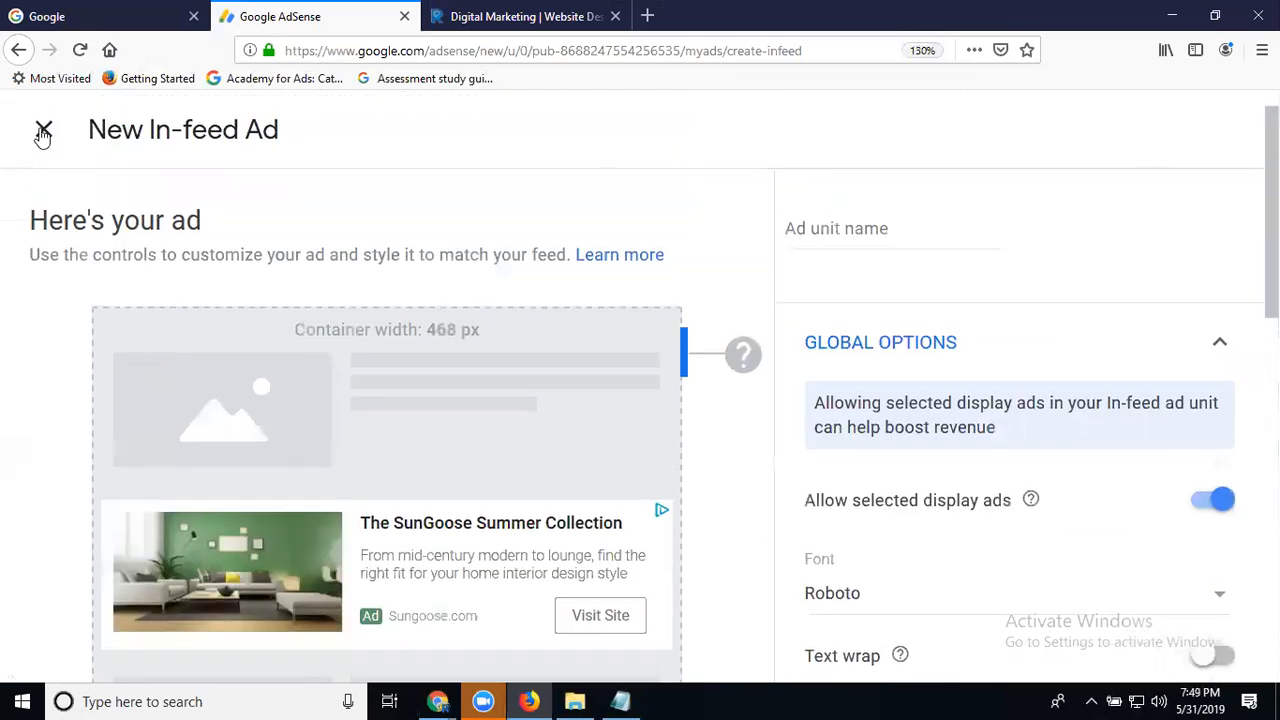
Close the New In-feed Ad editor to get back to the ad type choices
{"action": "left_click", "coordinate": [44, 130]}
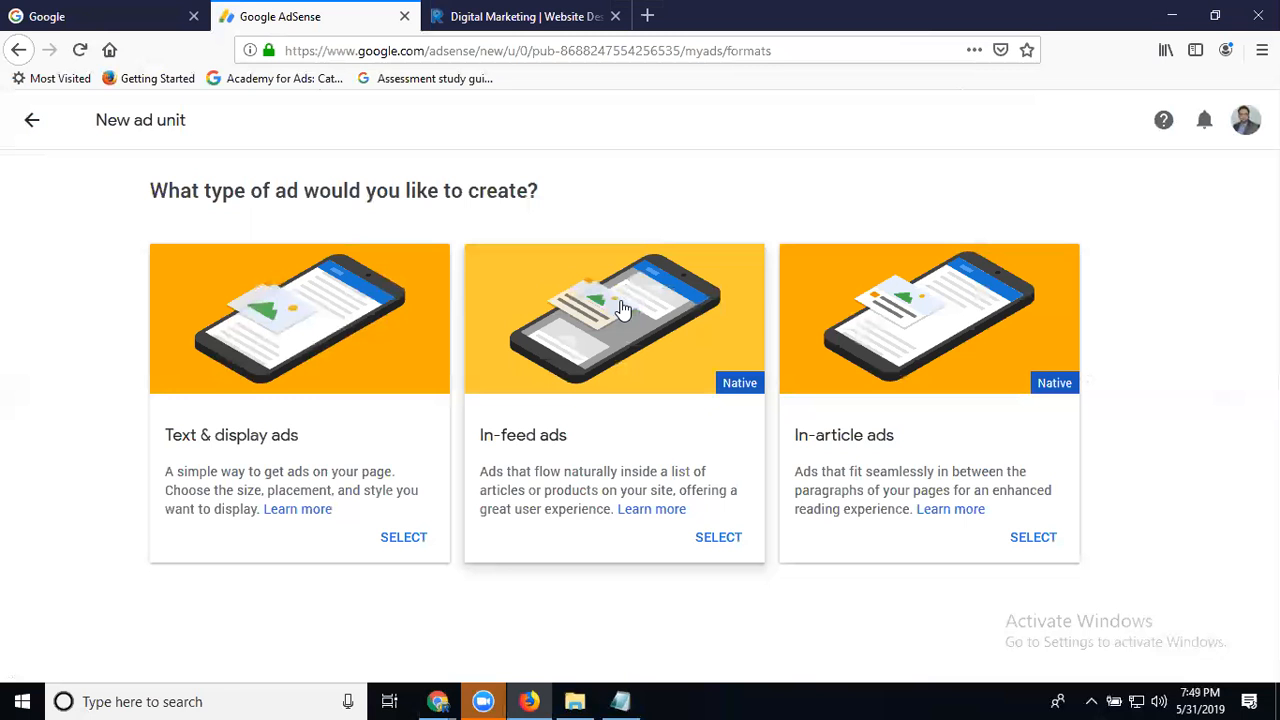
{"action": "mouse_move", "coordinate": [838, 440]}
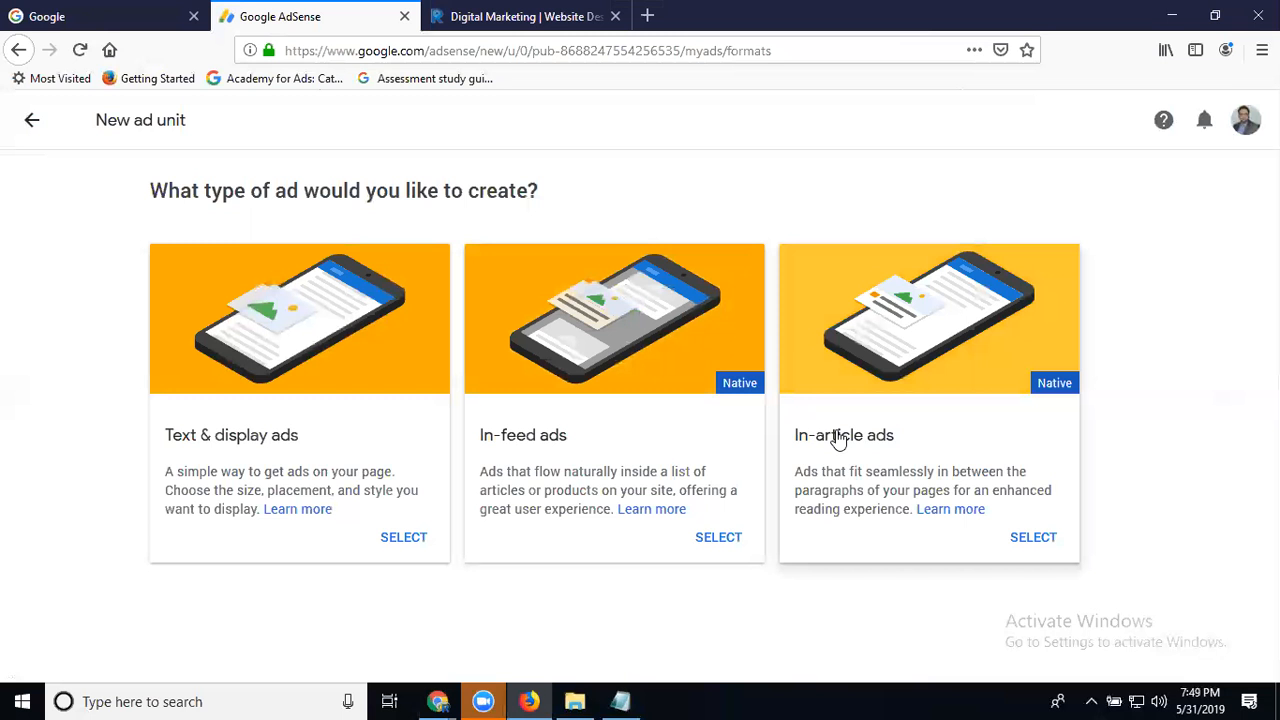